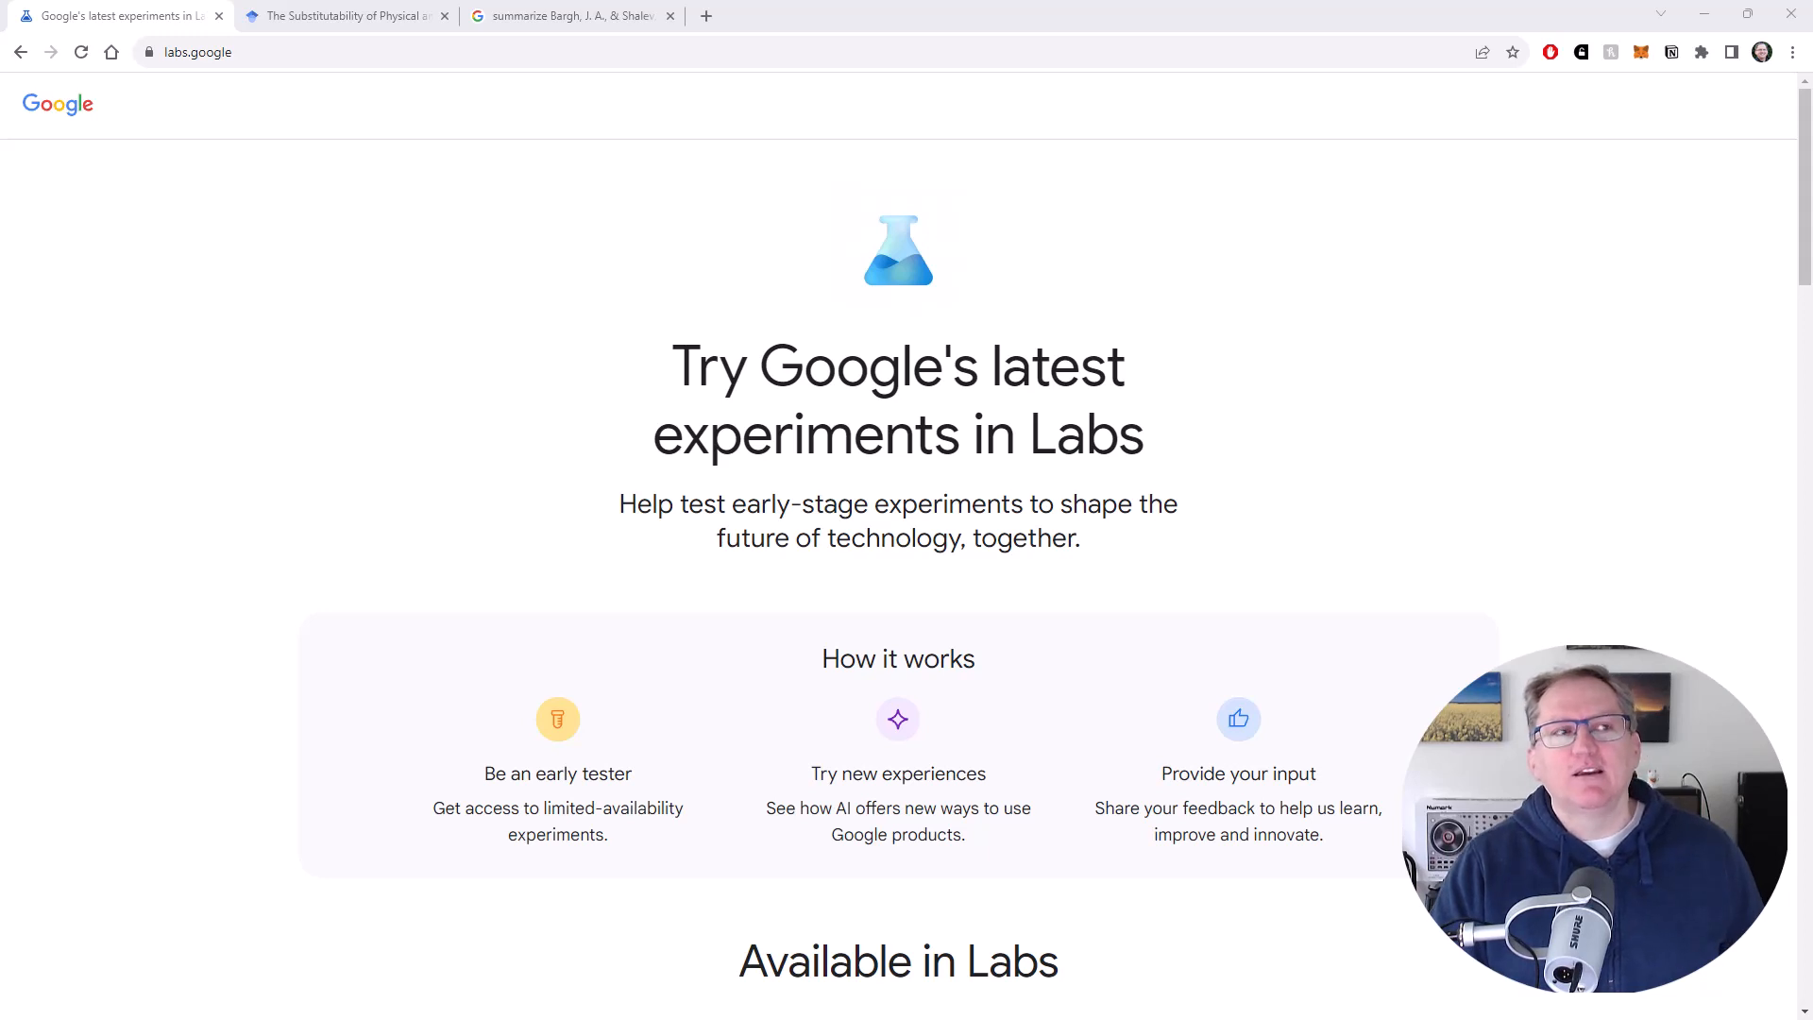
pyautogui.moveTo(601, 346)
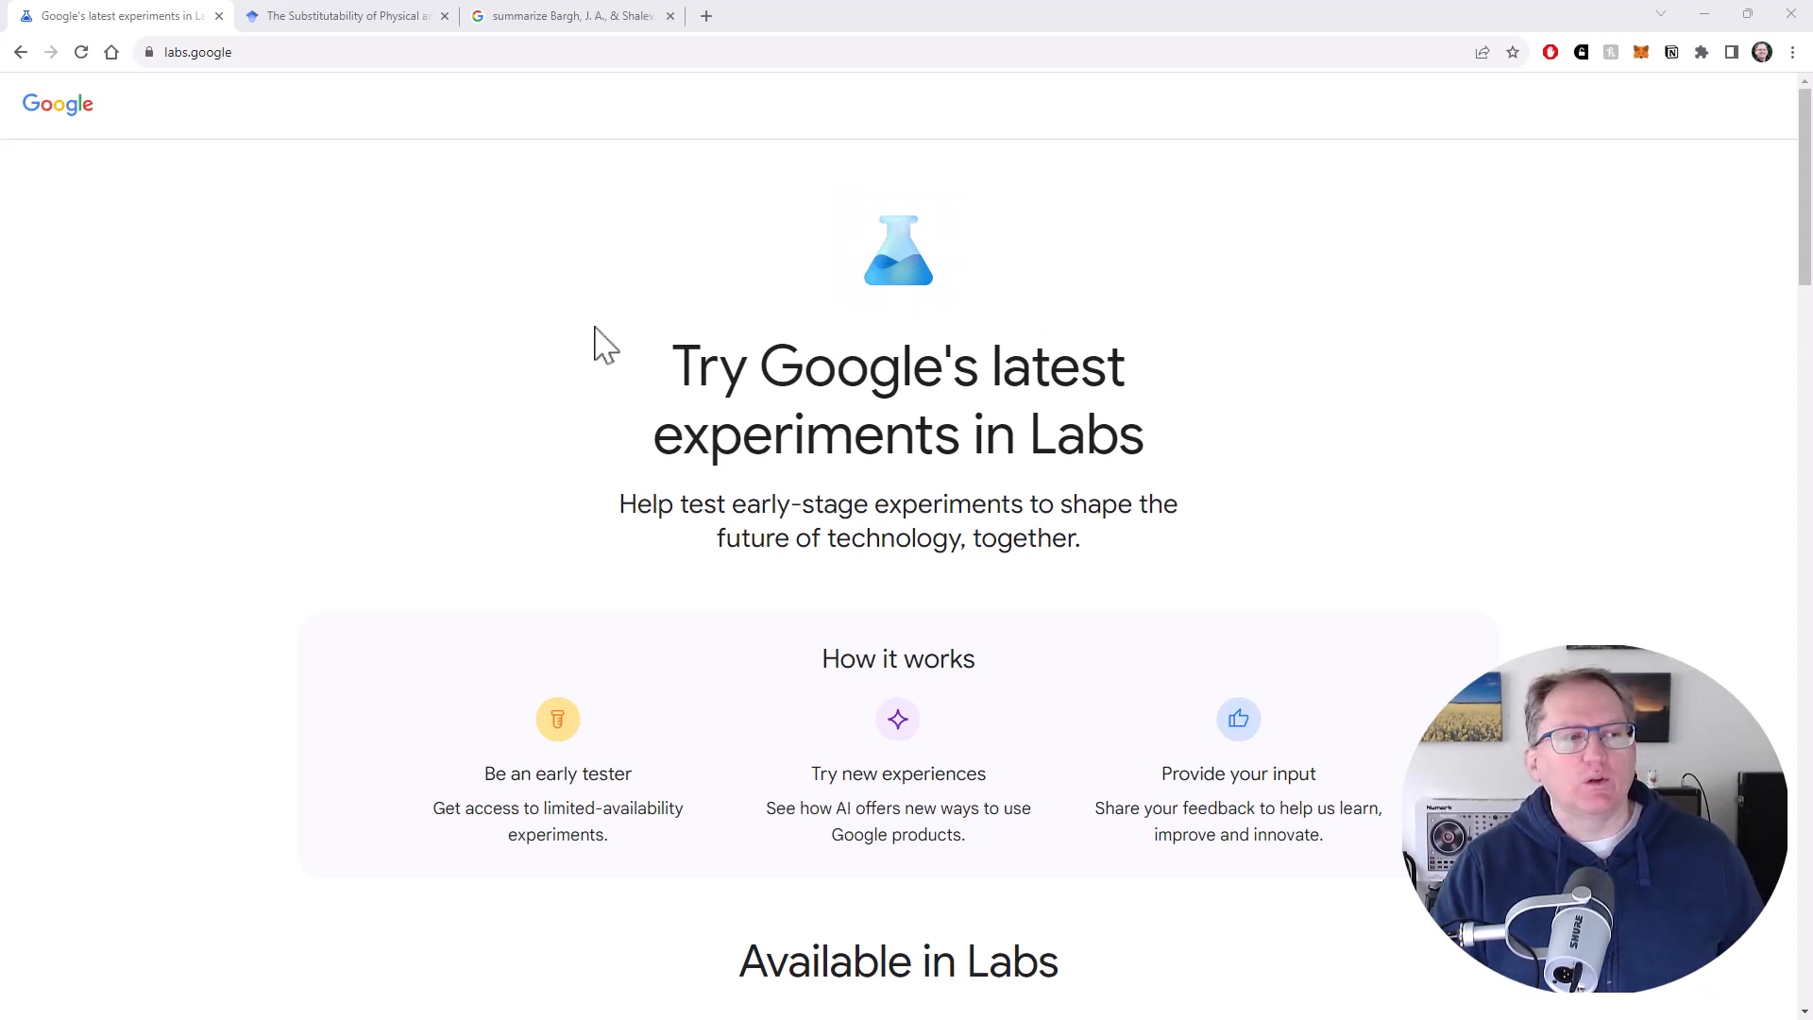
pyautogui.moveTo(1607, 353)
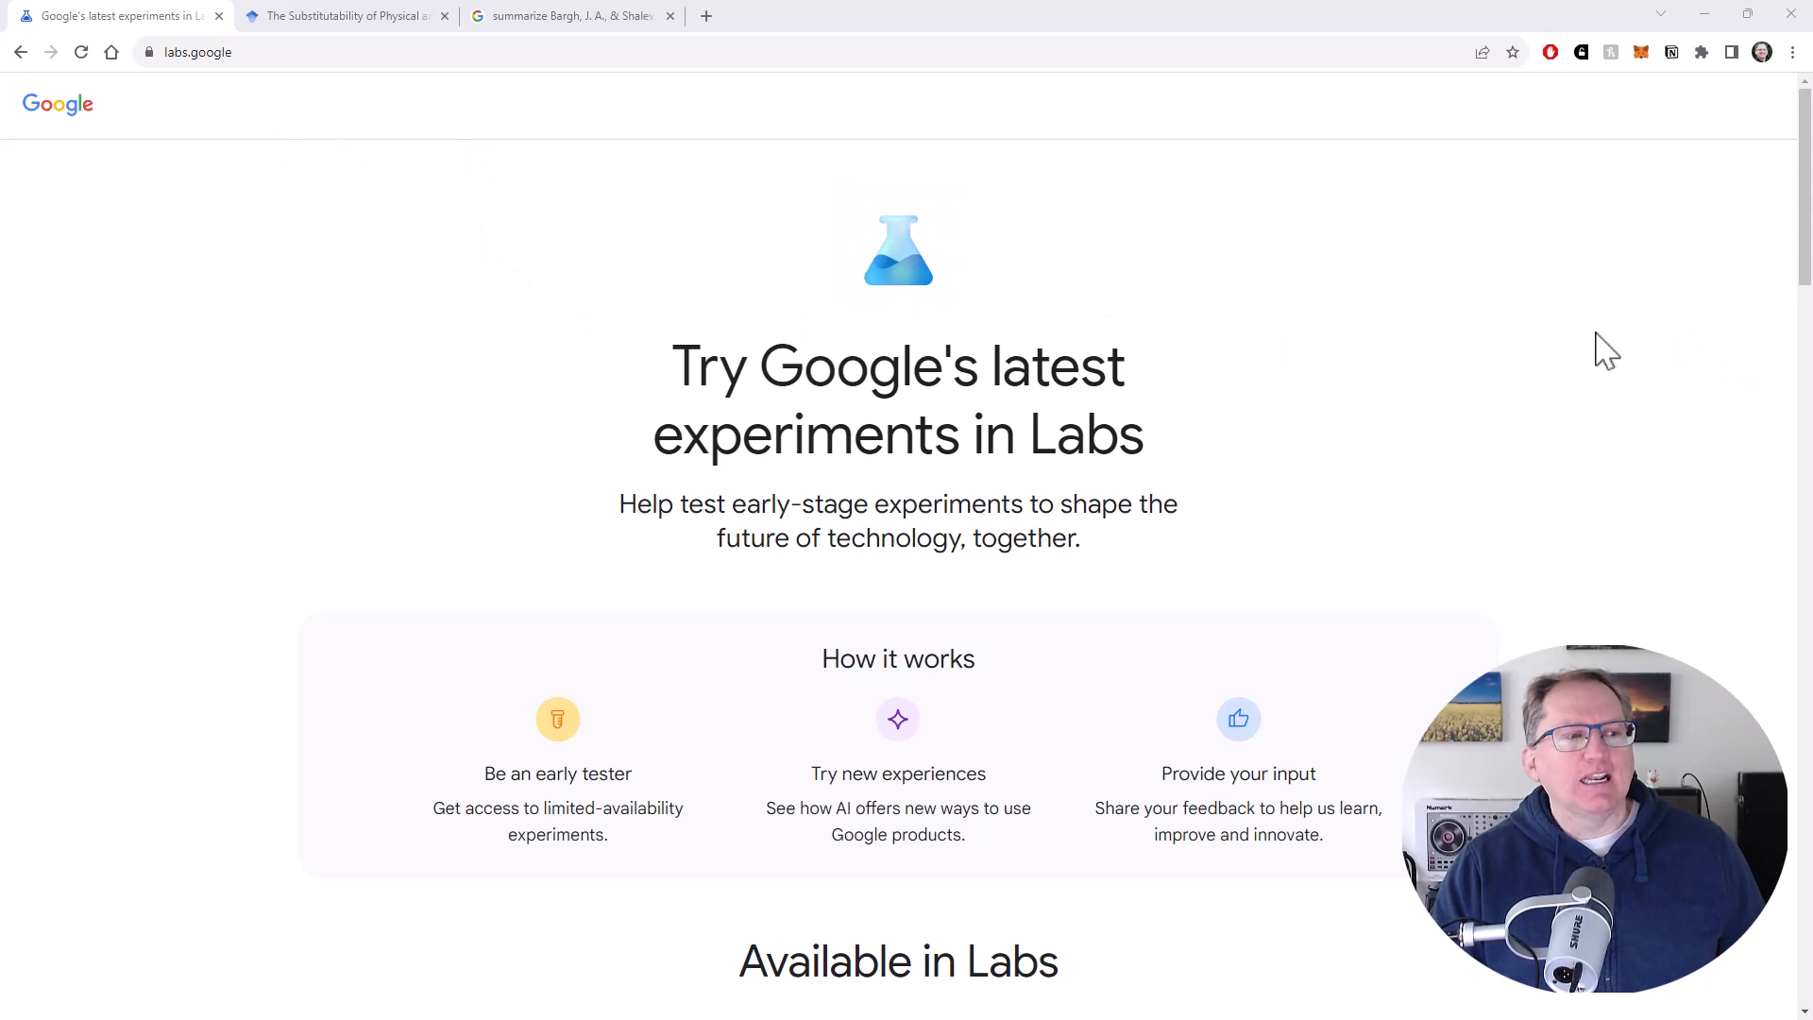
# Step: Scroll down labs.google to the Google Search experiment and click its Get started link
pyautogui.scroll(-3)
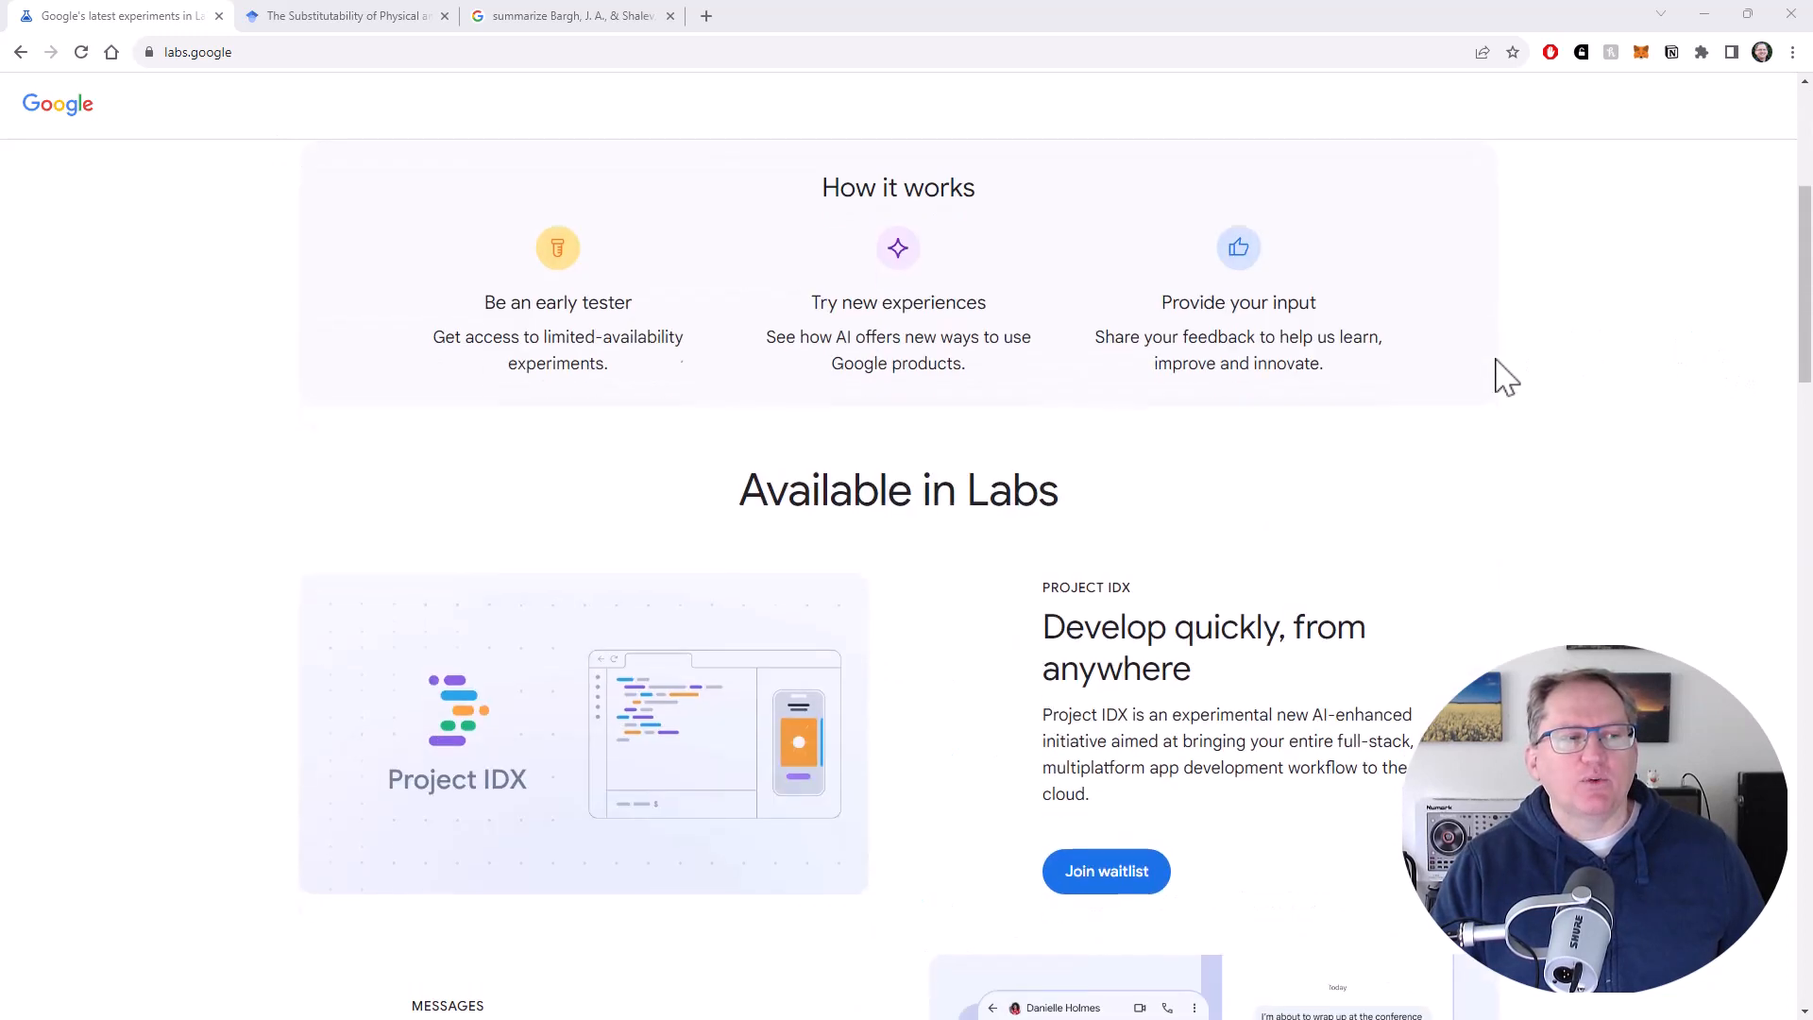
pyautogui.scroll(-3)
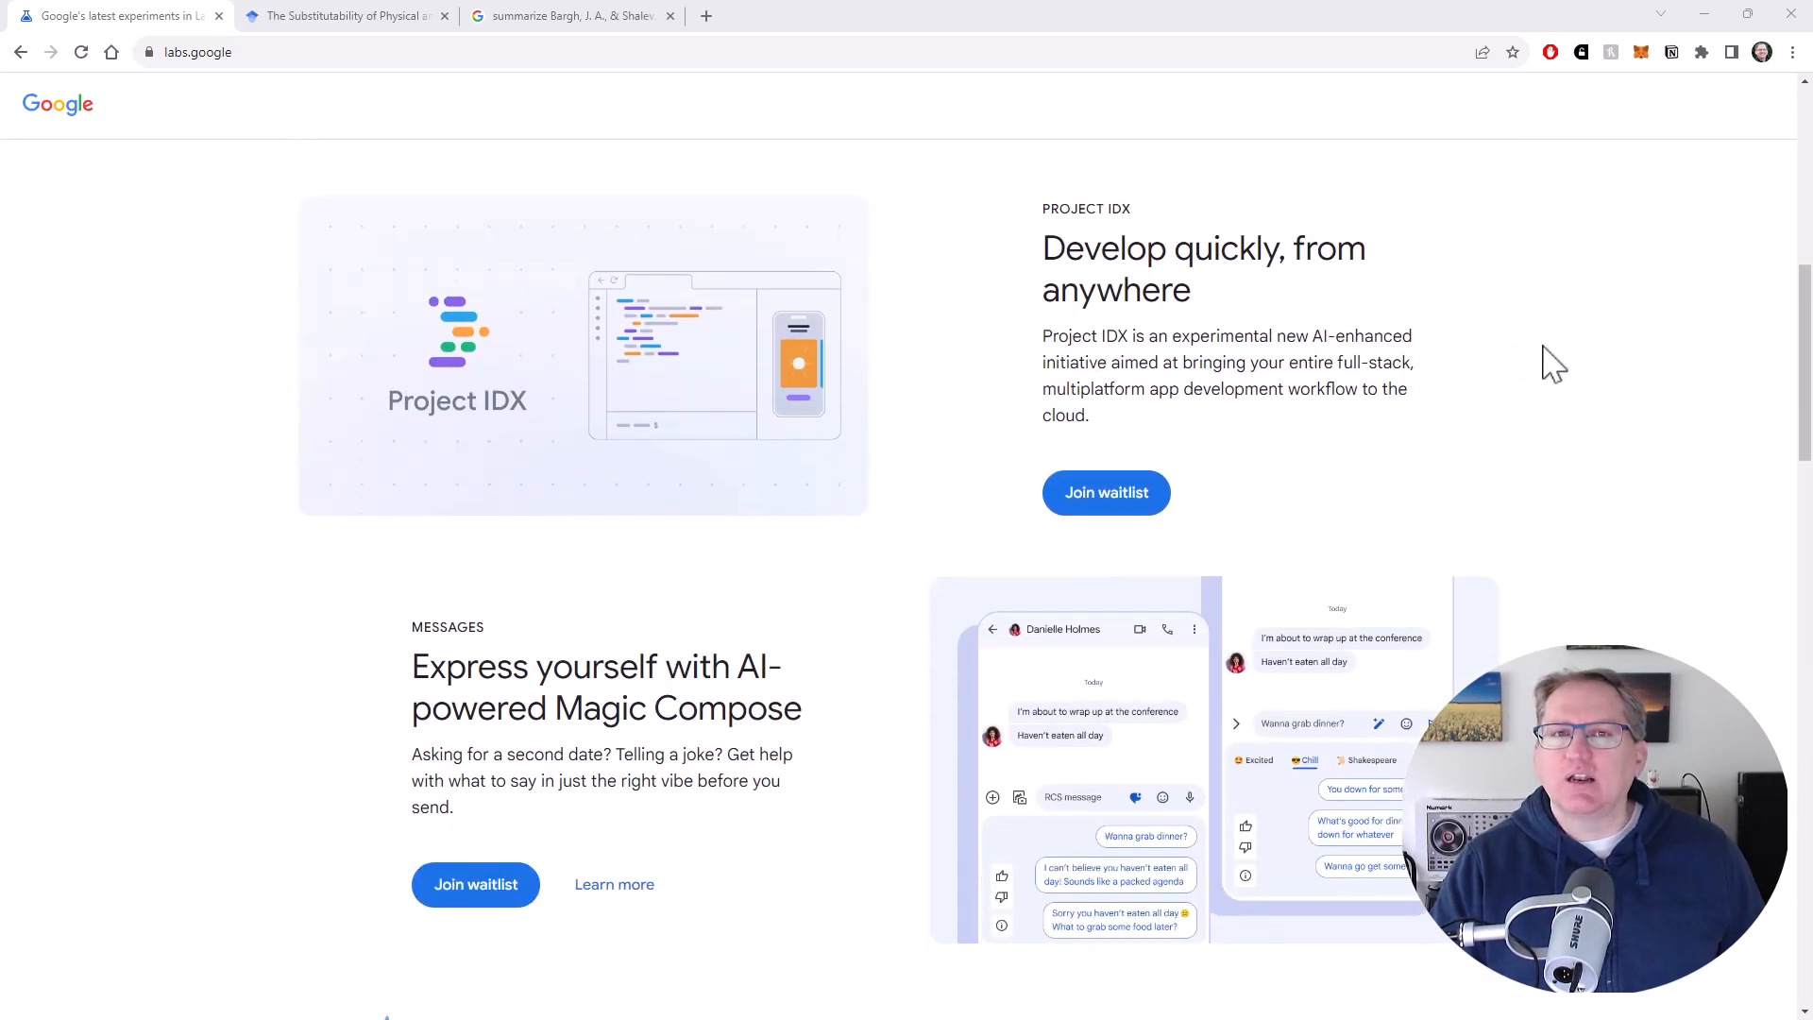
pyautogui.moveTo(1606, 339)
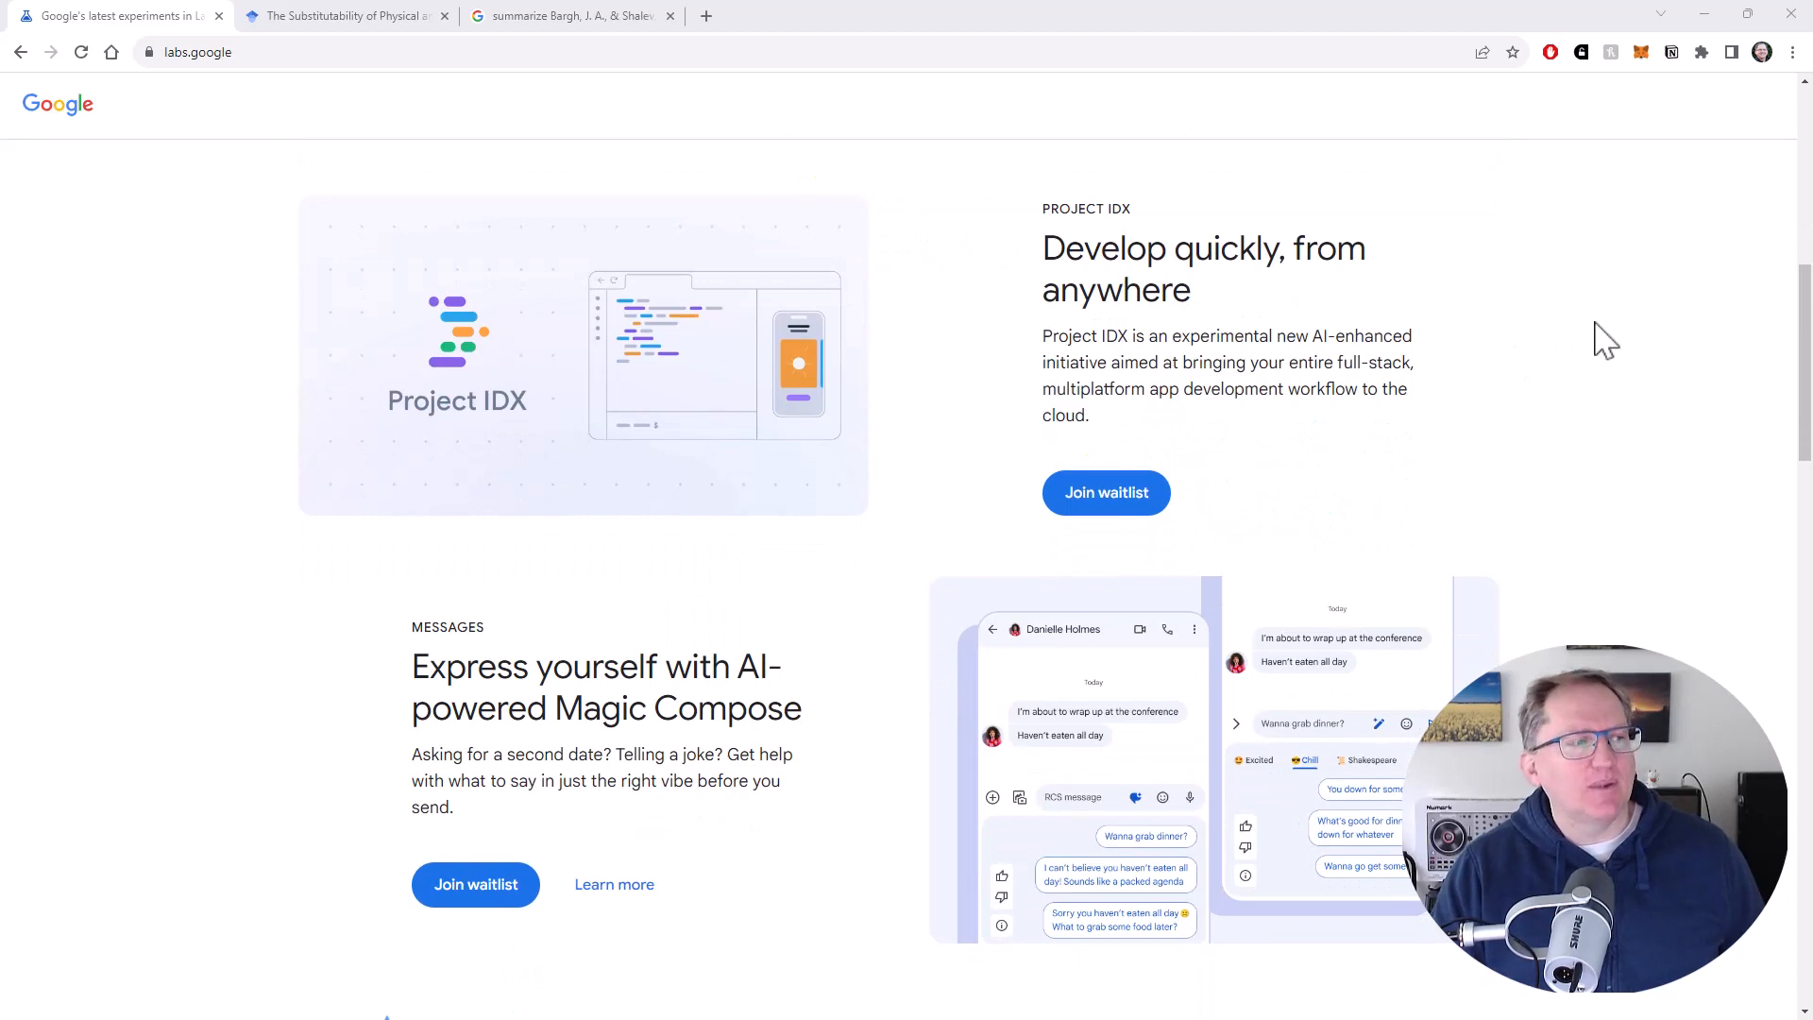
pyautogui.scroll(-3)
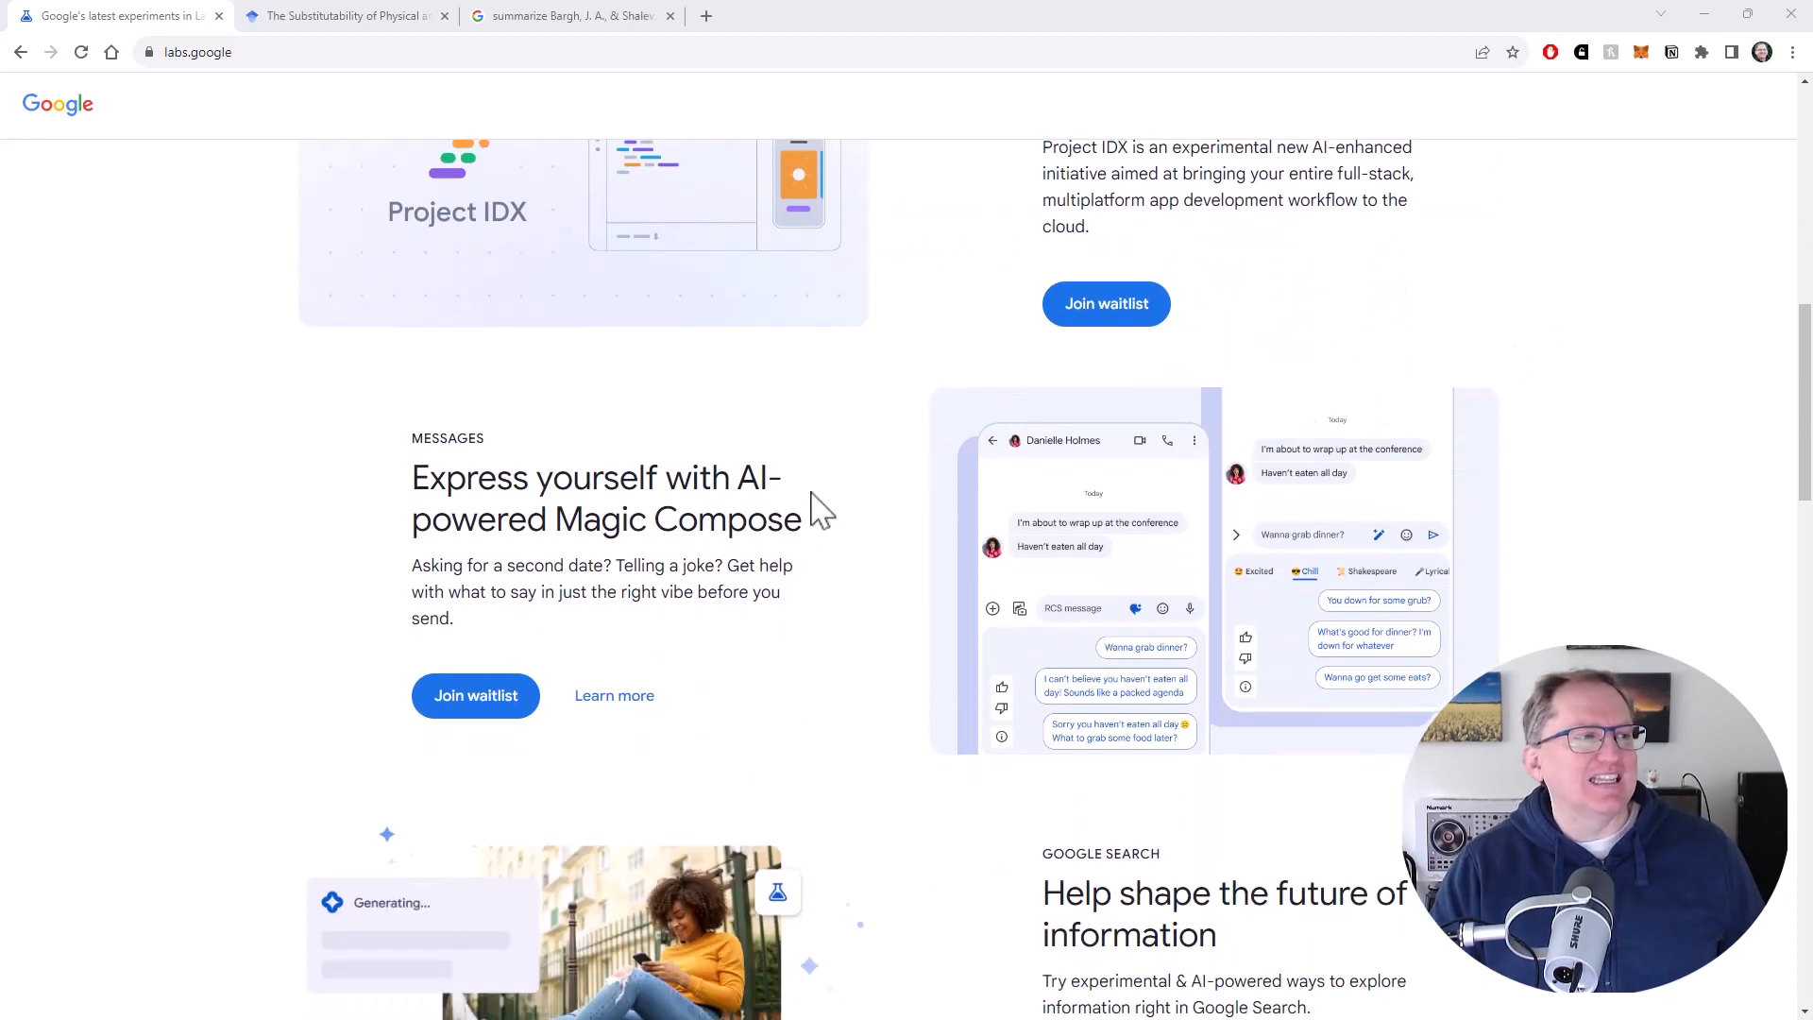
pyautogui.scroll(3)
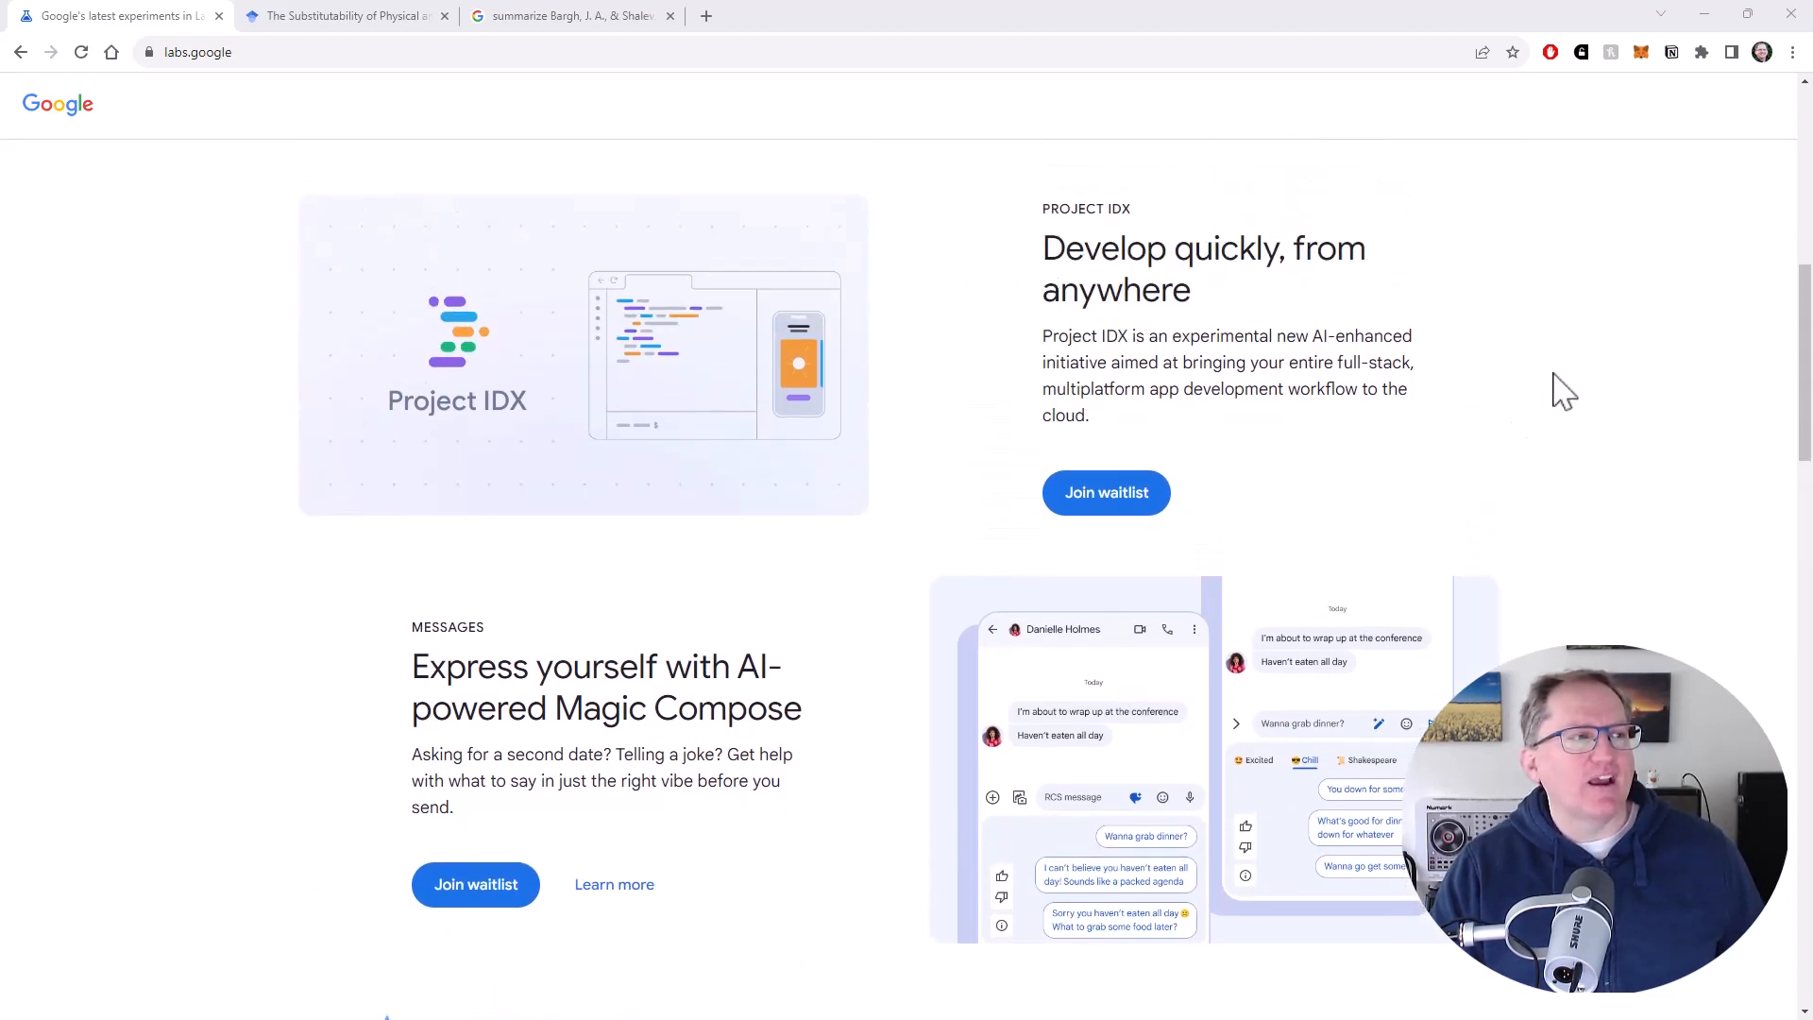
pyautogui.scroll(-3)
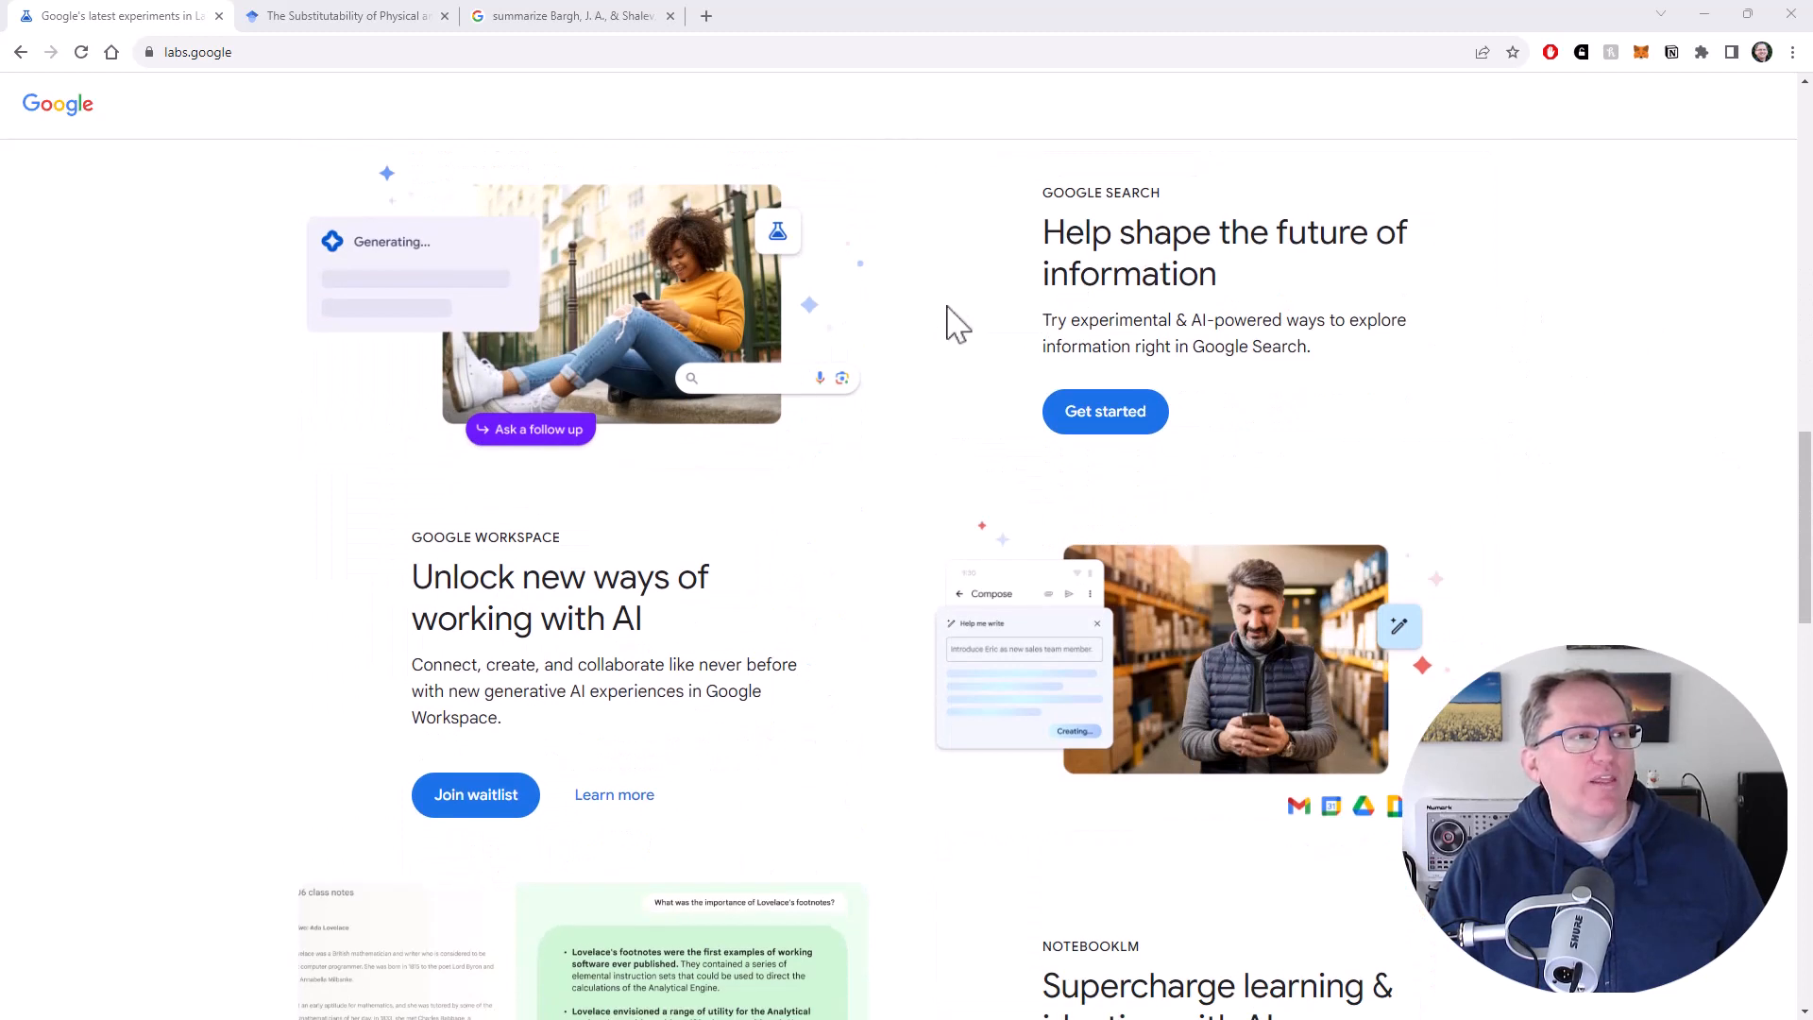
pyautogui.moveTo(1165, 352)
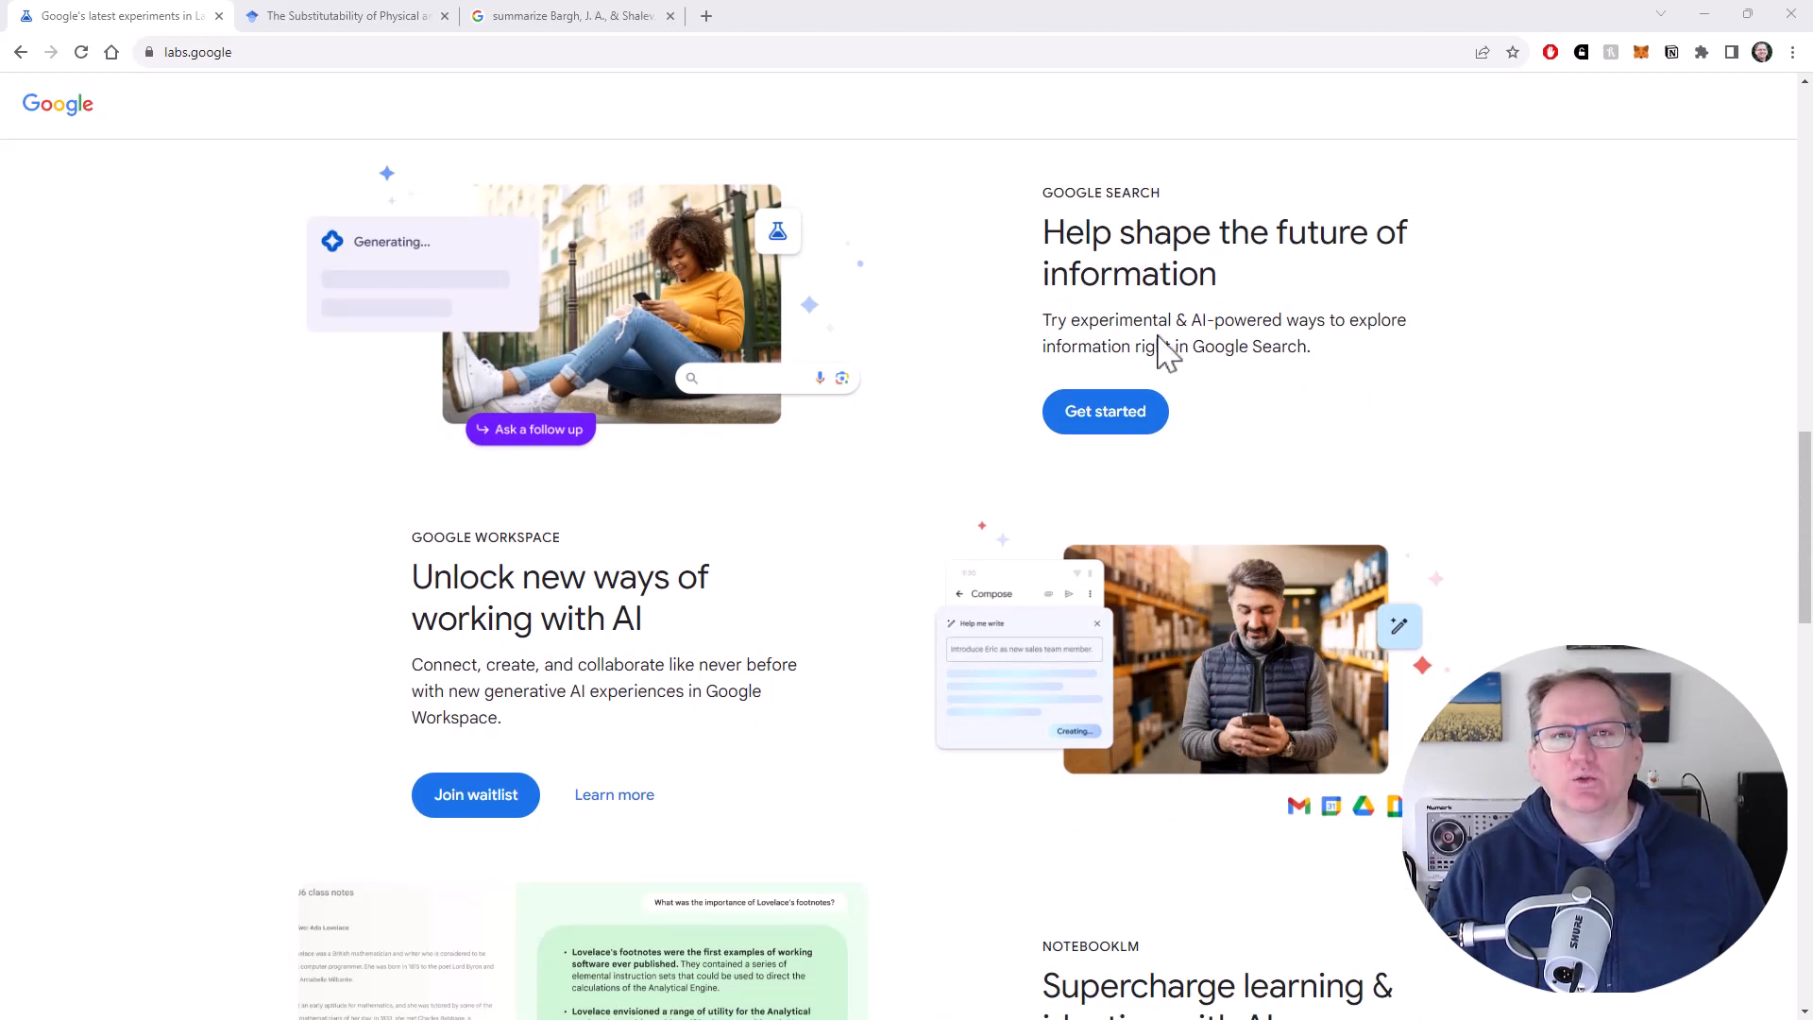
pyautogui.click(1104, 411)
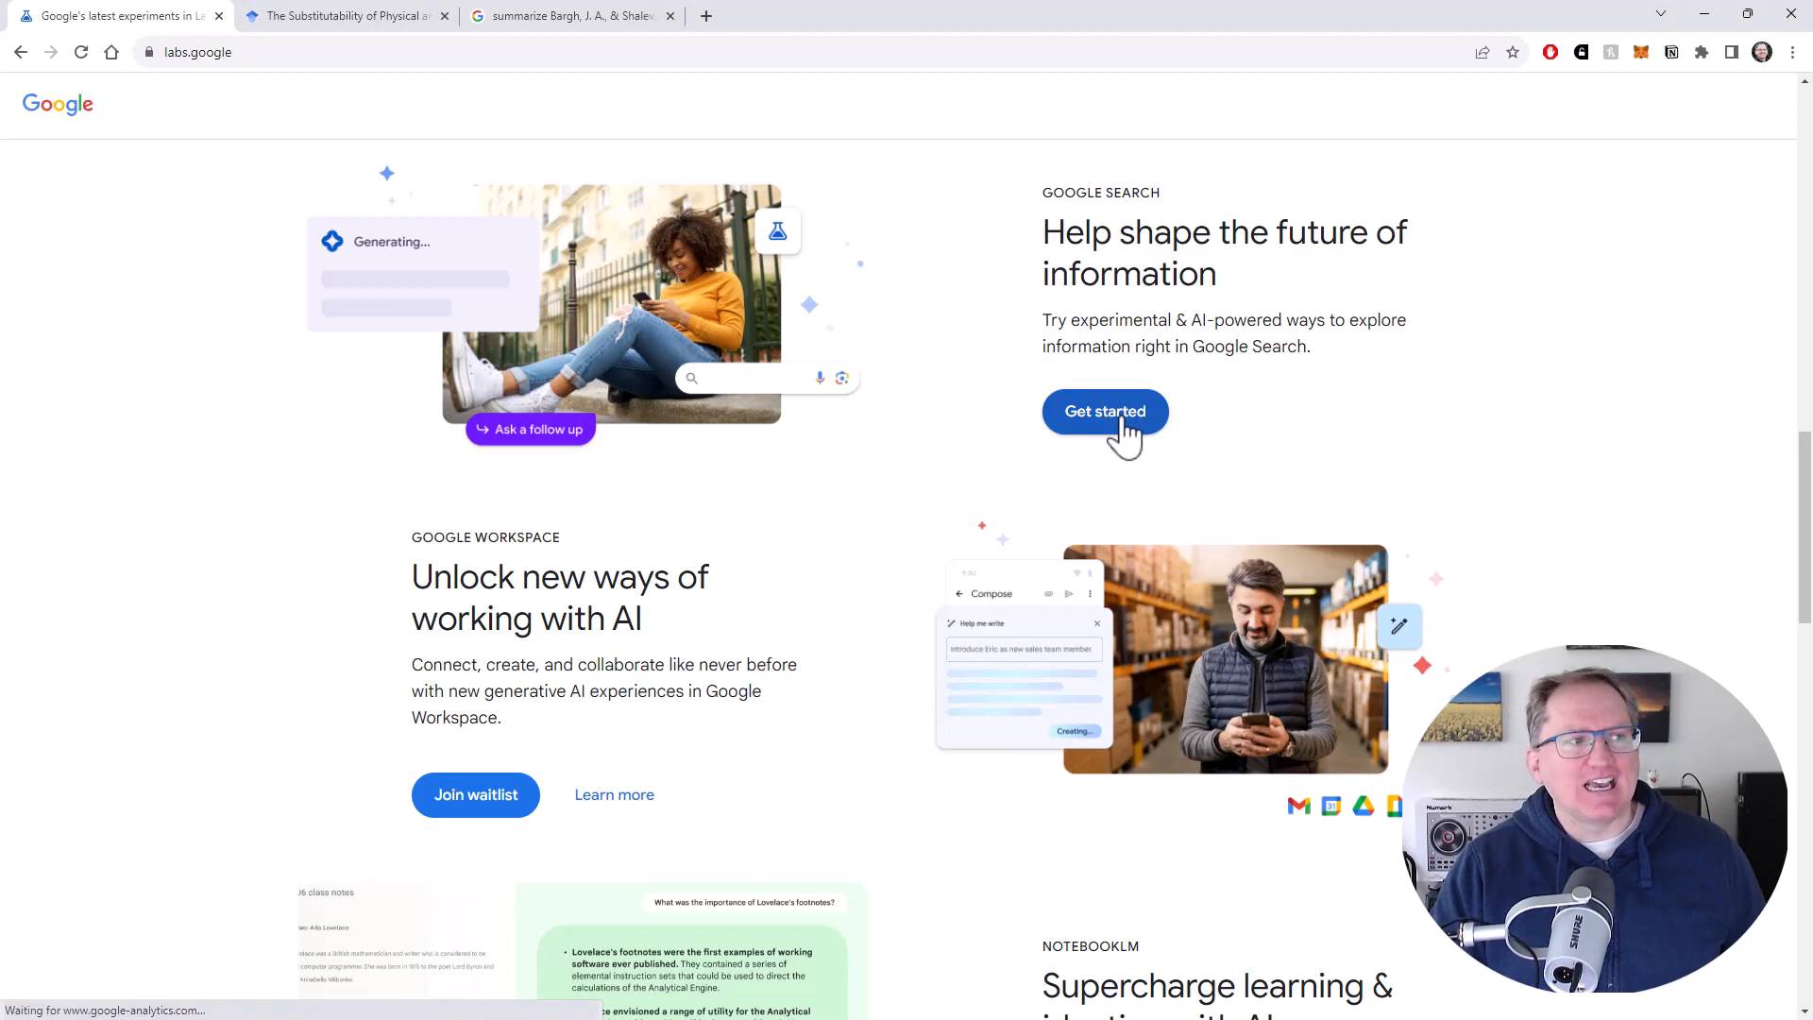
# Step: Open the Search Labs experiments page with SGE and SGE while browsing enabled
pyautogui.click(1104, 411)
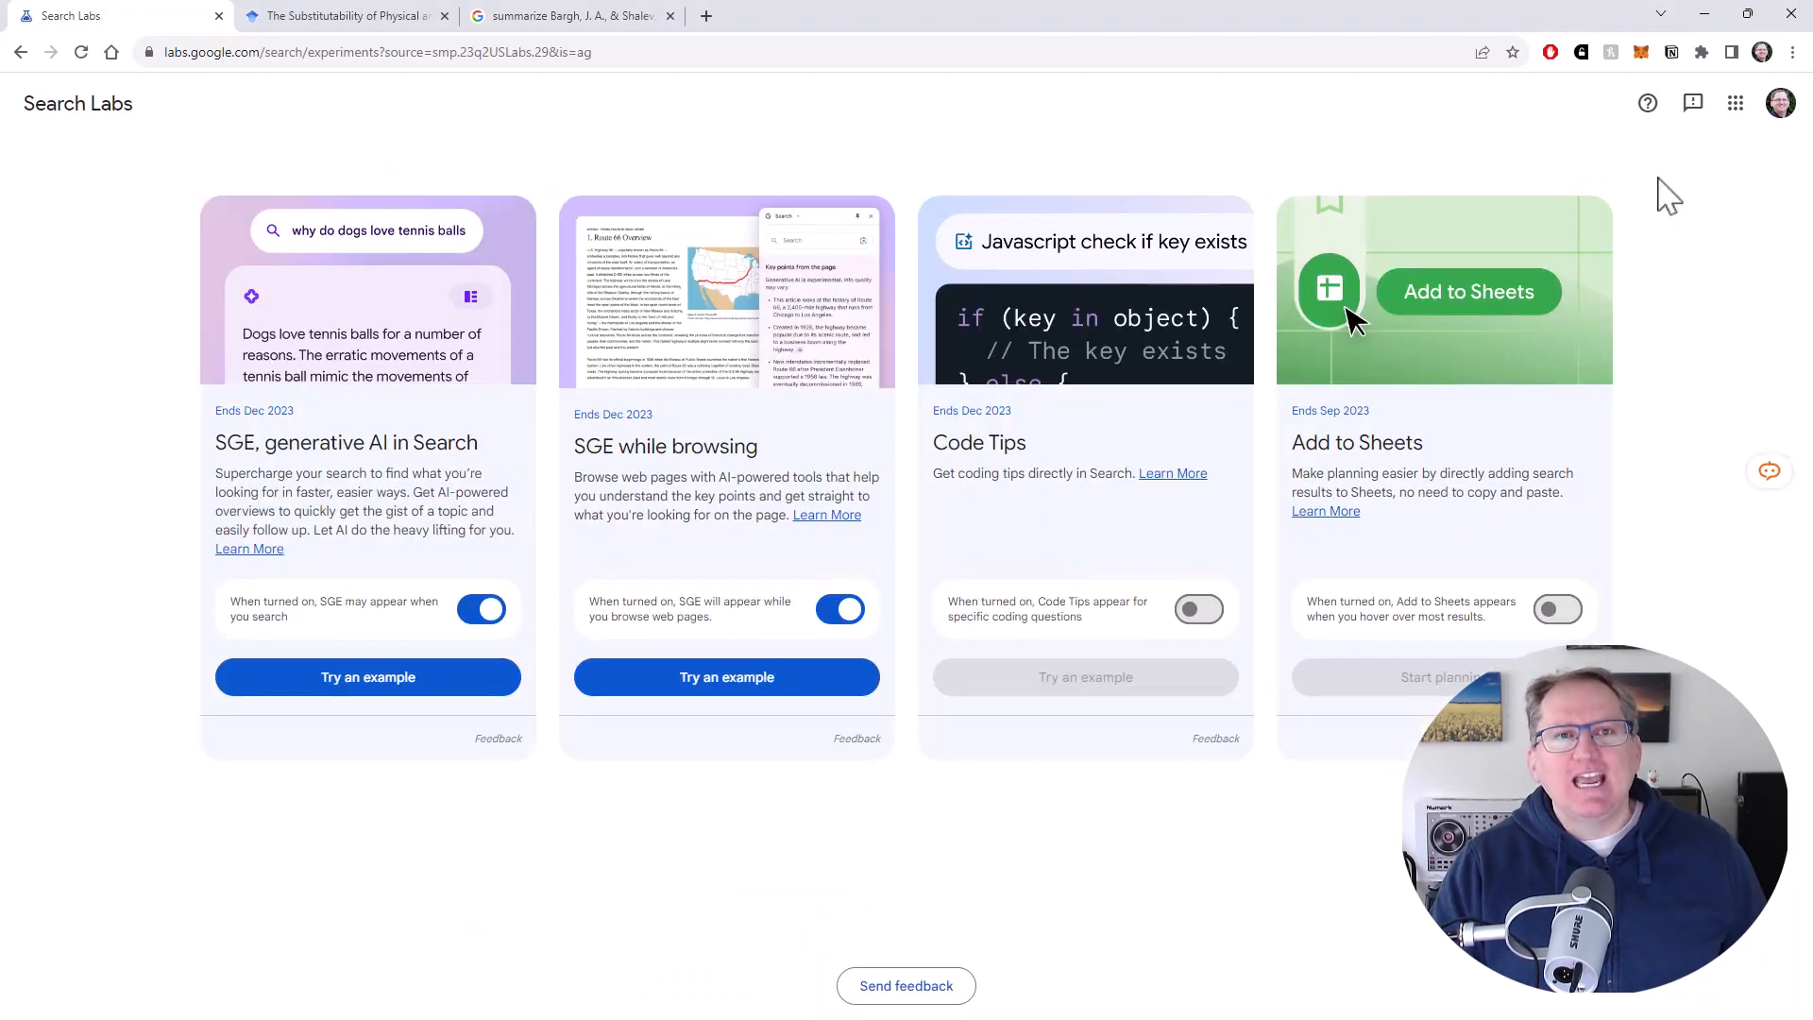
pyautogui.moveTo(1287, 154)
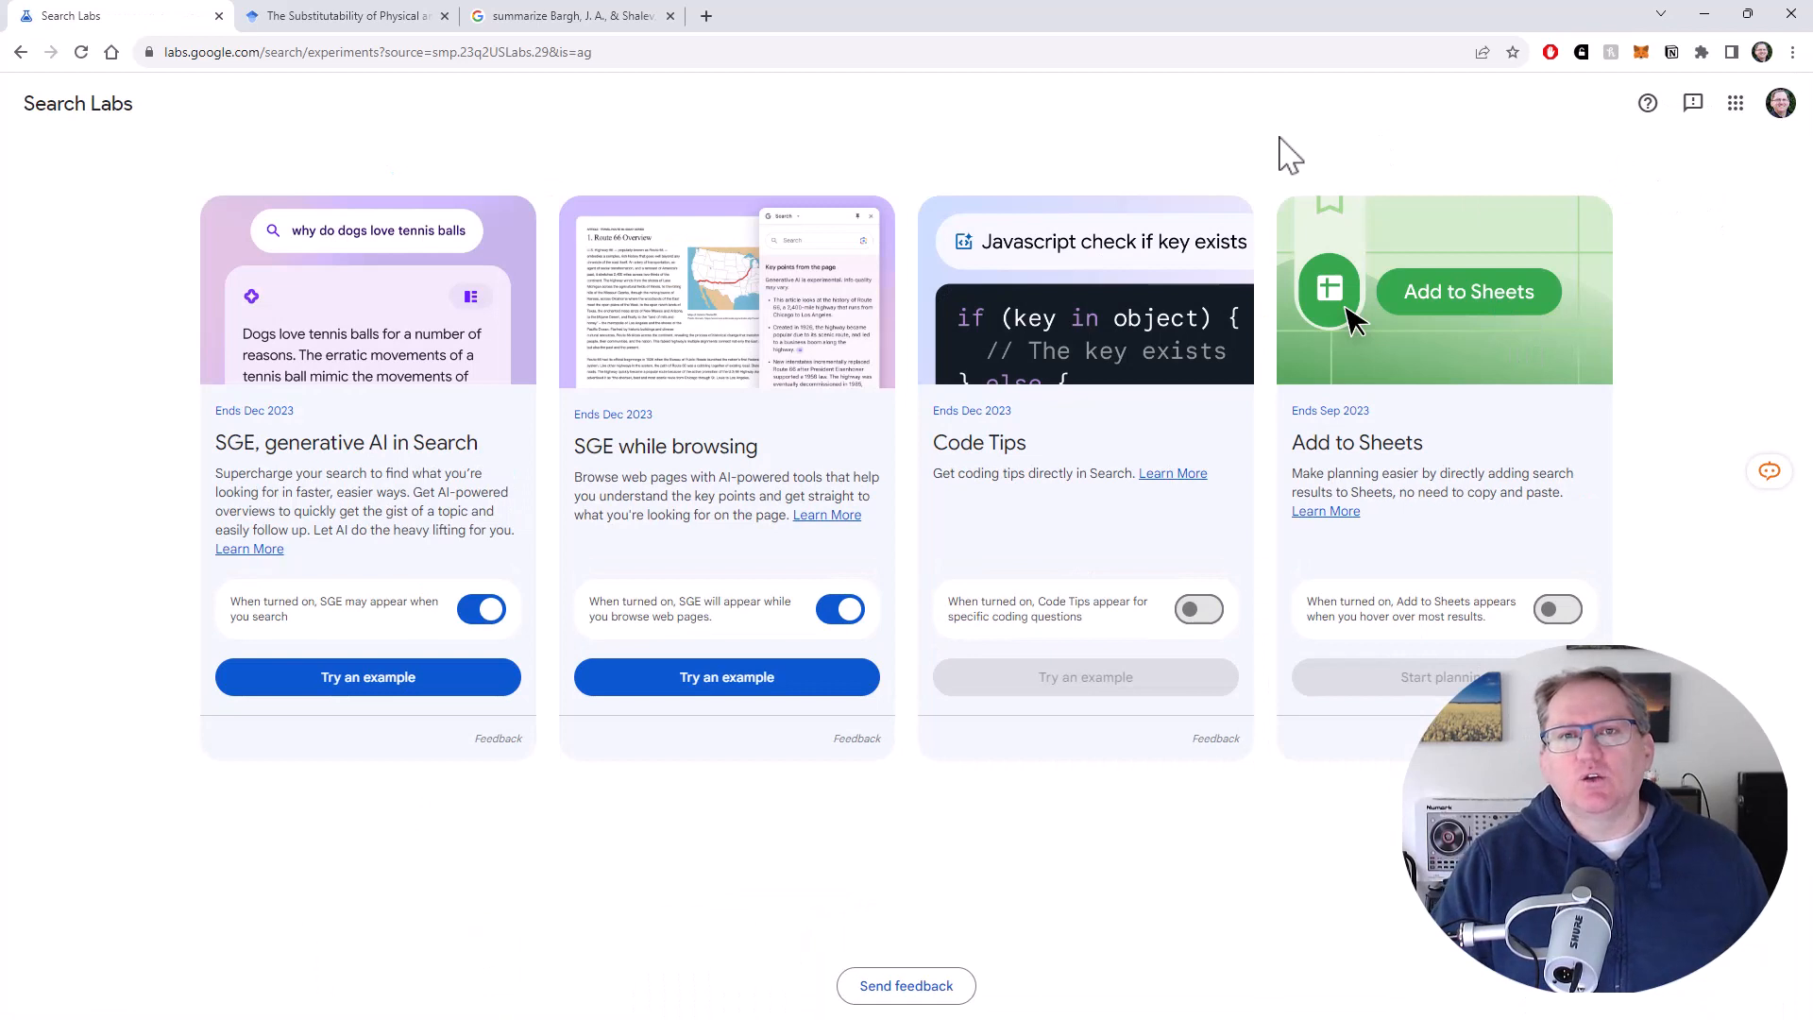
pyautogui.moveTo(1237, 115)
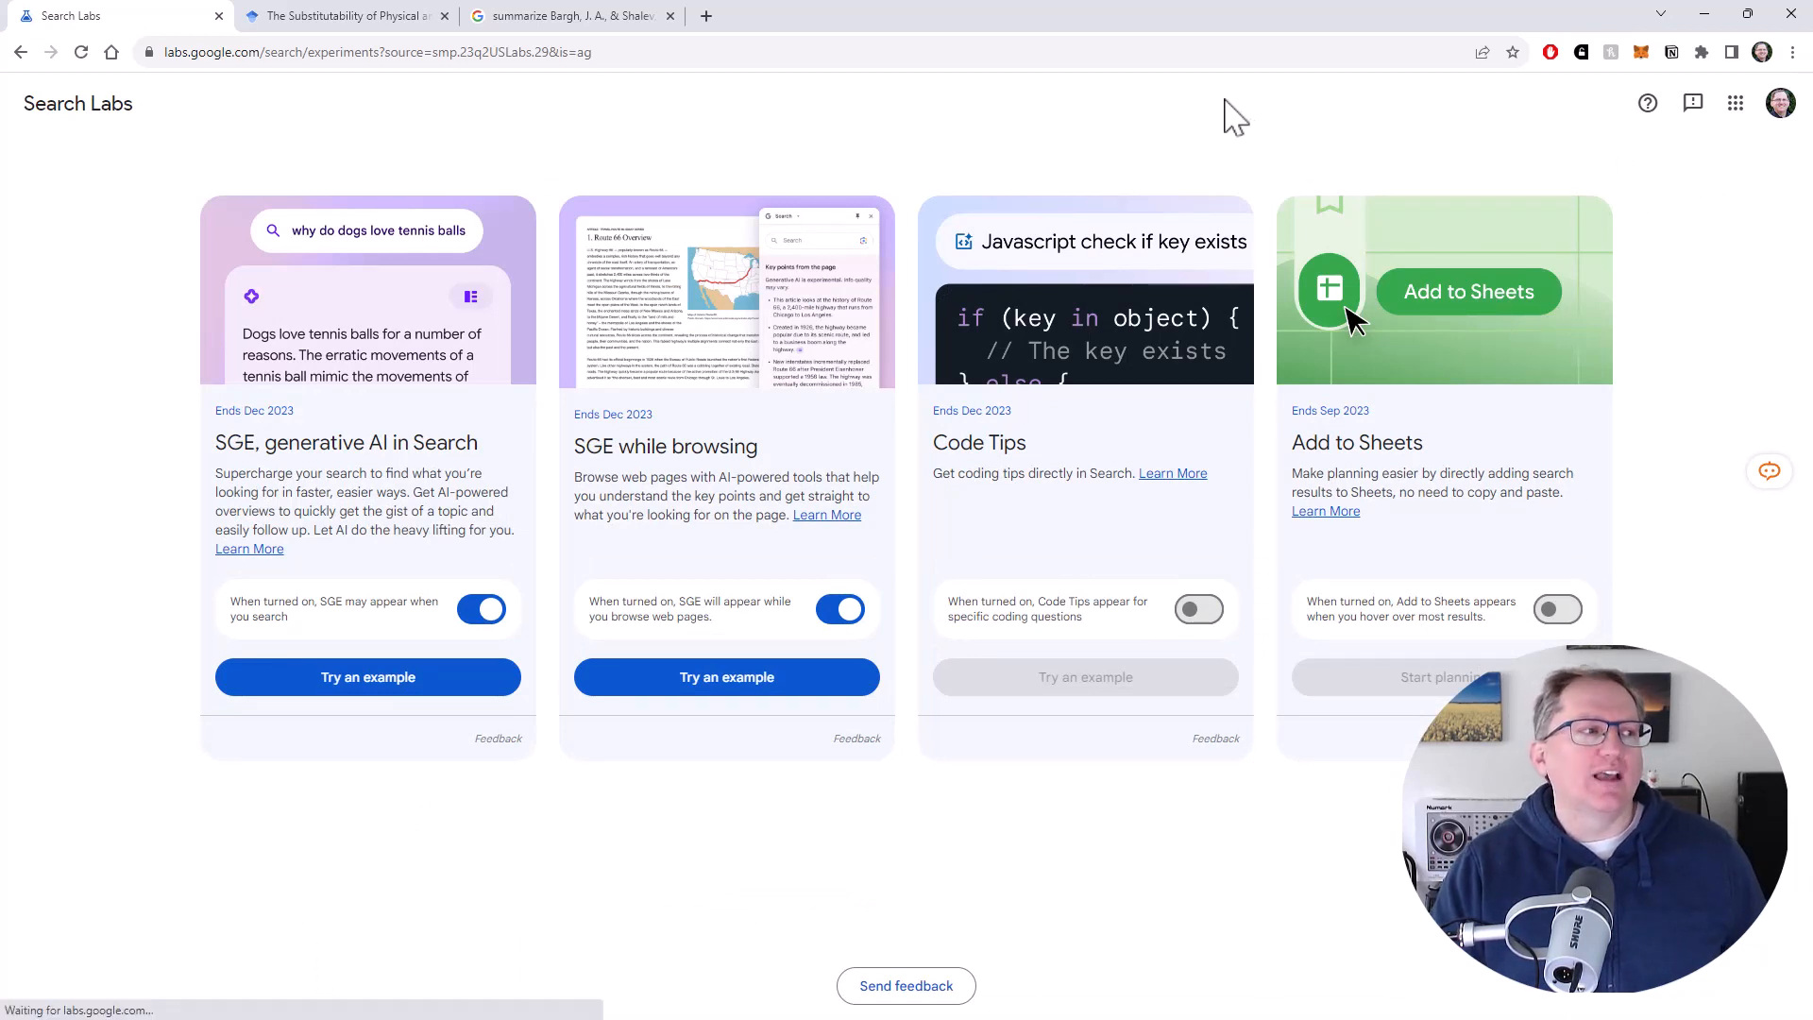
pyautogui.moveTo(92, 416)
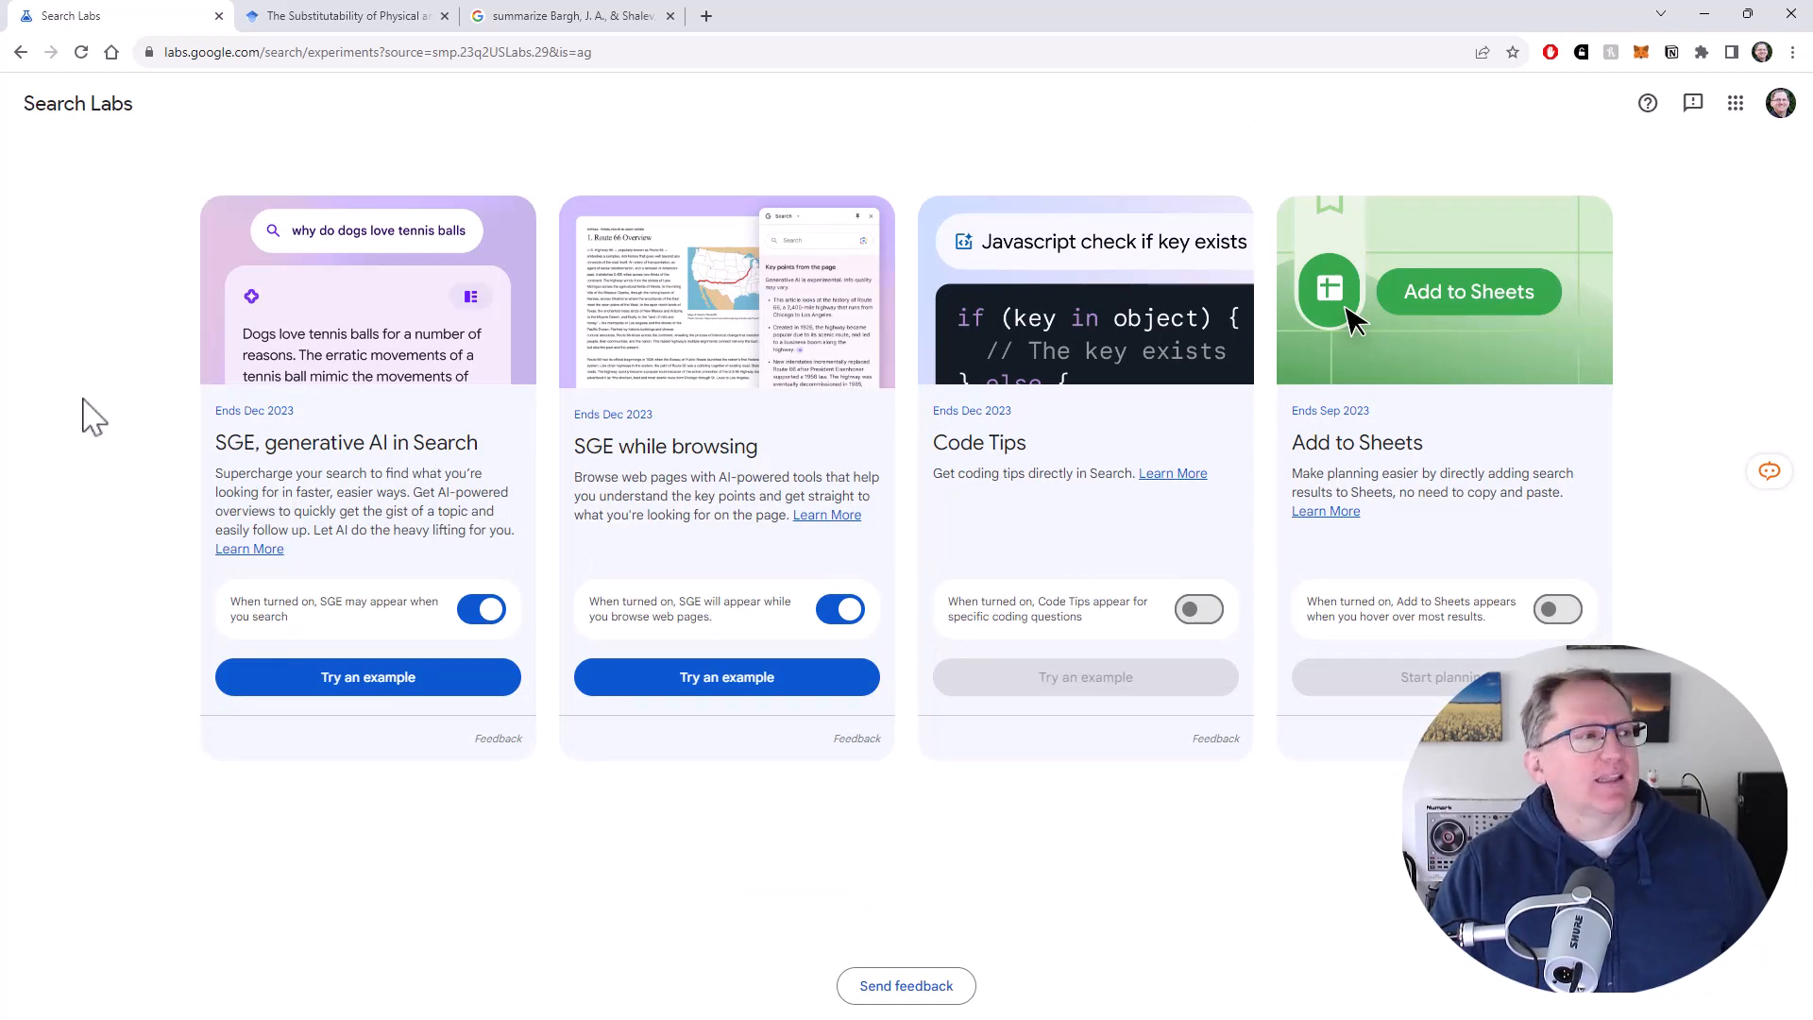
pyautogui.moveTo(1144, 355)
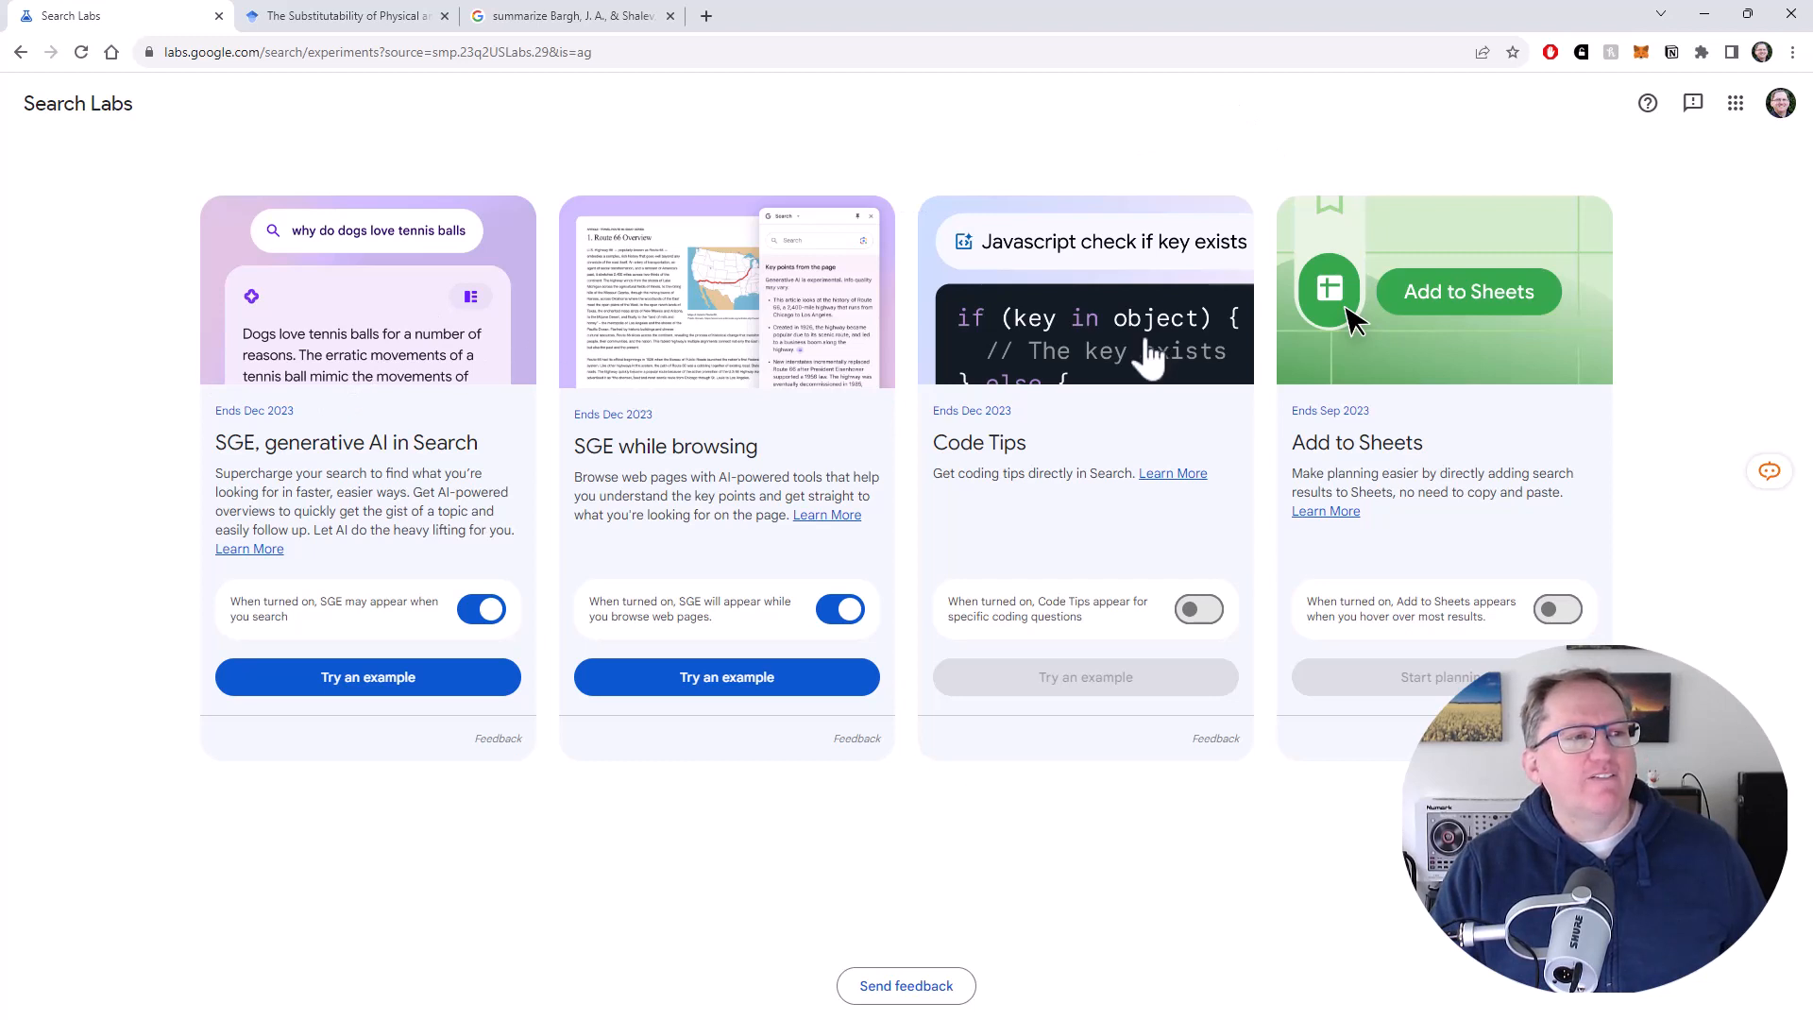
pyautogui.moveTo(969, 376)
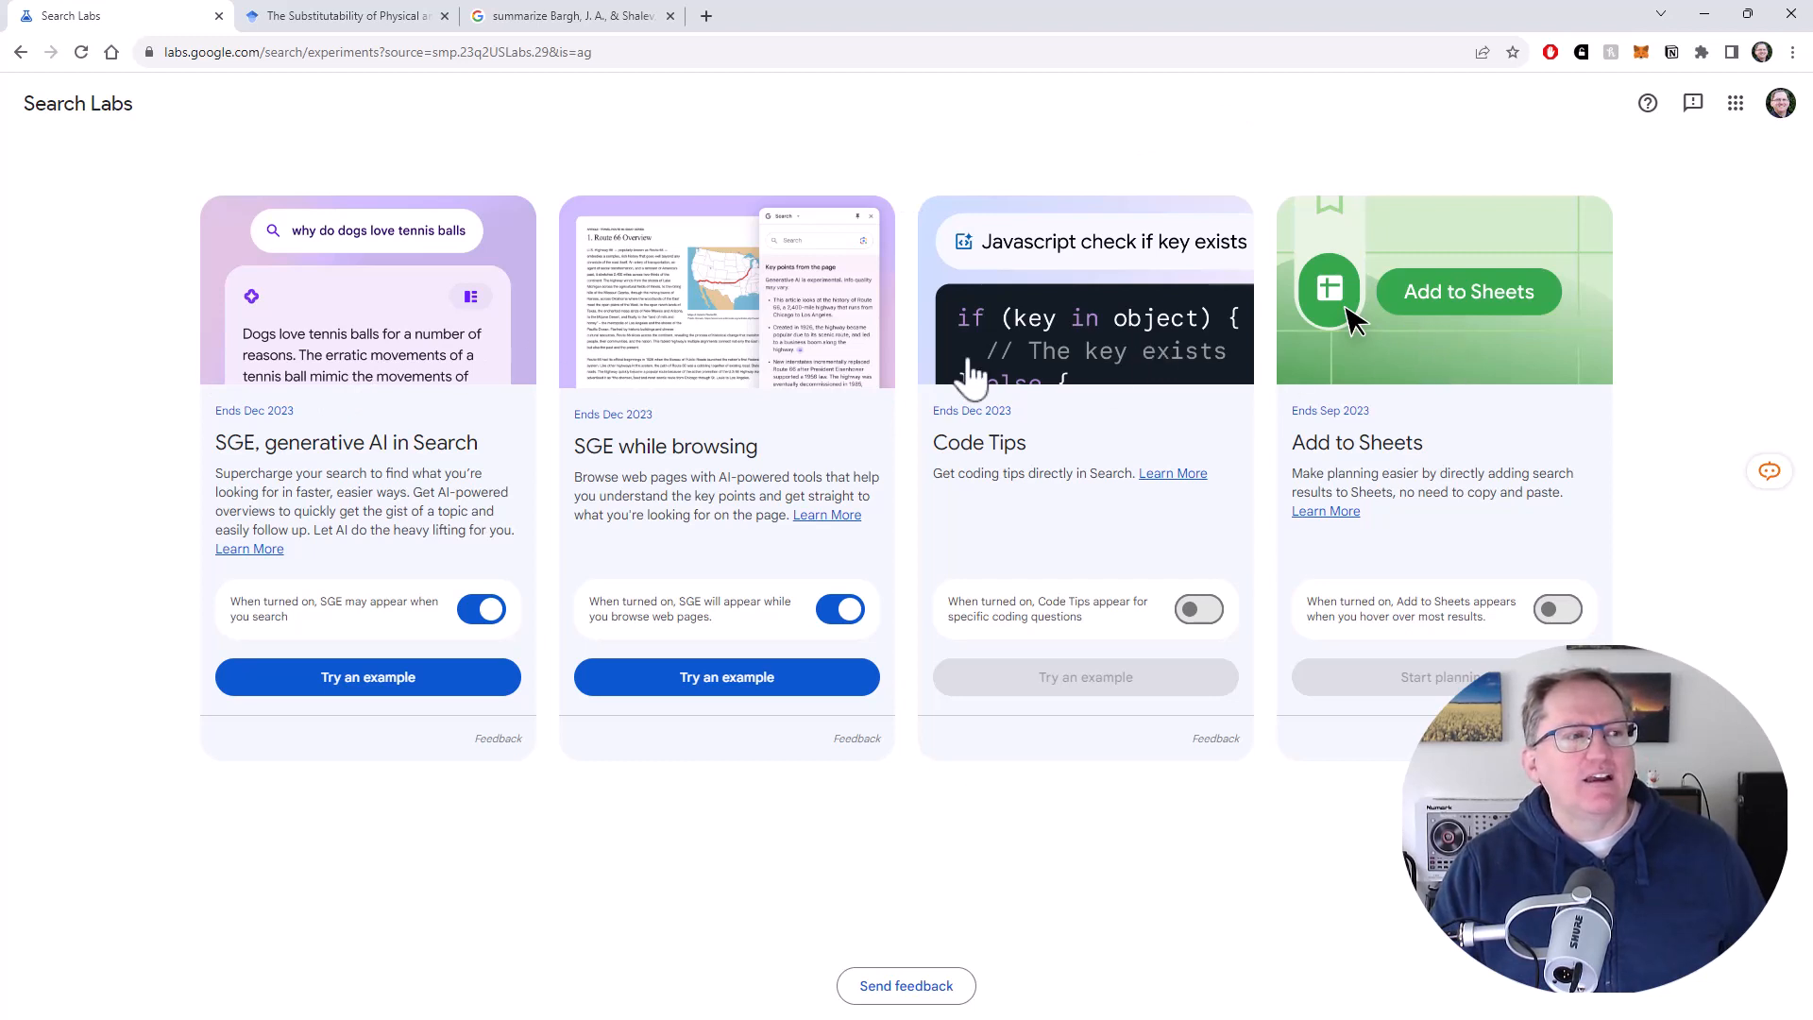
pyautogui.moveTo(1061, 491)
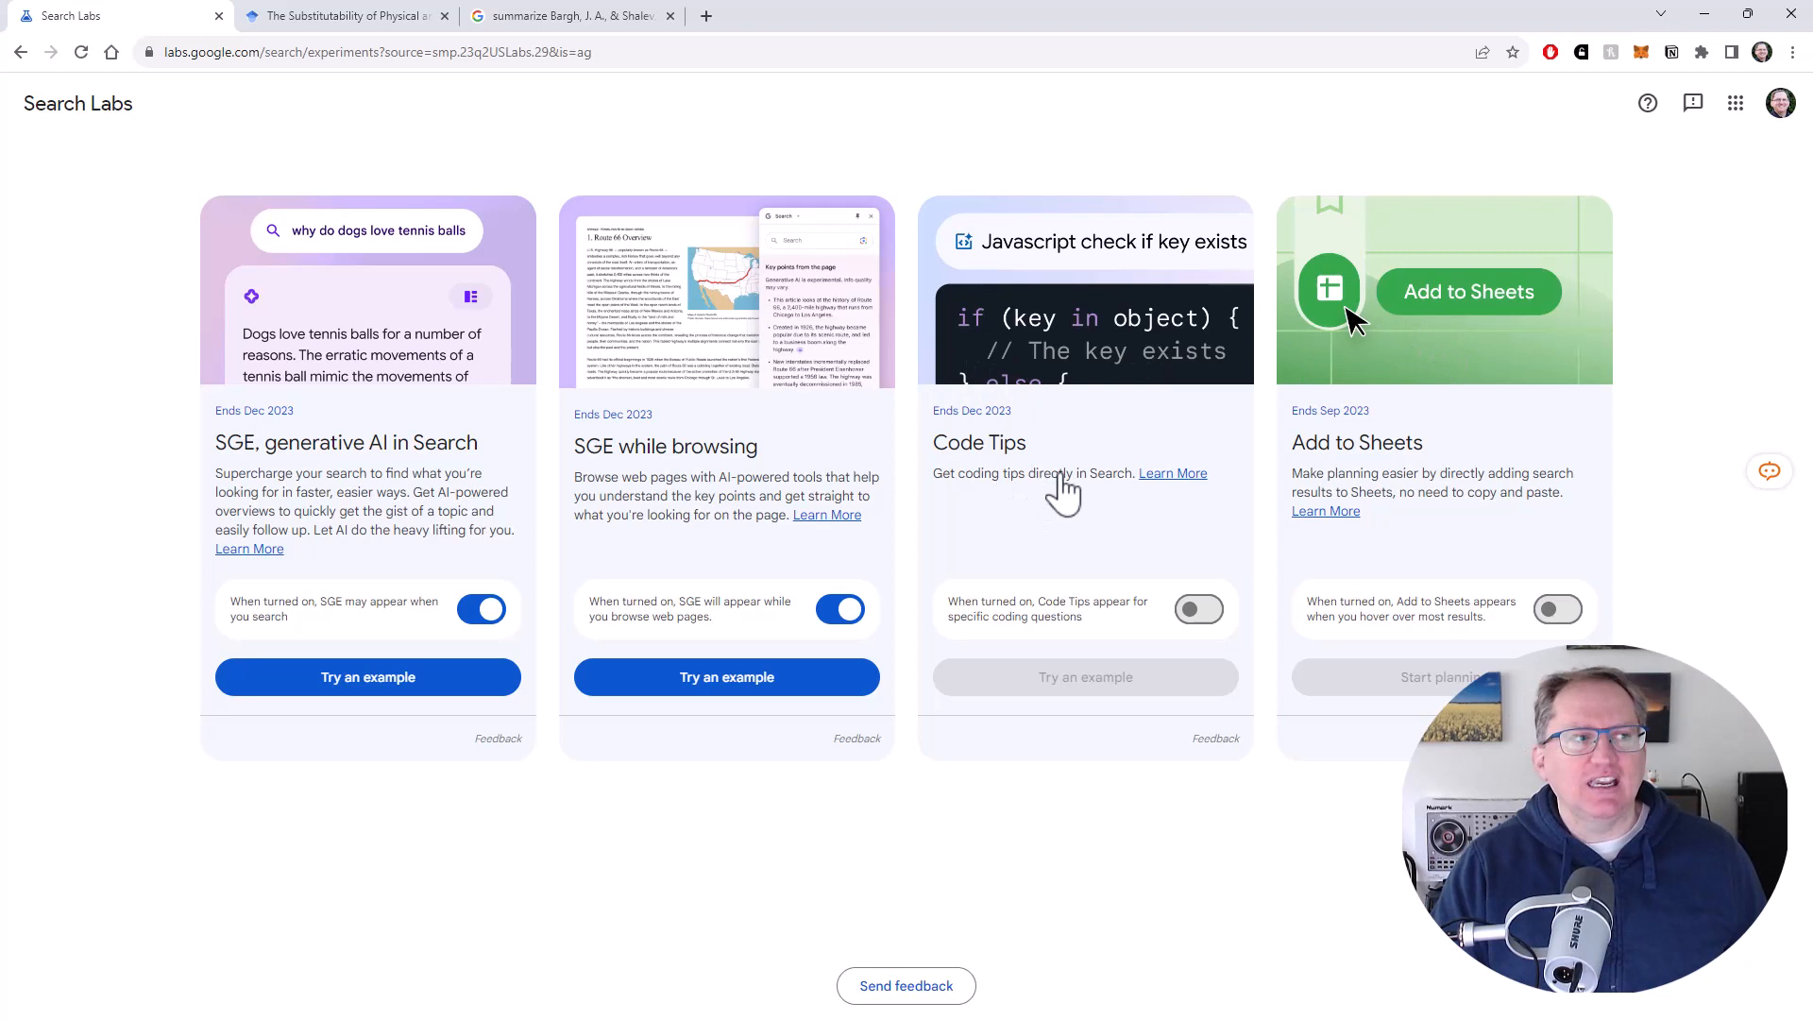
pyautogui.moveTo(1098, 491)
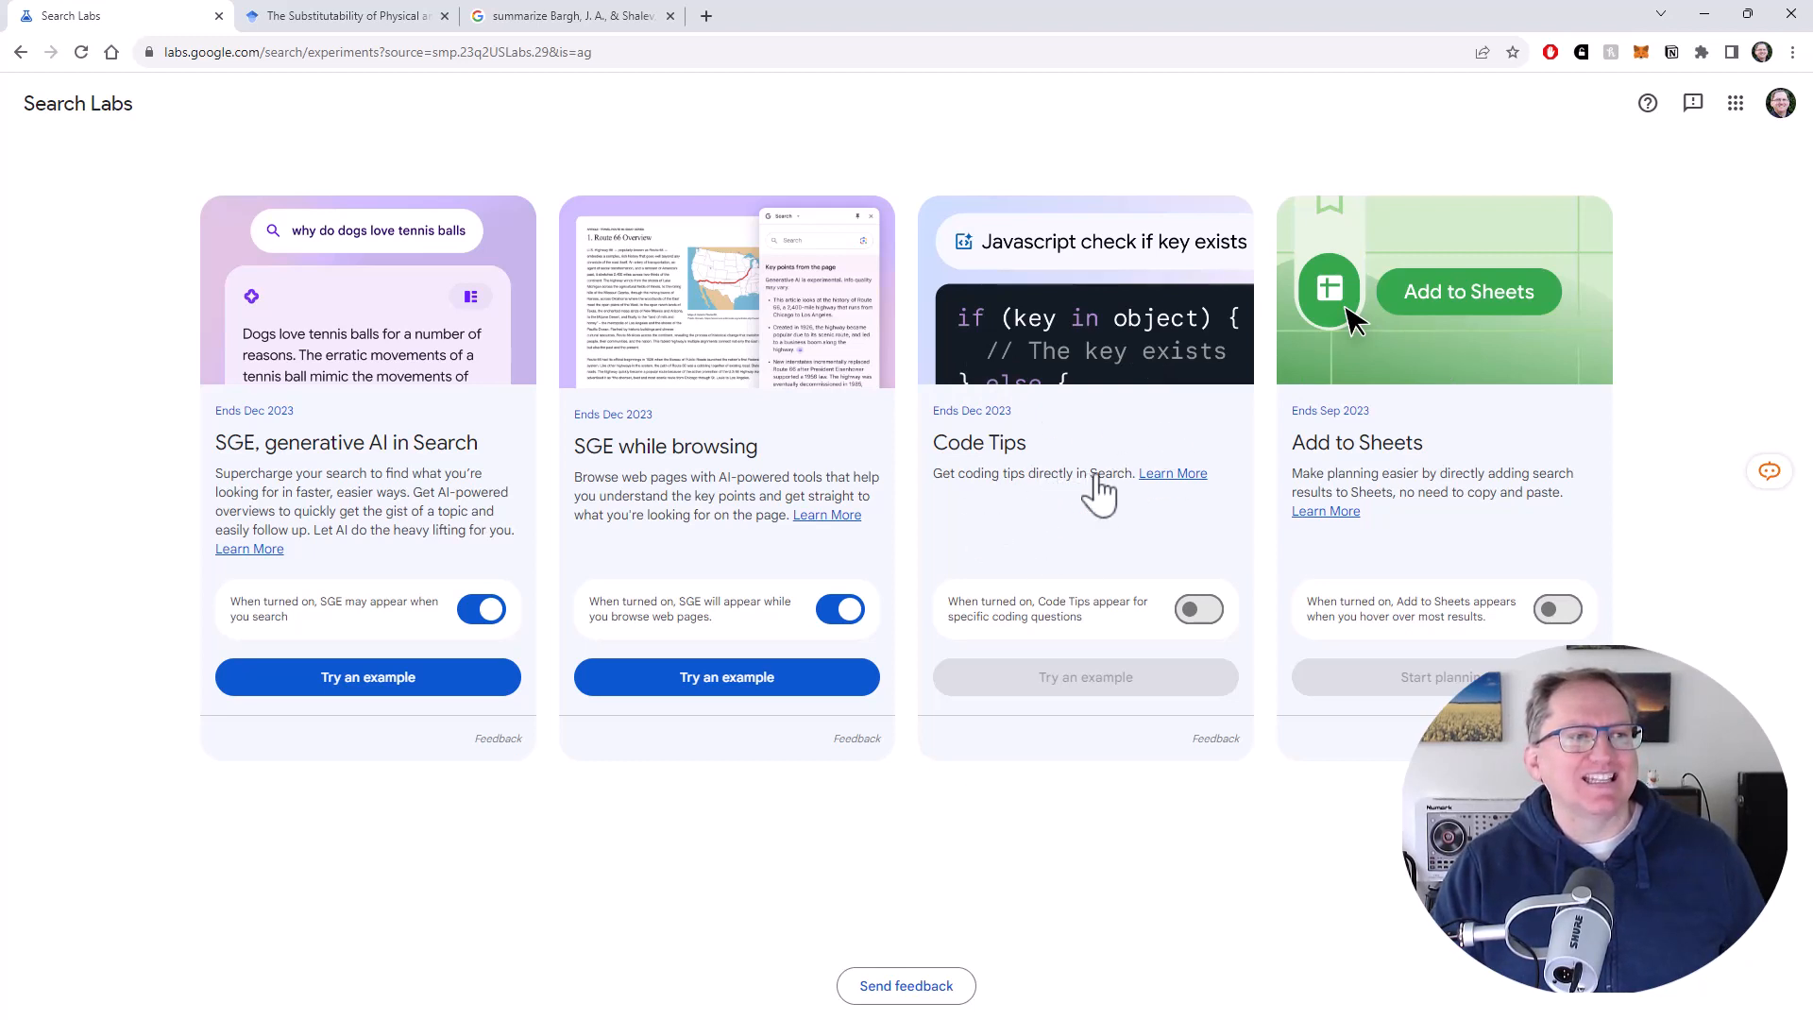
pyautogui.moveTo(253, 472)
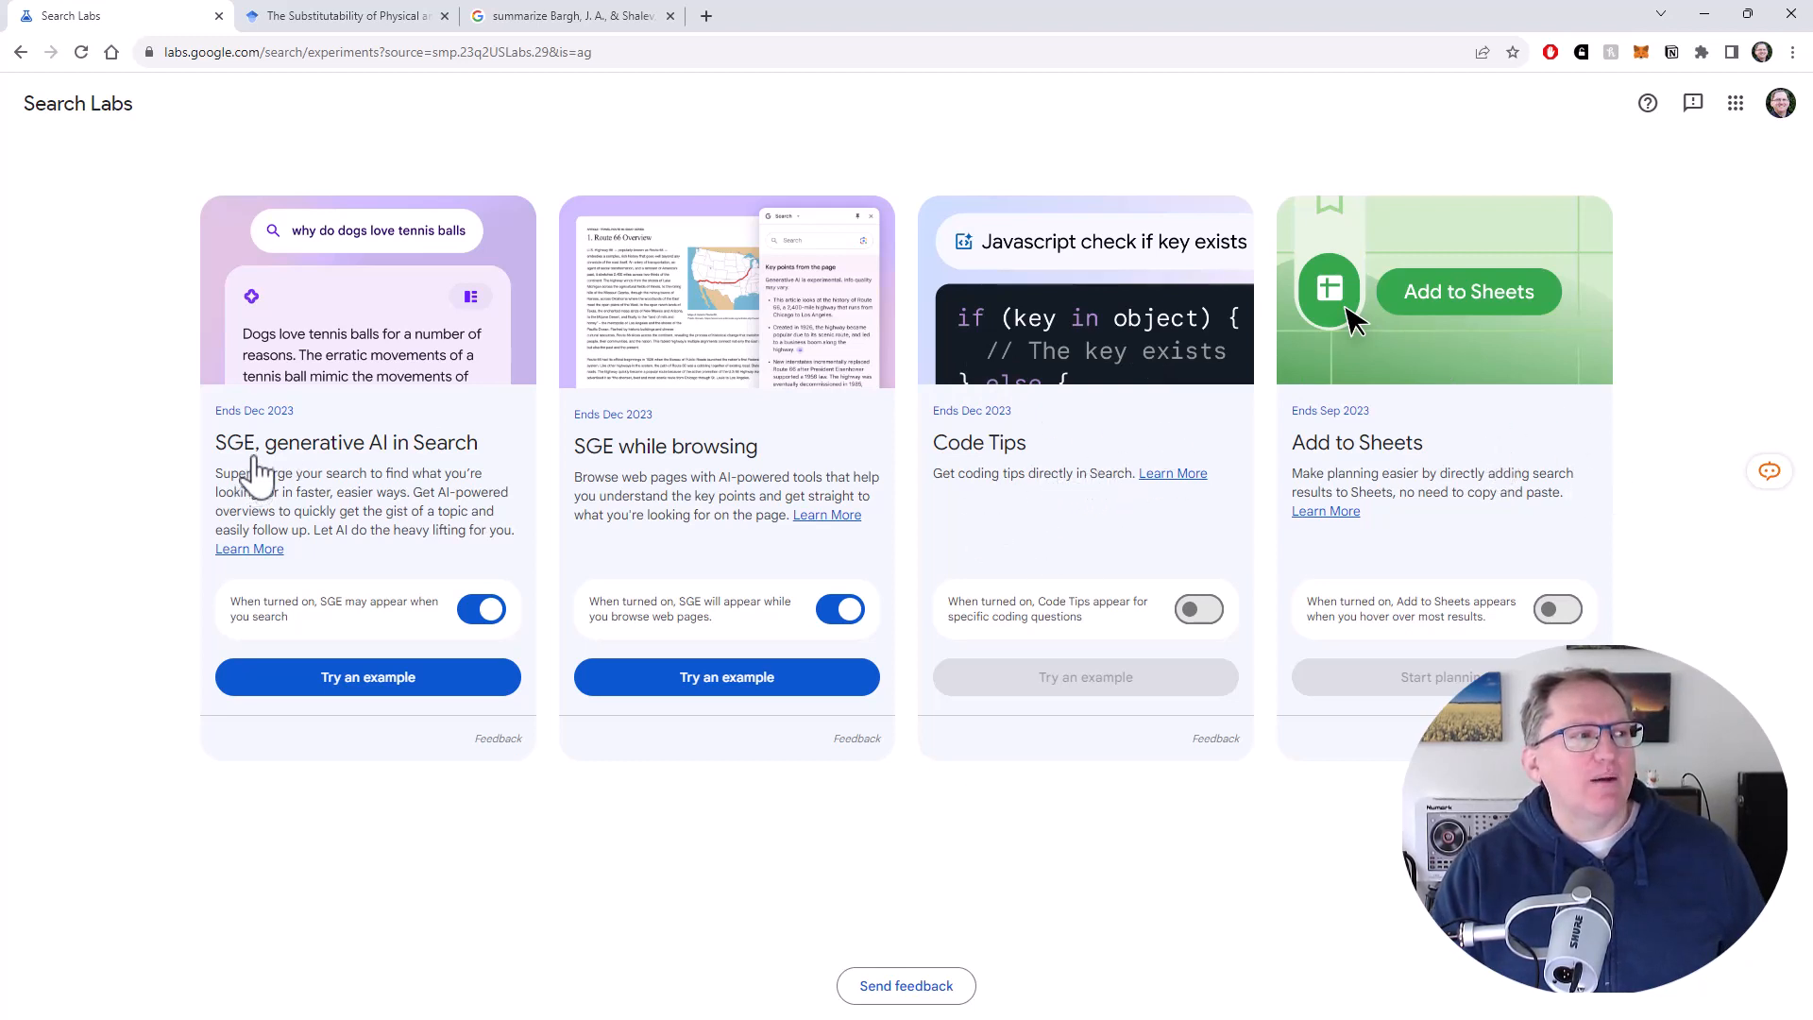
pyautogui.moveTo(237, 468)
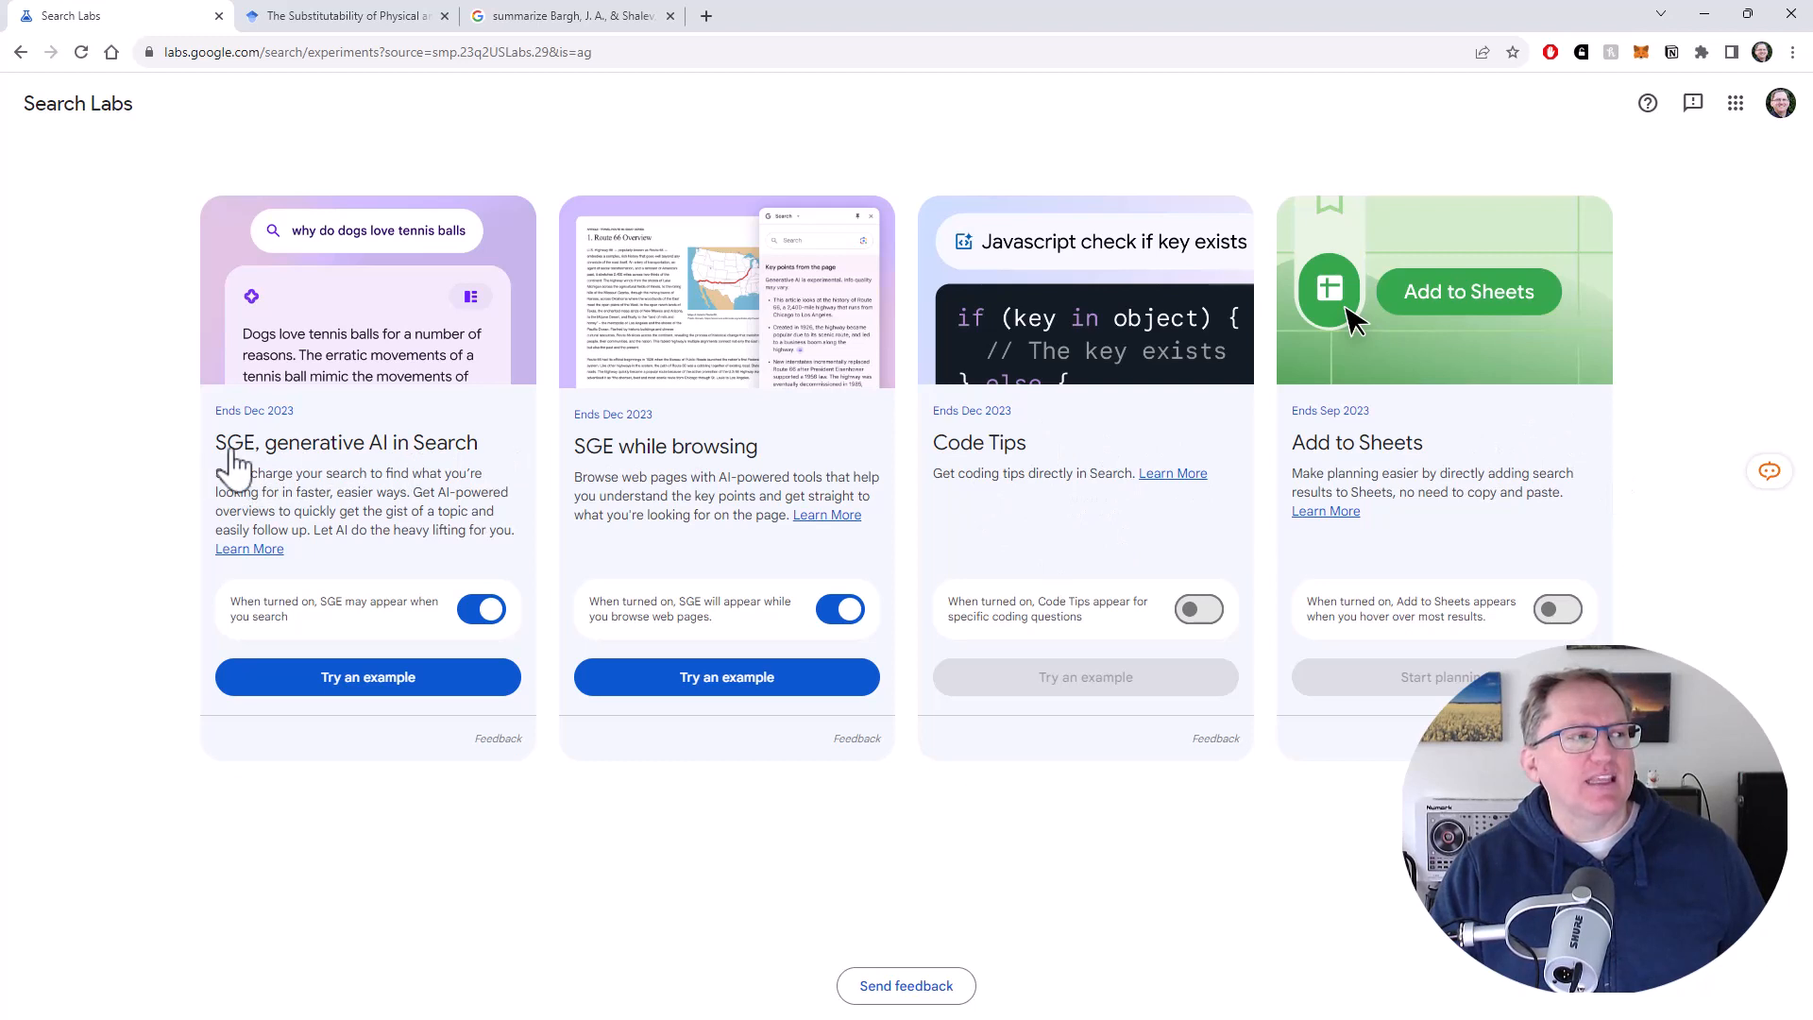
pyautogui.moveTo(364, 474)
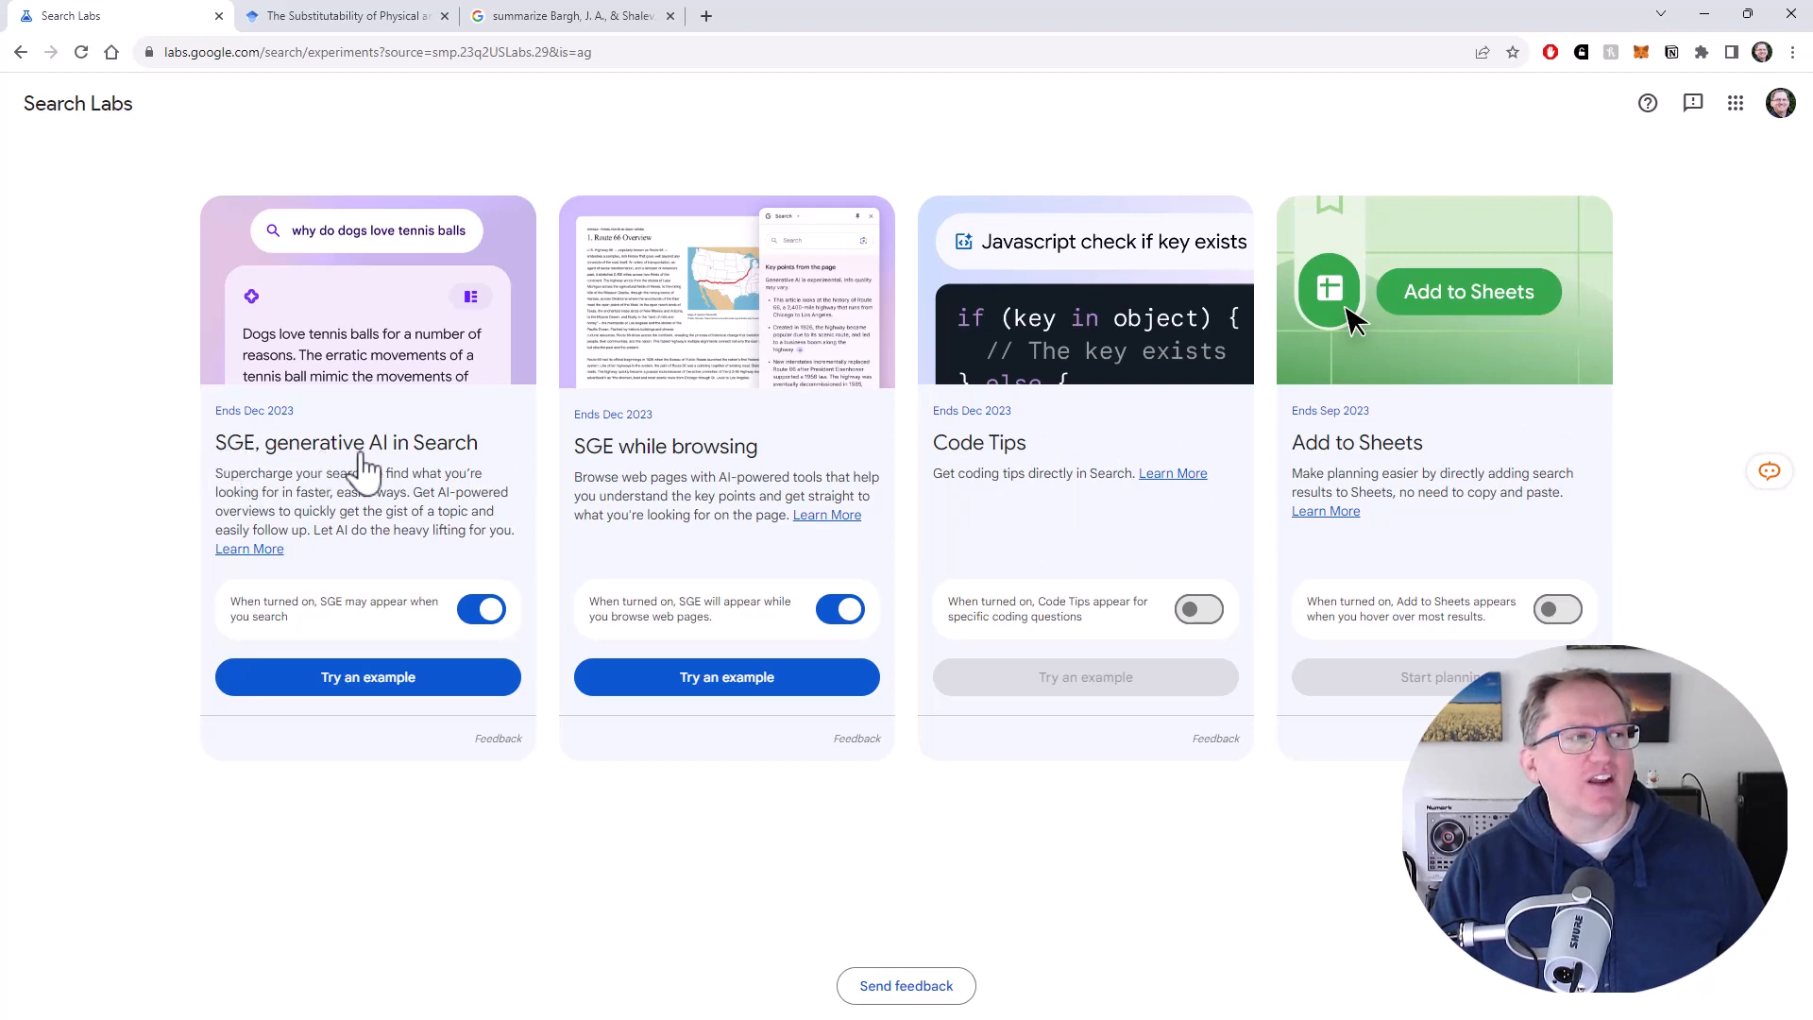
pyautogui.moveTo(407, 467)
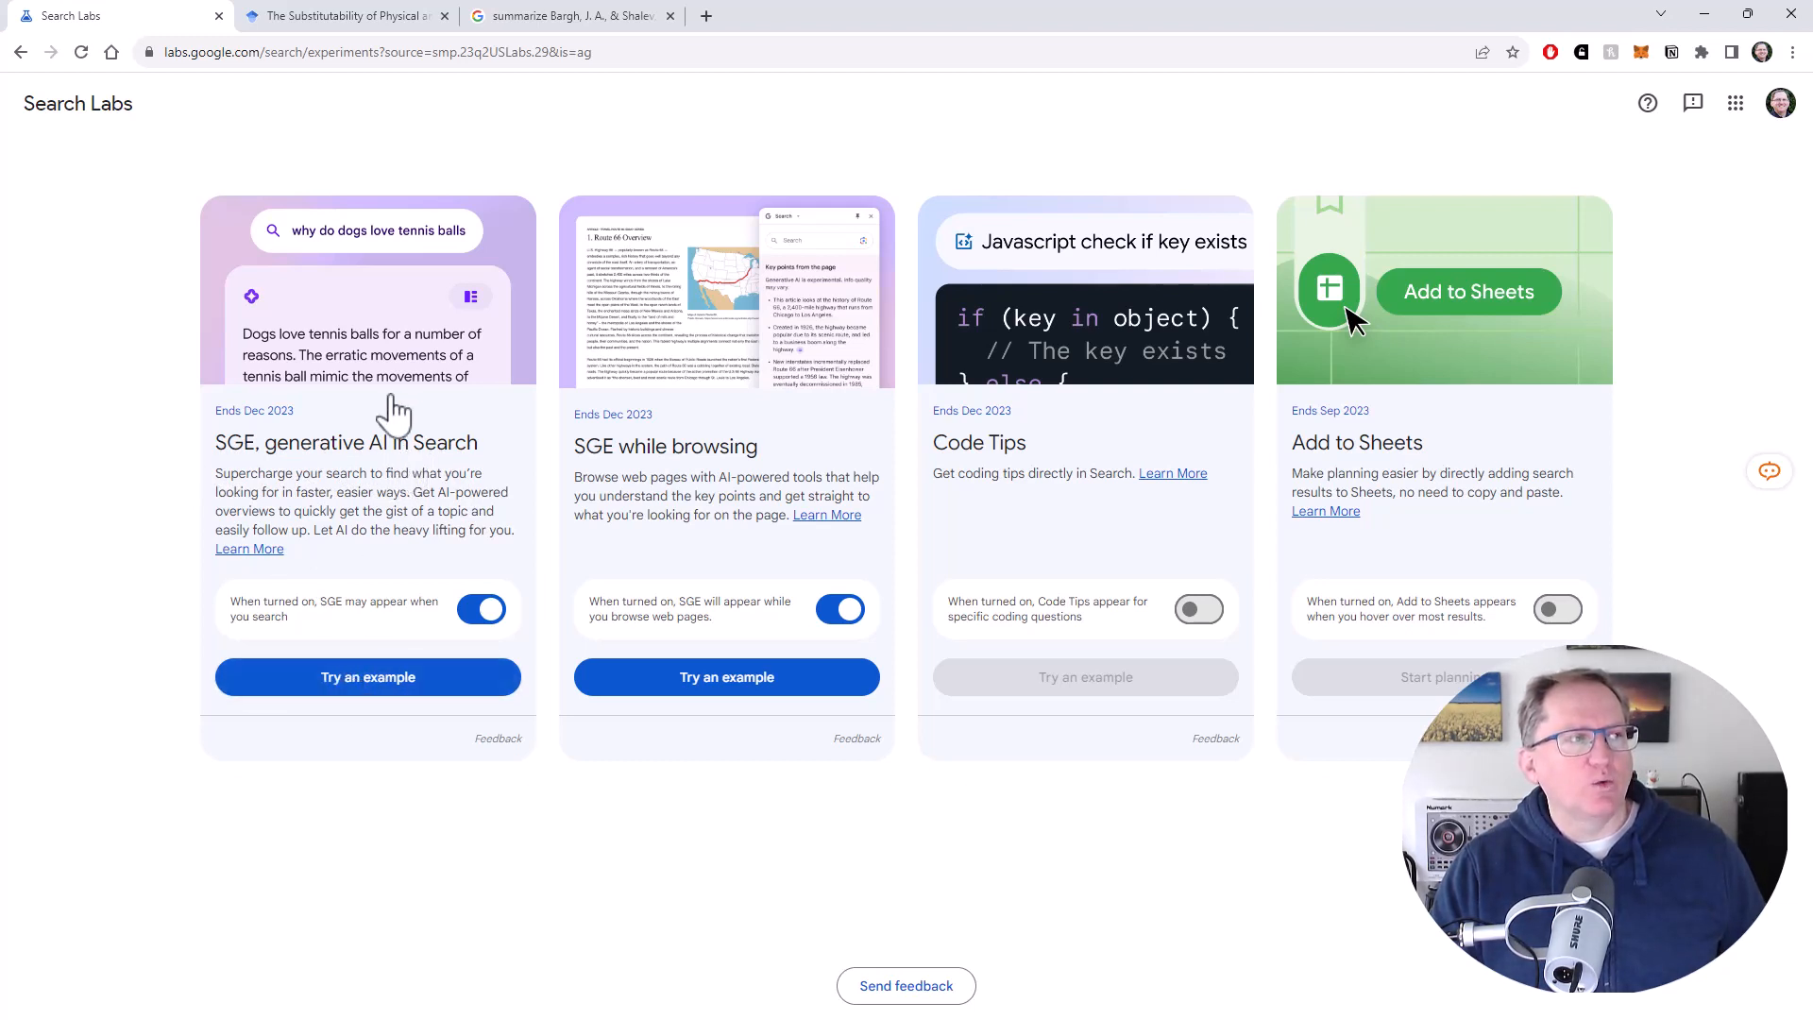
pyautogui.moveTo(396, 195)
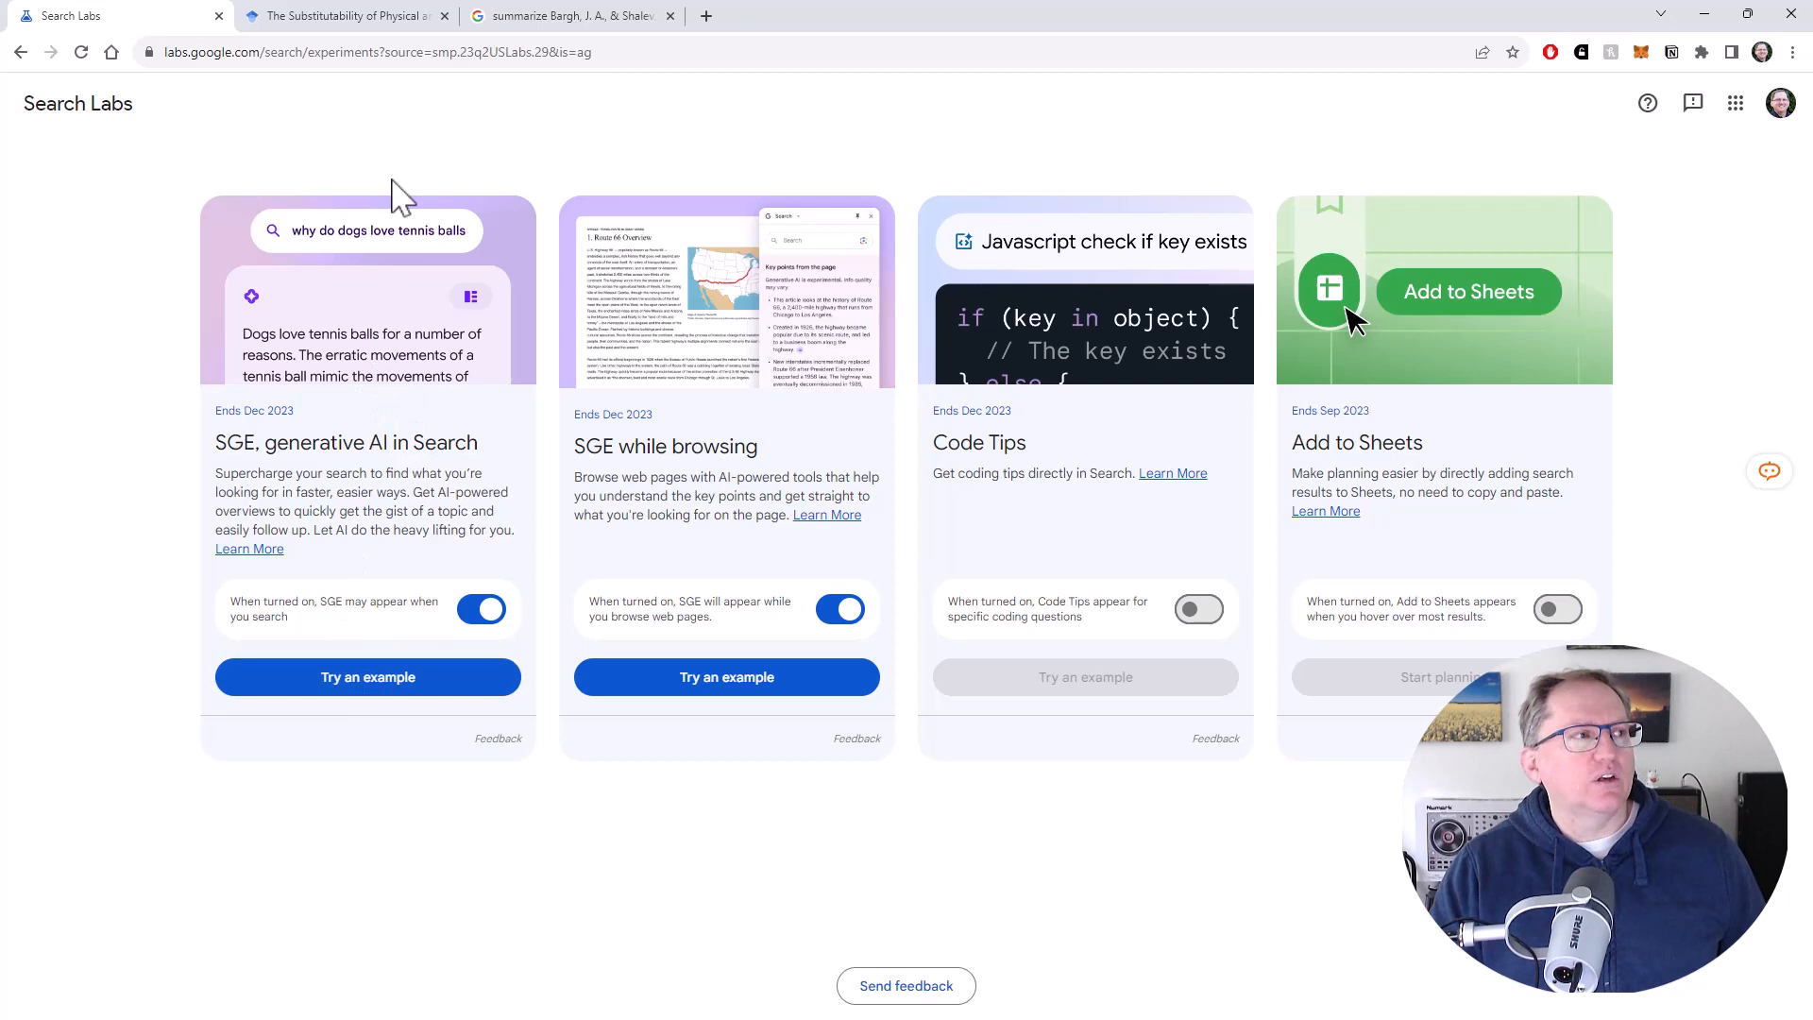
pyautogui.moveTo(453, 173)
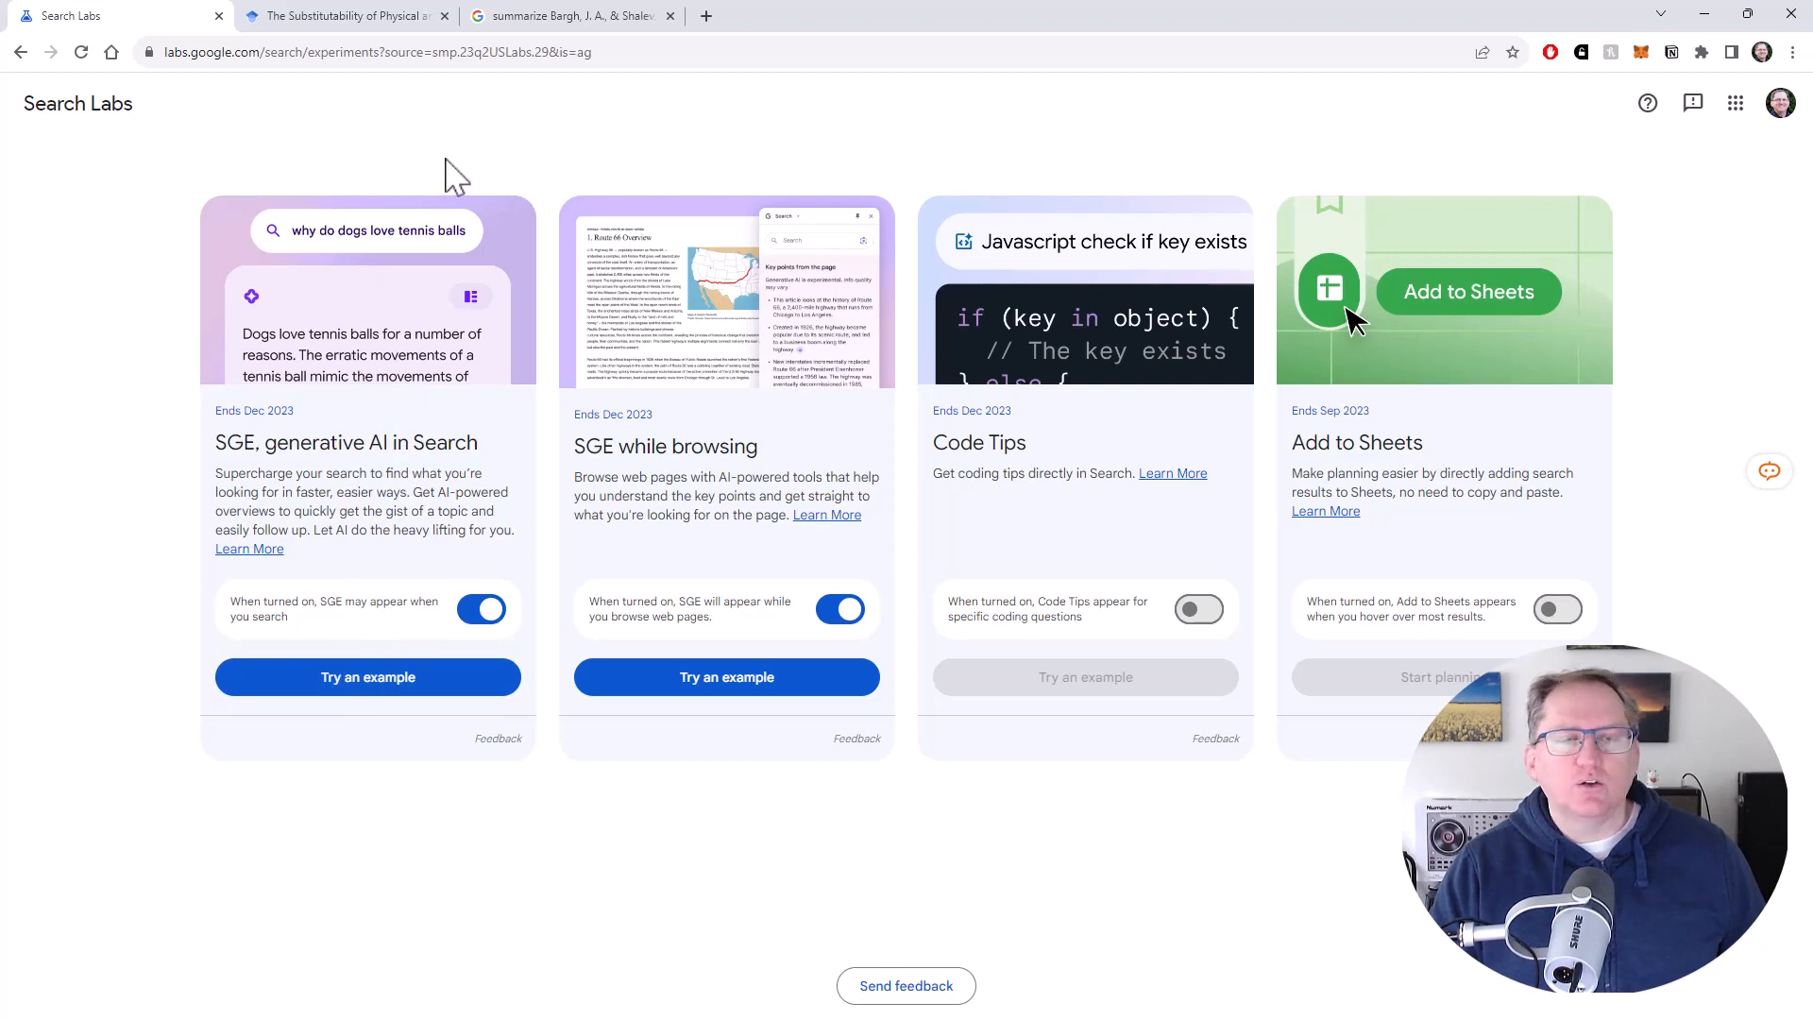
pyautogui.moveTo(584, 22)
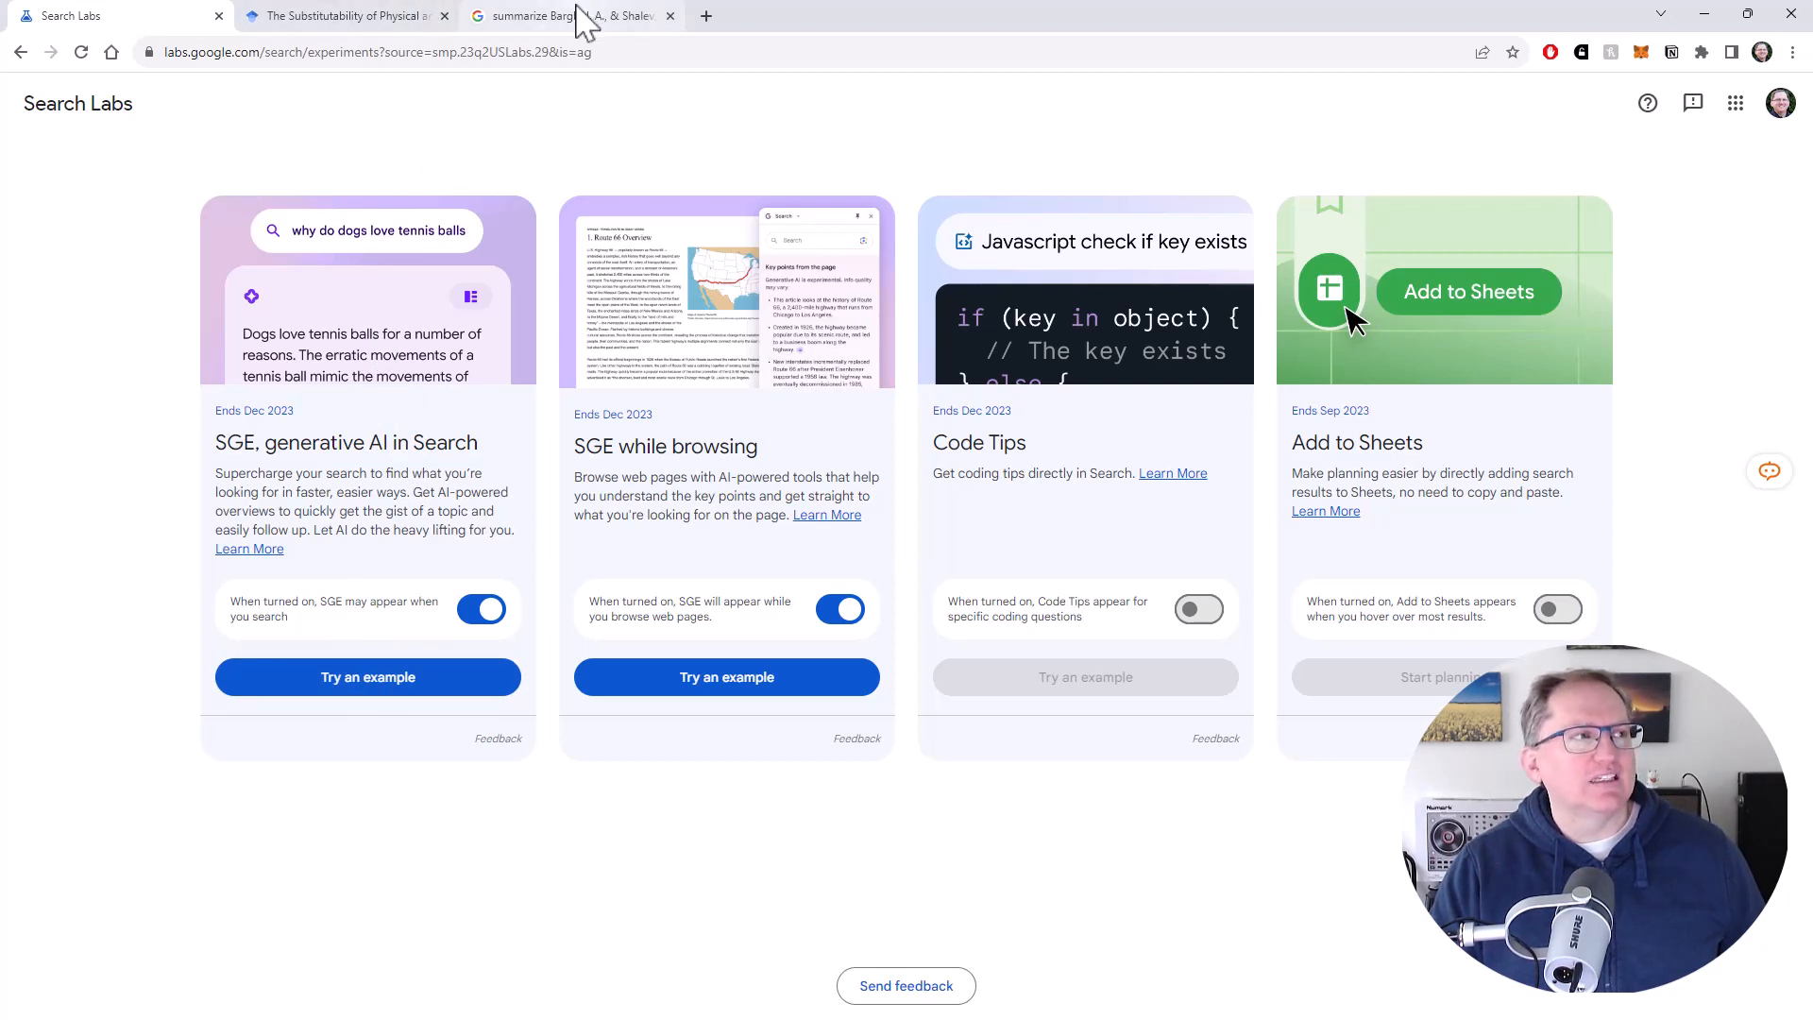
pyautogui.moveTo(567, 15)
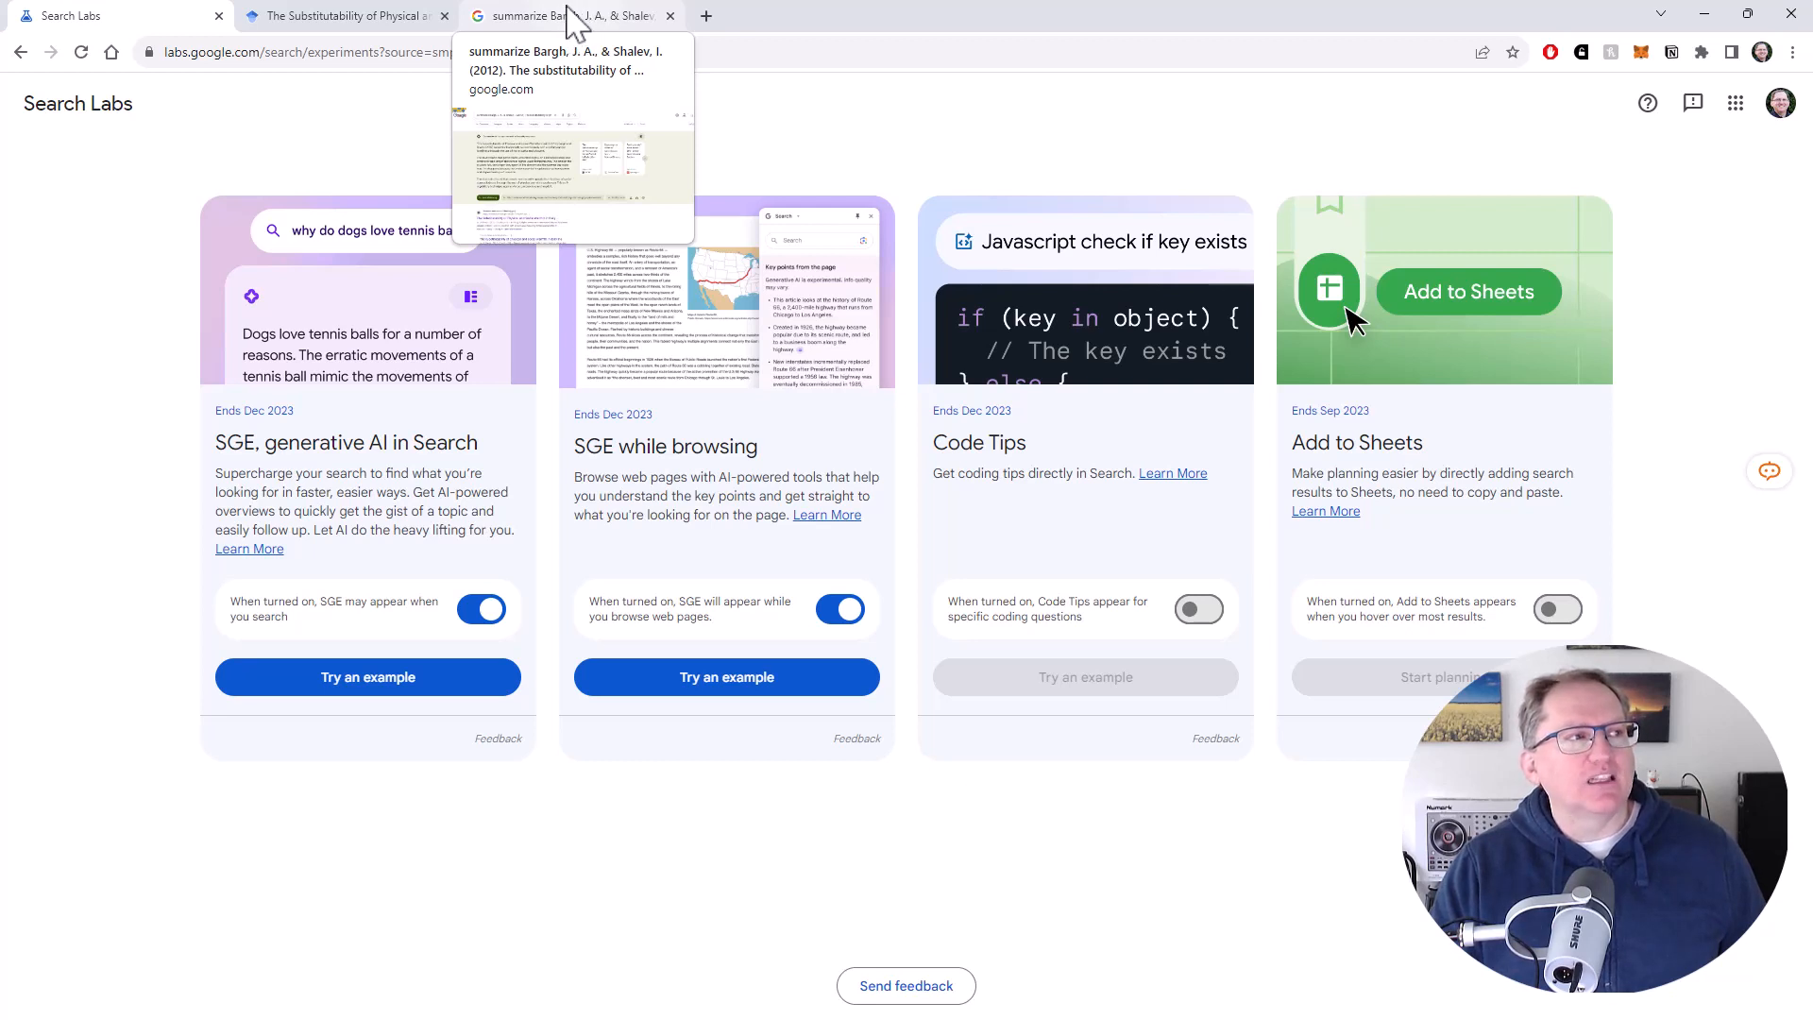
pyautogui.click(567, 16)
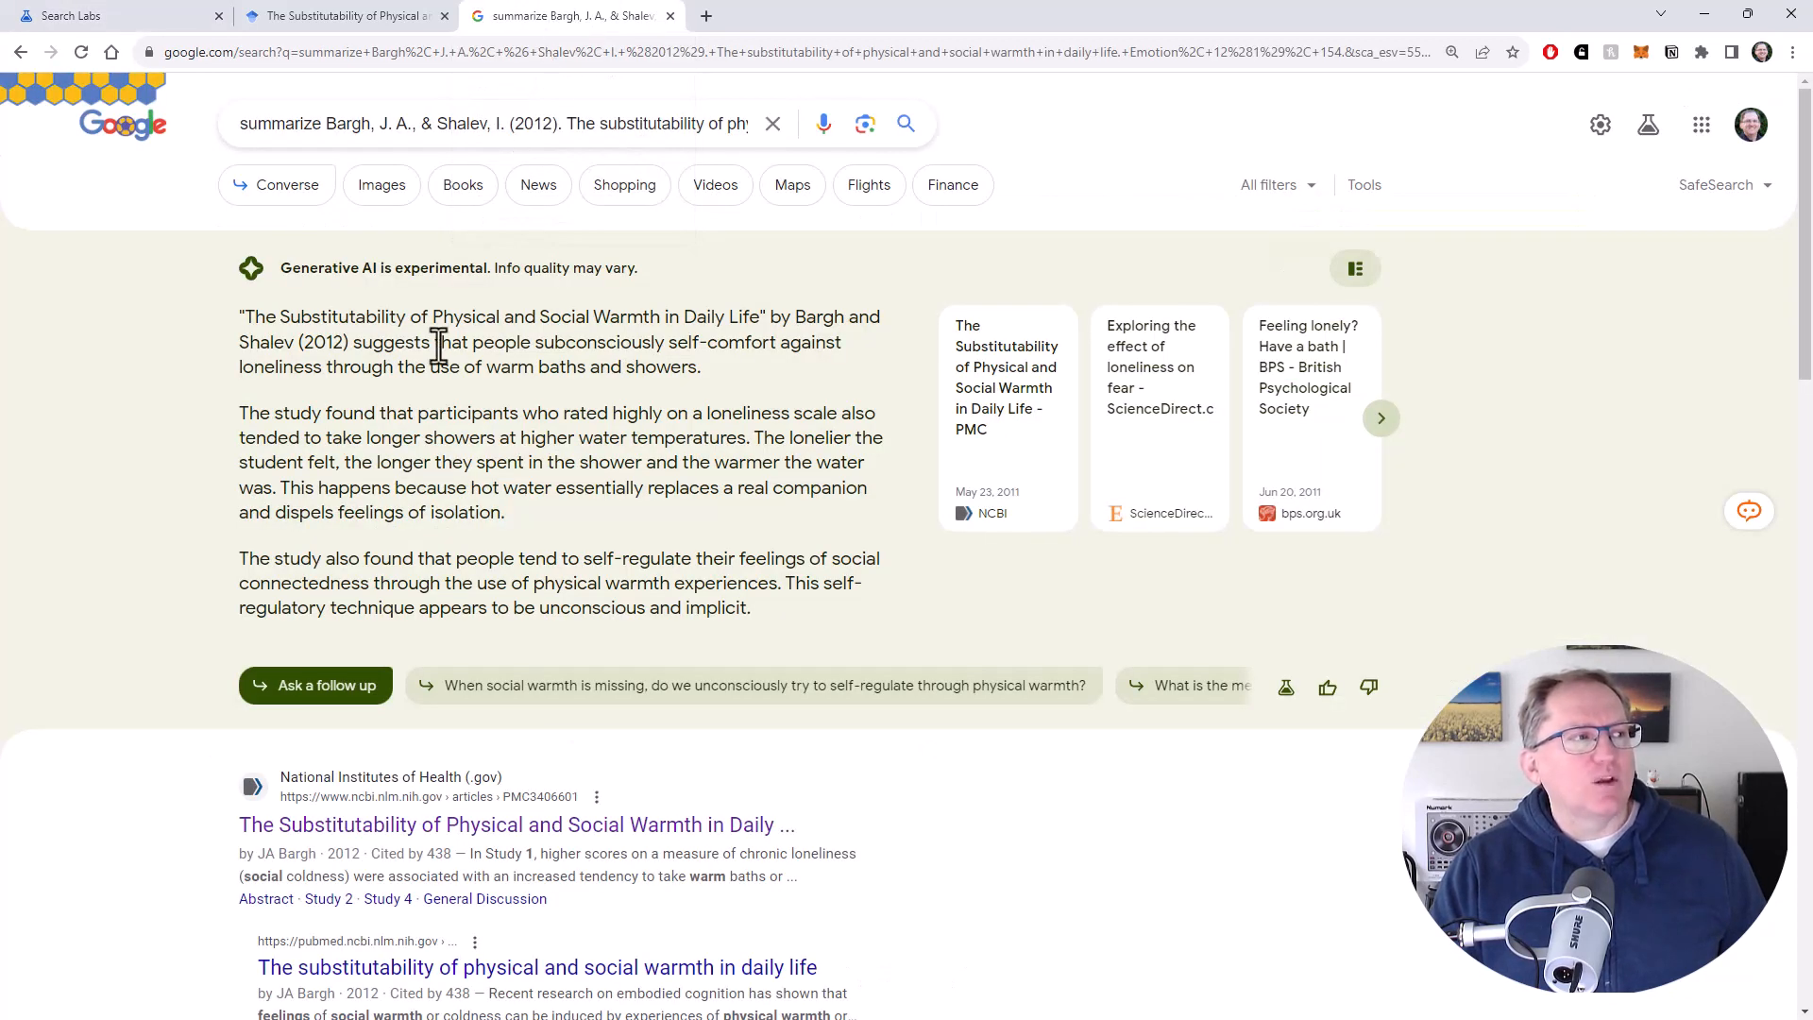
pyautogui.moveTo(1005, 366)
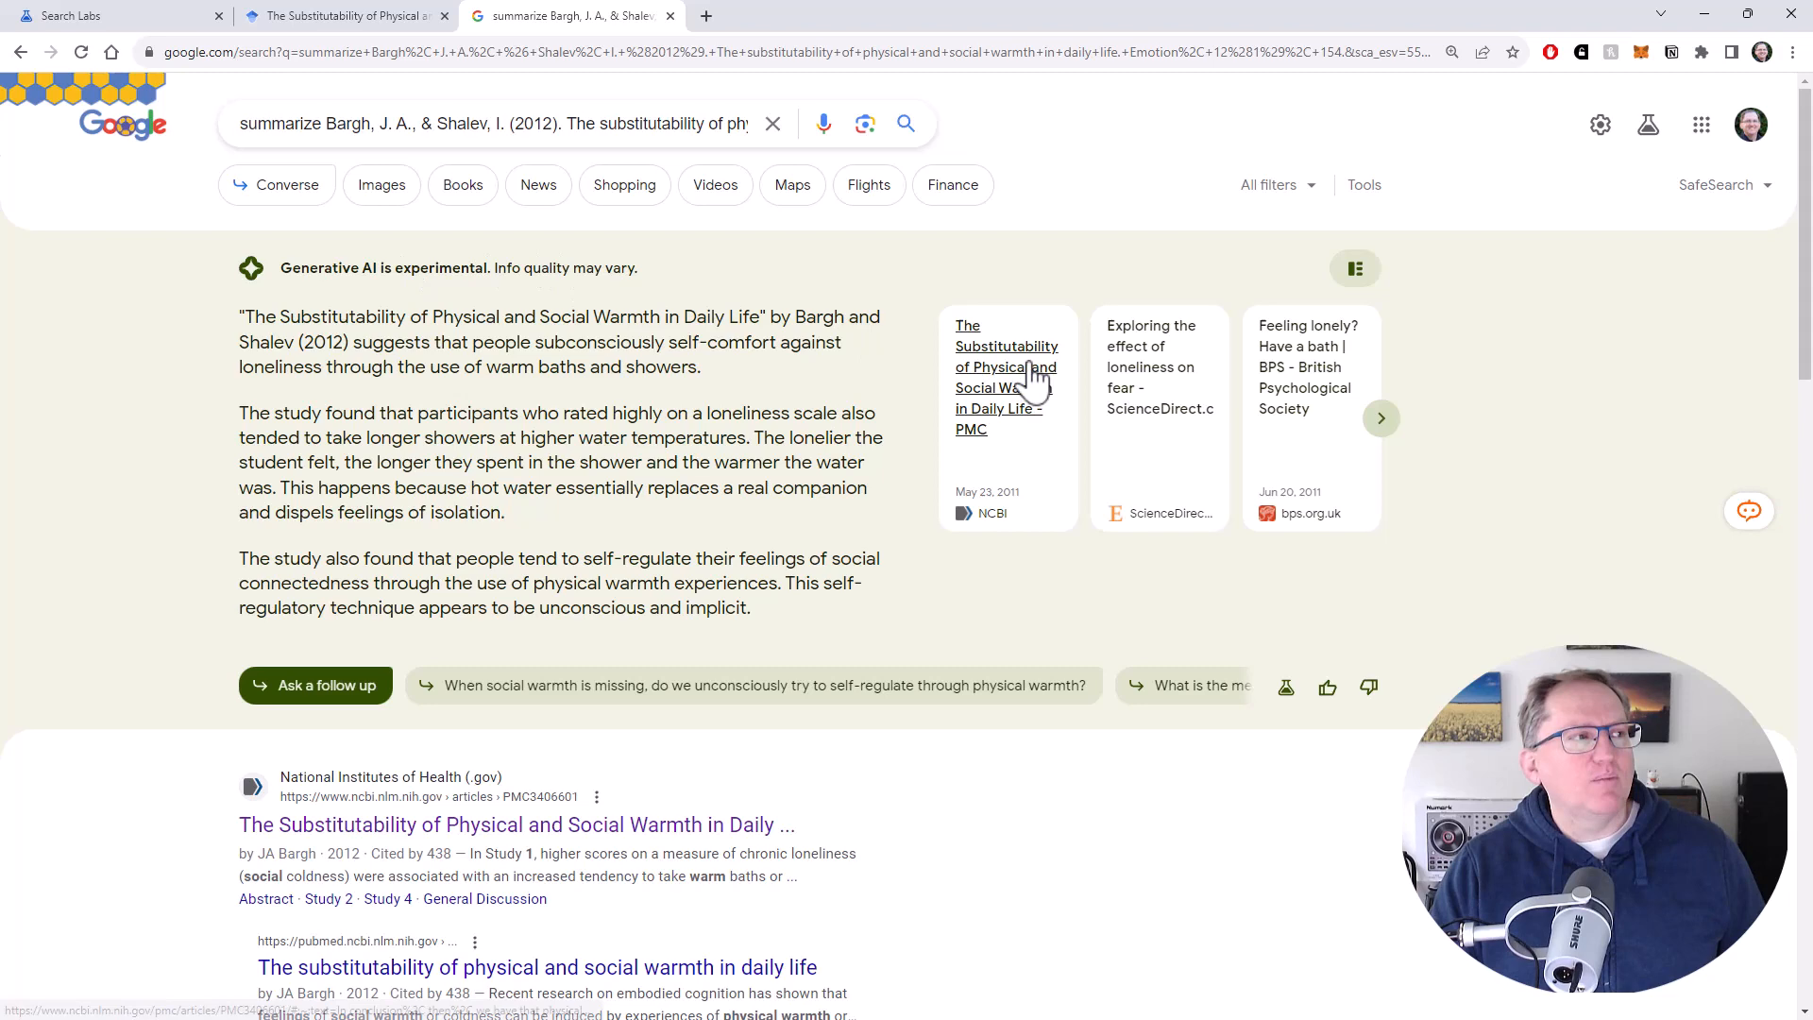
pyautogui.scroll(-3)
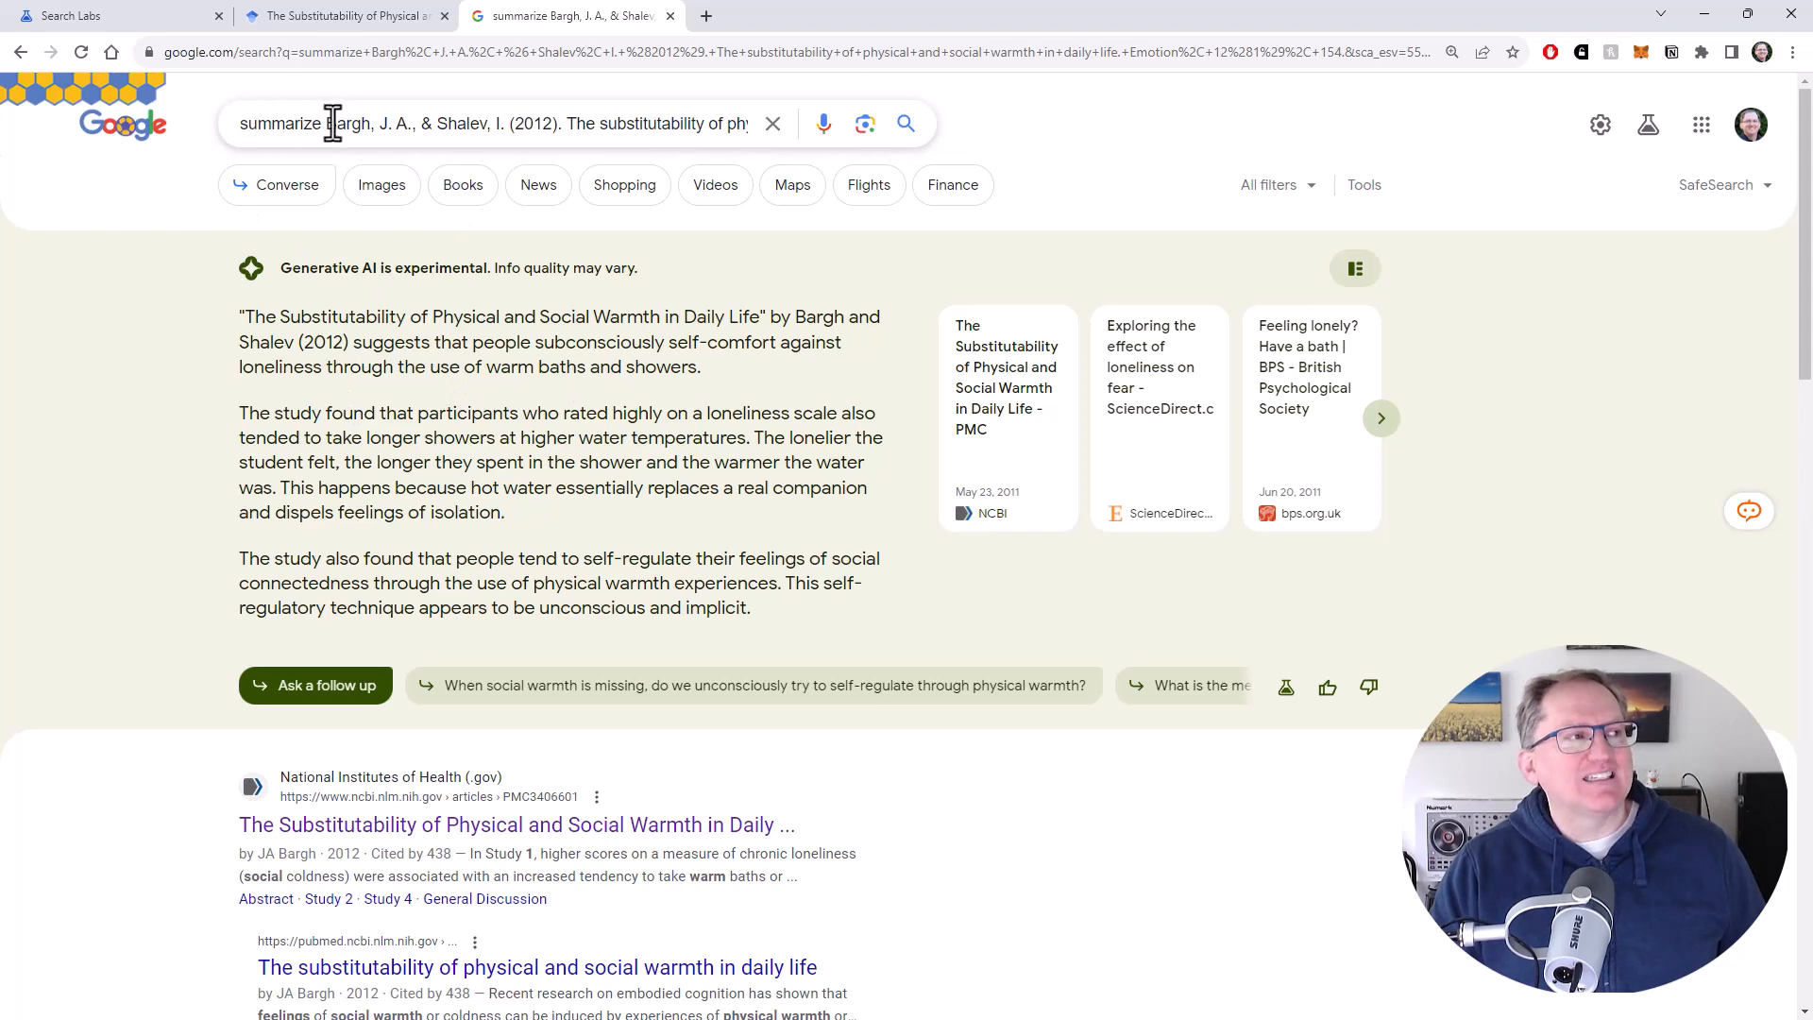
pyautogui.doubleClick(347, 123)
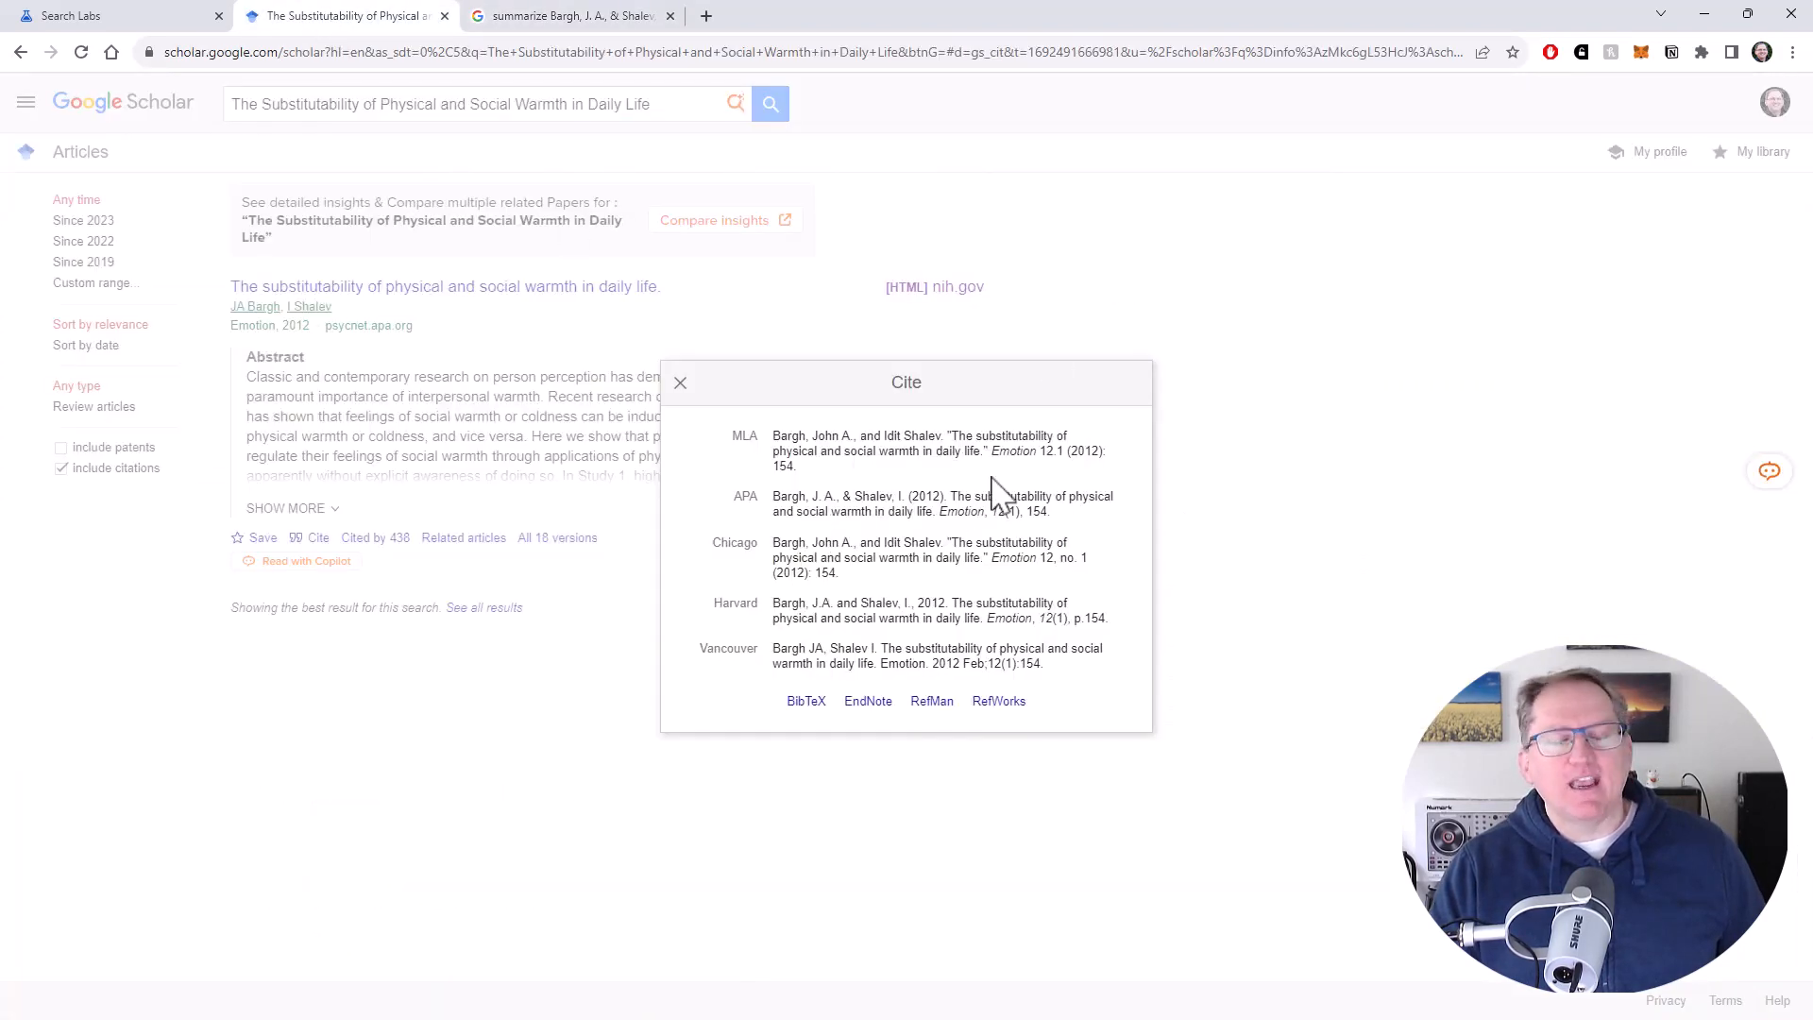
pyautogui.moveTo(392, 67)
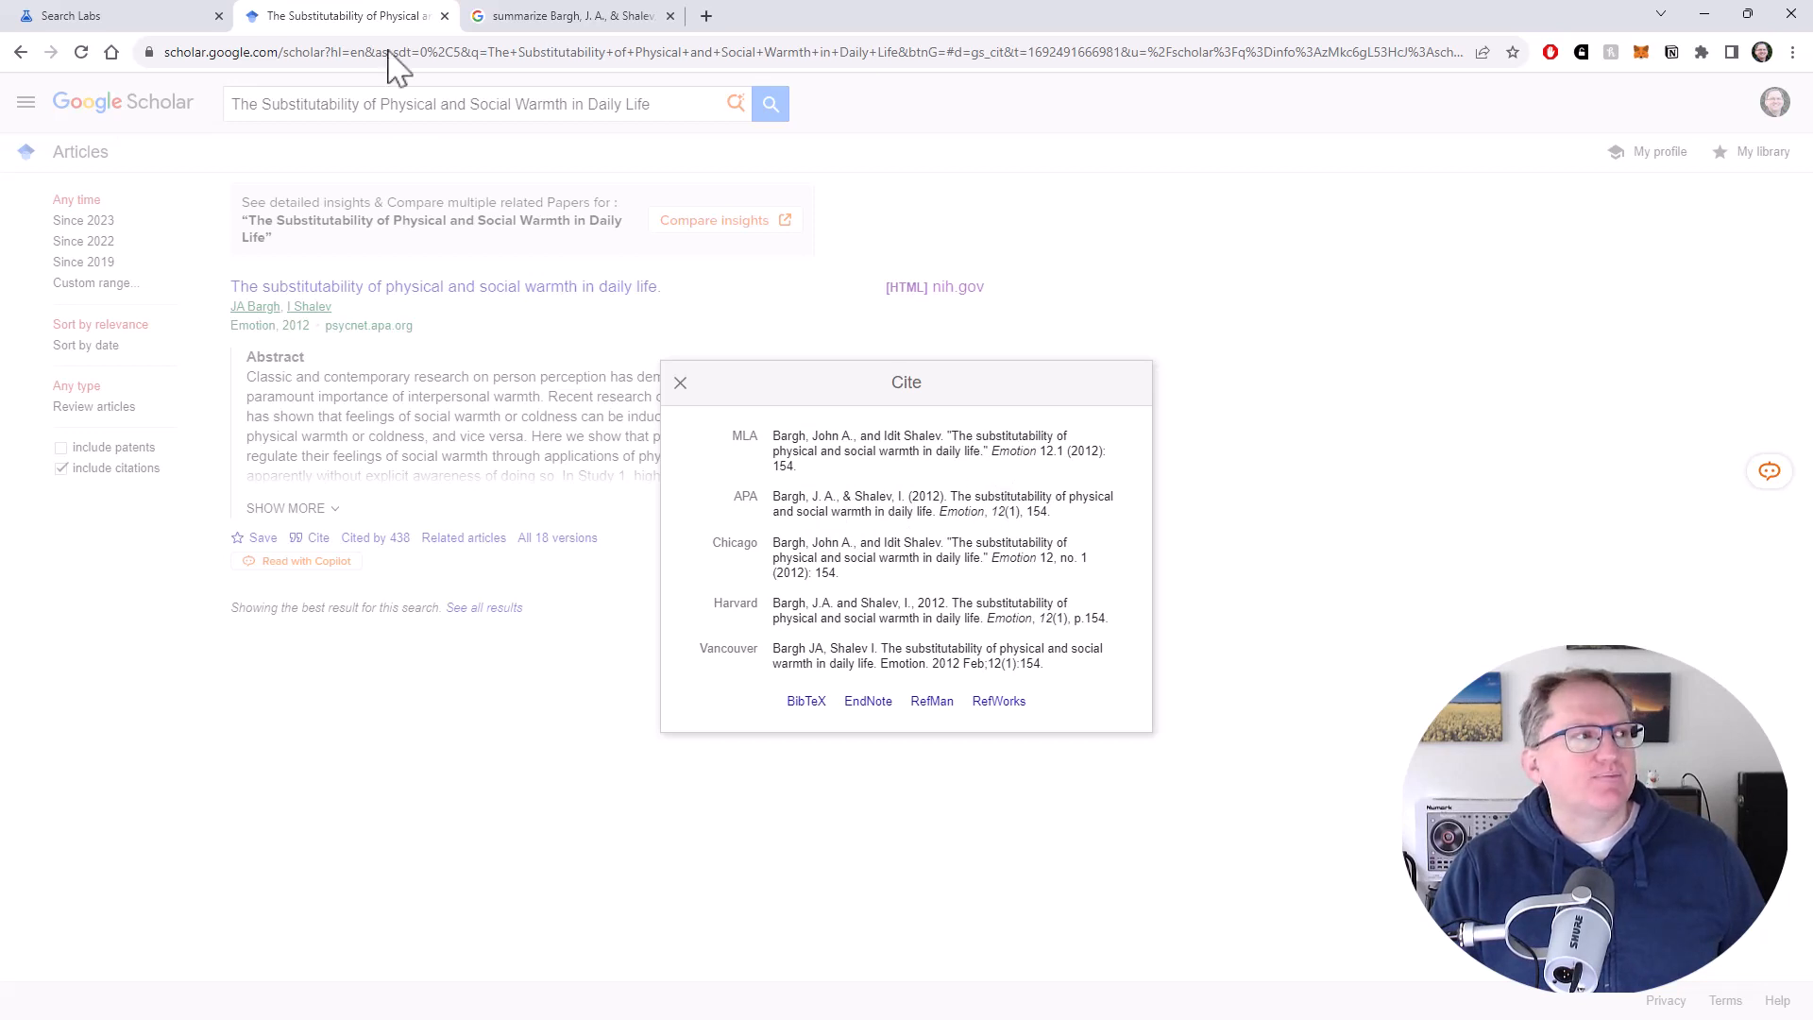
# Step: Switch to the 'summarize Bargh, J. A., & Shalev' tab showing the SGE summary
pyautogui.click(566, 15)
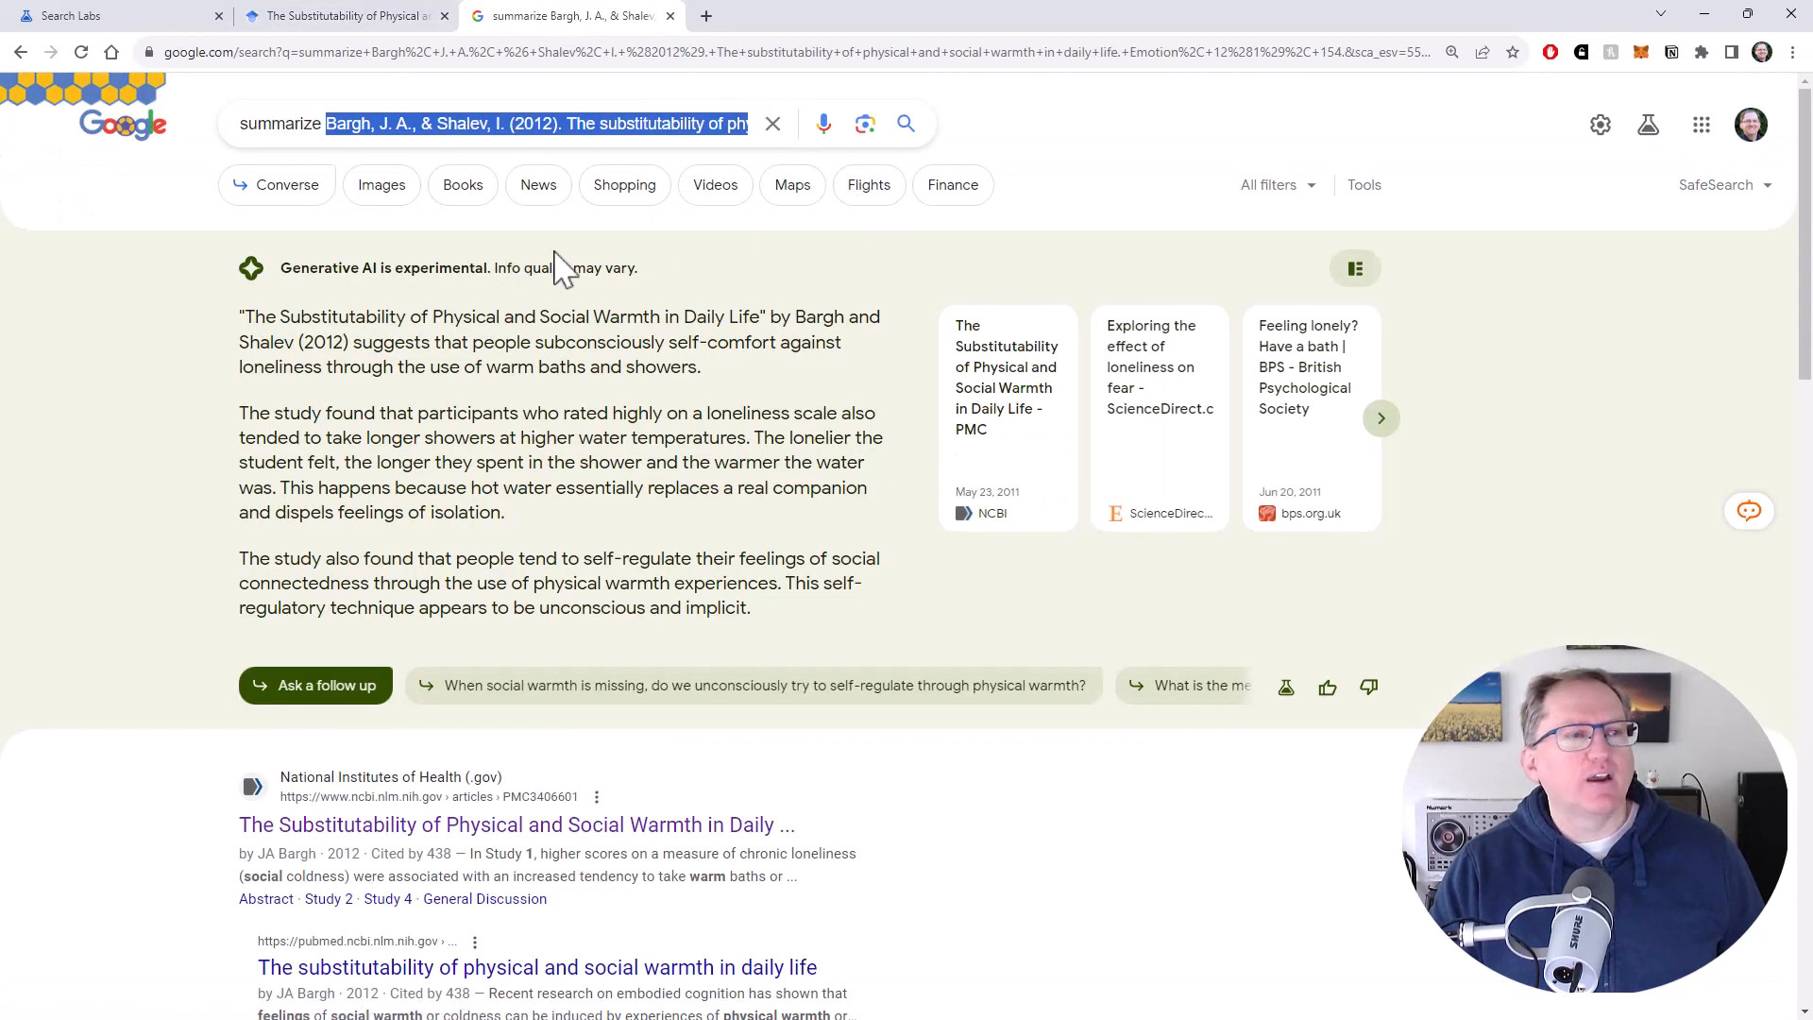
pyautogui.moveTo(405, 252)
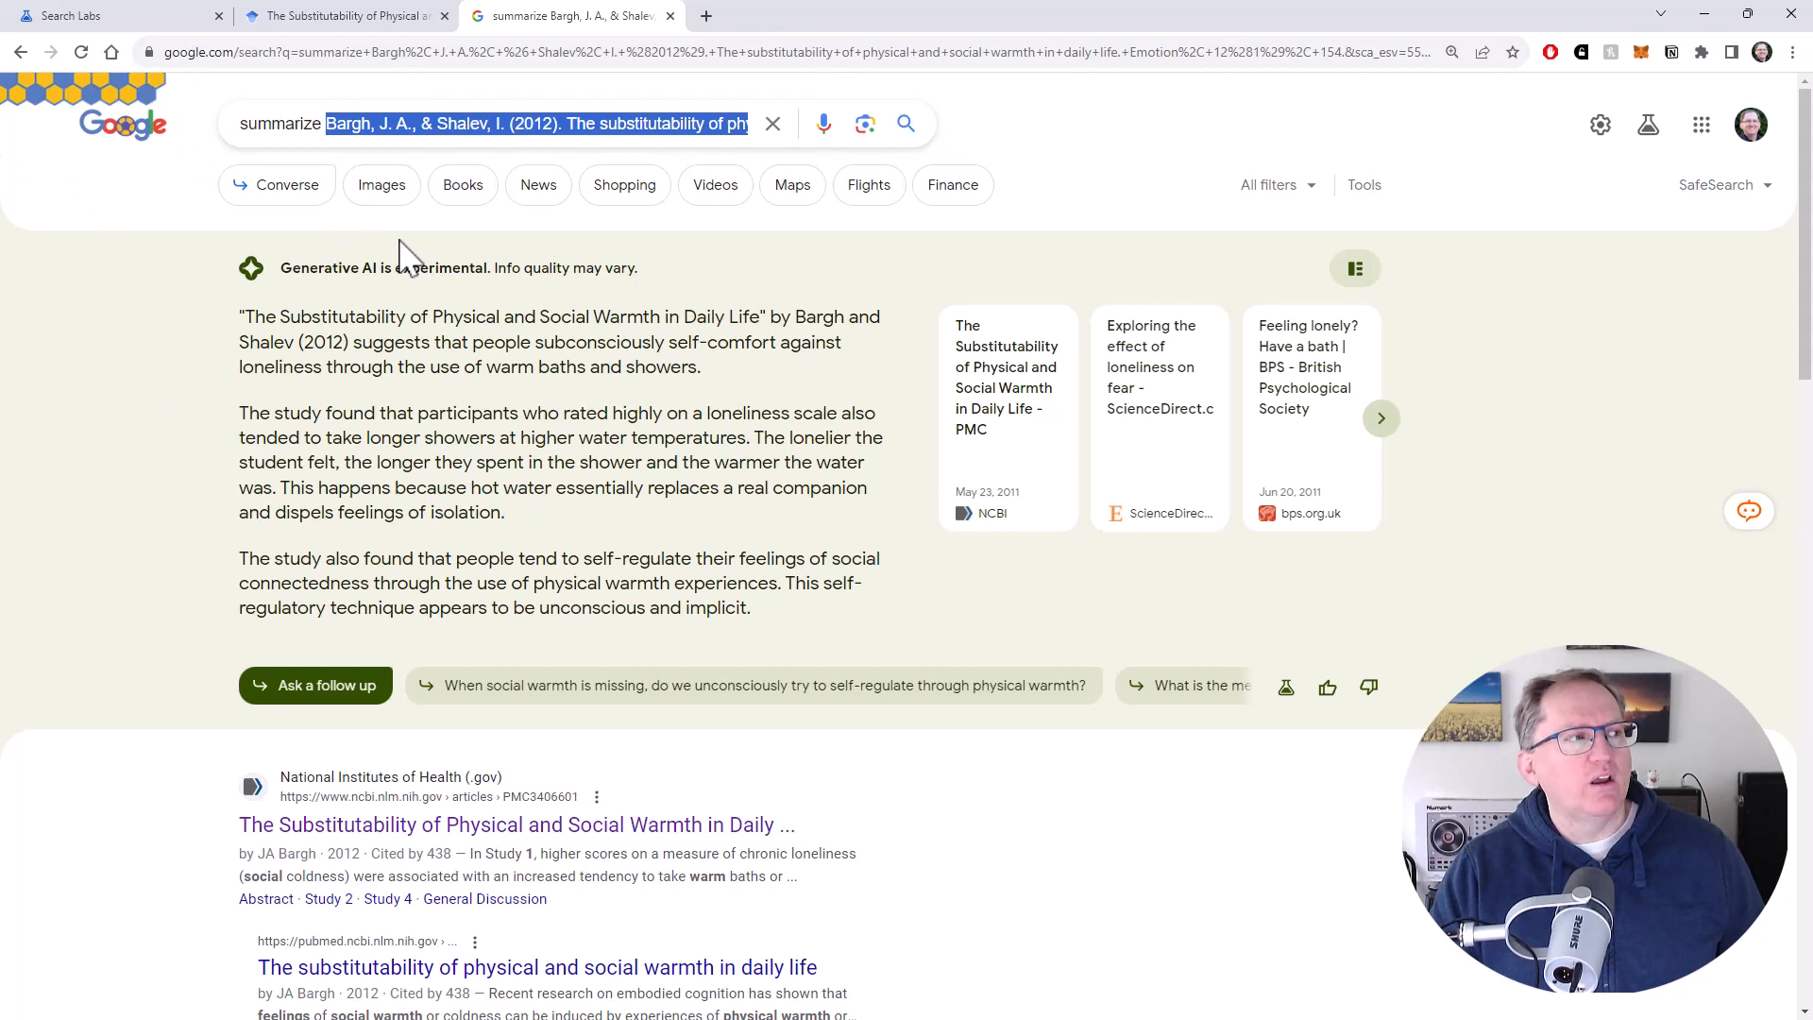
pyautogui.moveTo(1646, 124)
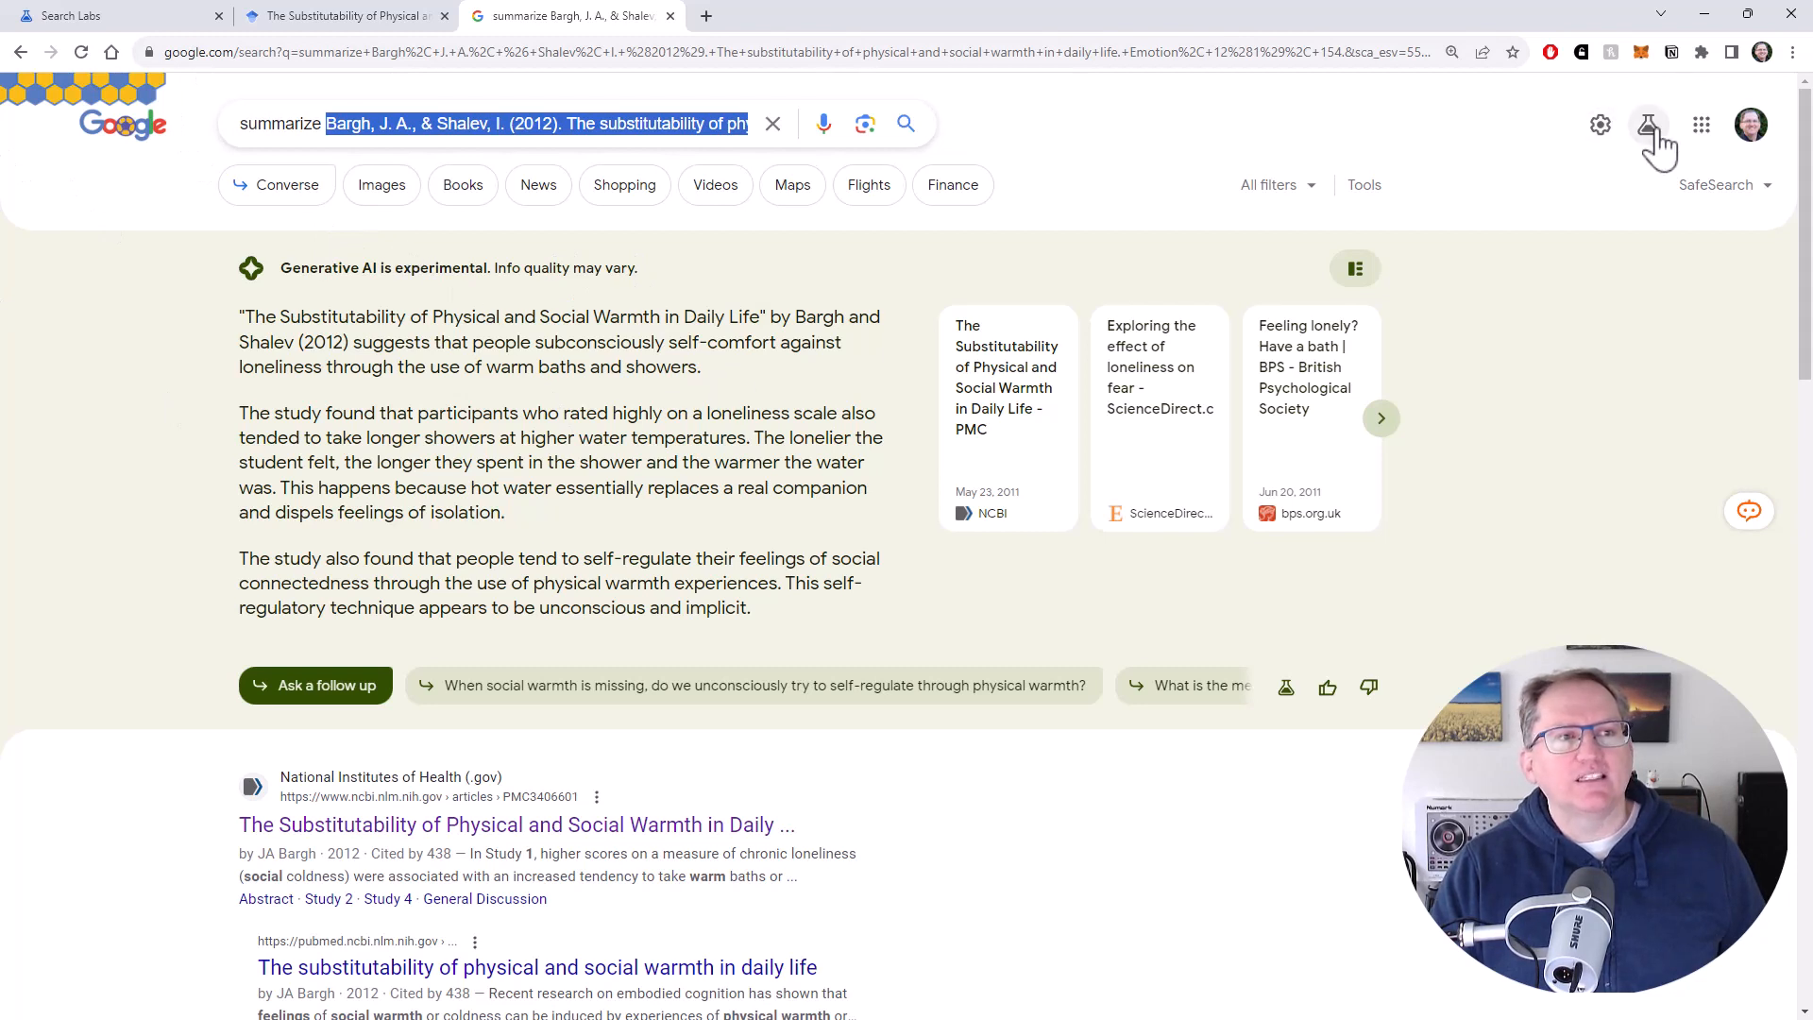
pyautogui.moveTo(1647, 124)
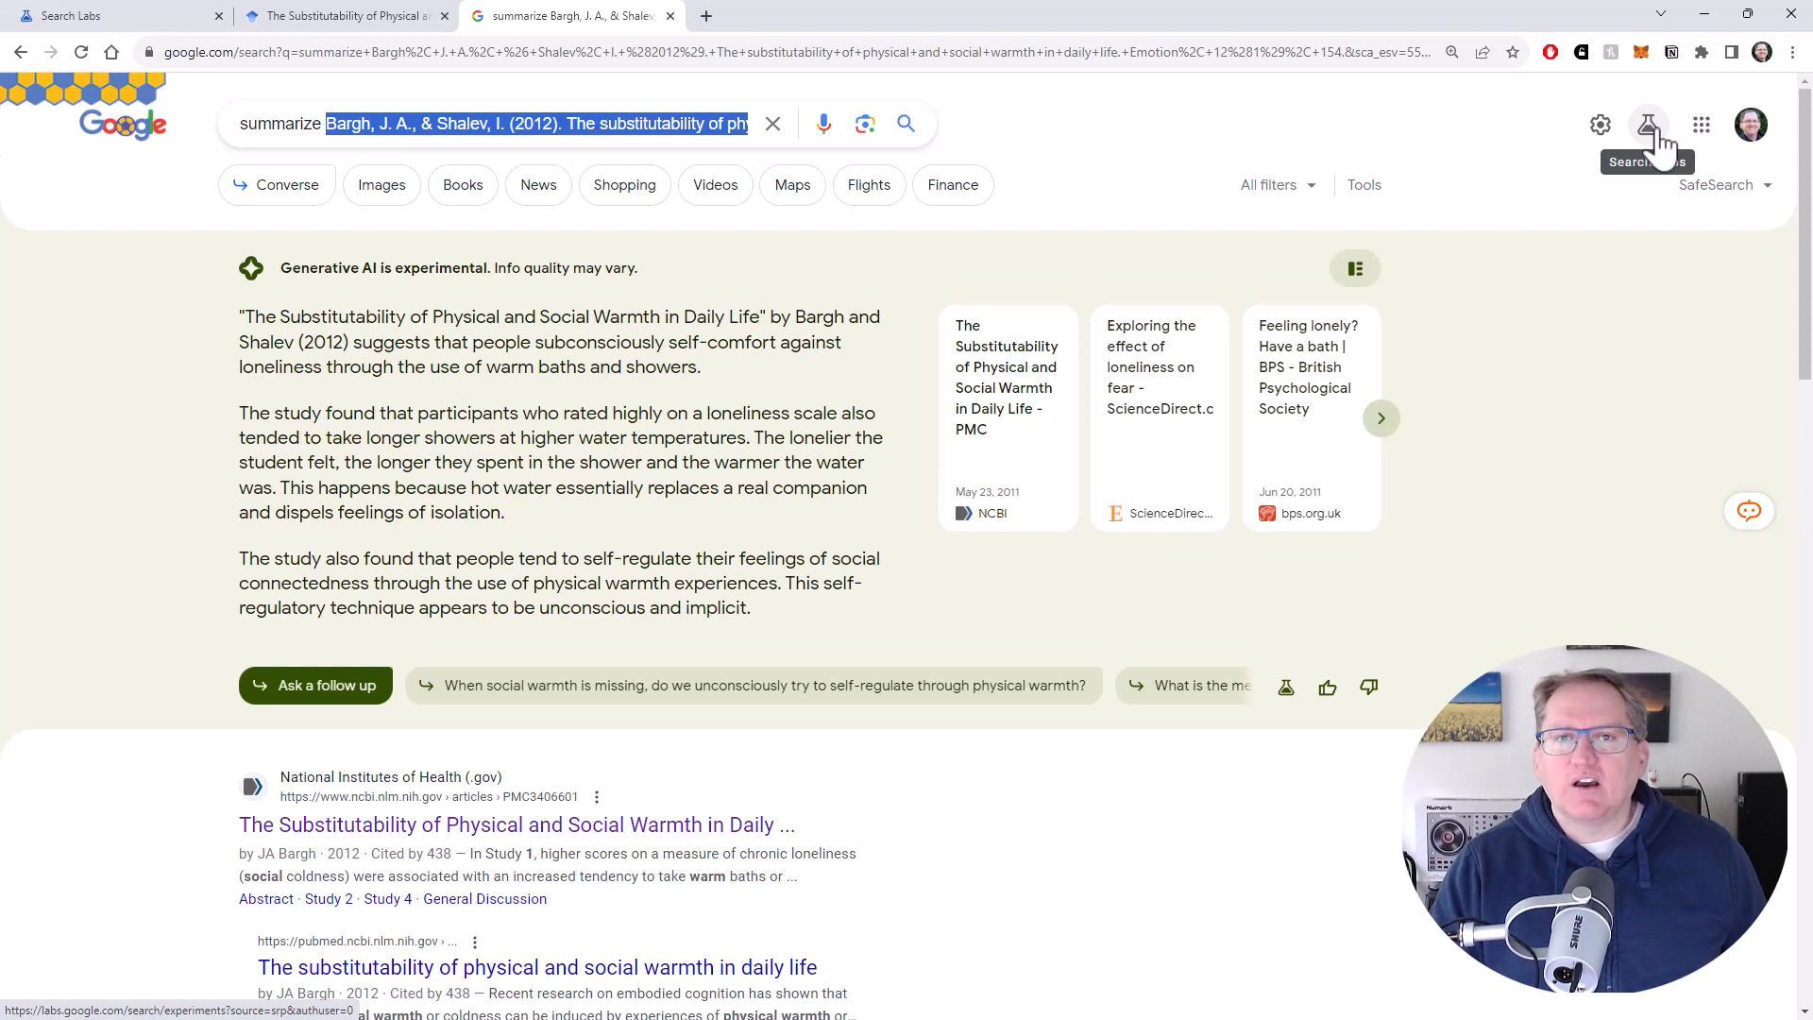
pyautogui.moveTo(509, 257)
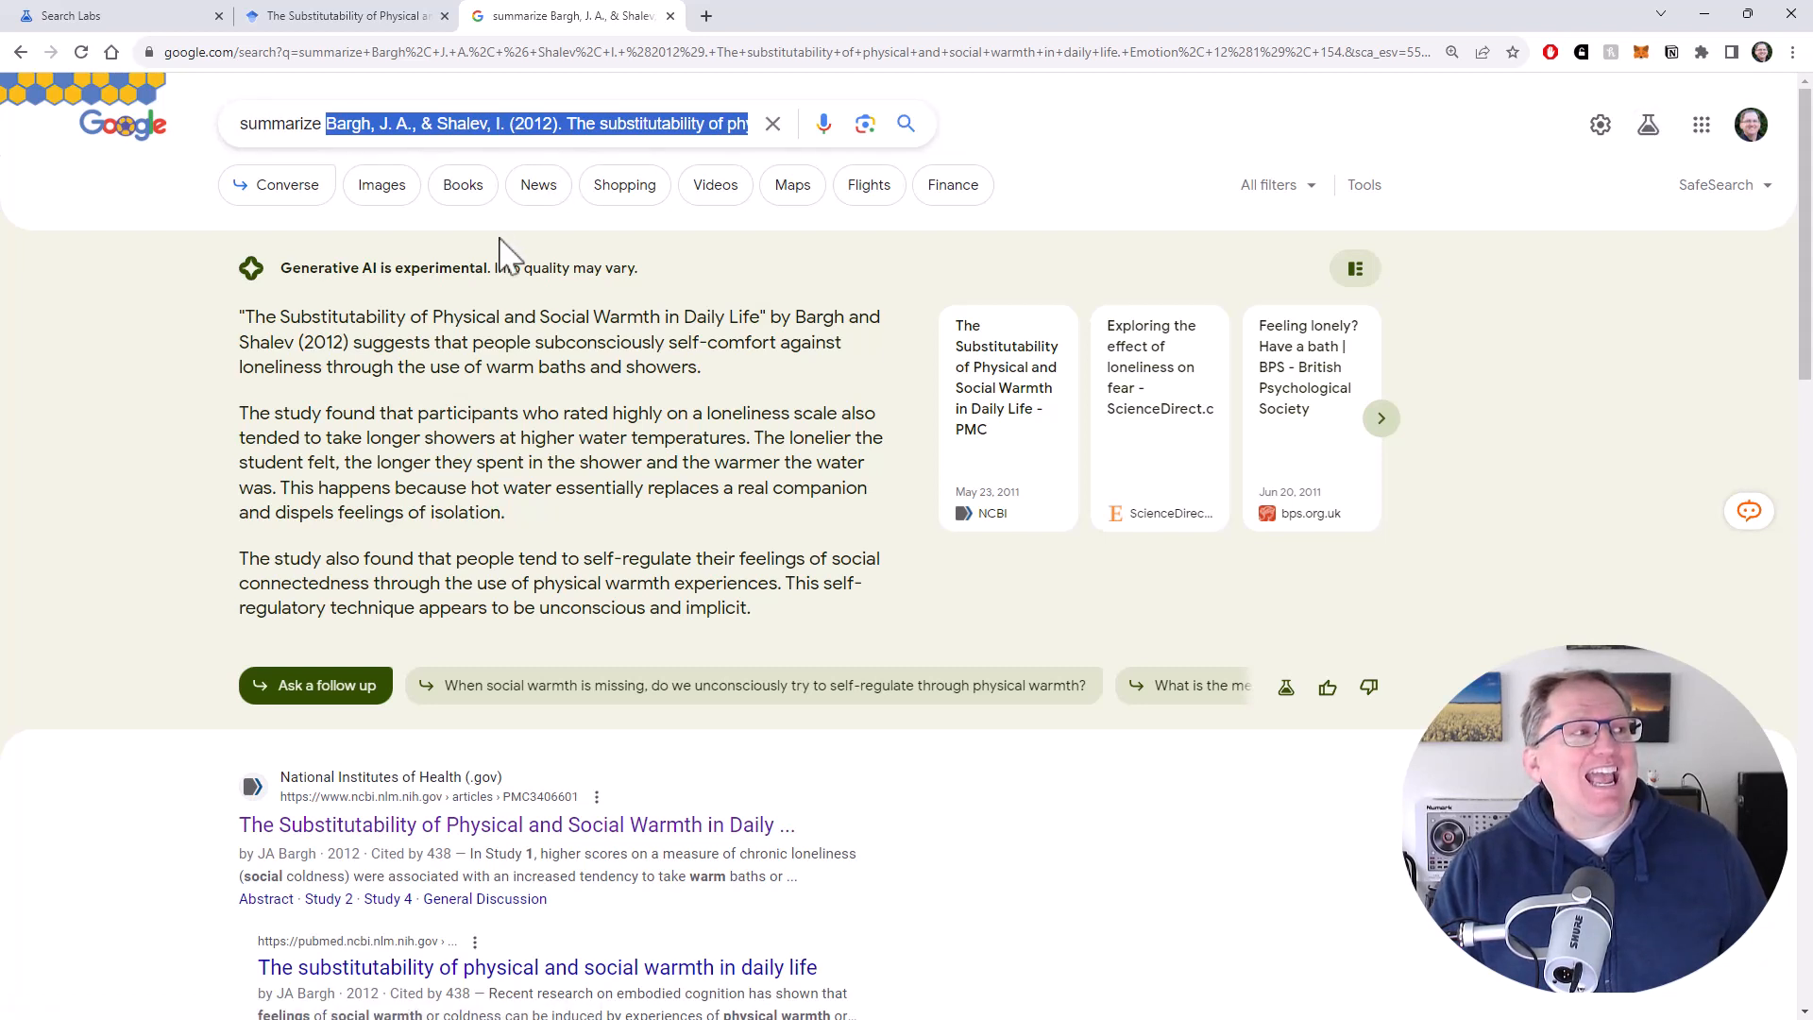
pyautogui.moveTo(289, 313)
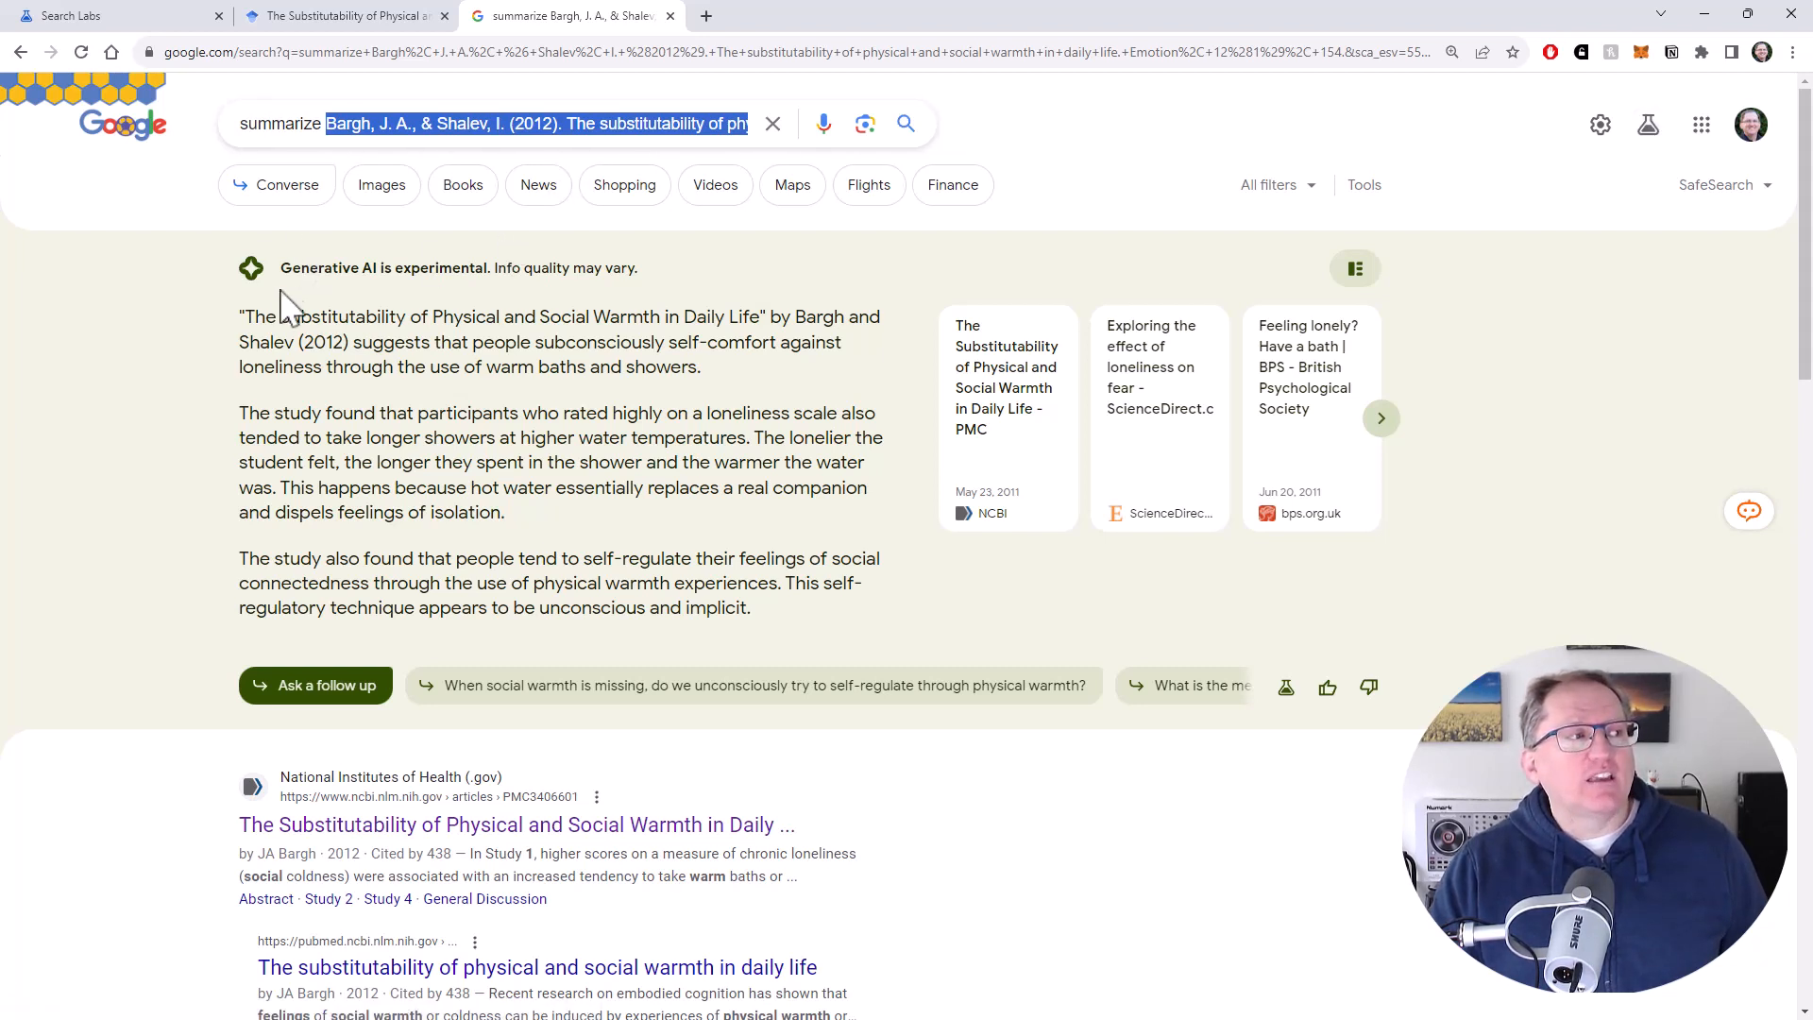
pyautogui.moveTo(582, 313)
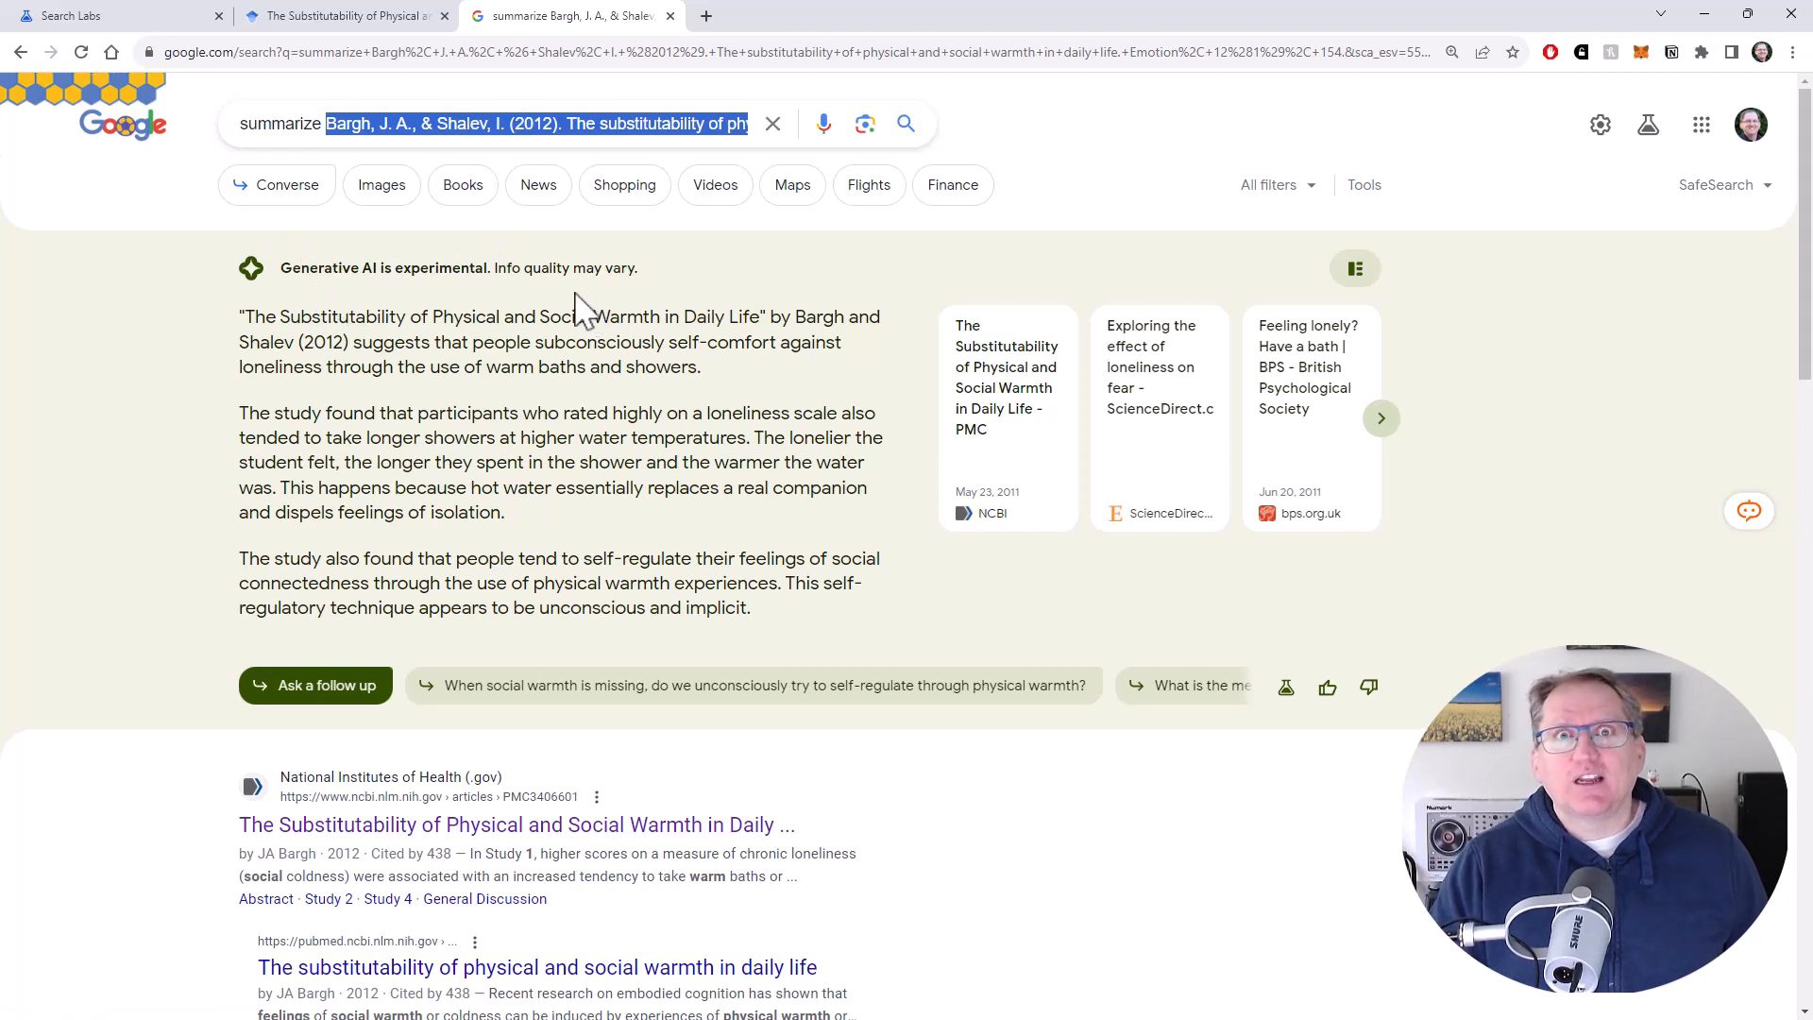
pyautogui.moveTo(532, 365)
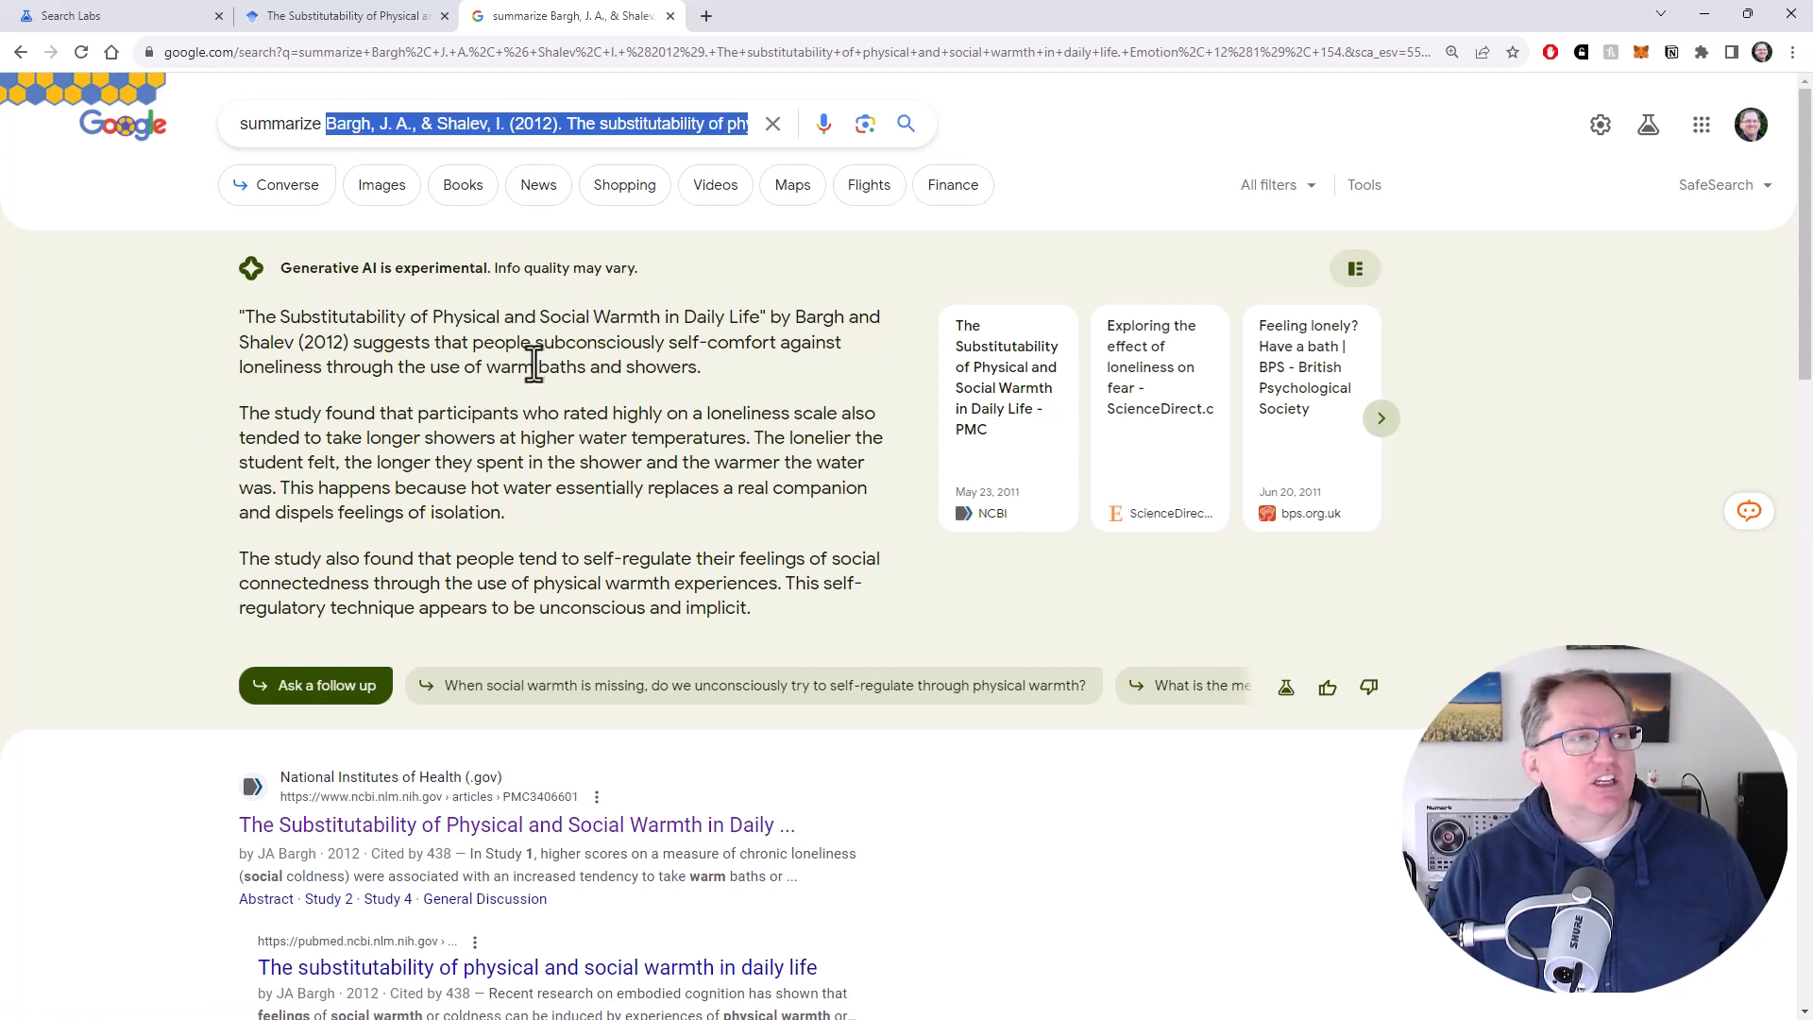
pyautogui.moveTo(532, 497)
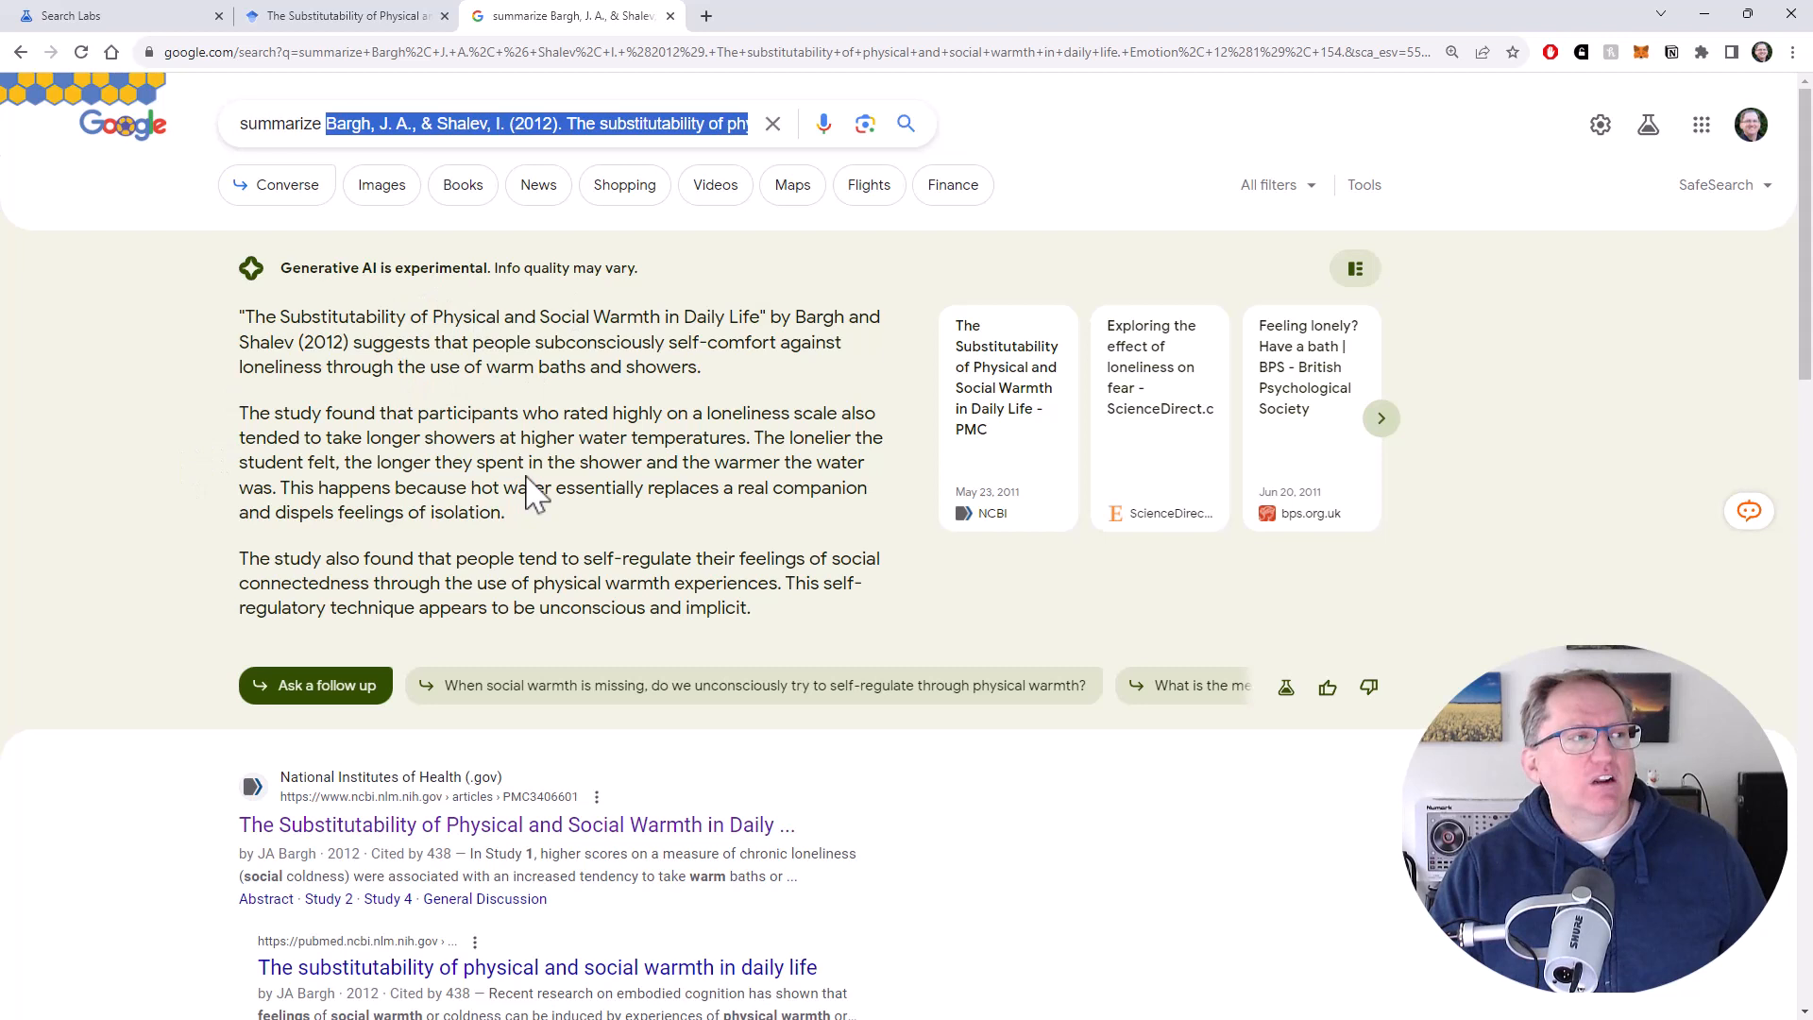
pyautogui.moveTo(741, 556)
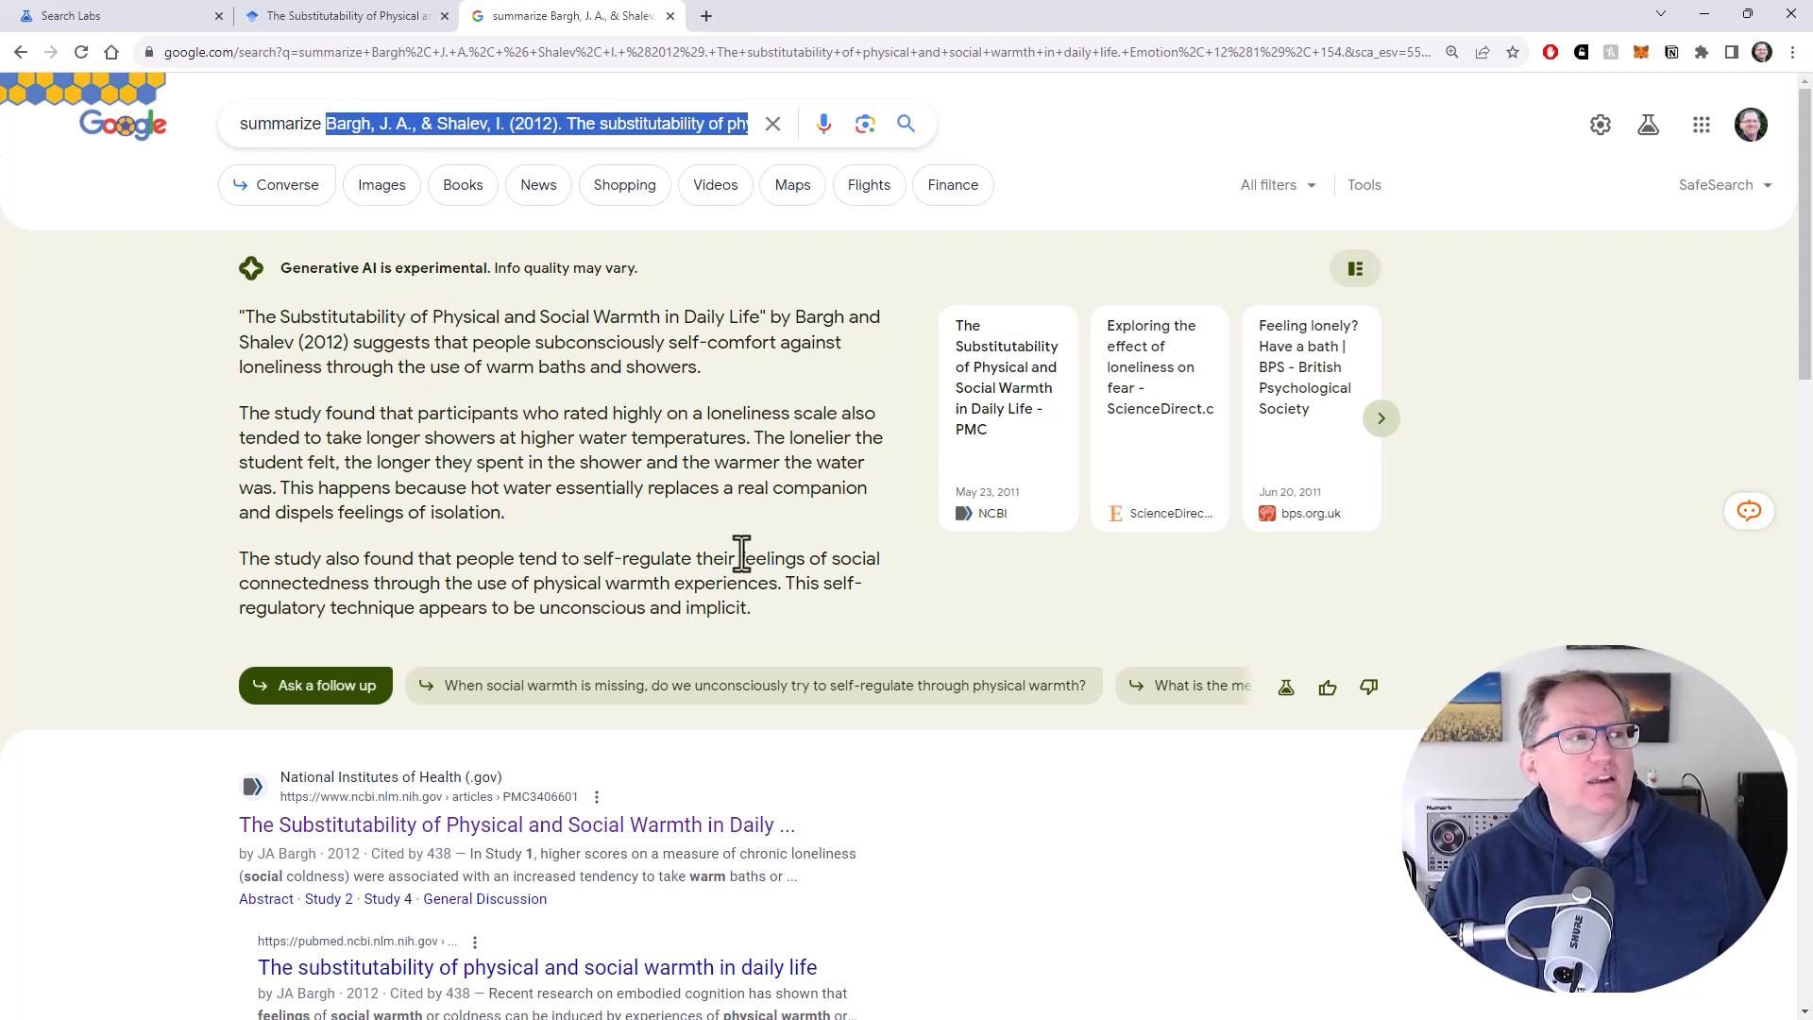
pyautogui.moveTo(597, 469)
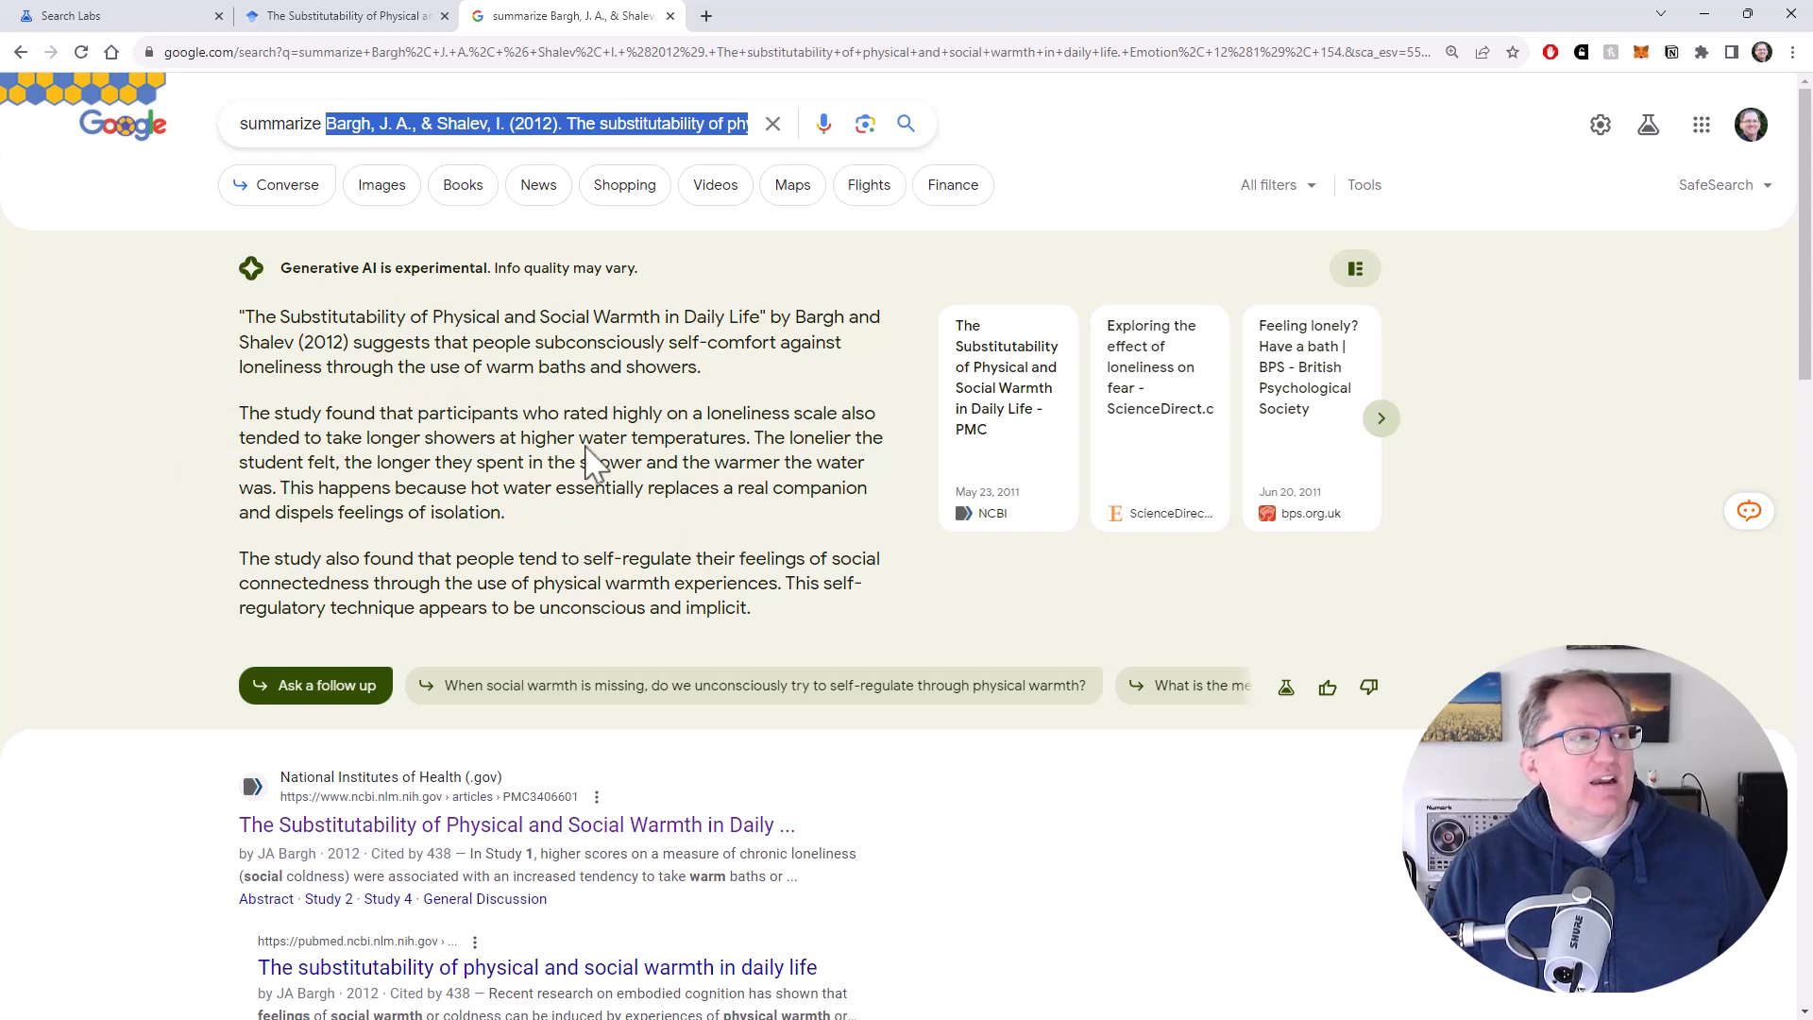
pyautogui.moveTo(303, 416)
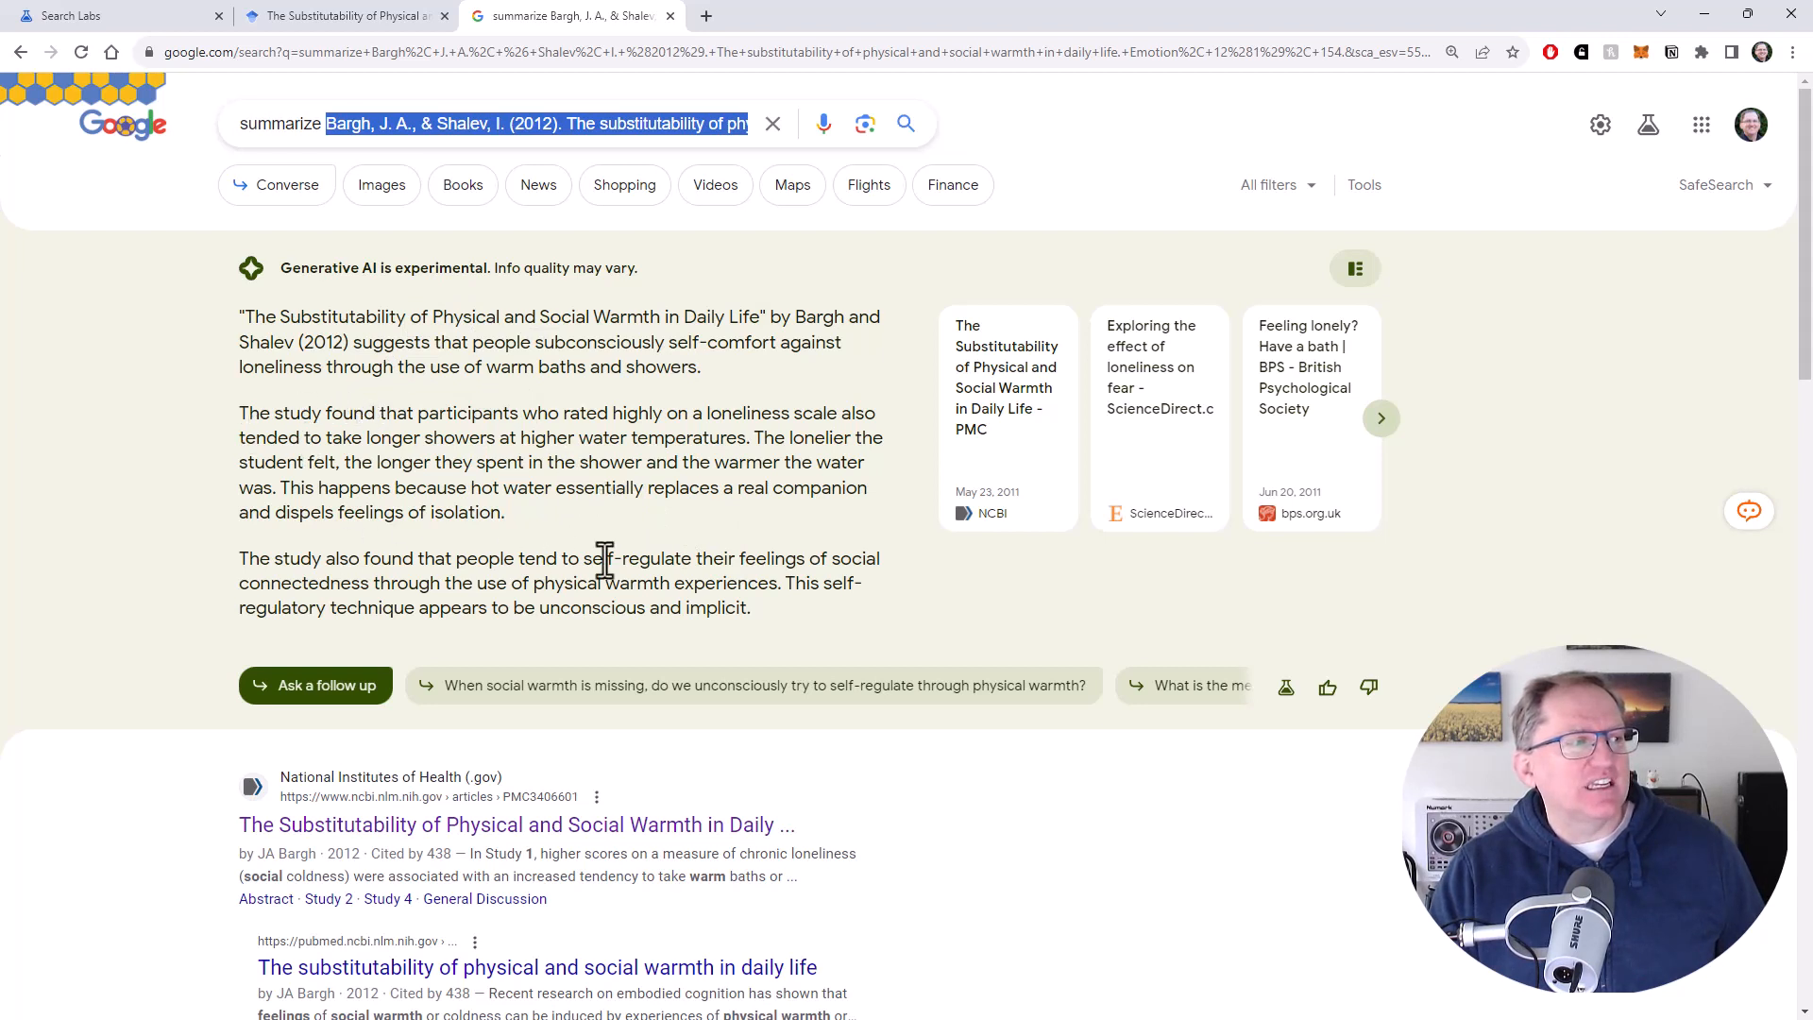
pyautogui.moveTo(795, 653)
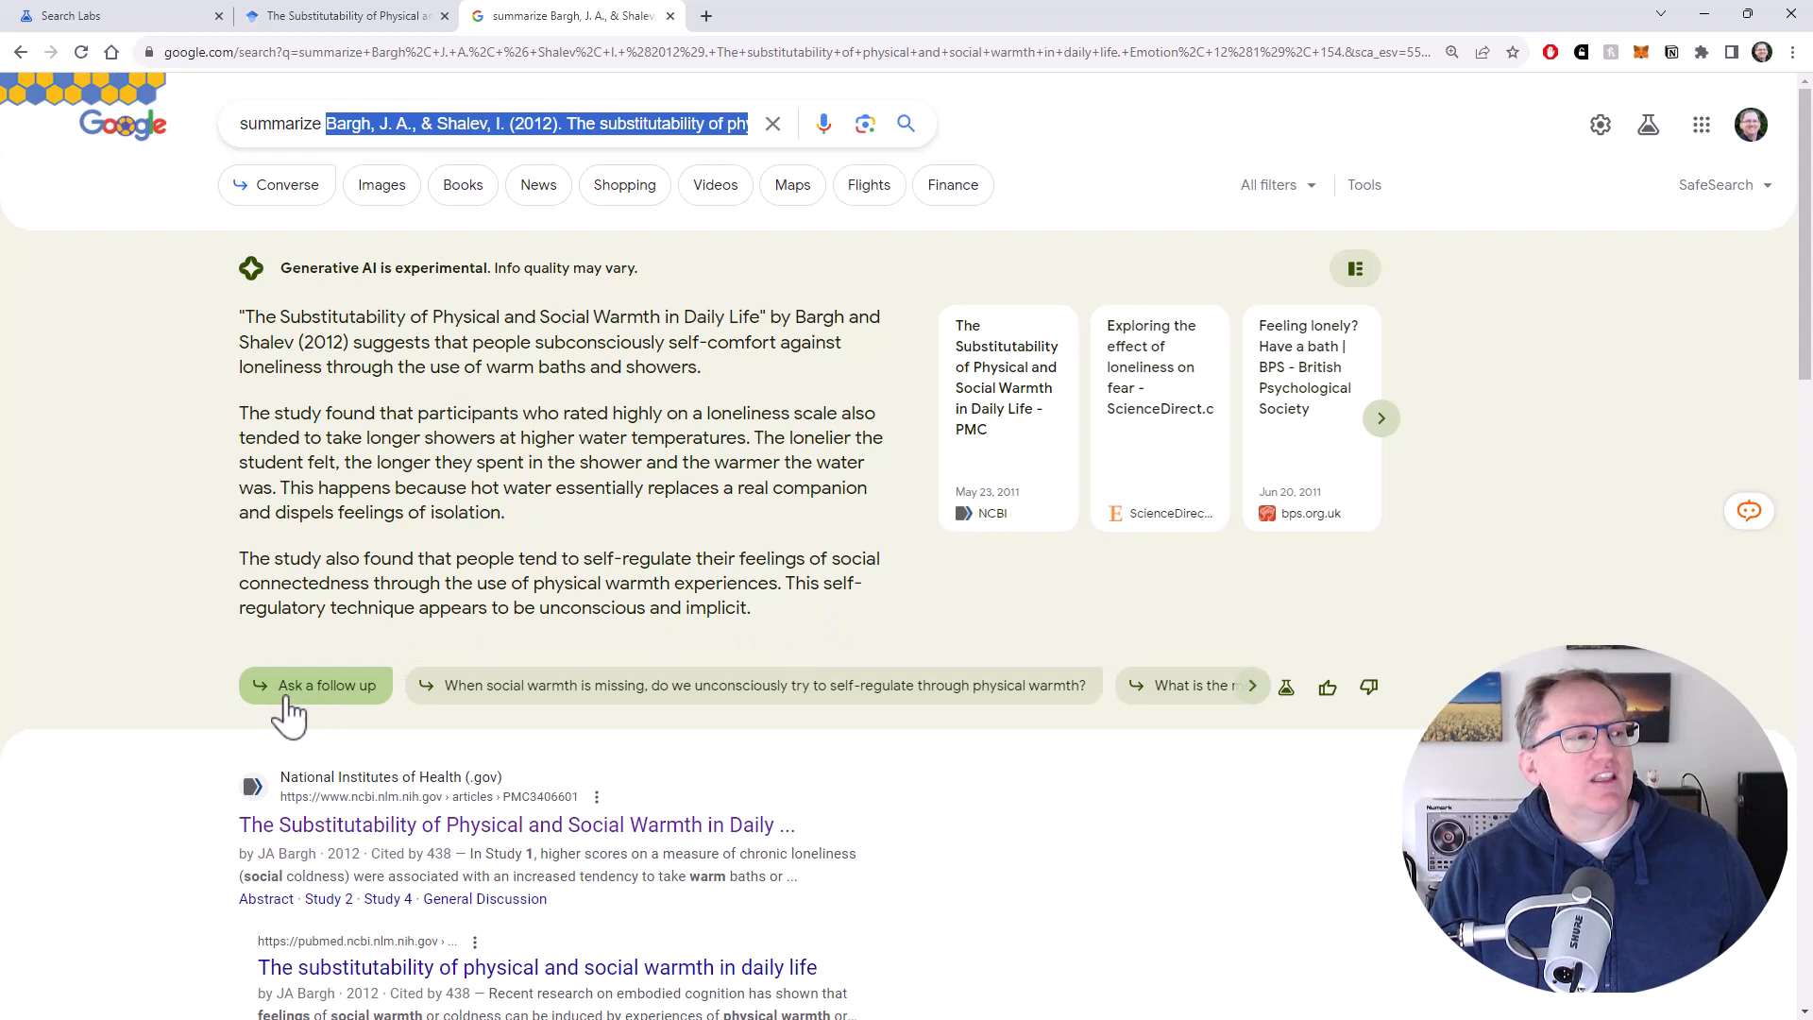
pyautogui.moveTo(324, 715)
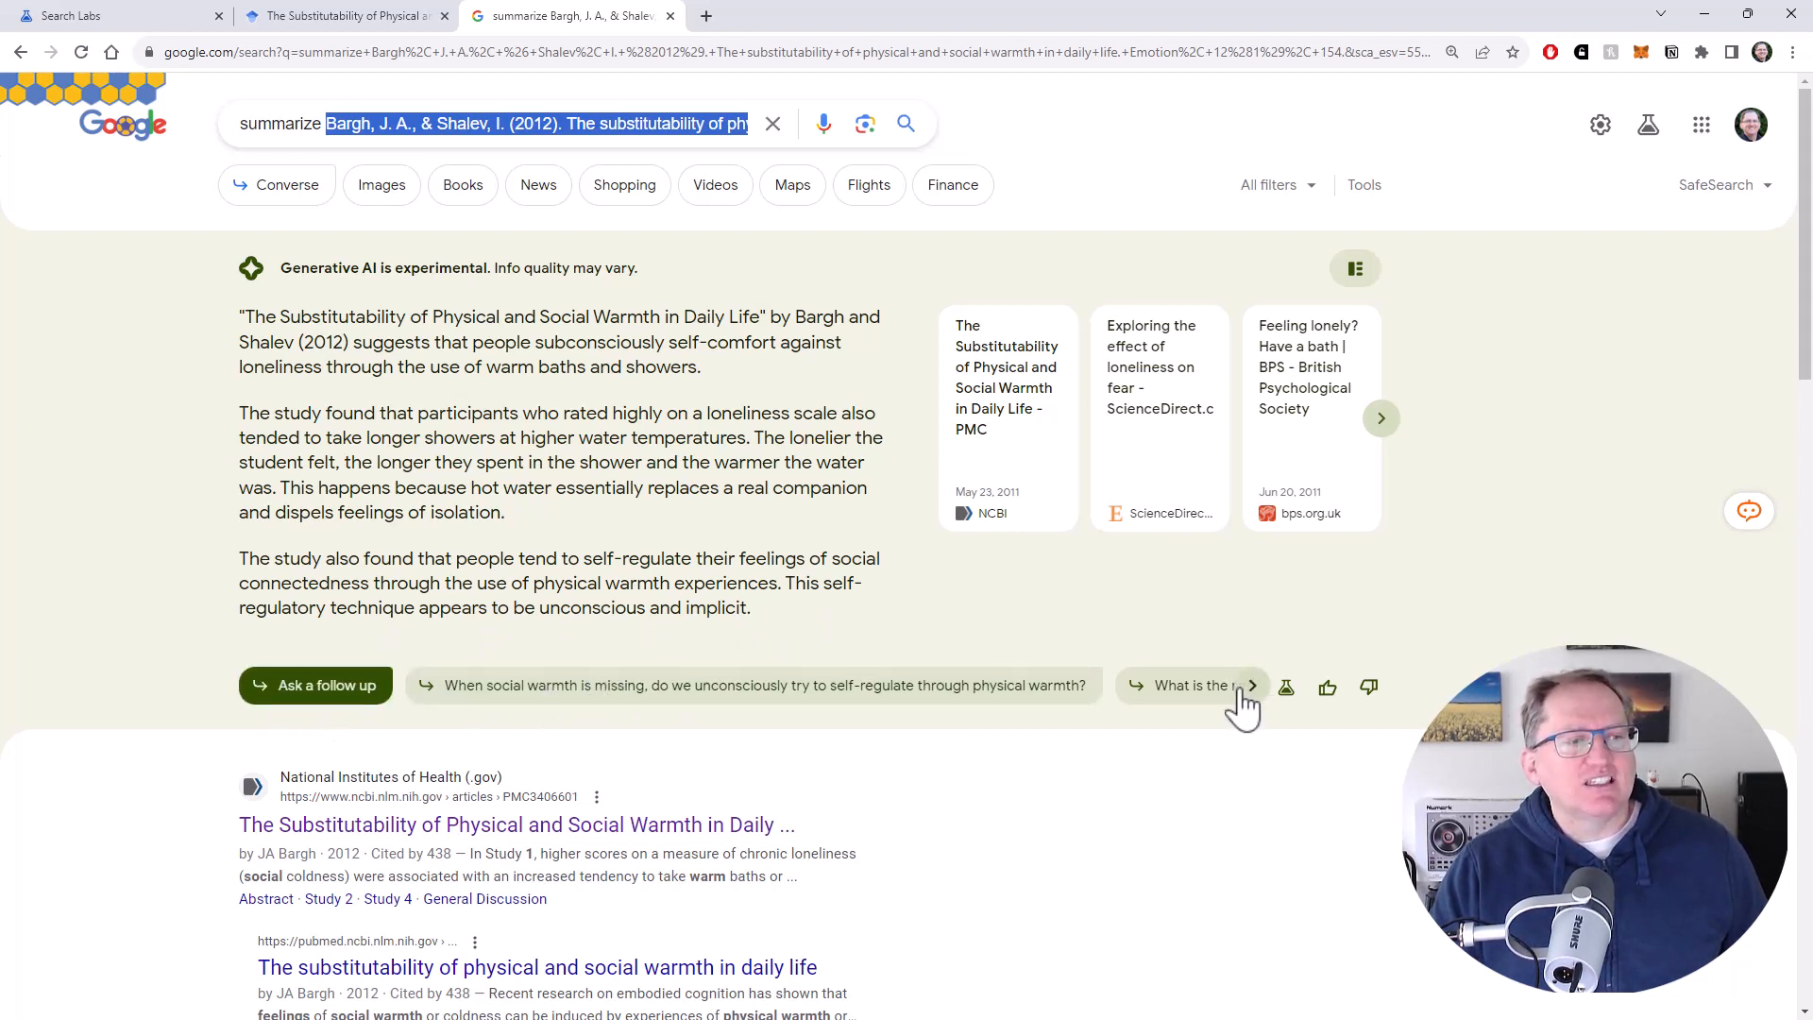
pyautogui.moveTo(1371, 688)
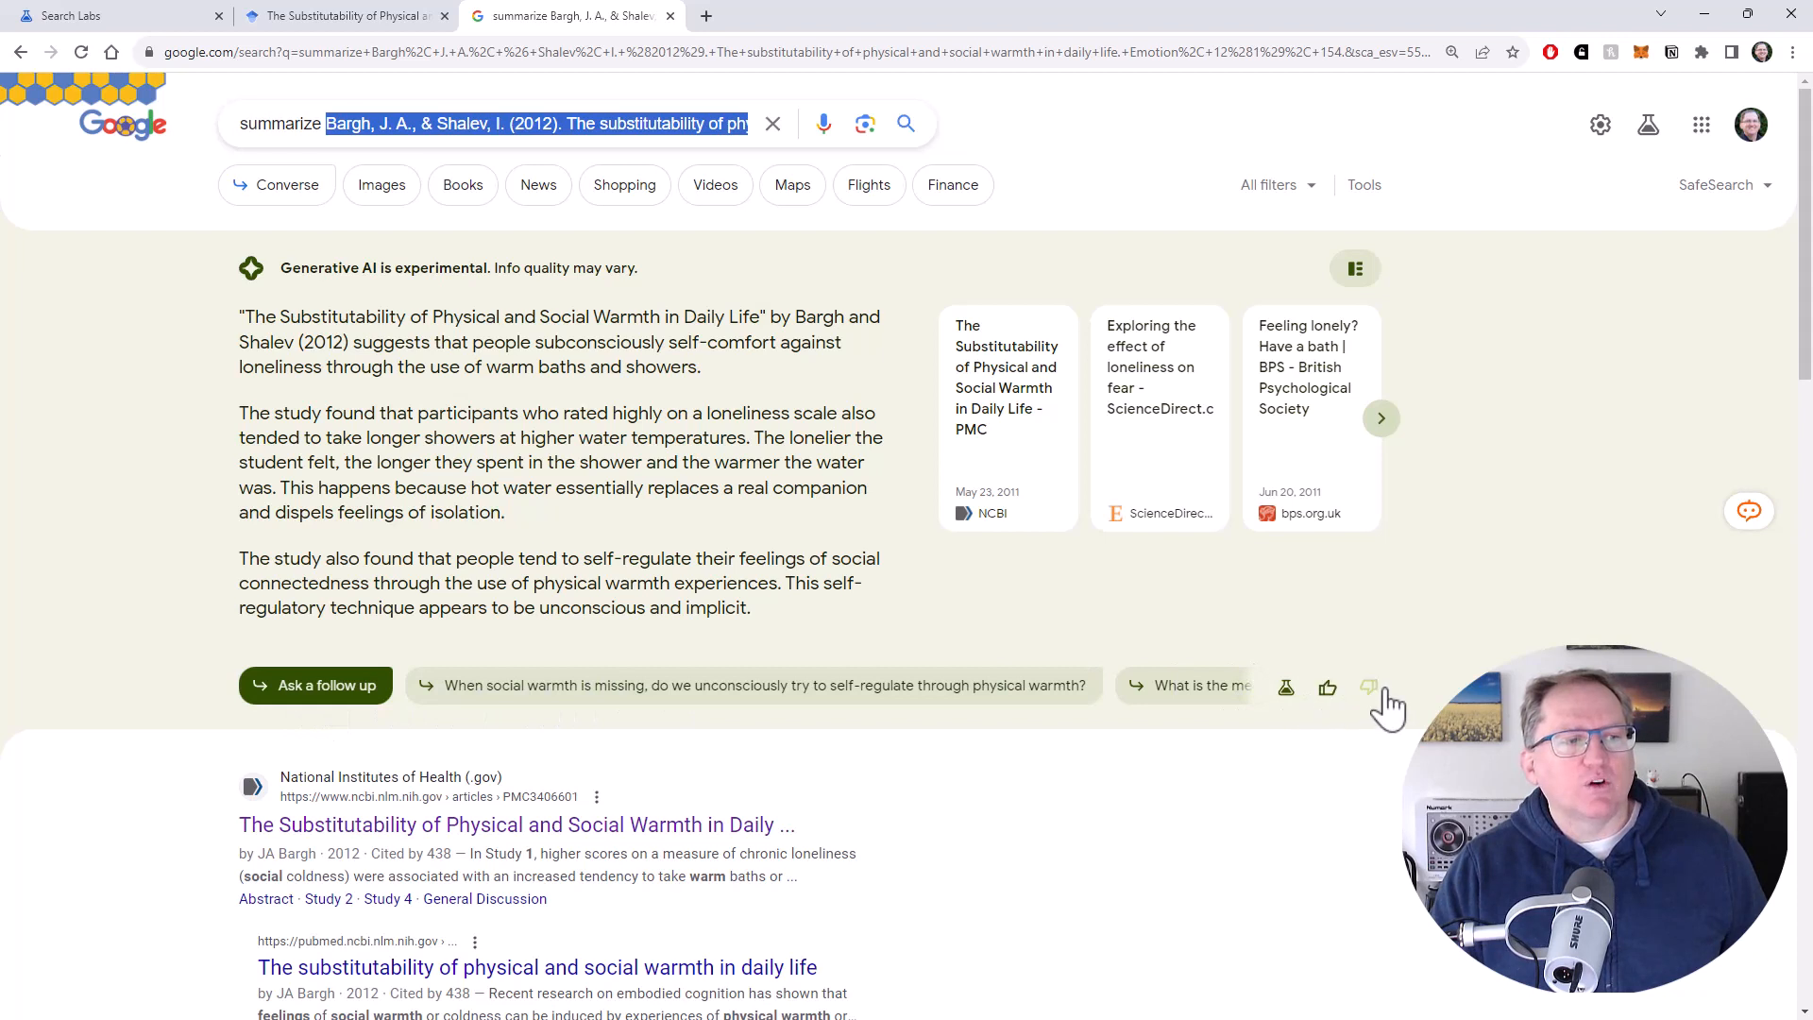
pyautogui.moveTo(1434, 607)
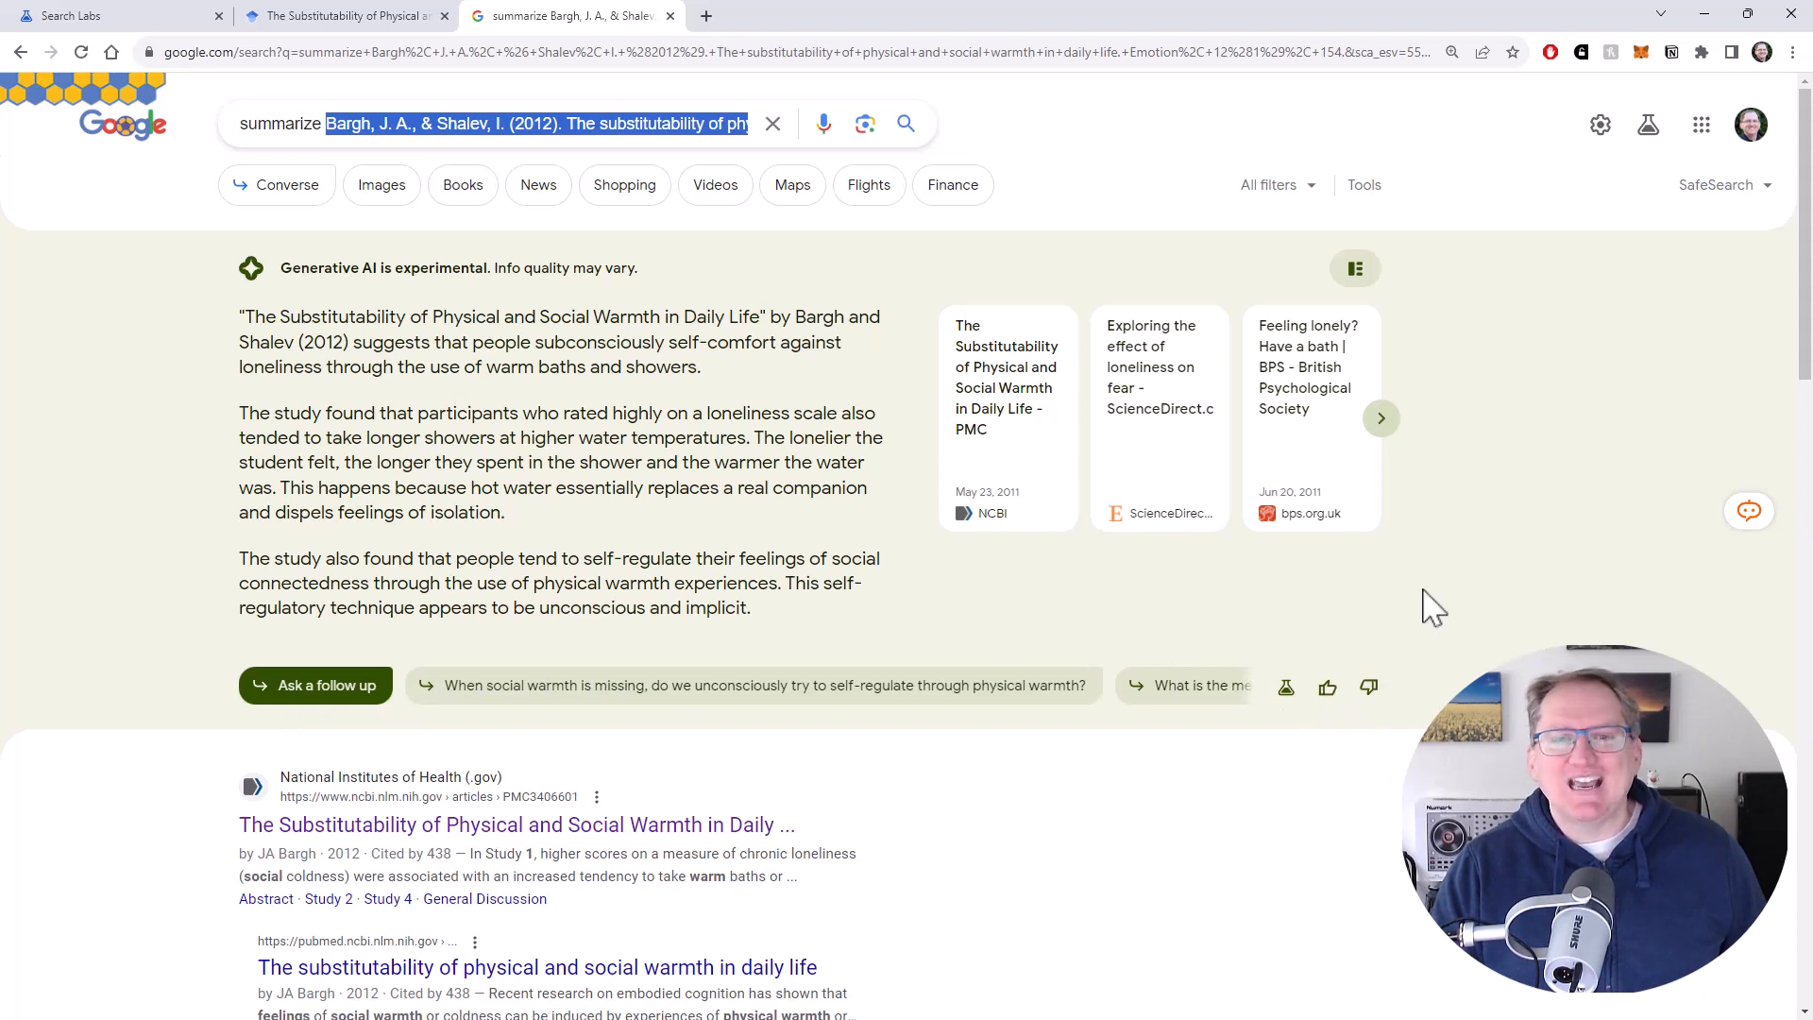
pyautogui.moveTo(1462, 588)
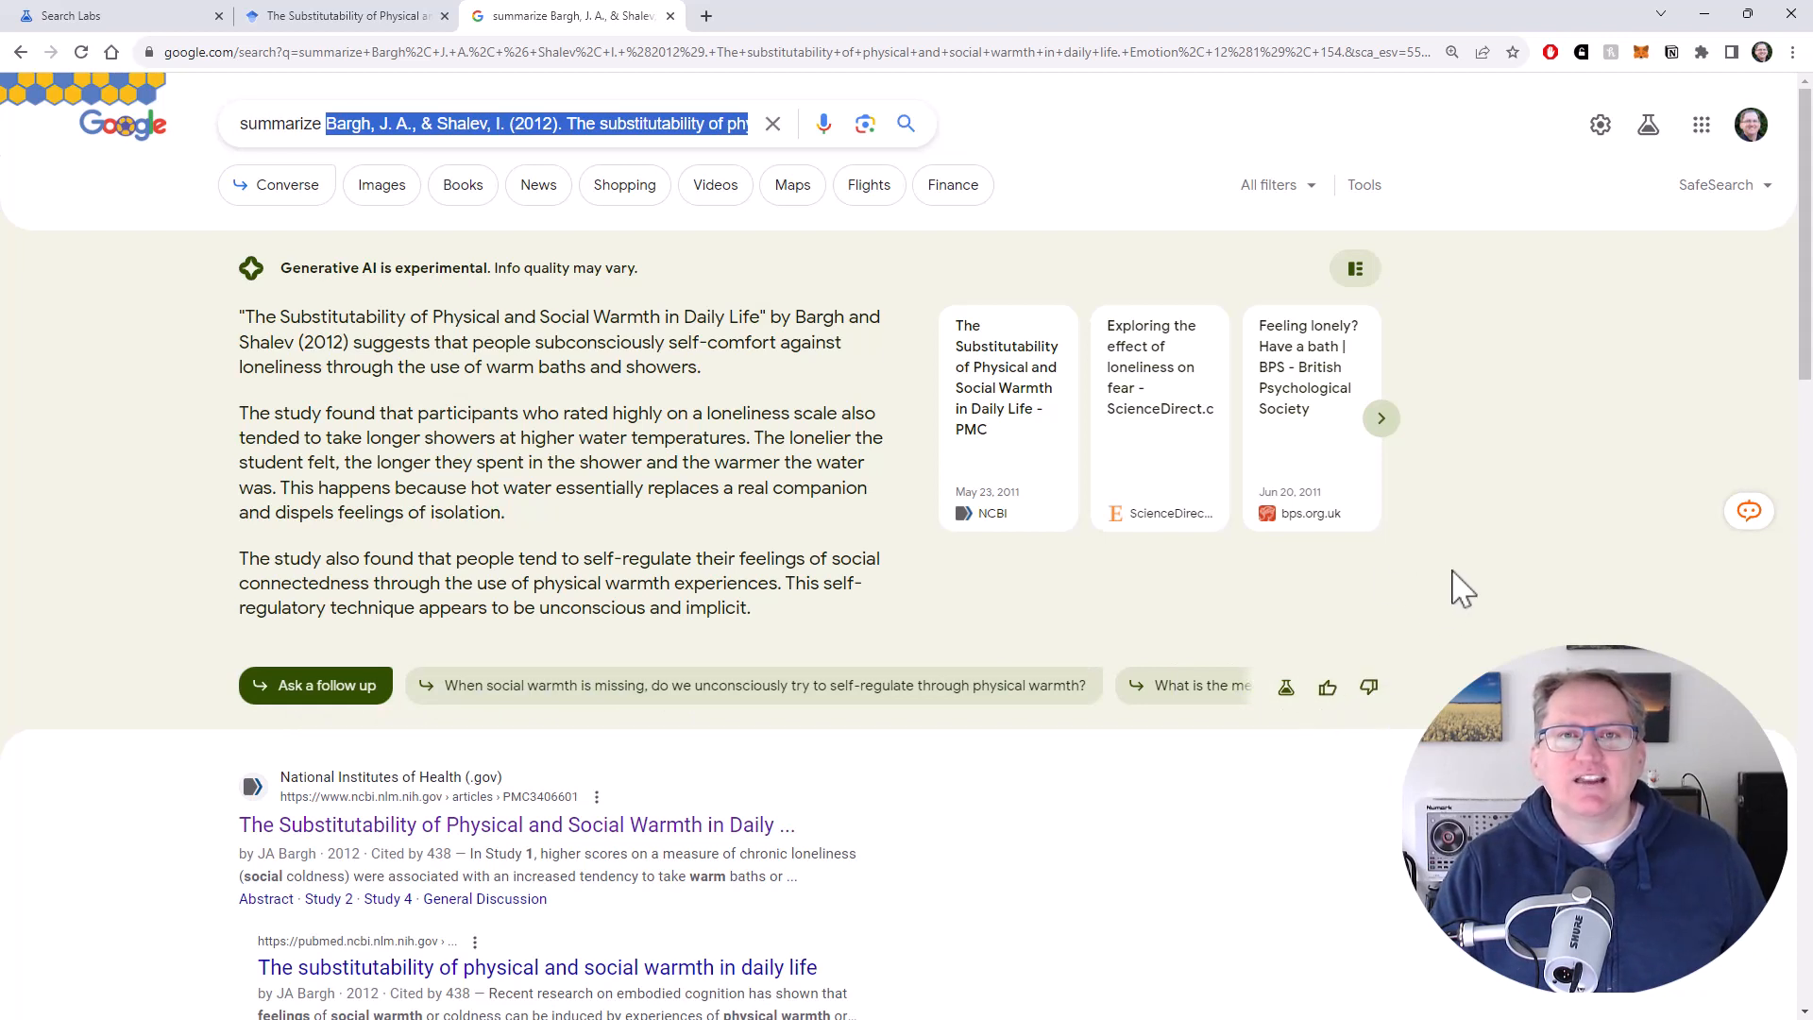
pyautogui.moveTo(1564, 518)
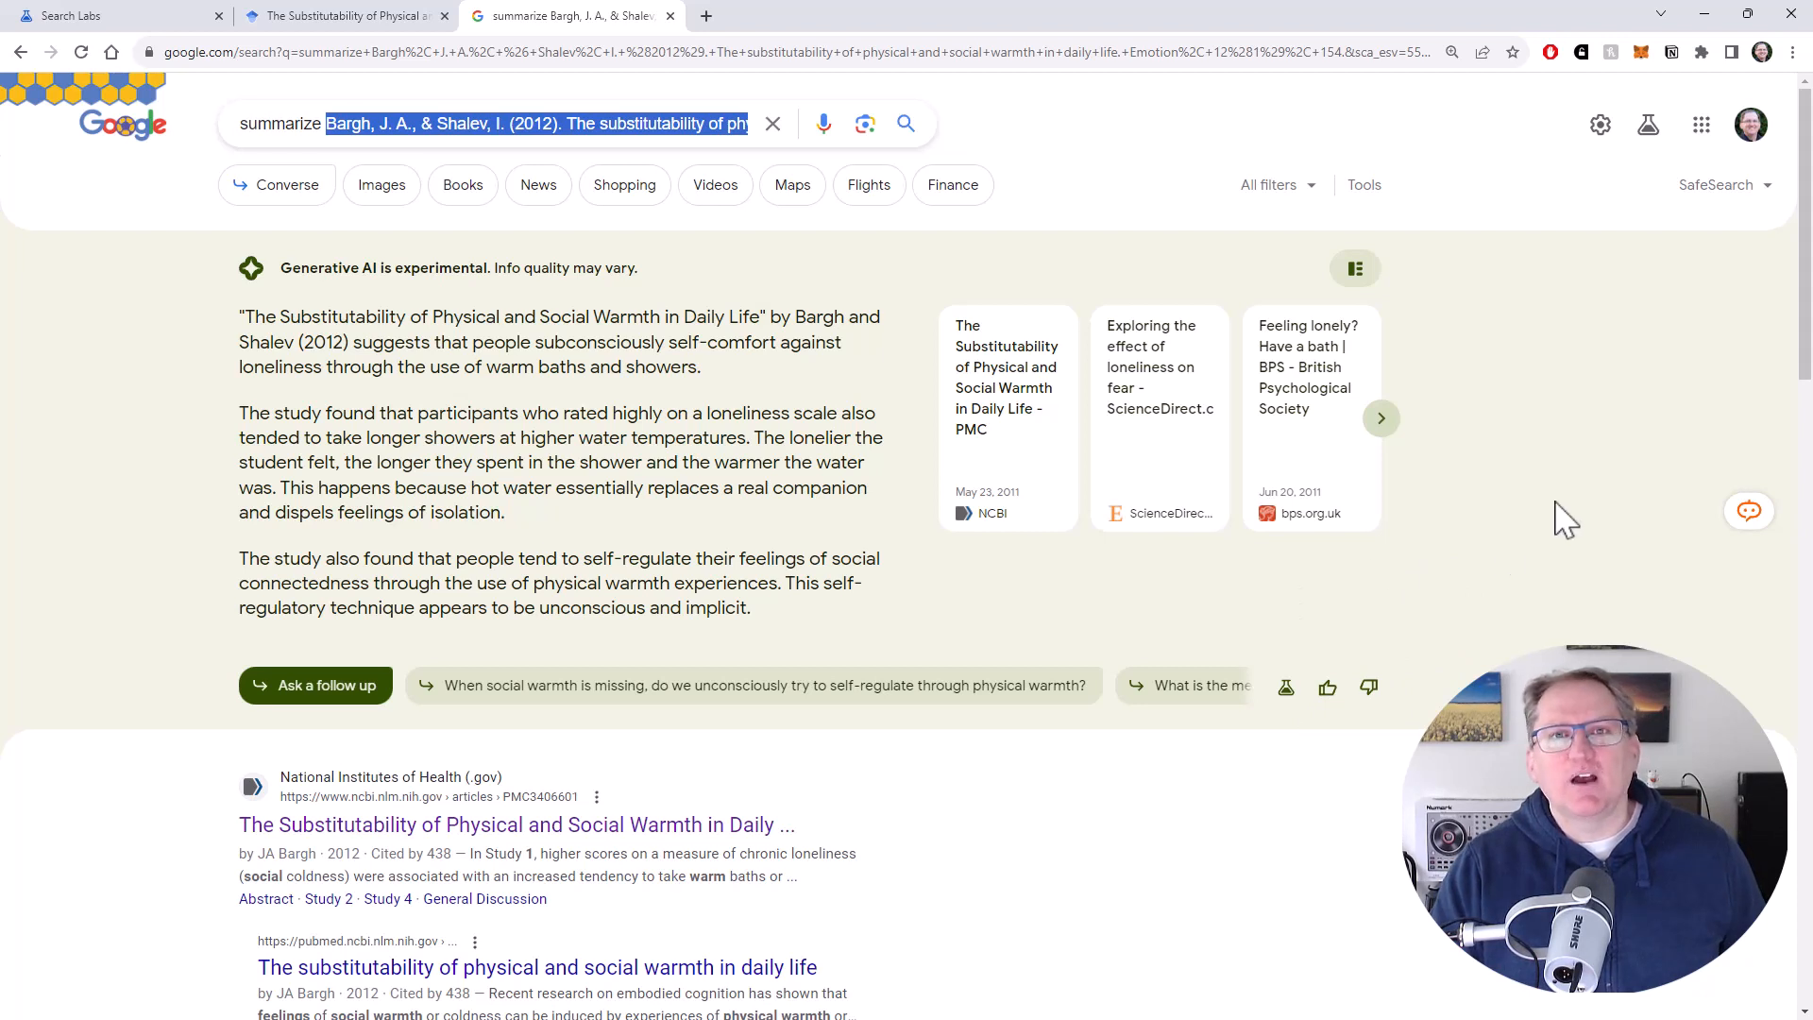
pyautogui.moveTo(561, 367)
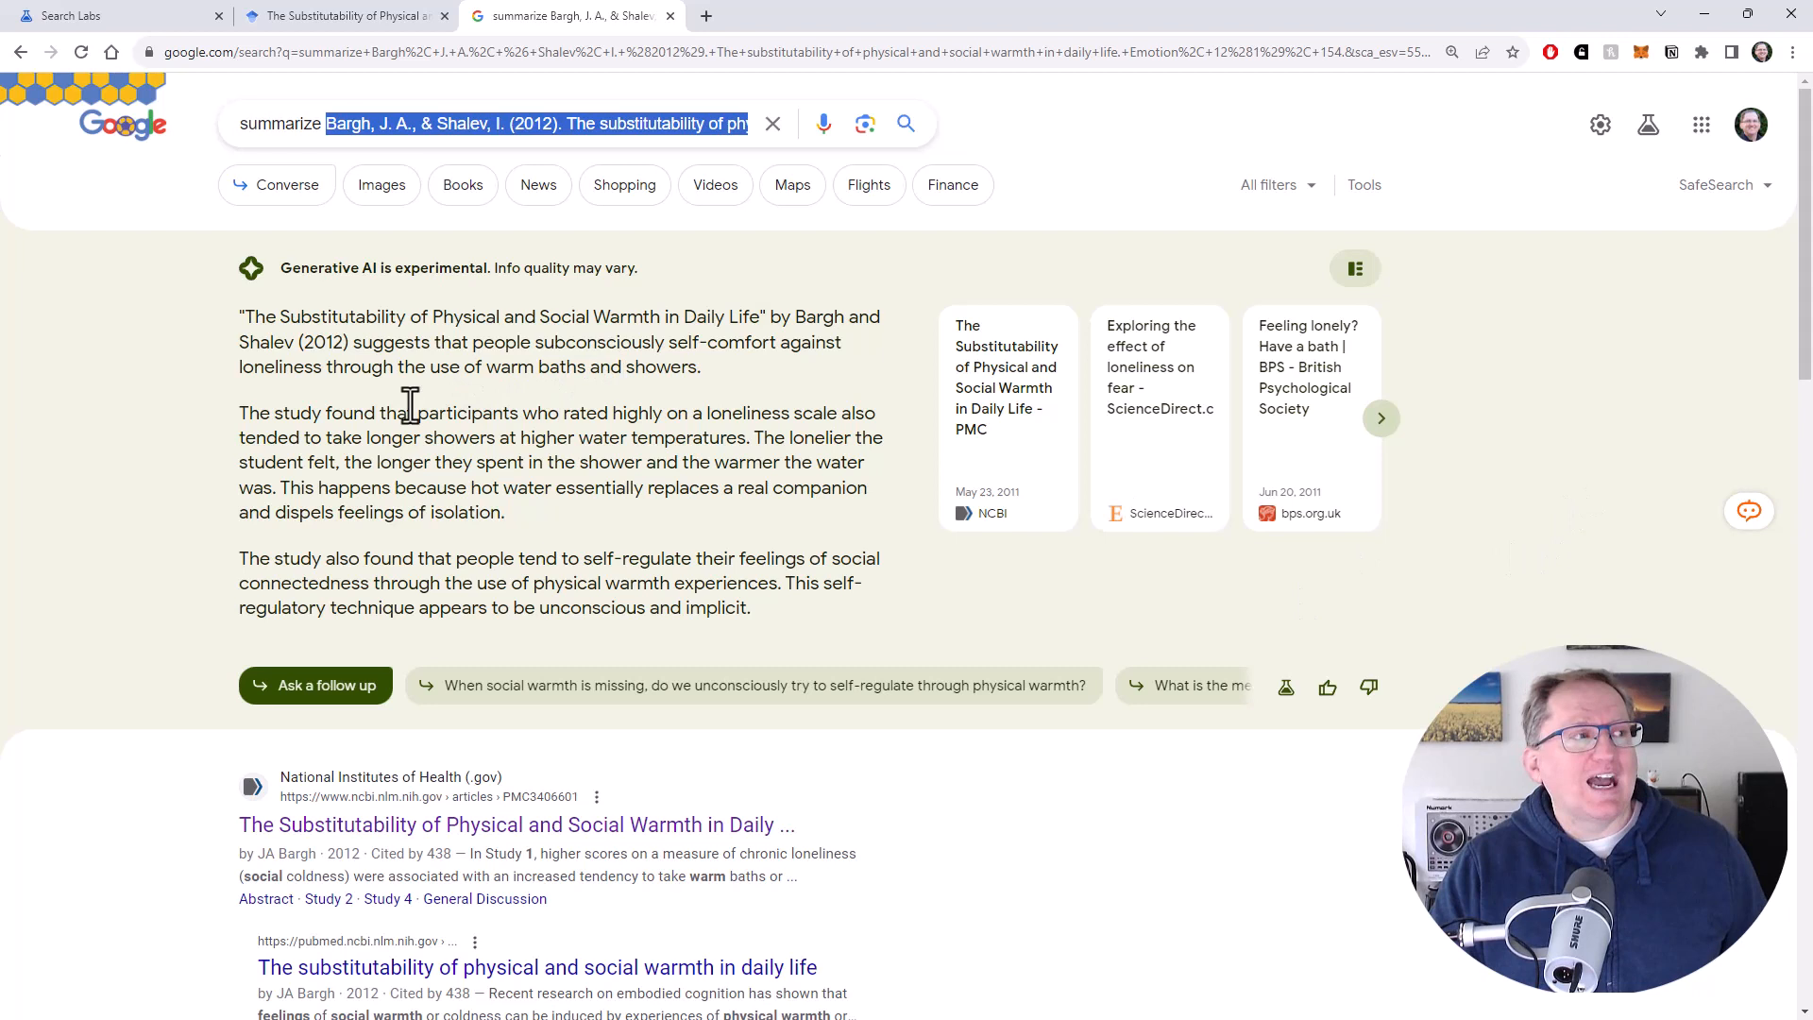
pyautogui.moveTo(602, 412)
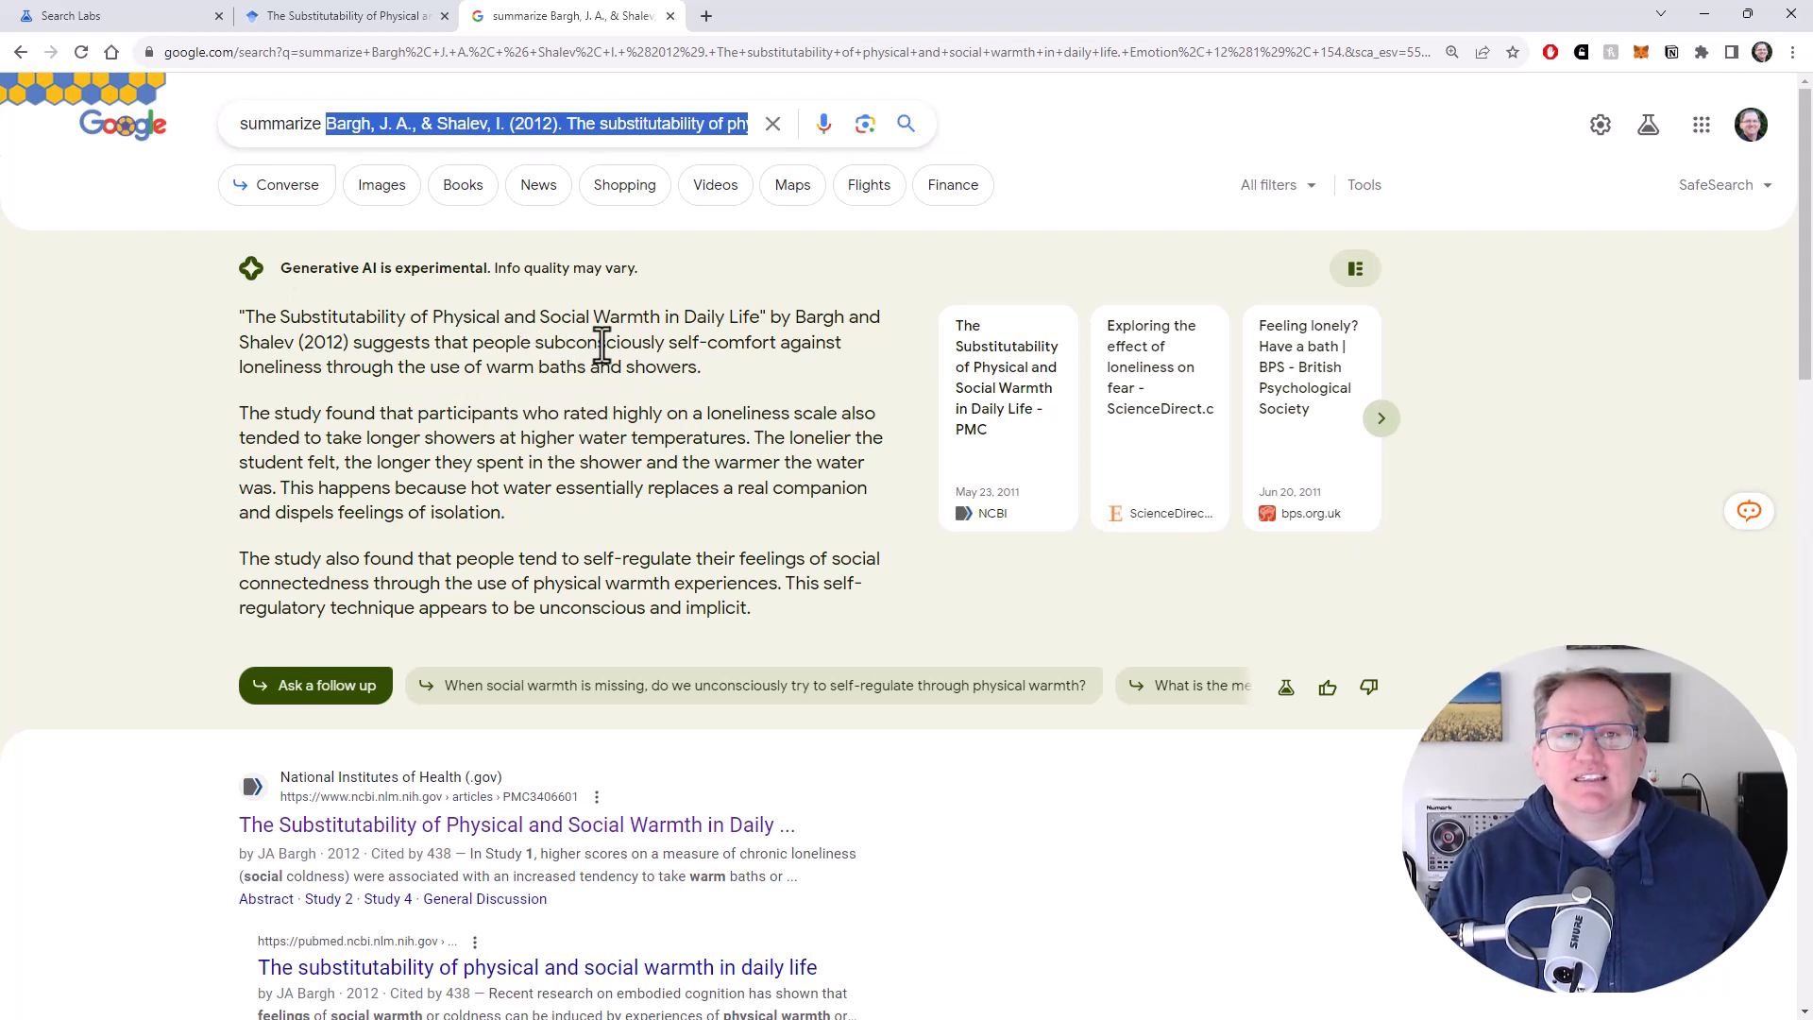
pyautogui.moveTo(584, 399)
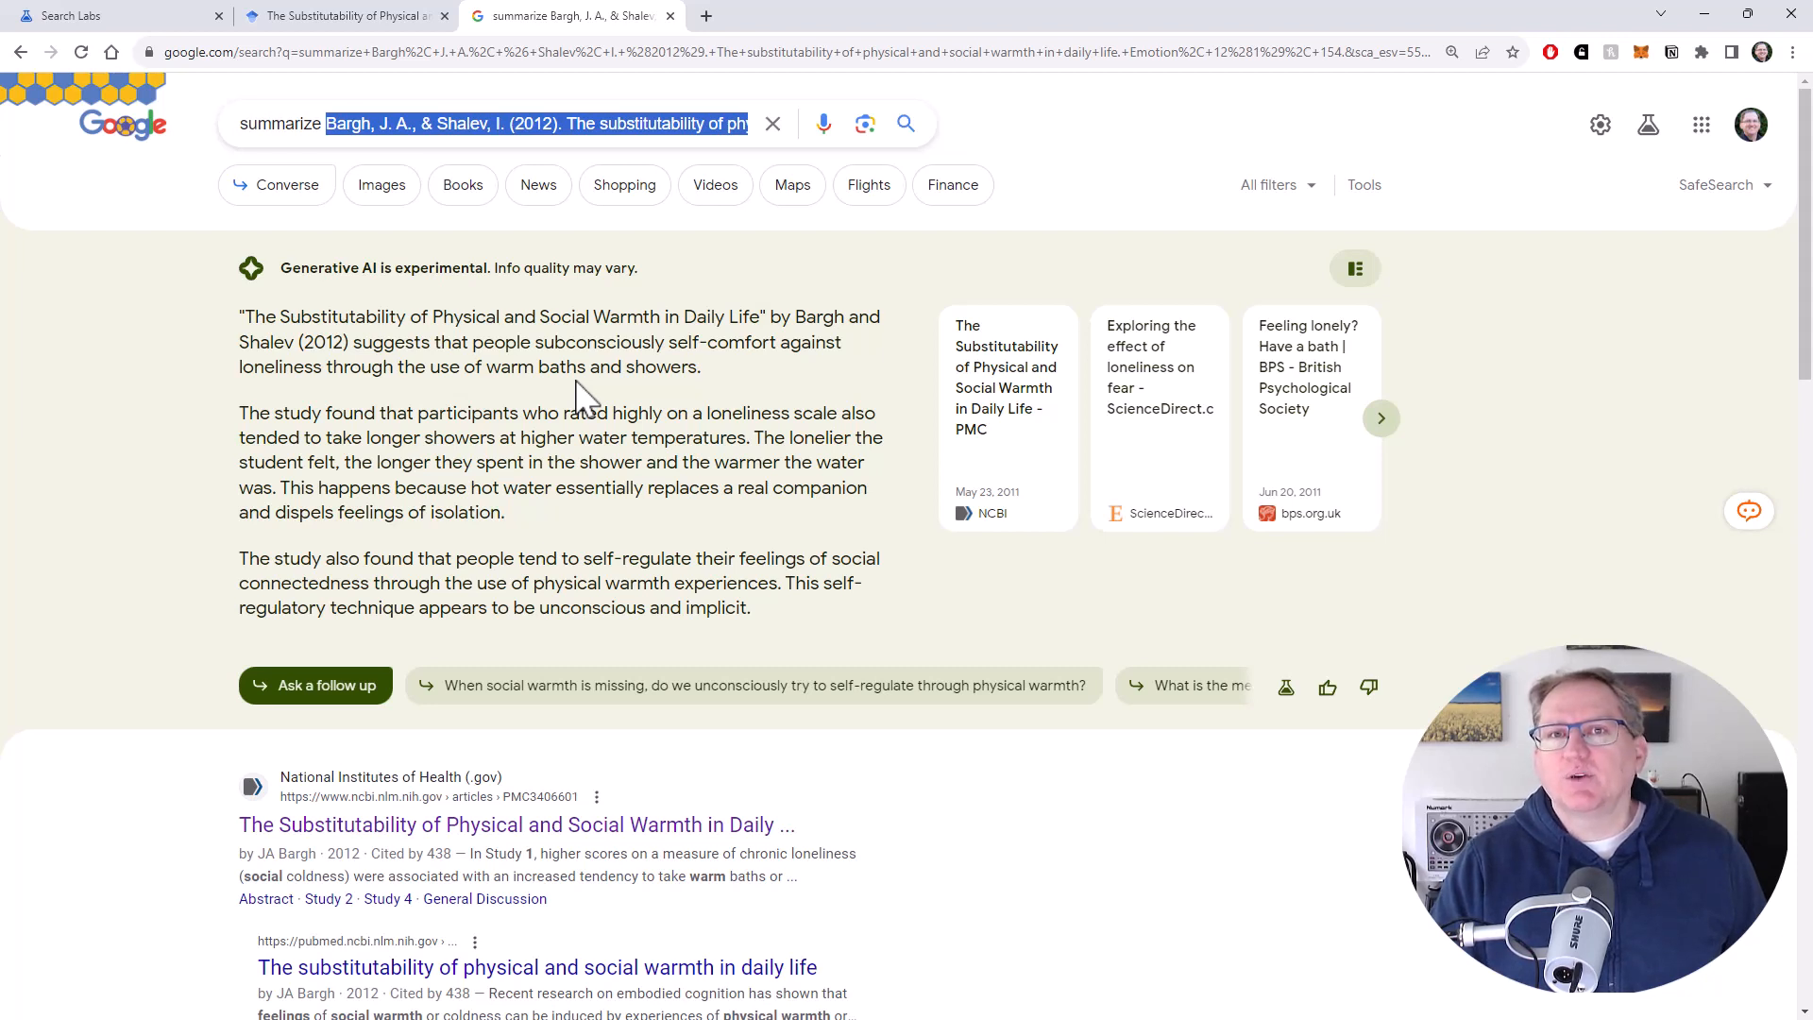
pyautogui.moveTo(835, 449)
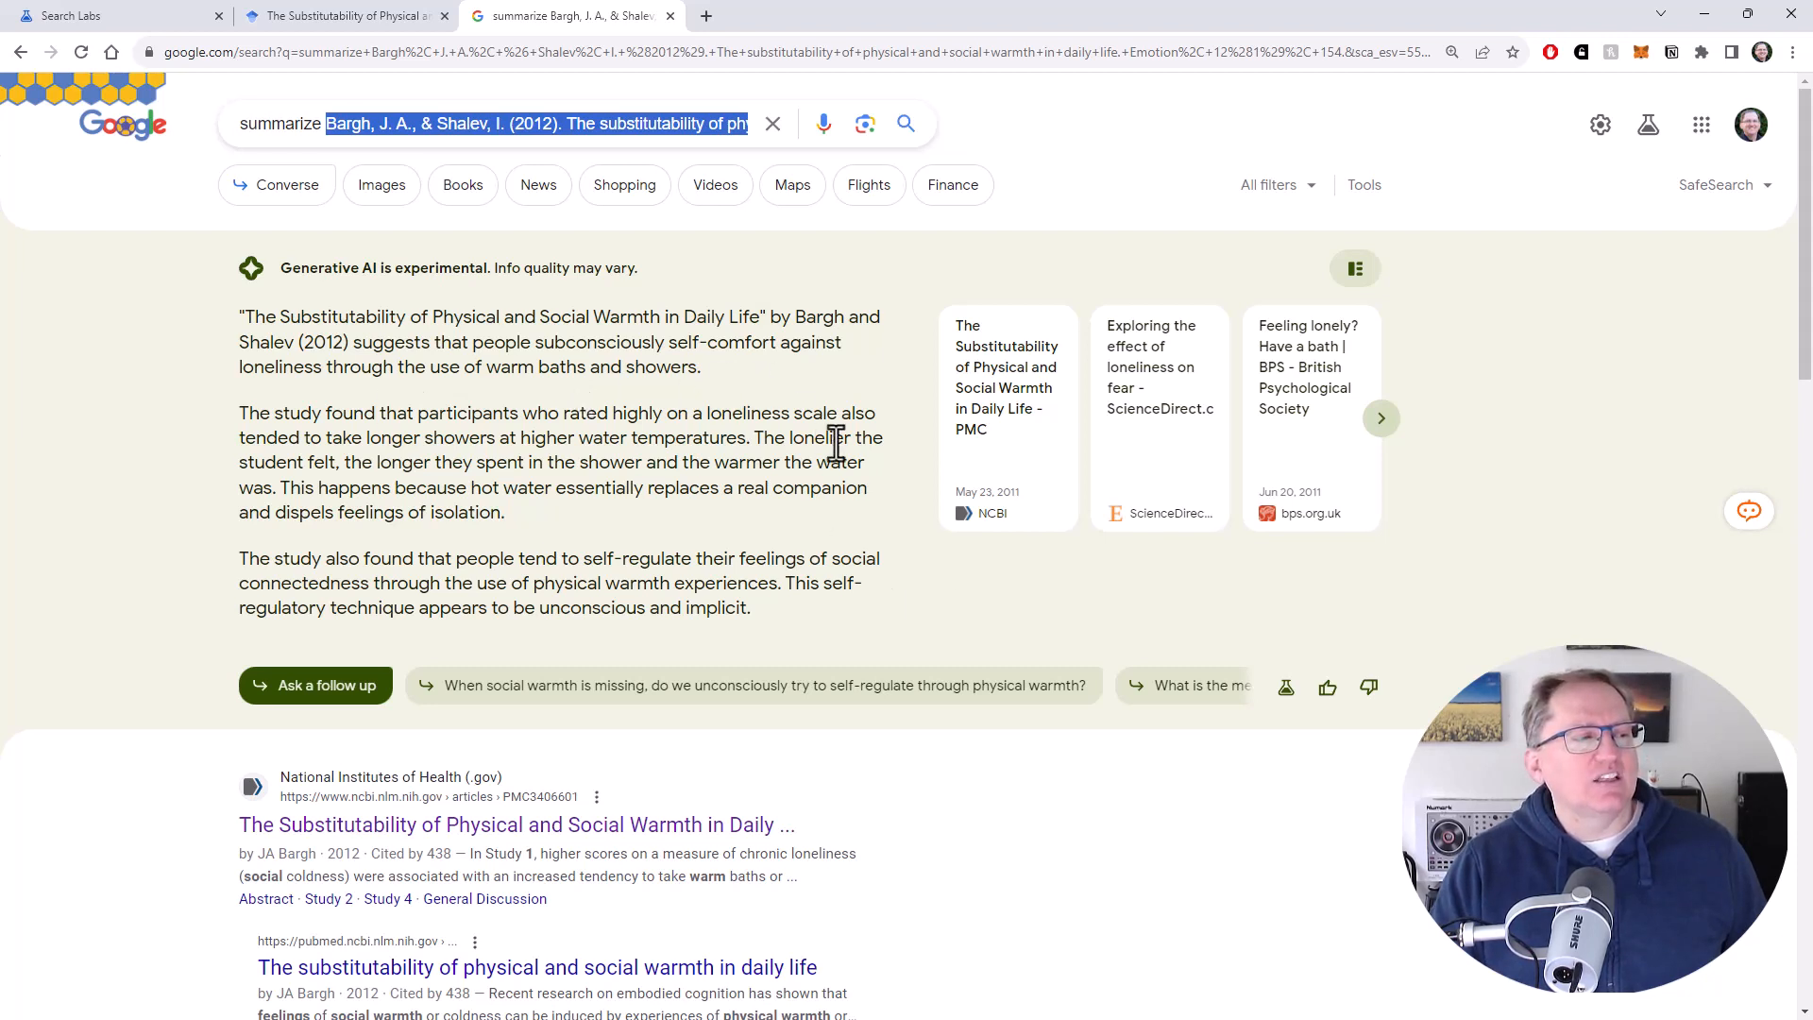
pyautogui.moveTo(803, 350)
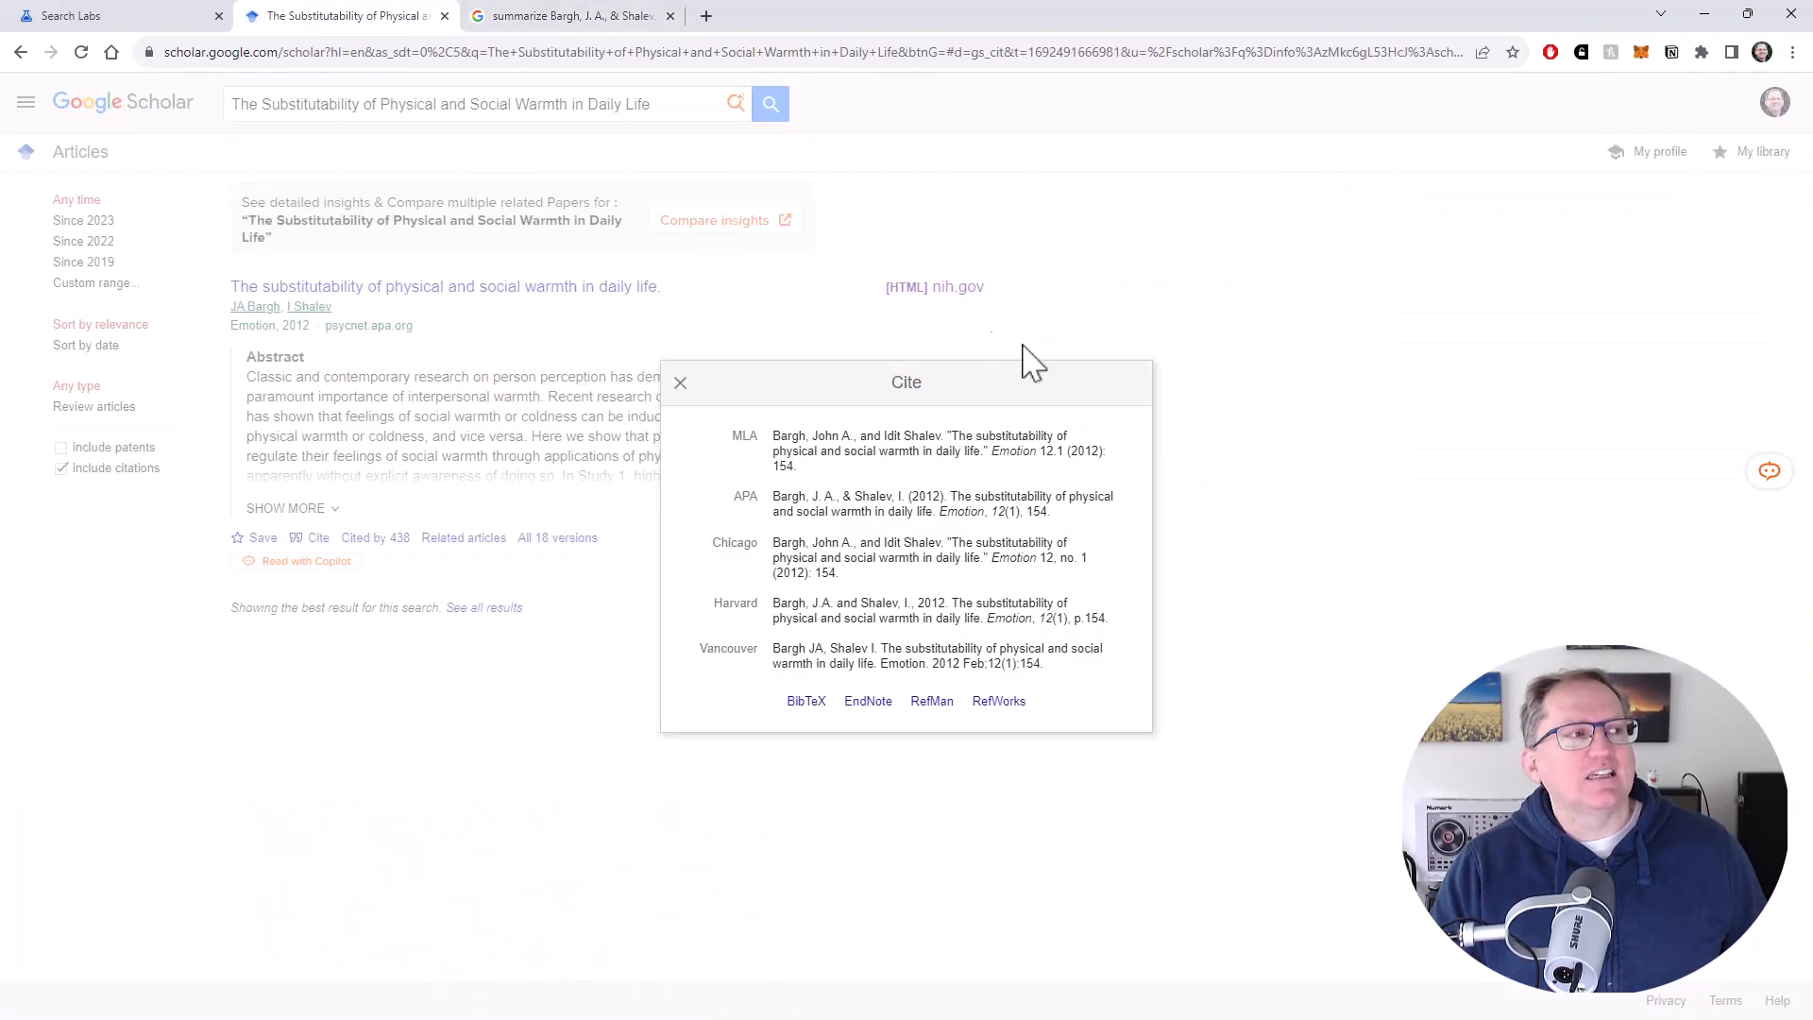
pyautogui.moveTo(1295, 283)
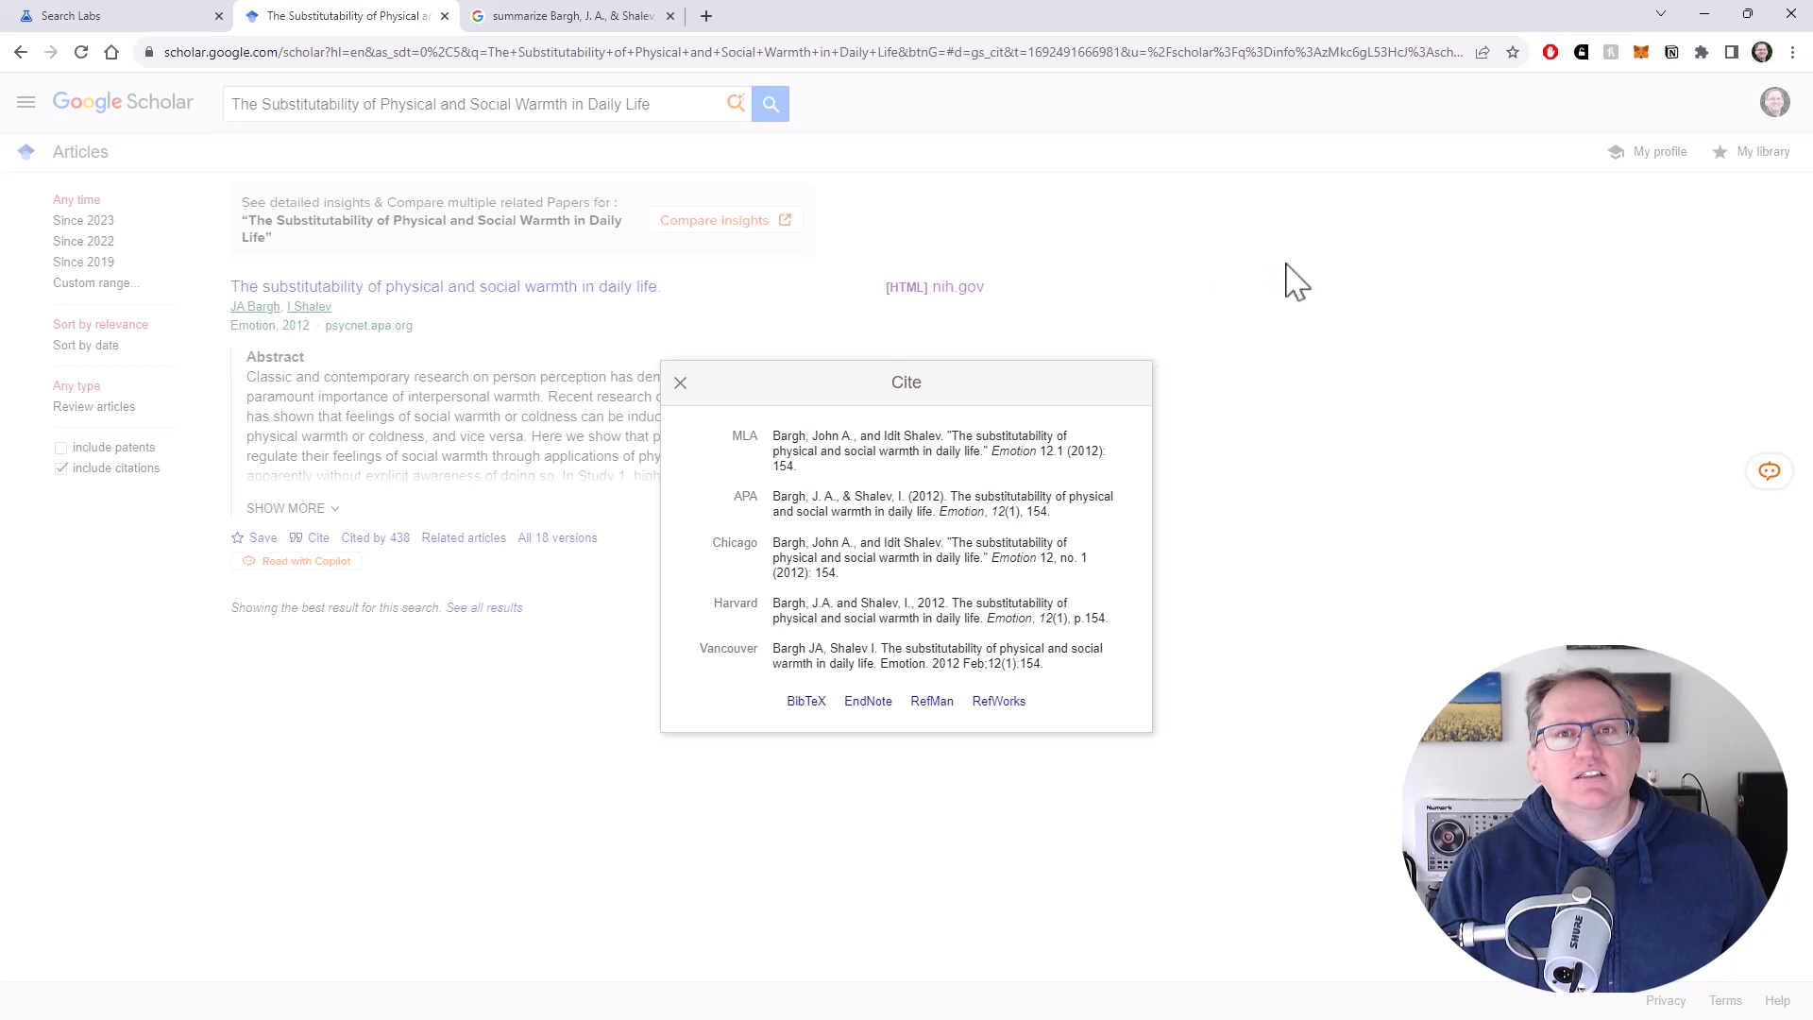
pyautogui.moveTo(1292, 260)
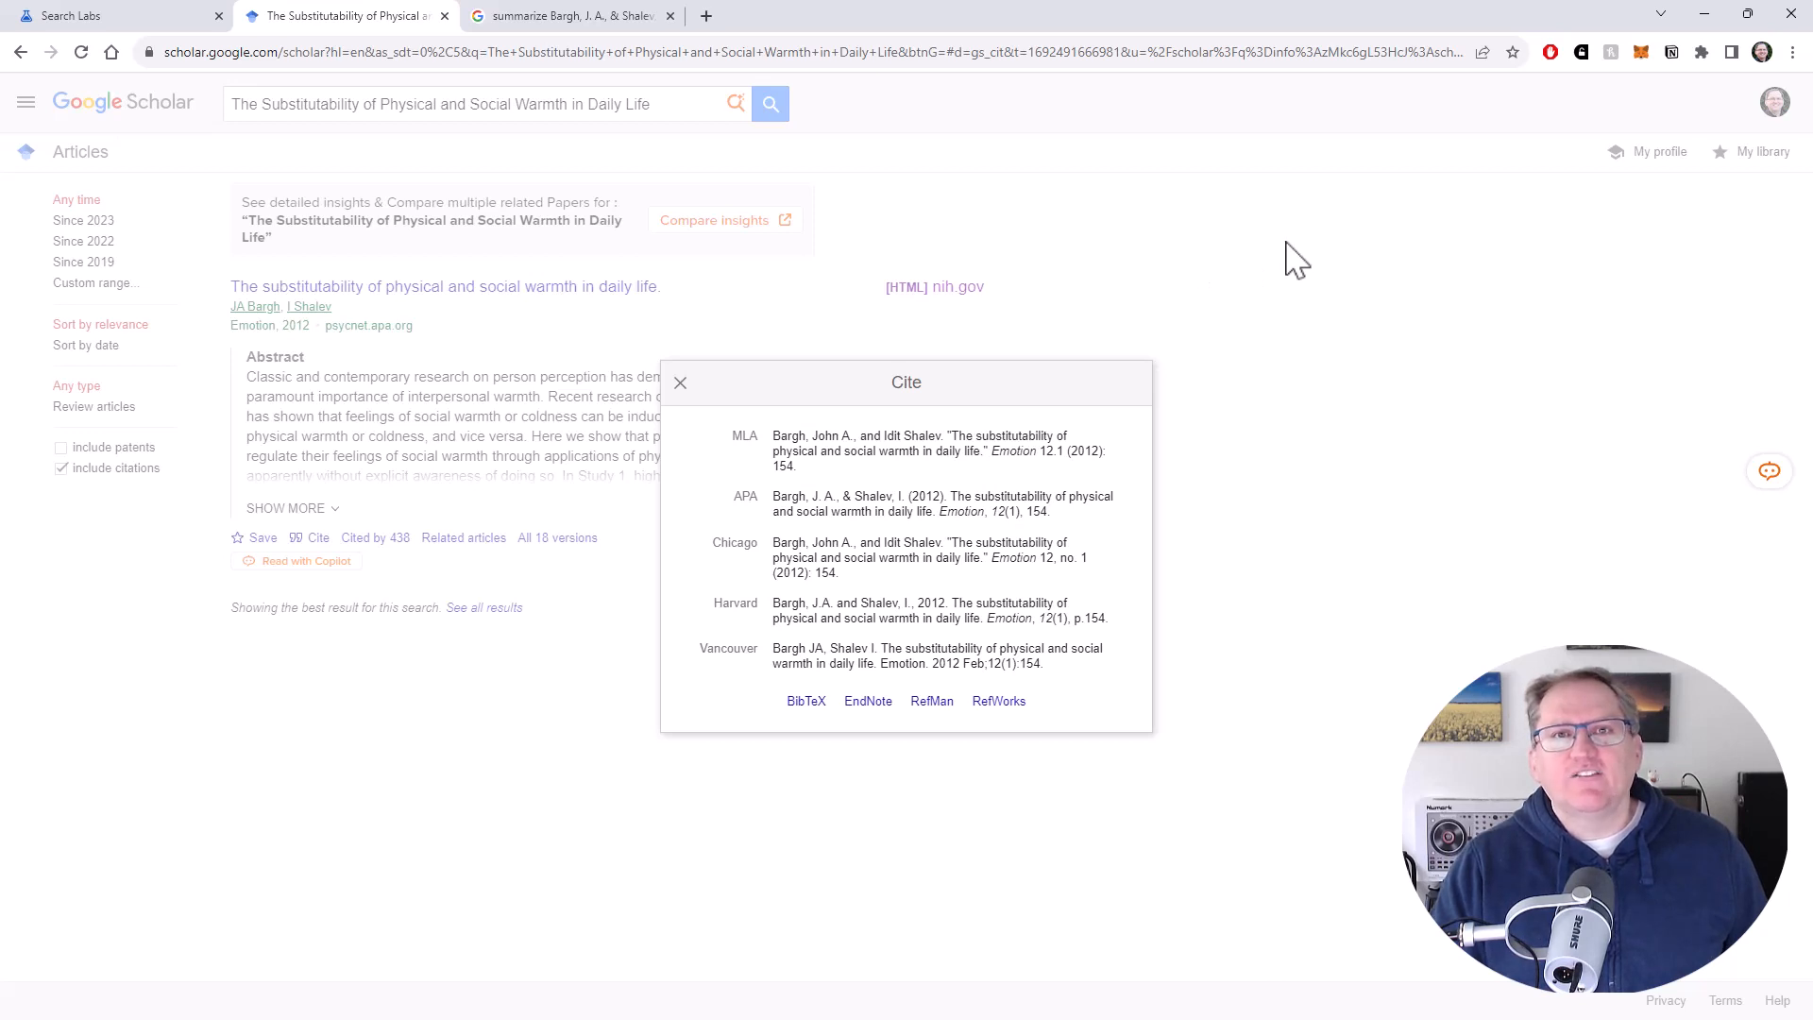
pyautogui.moveTo(1287, 219)
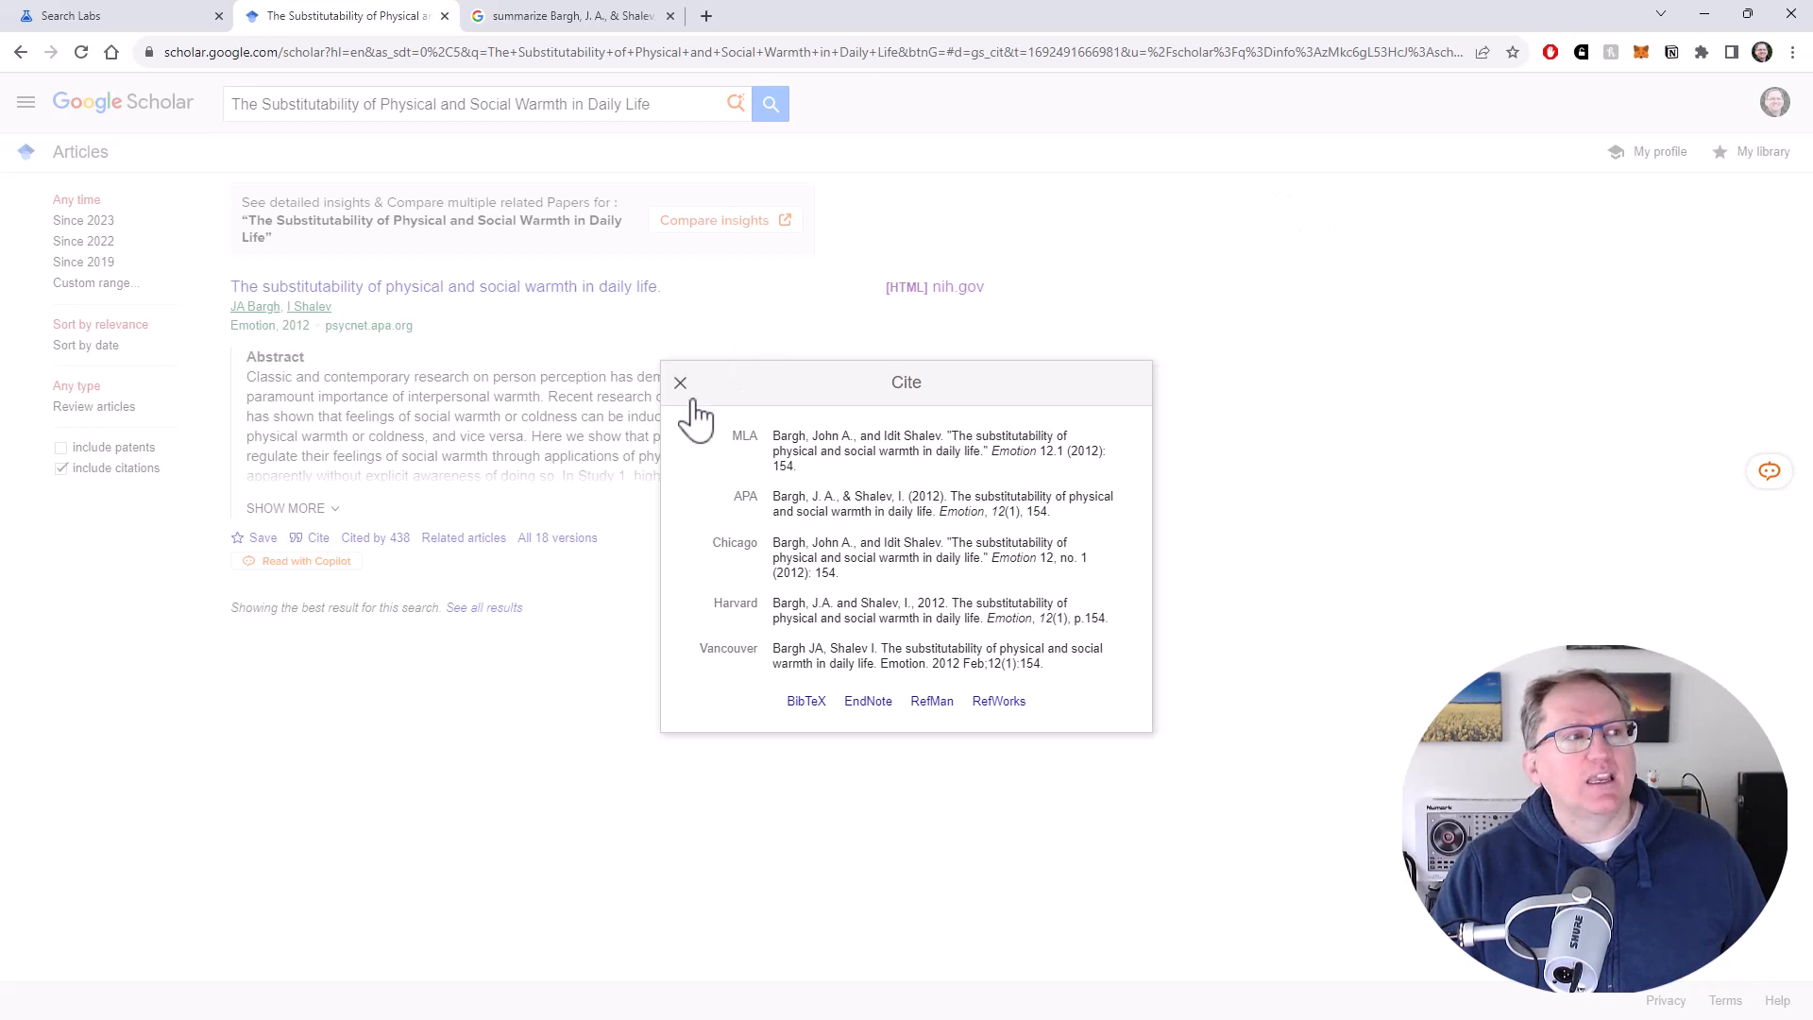
# Step: Close the citation formats, expand the Bargh & Shalev abstract, and open SciSpace Compare insights
pyautogui.click(680, 382)
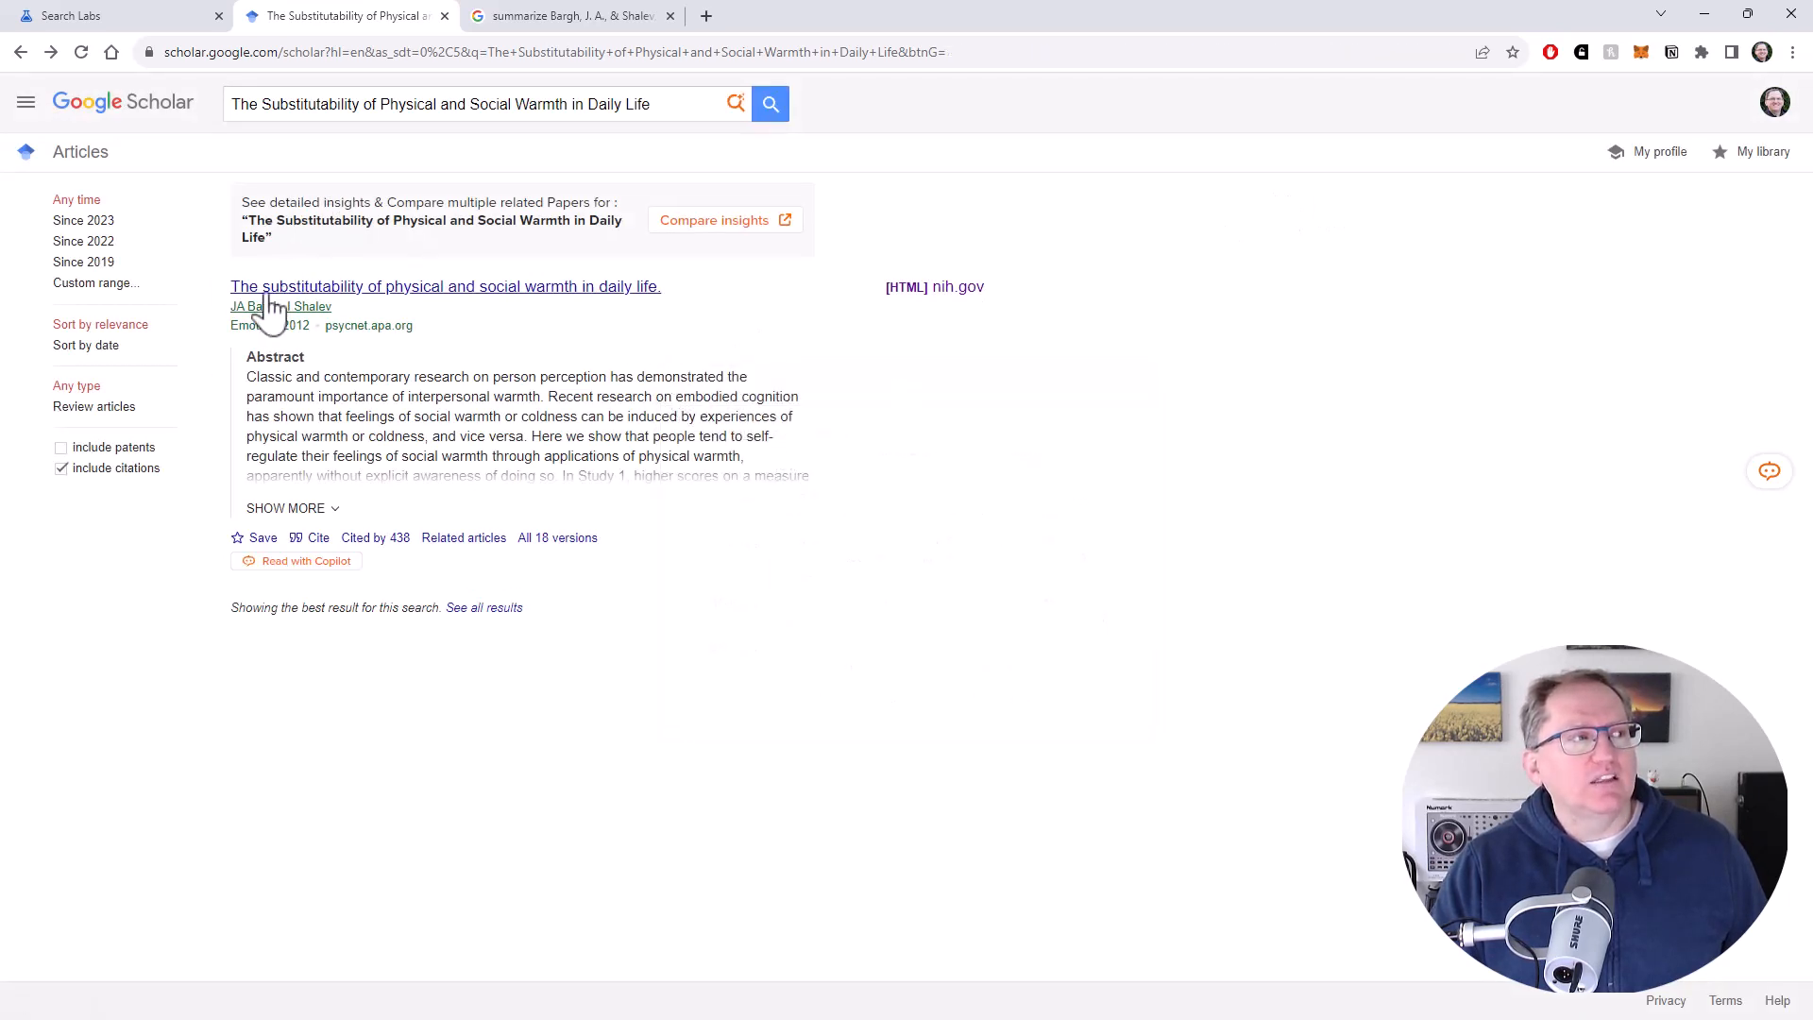
pyautogui.moveTo(269, 489)
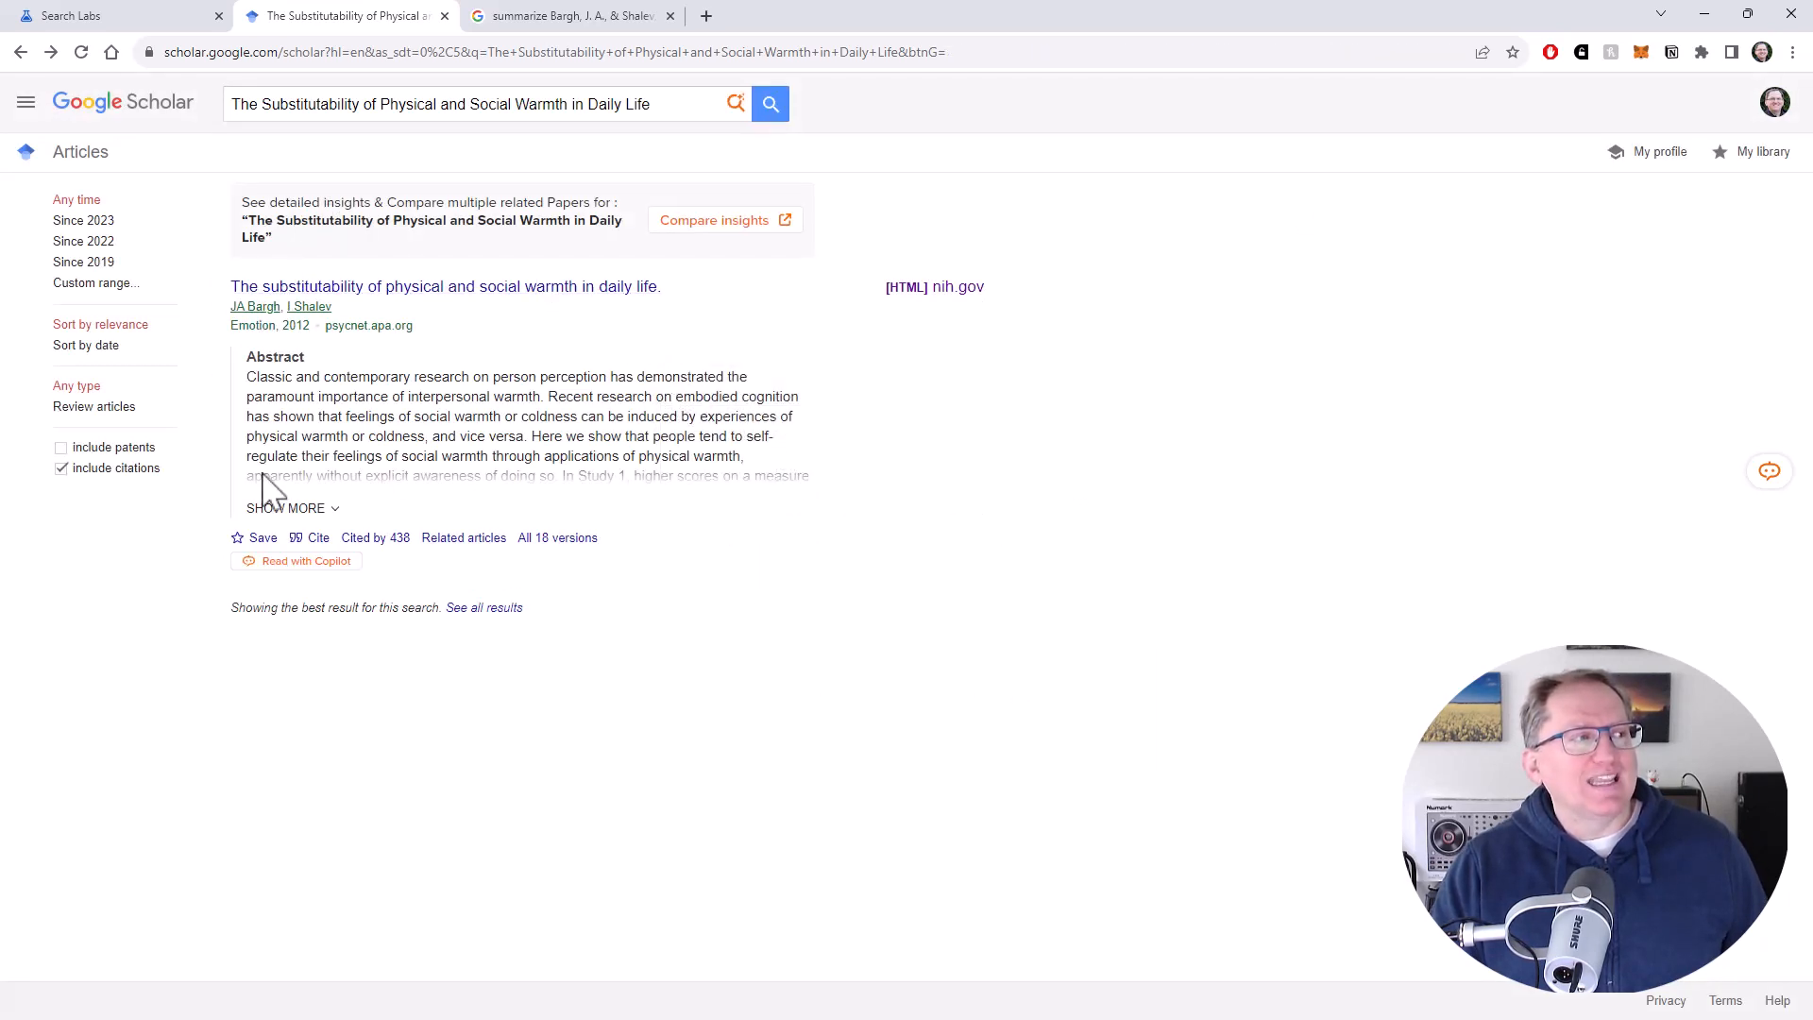
pyautogui.click(284, 506)
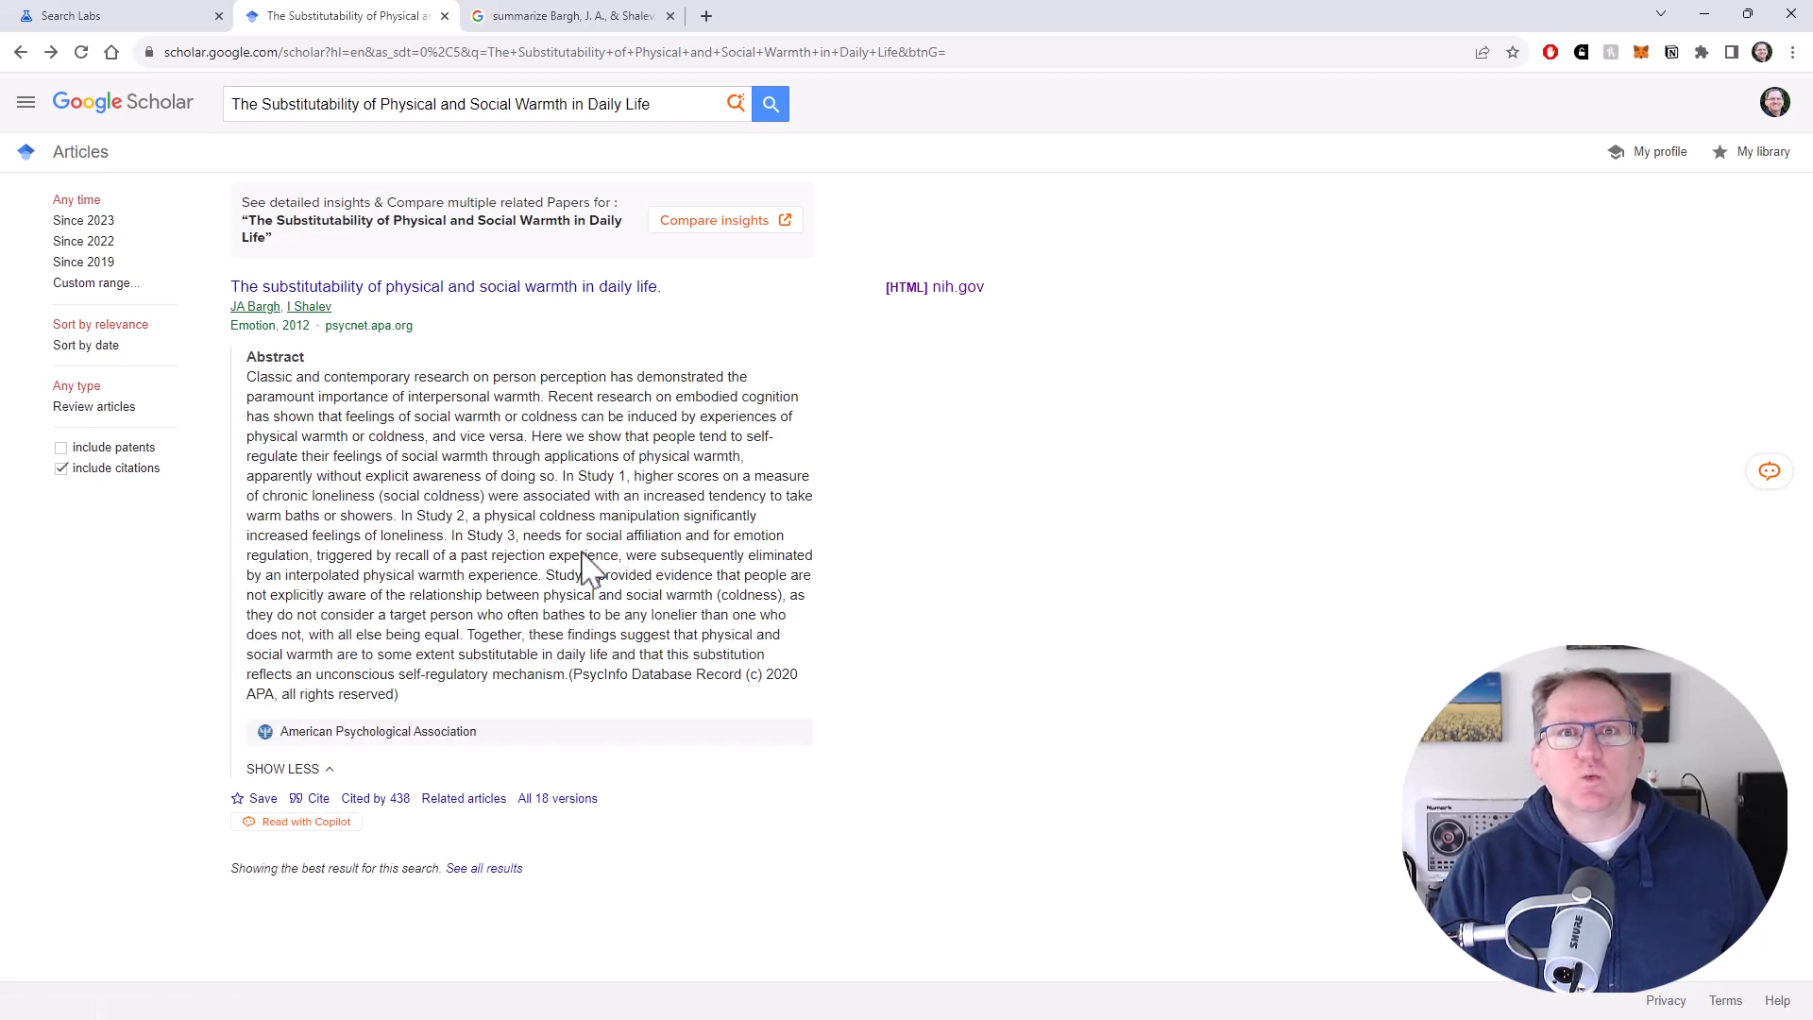
pyautogui.moveTo(292, 208)
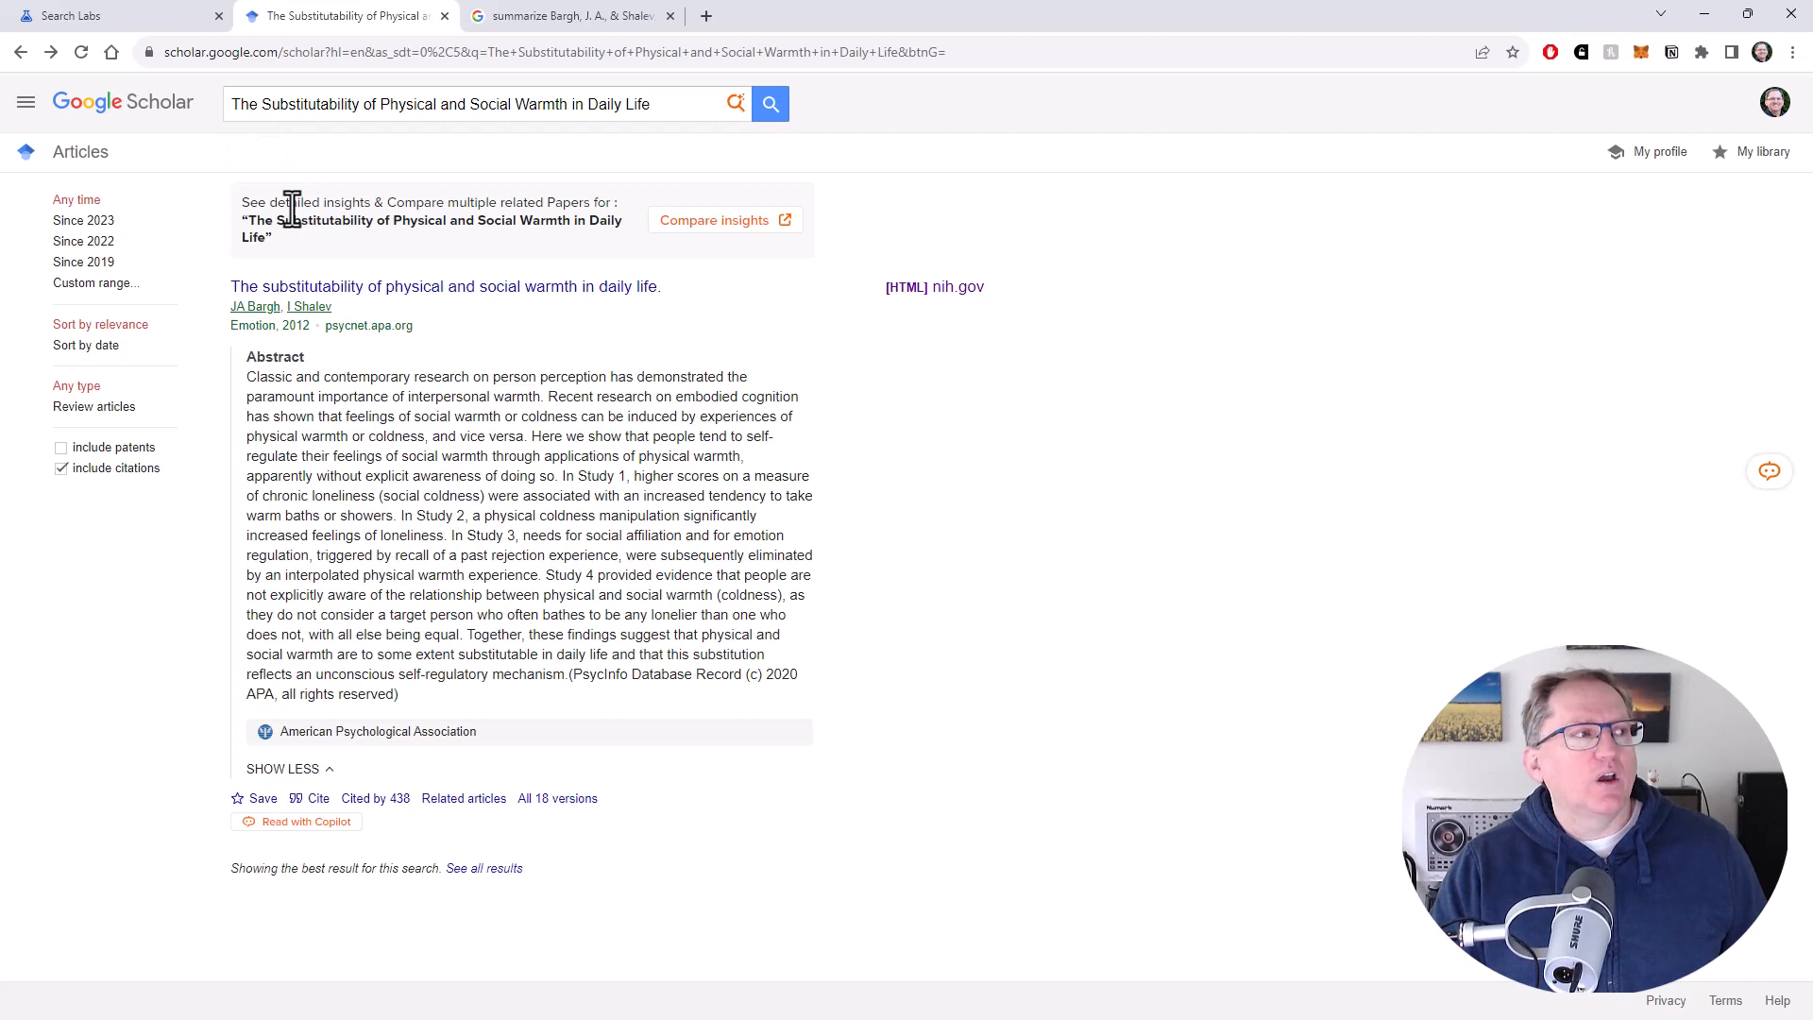
pyautogui.moveTo(767, 237)
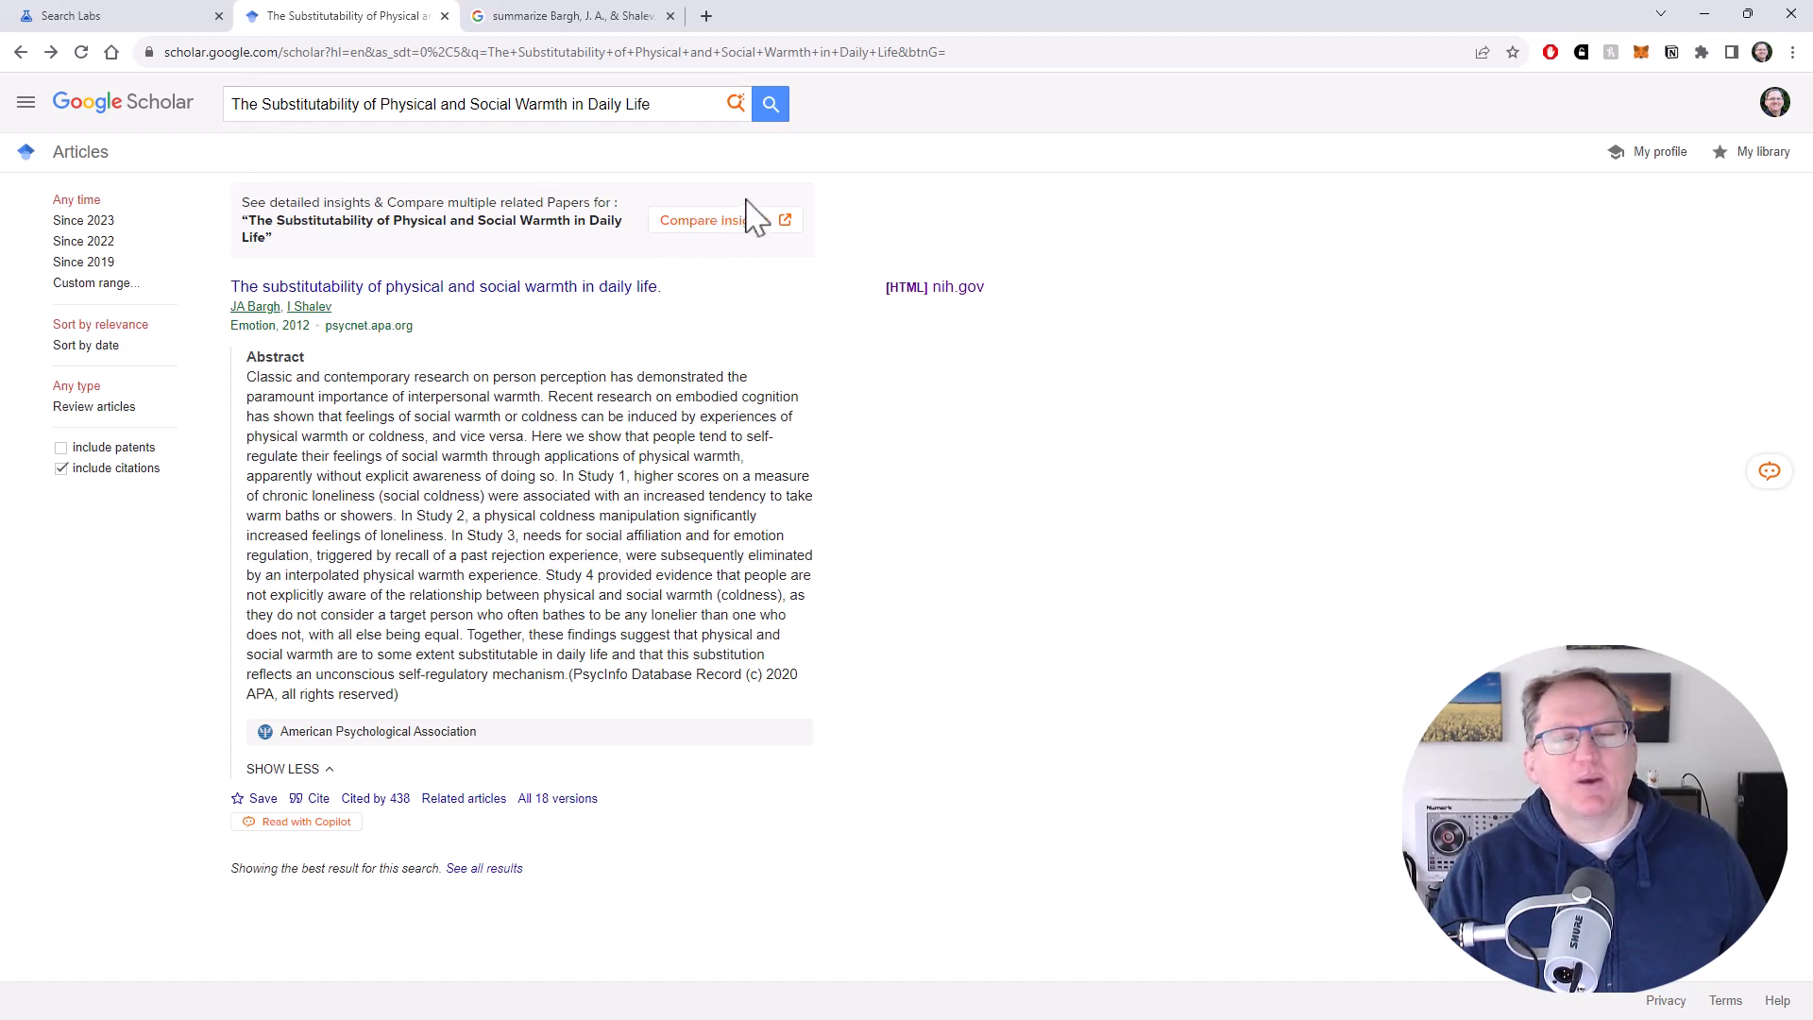
pyautogui.moveTo(774, 228)
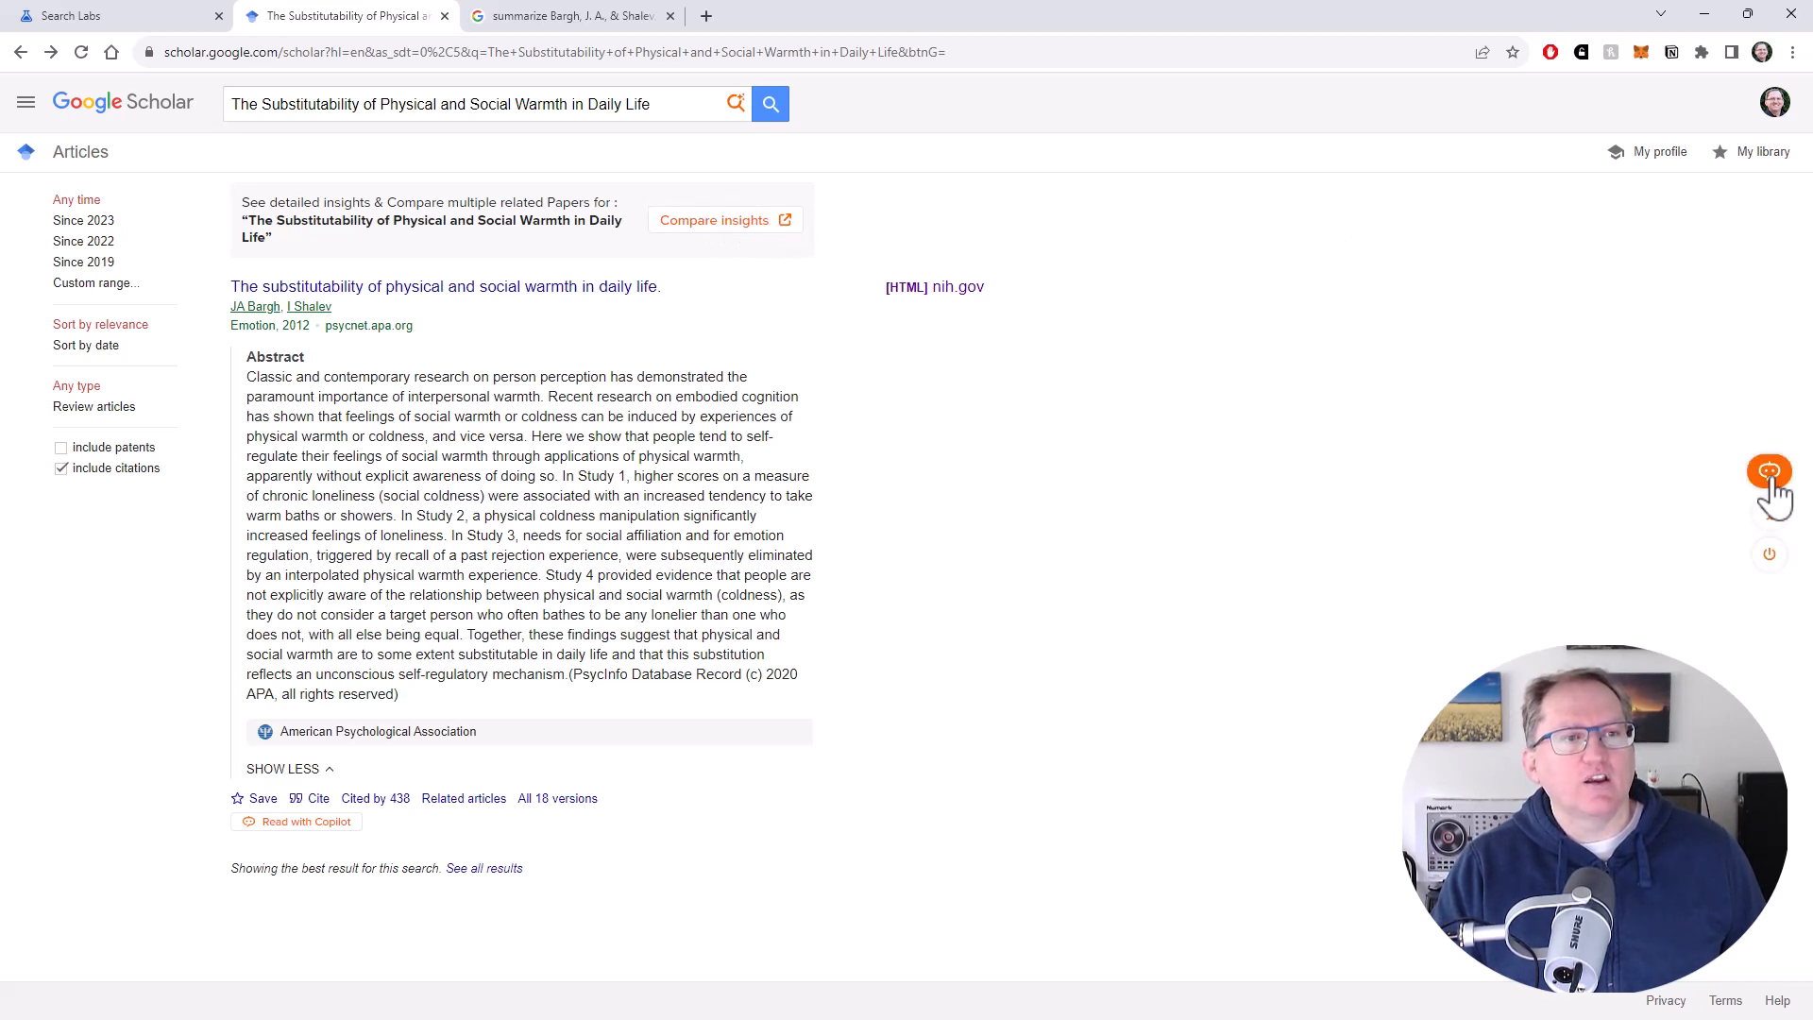
pyautogui.moveTo(1769, 472)
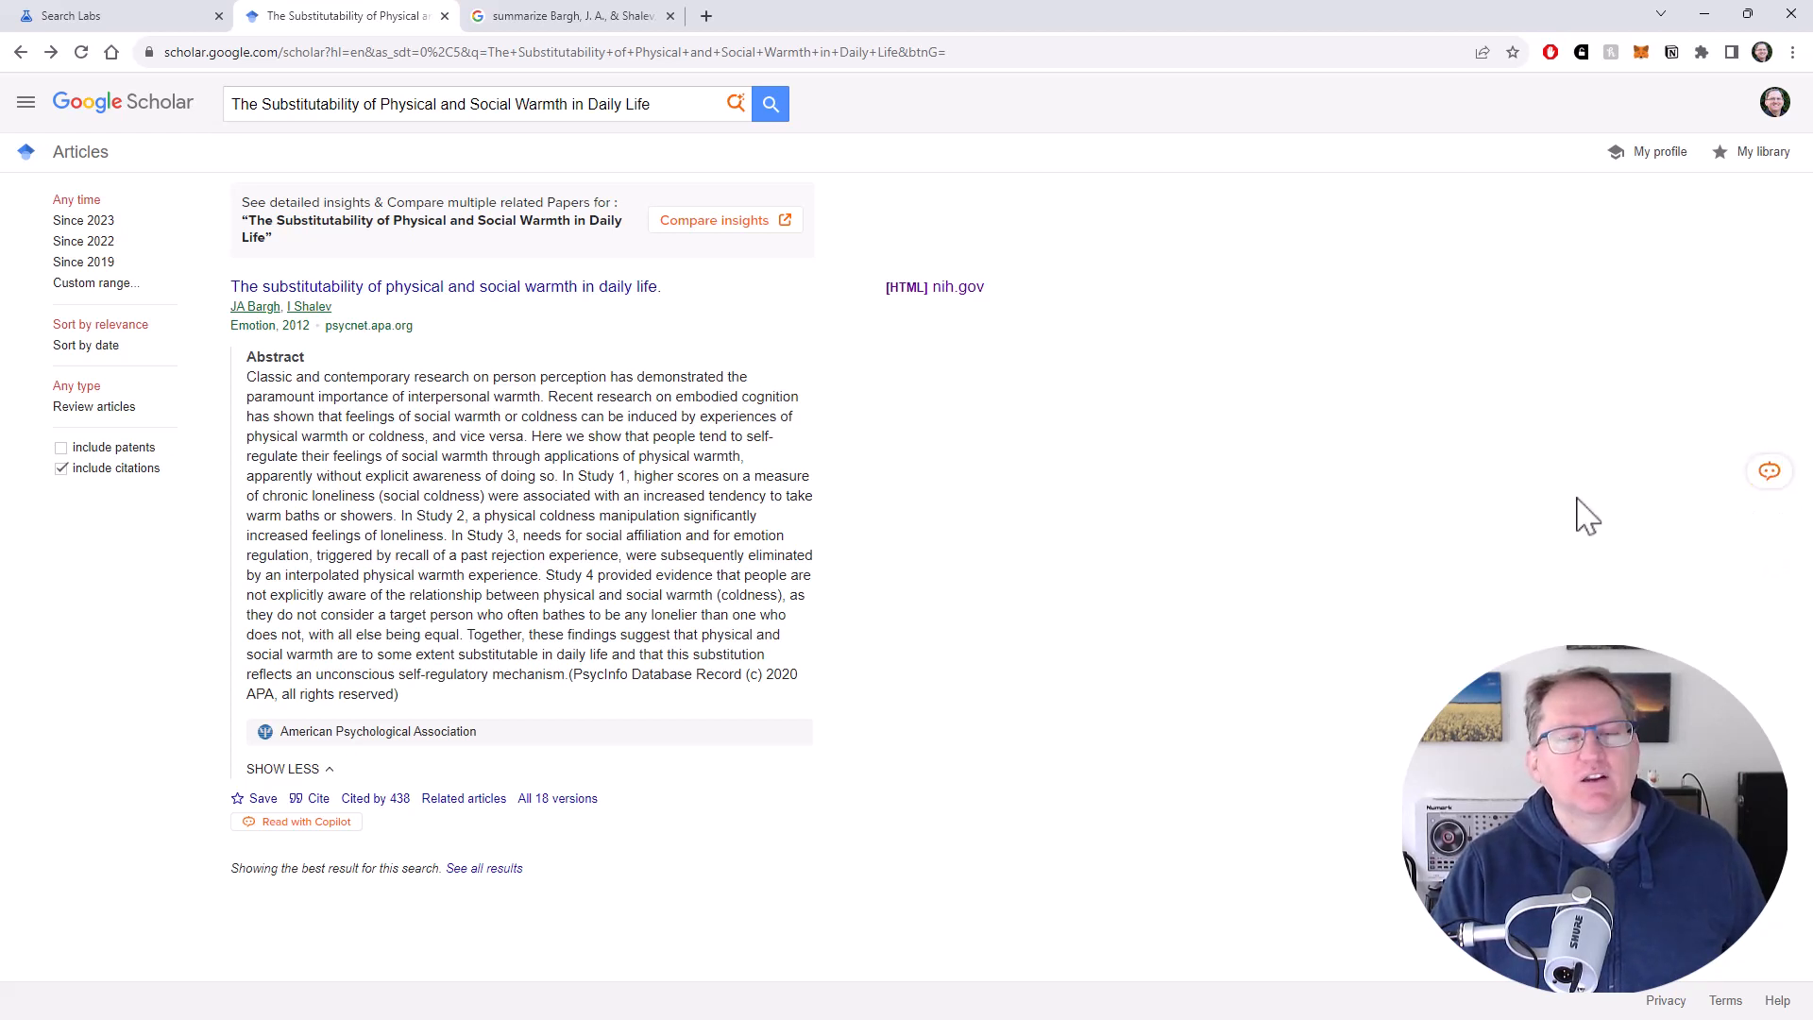
pyautogui.moveTo(1564, 509)
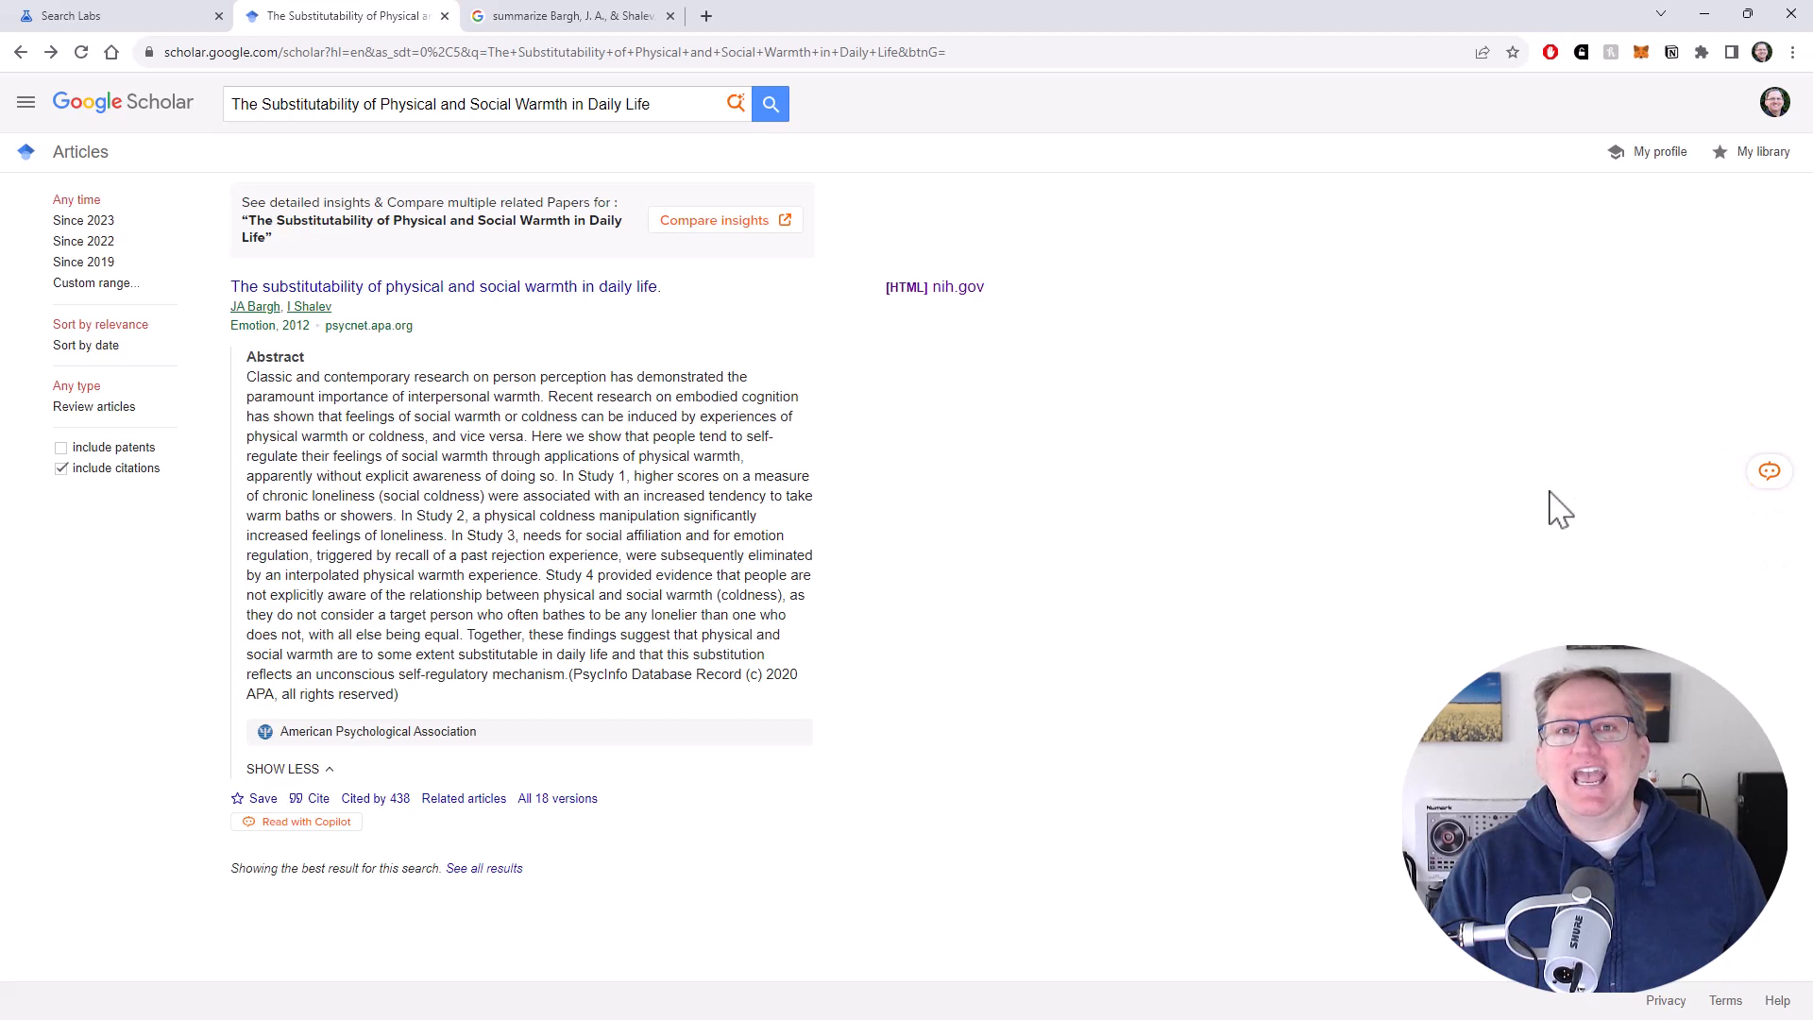
pyautogui.moveTo(1547, 478)
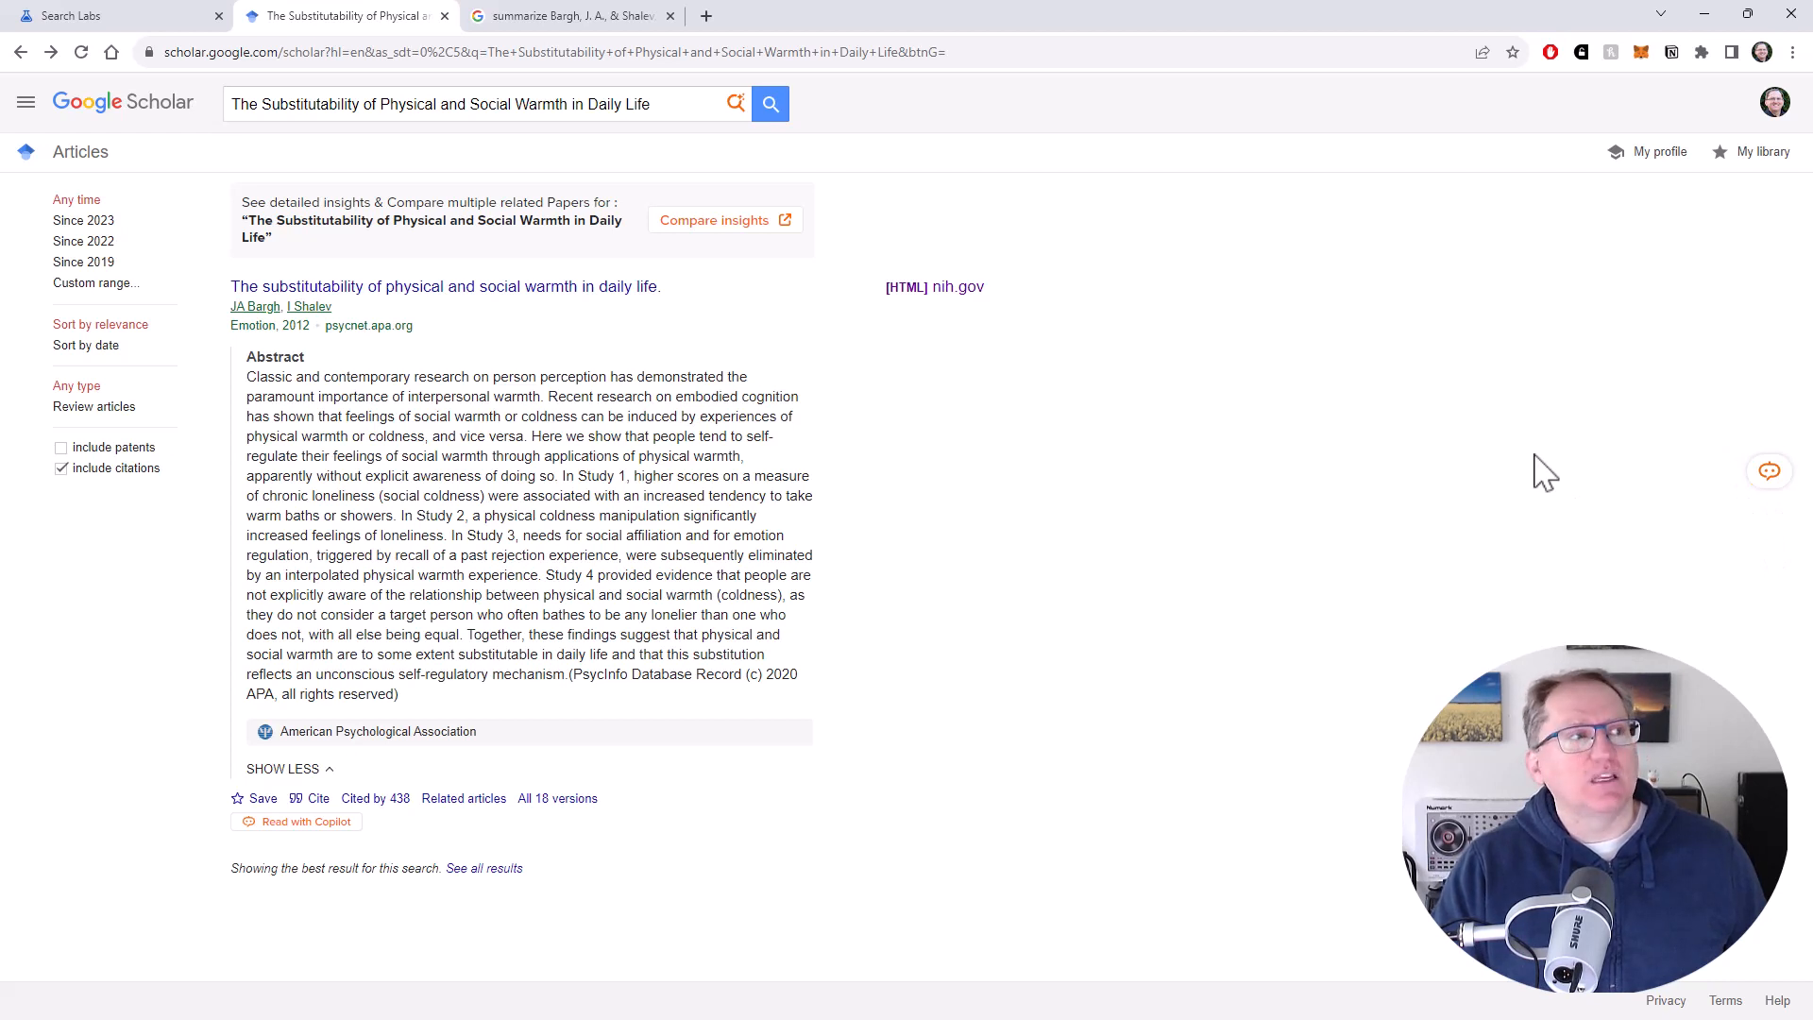
pyautogui.click(714, 220)
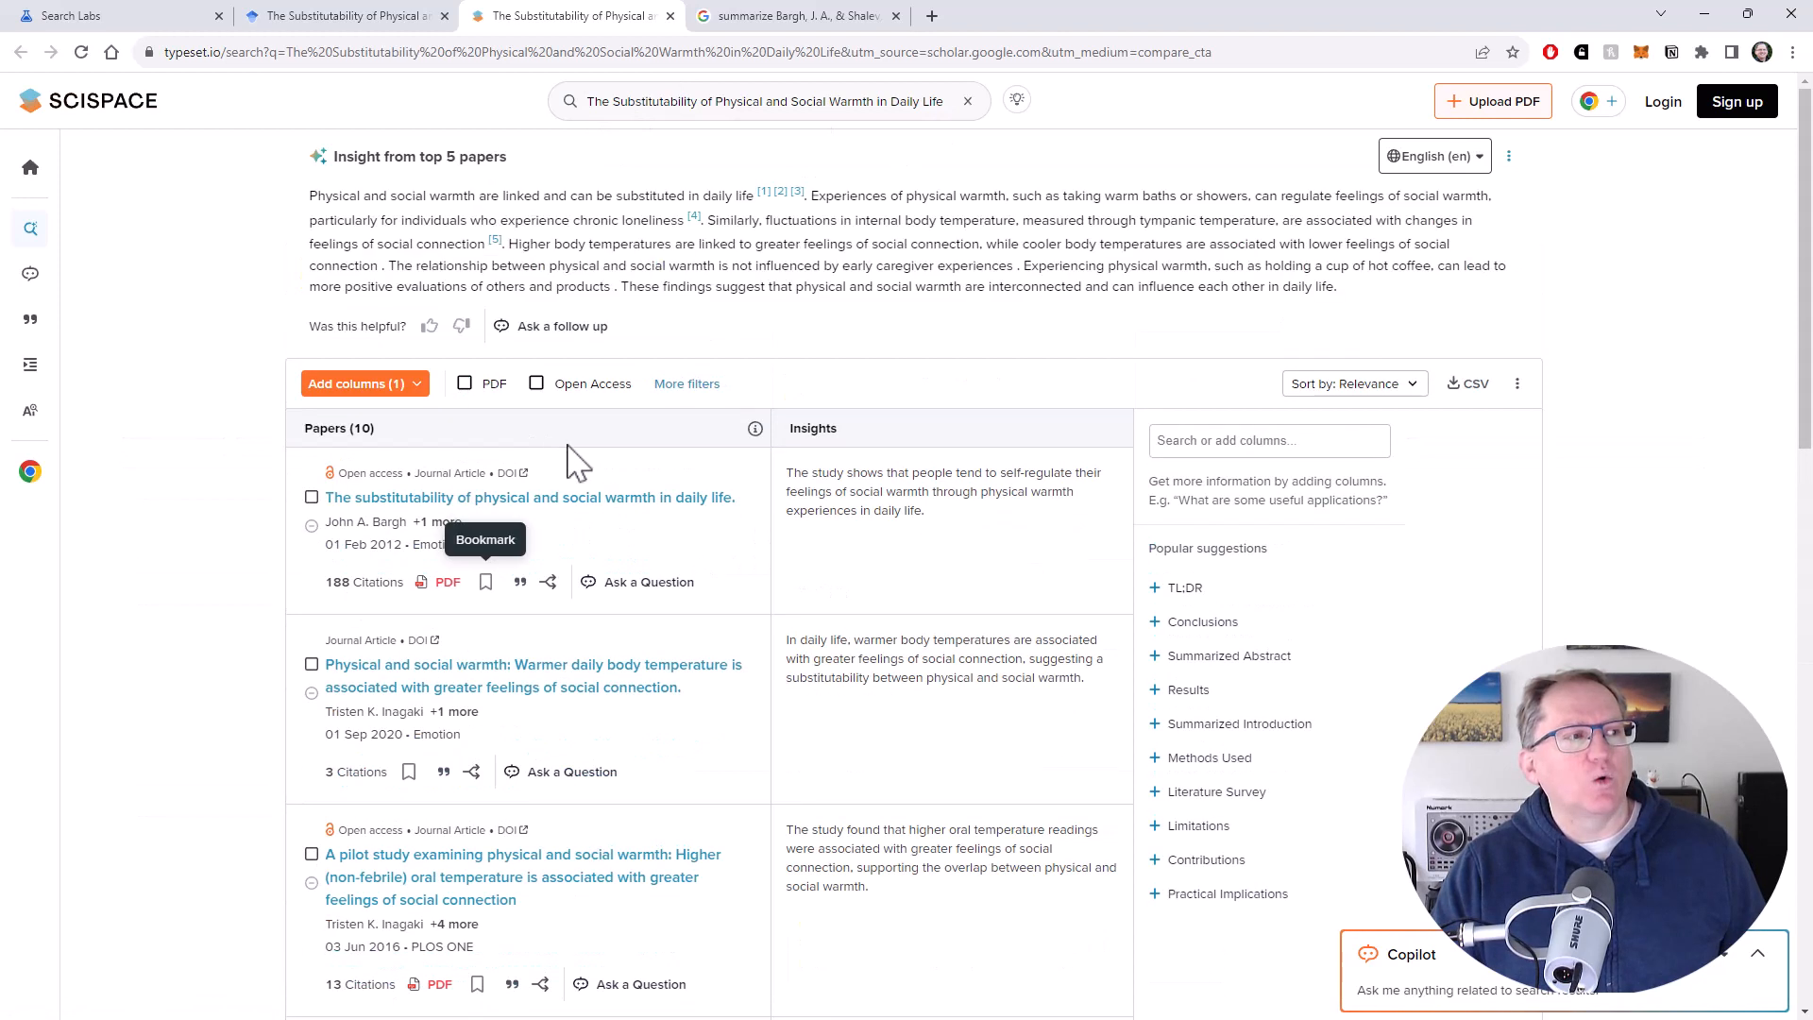
pyautogui.moveTo(313, 185)
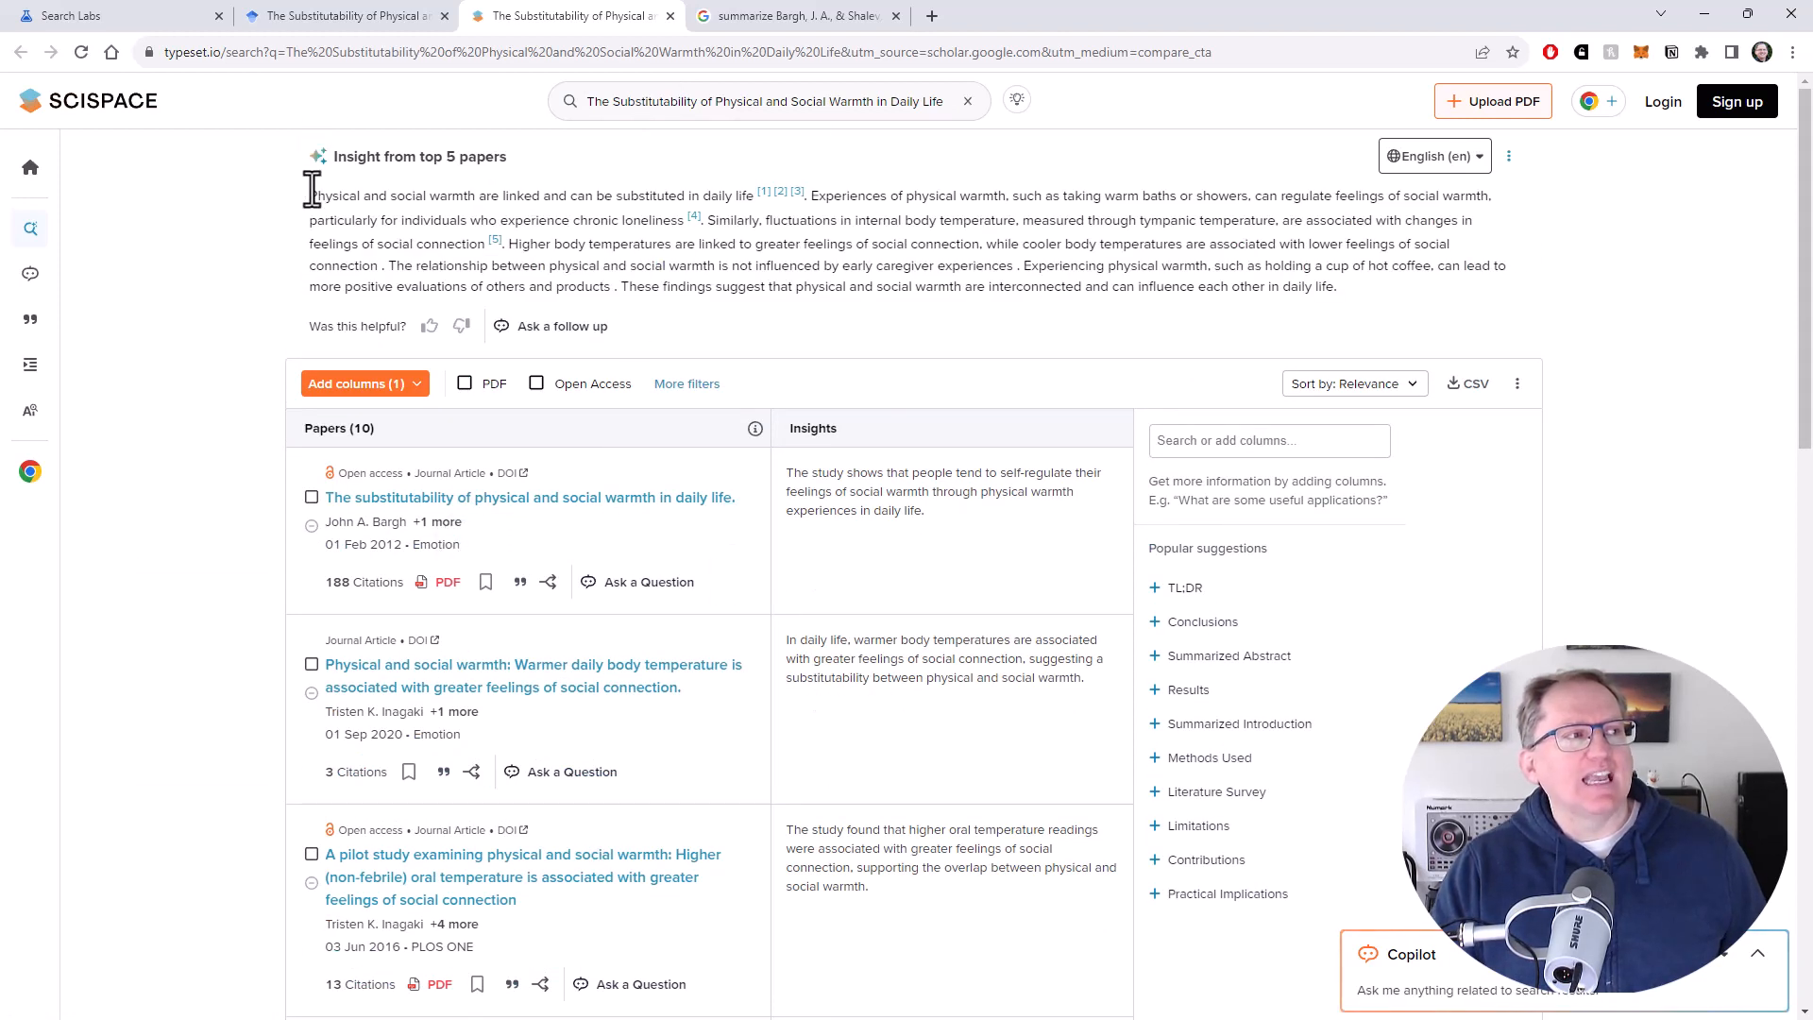
pyautogui.moveTo(1050, 251)
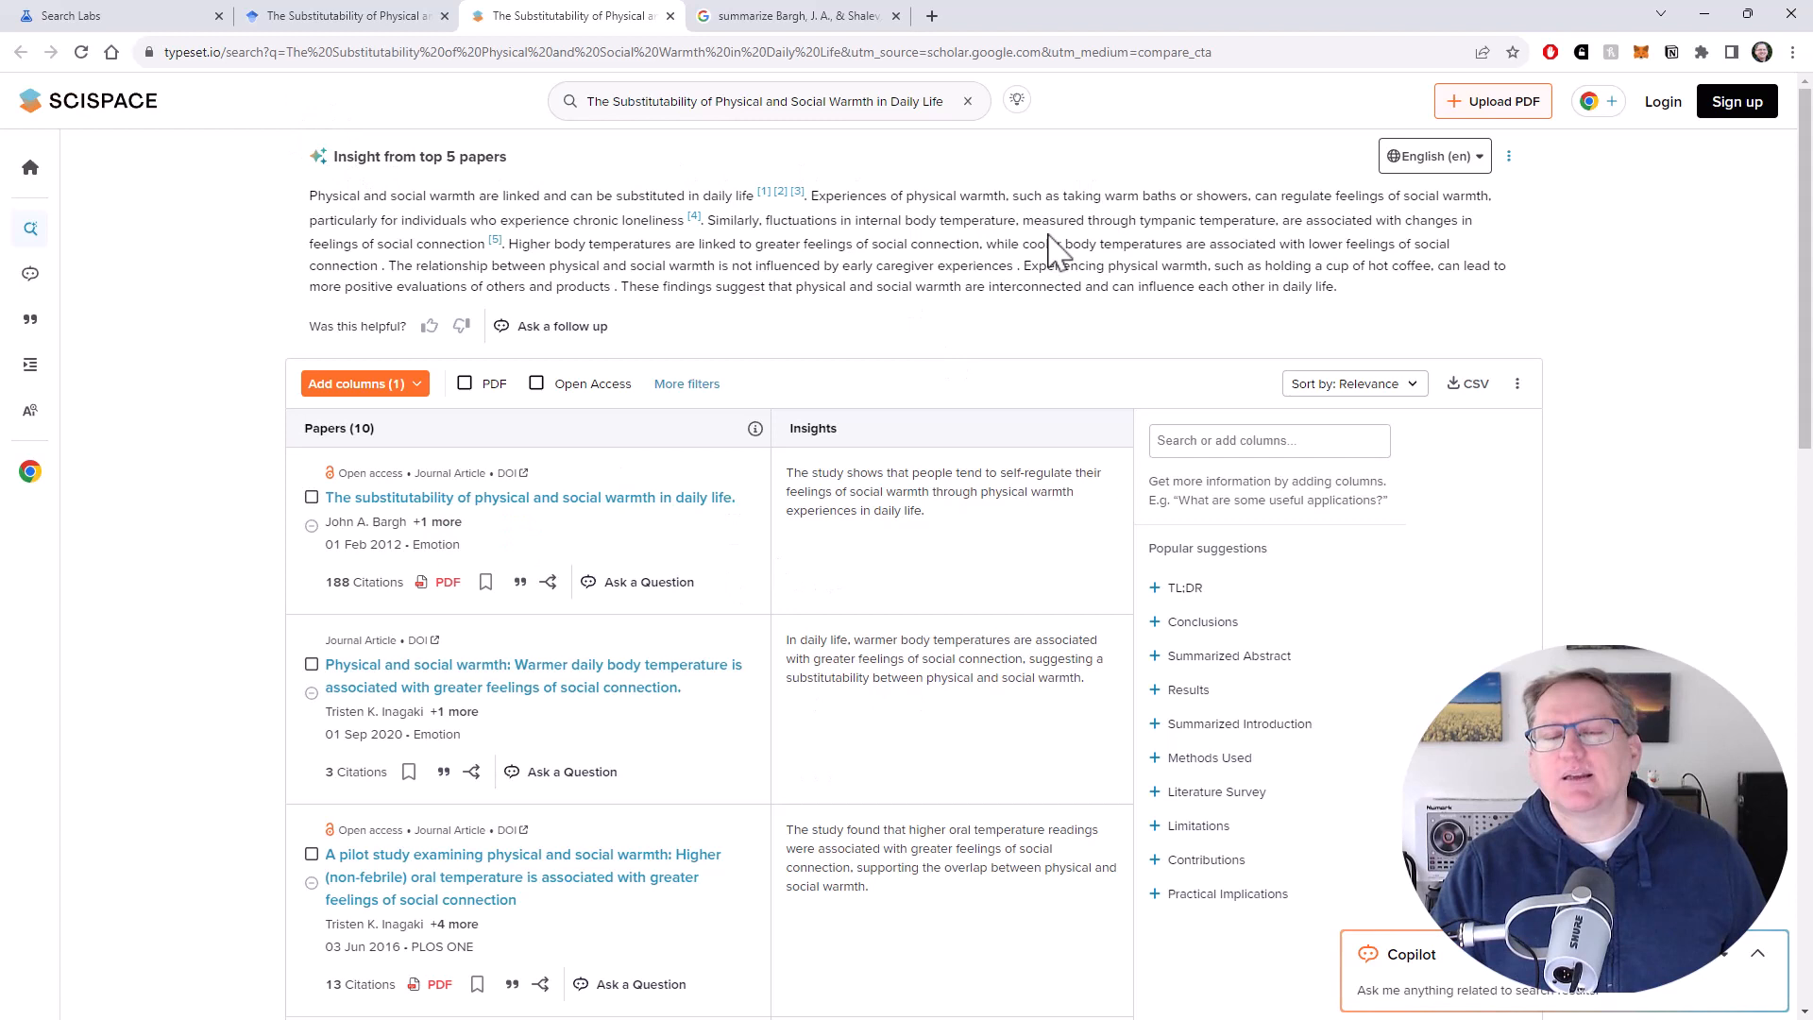
pyautogui.moveTo(1058, 156)
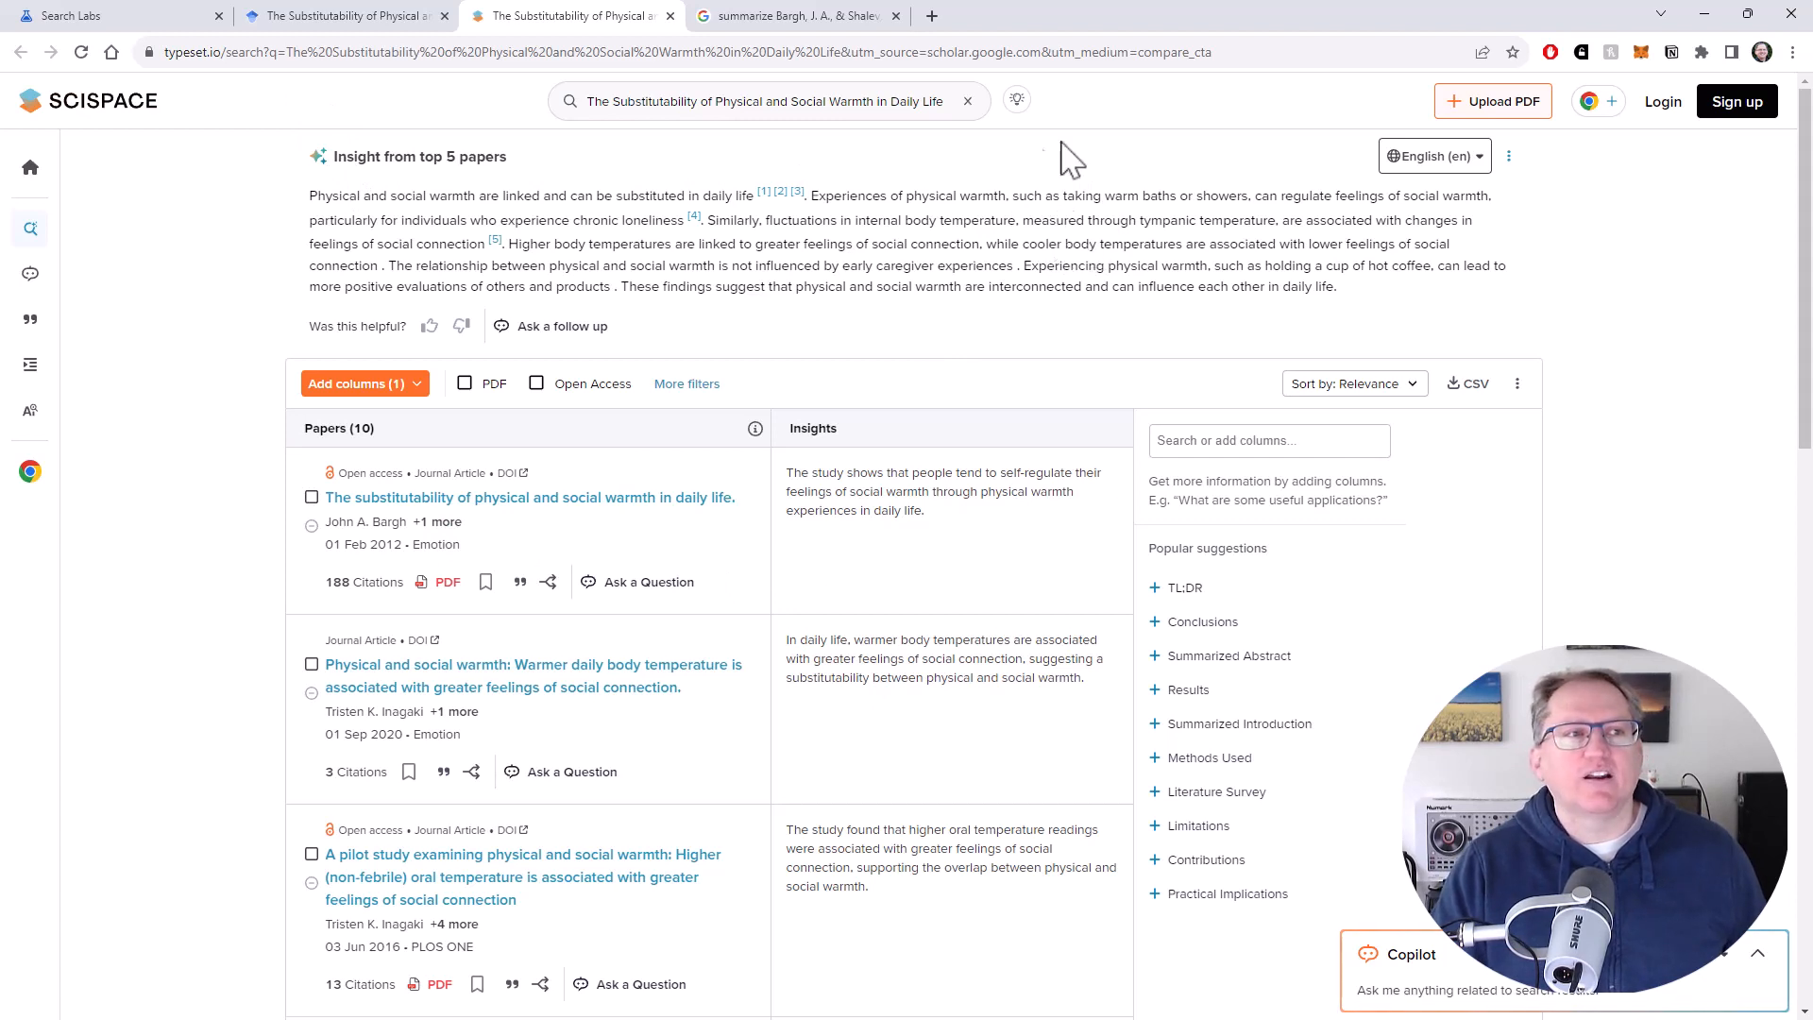
pyautogui.moveTo(1015, 220)
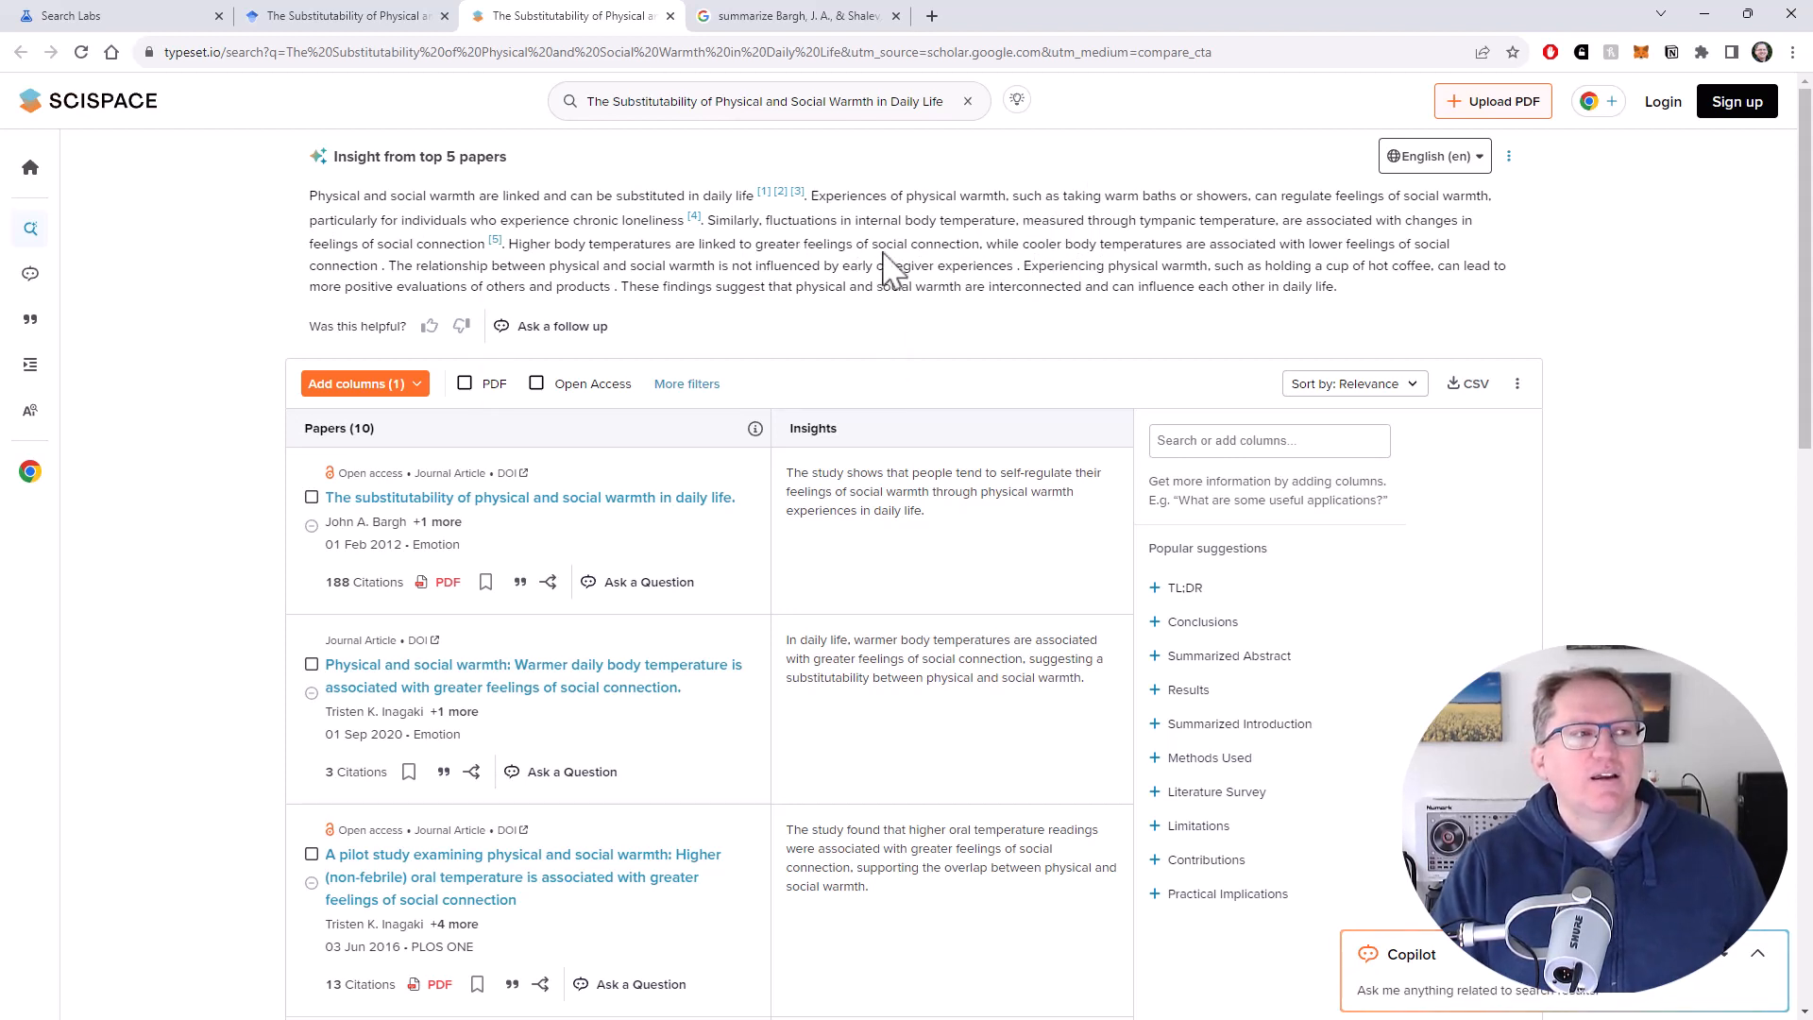
pyautogui.moveTo(1035, 251)
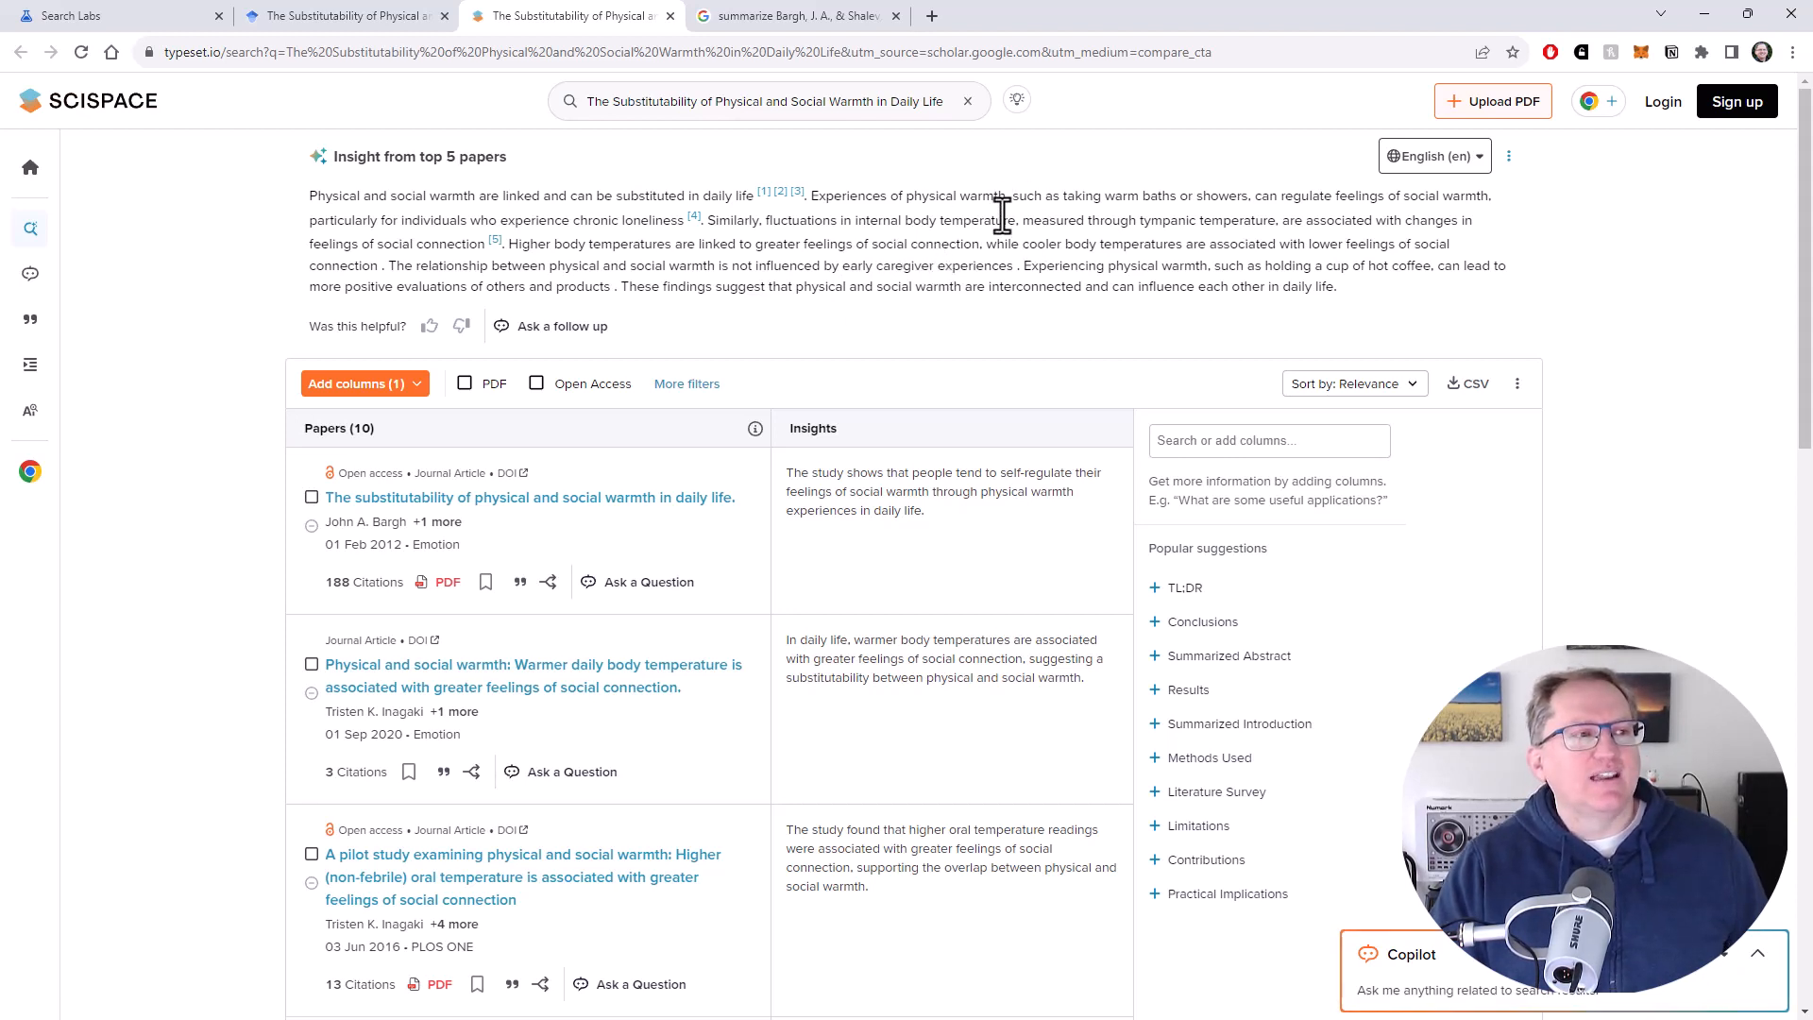
pyautogui.moveTo(983, 268)
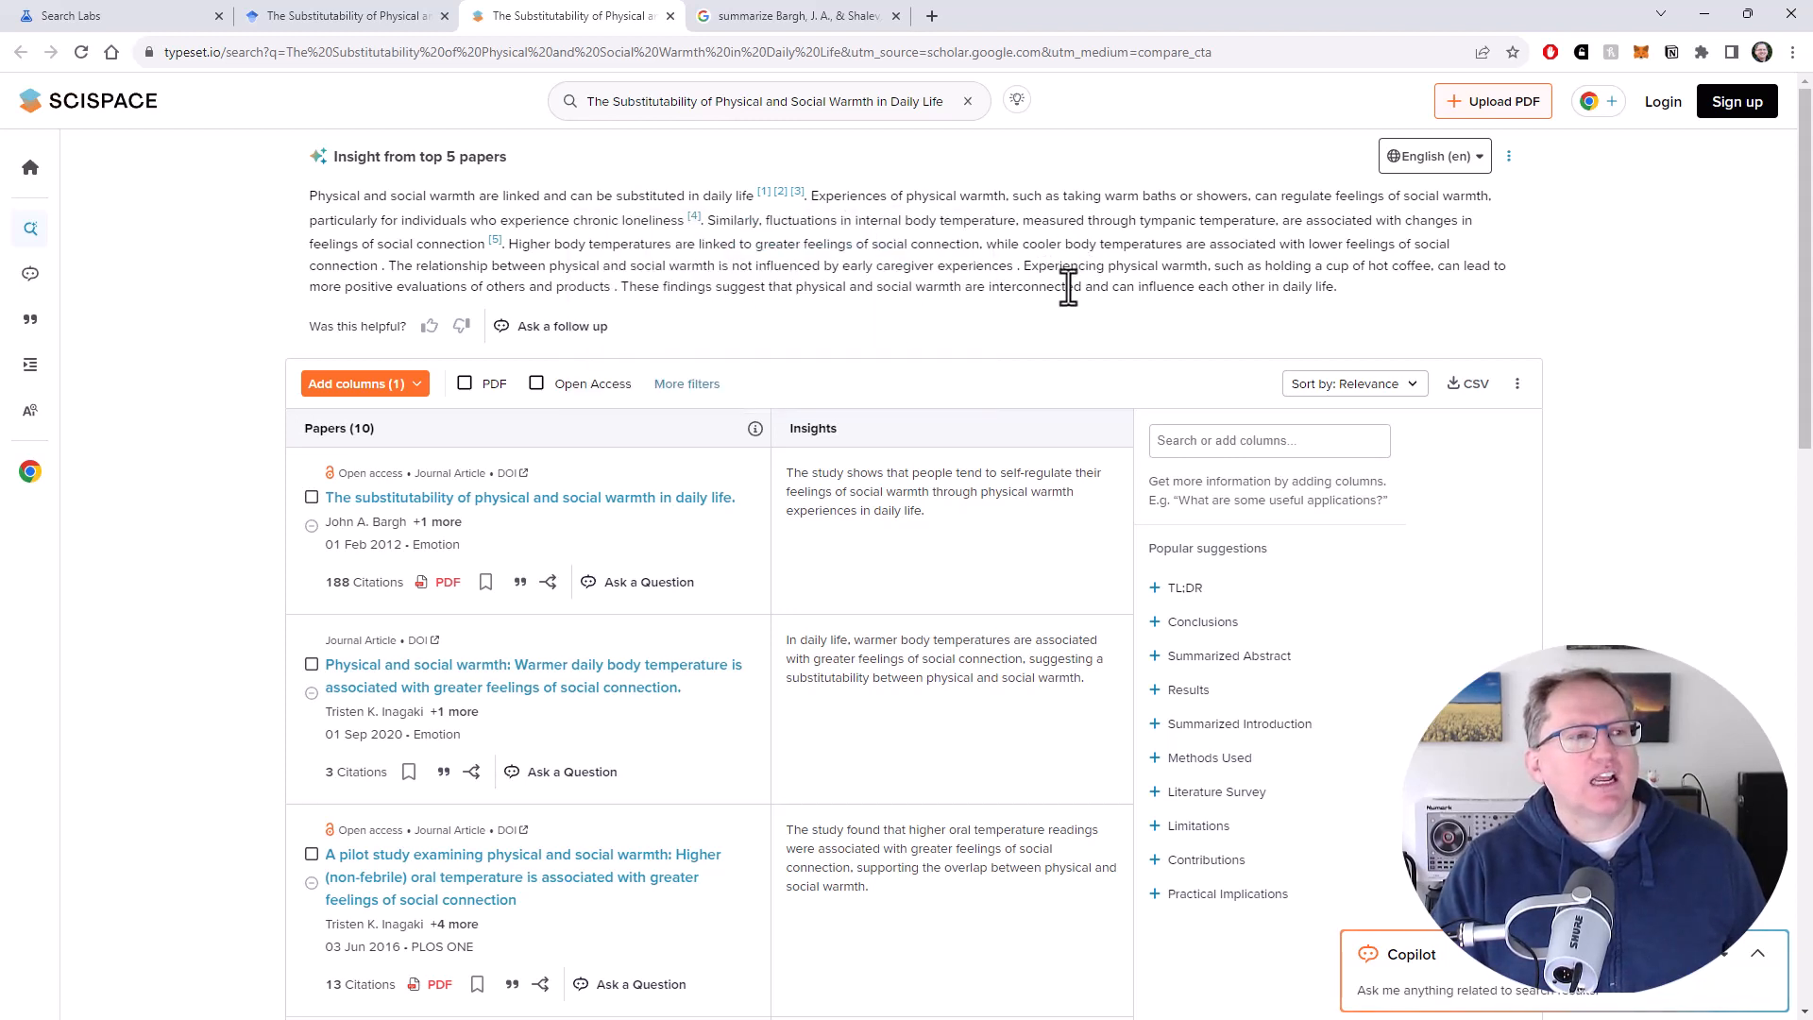
pyautogui.moveTo(411, 23)
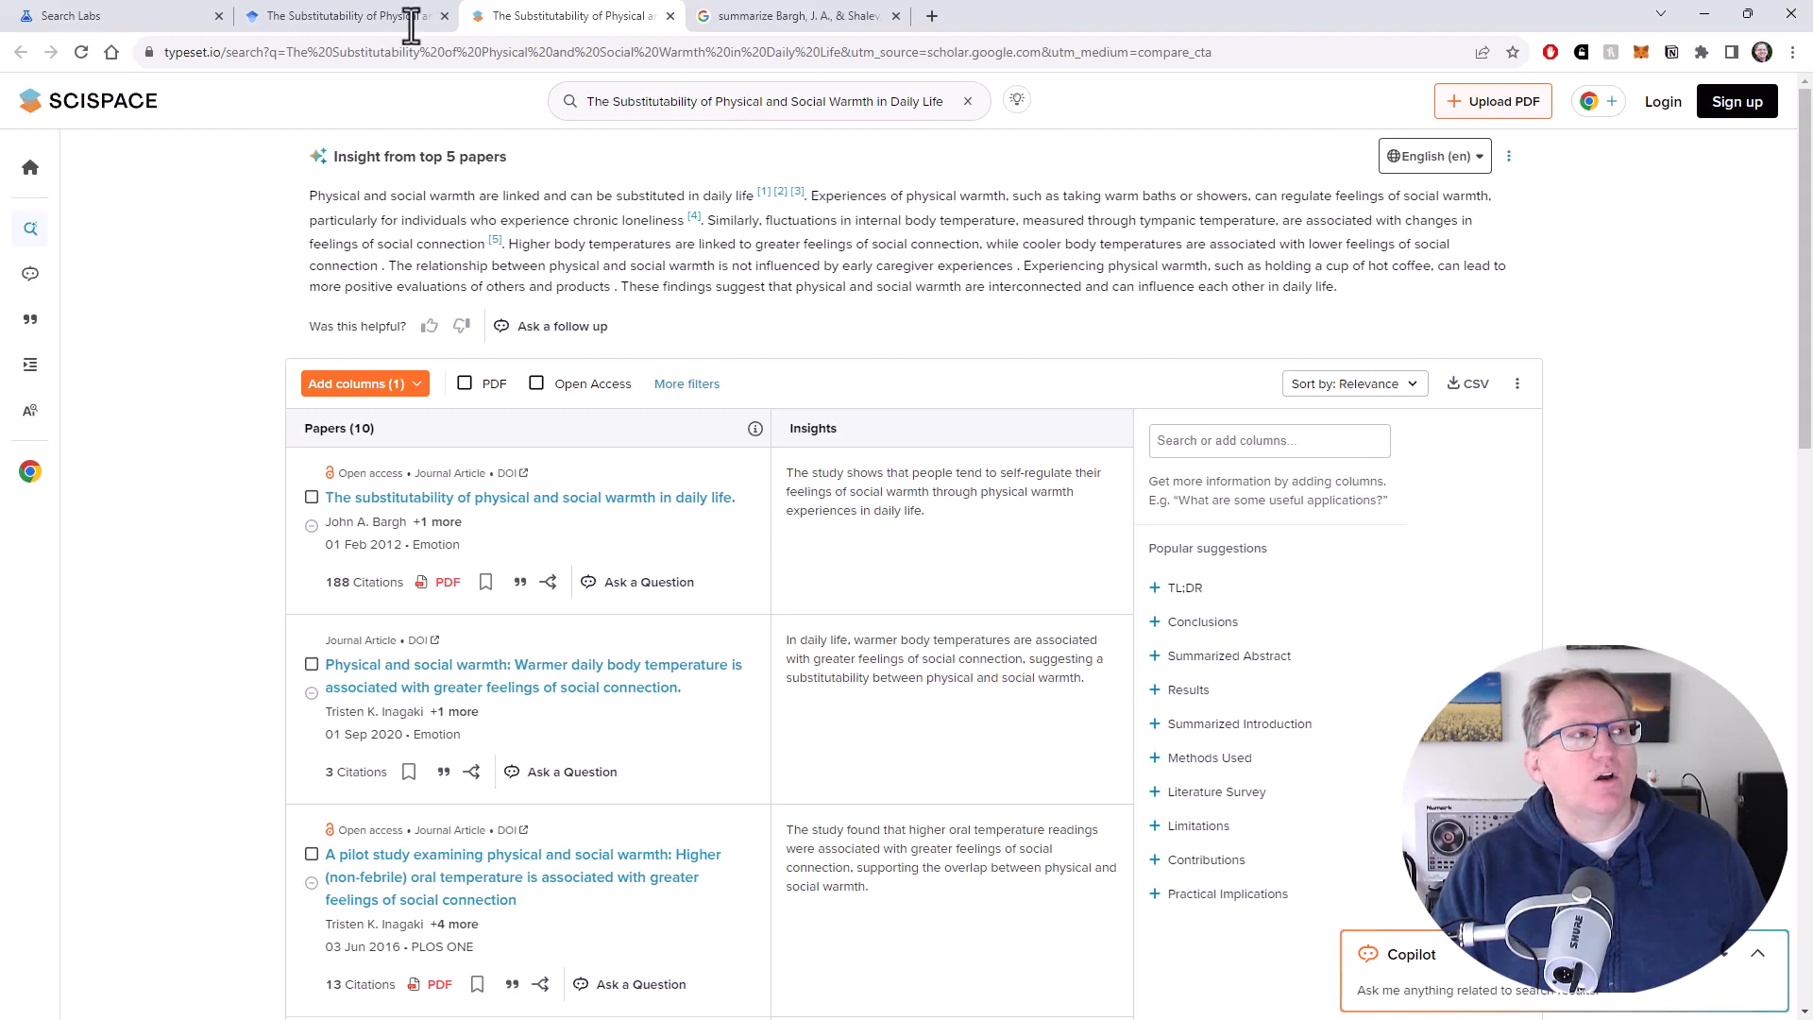
# Step: Review SciSpace's top-five-paper insight, then return to the Google Search AI summary tab
pyautogui.click(798, 15)
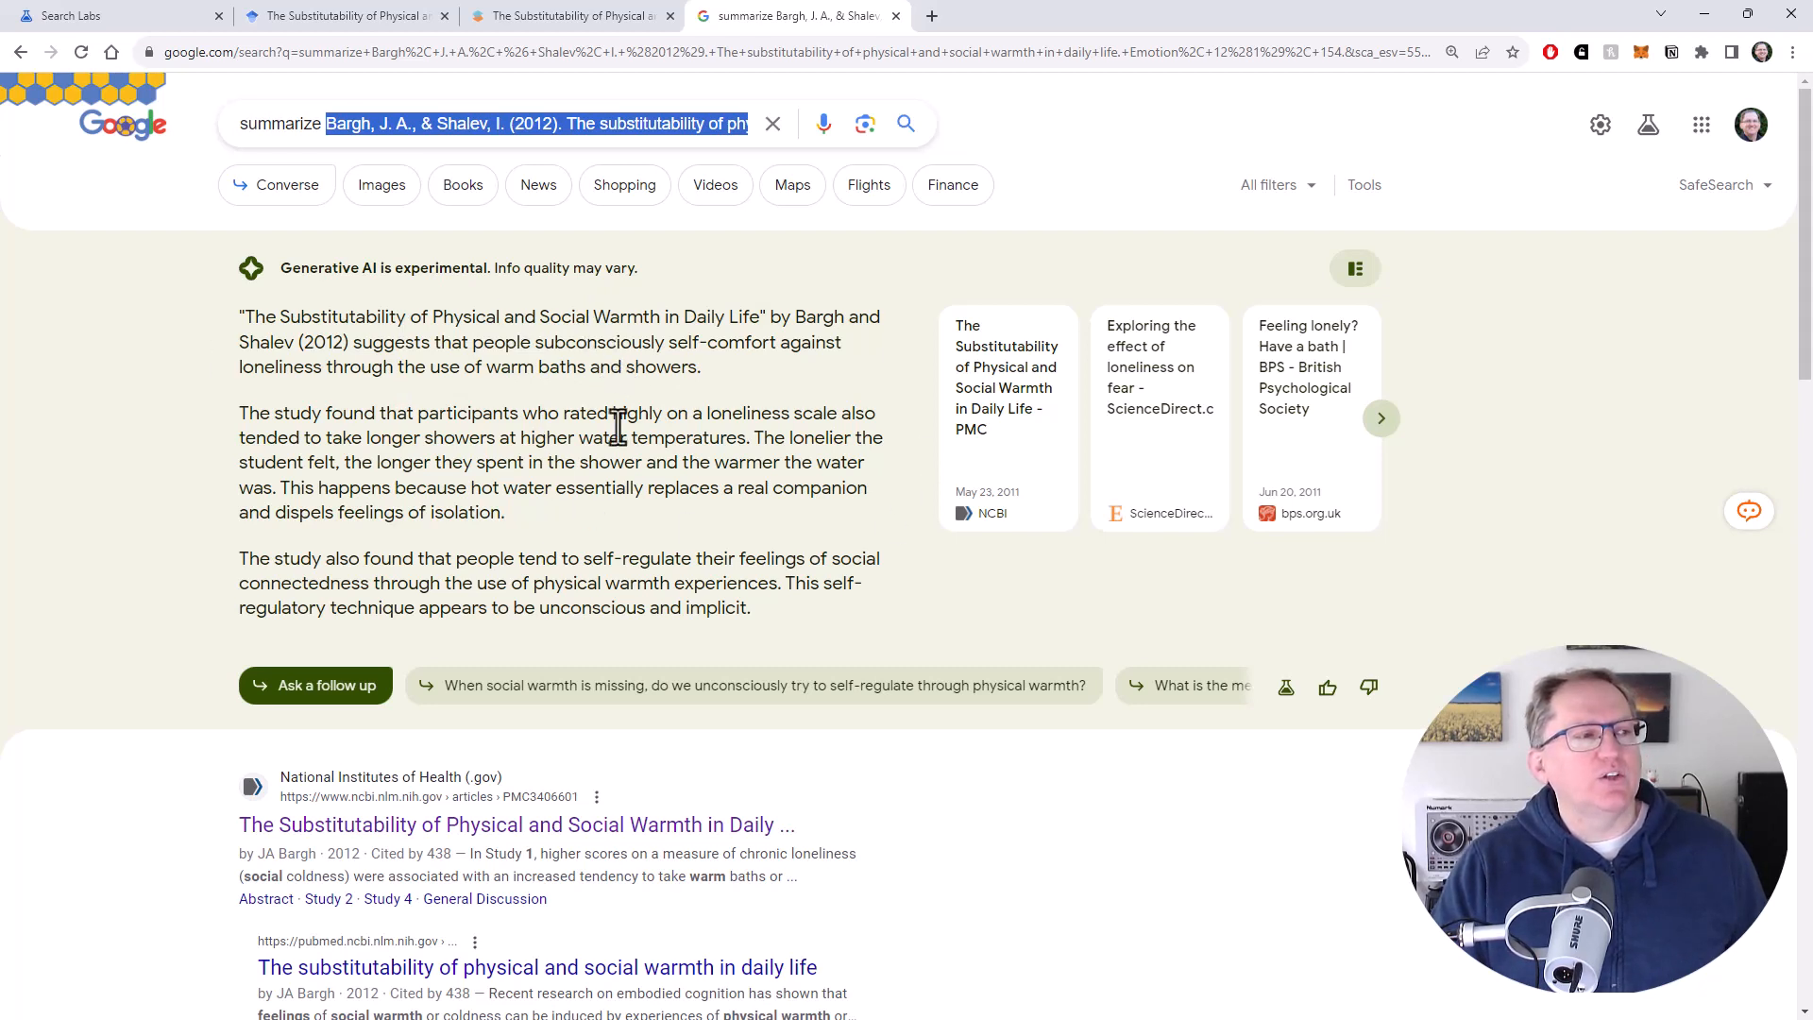
pyautogui.moveTo(502, 497)
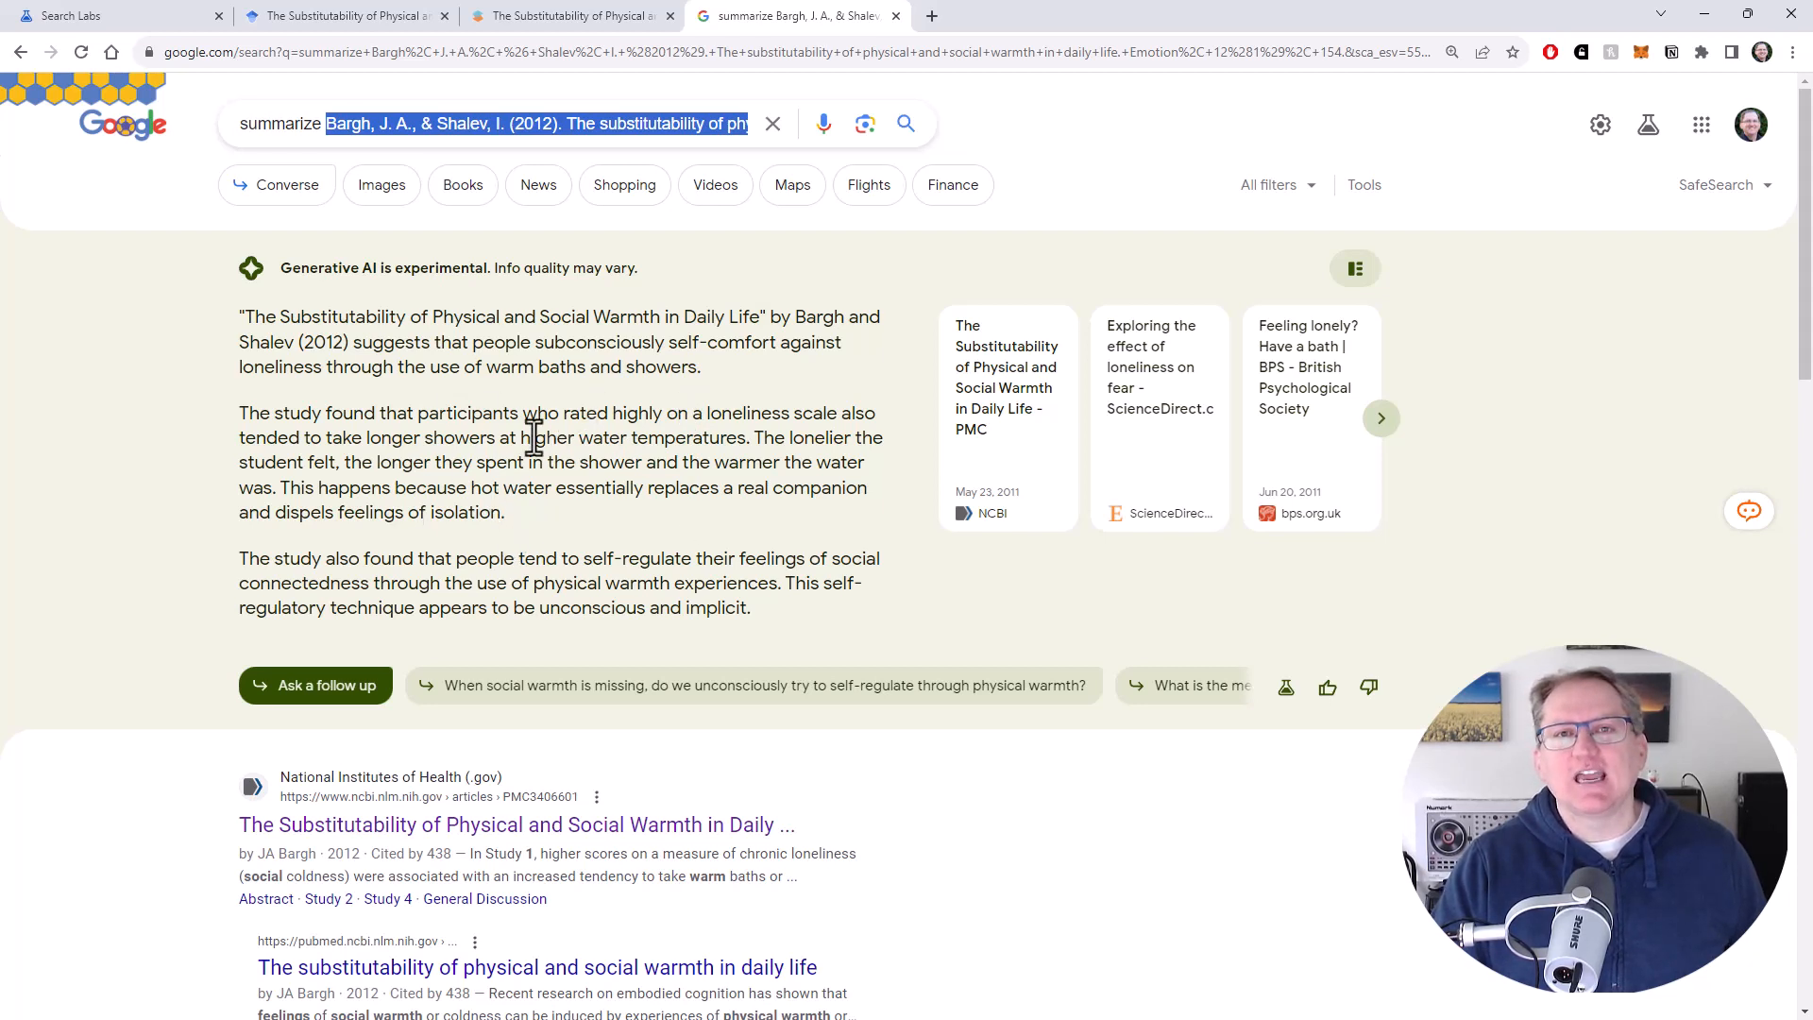
pyautogui.moveTo(553, 450)
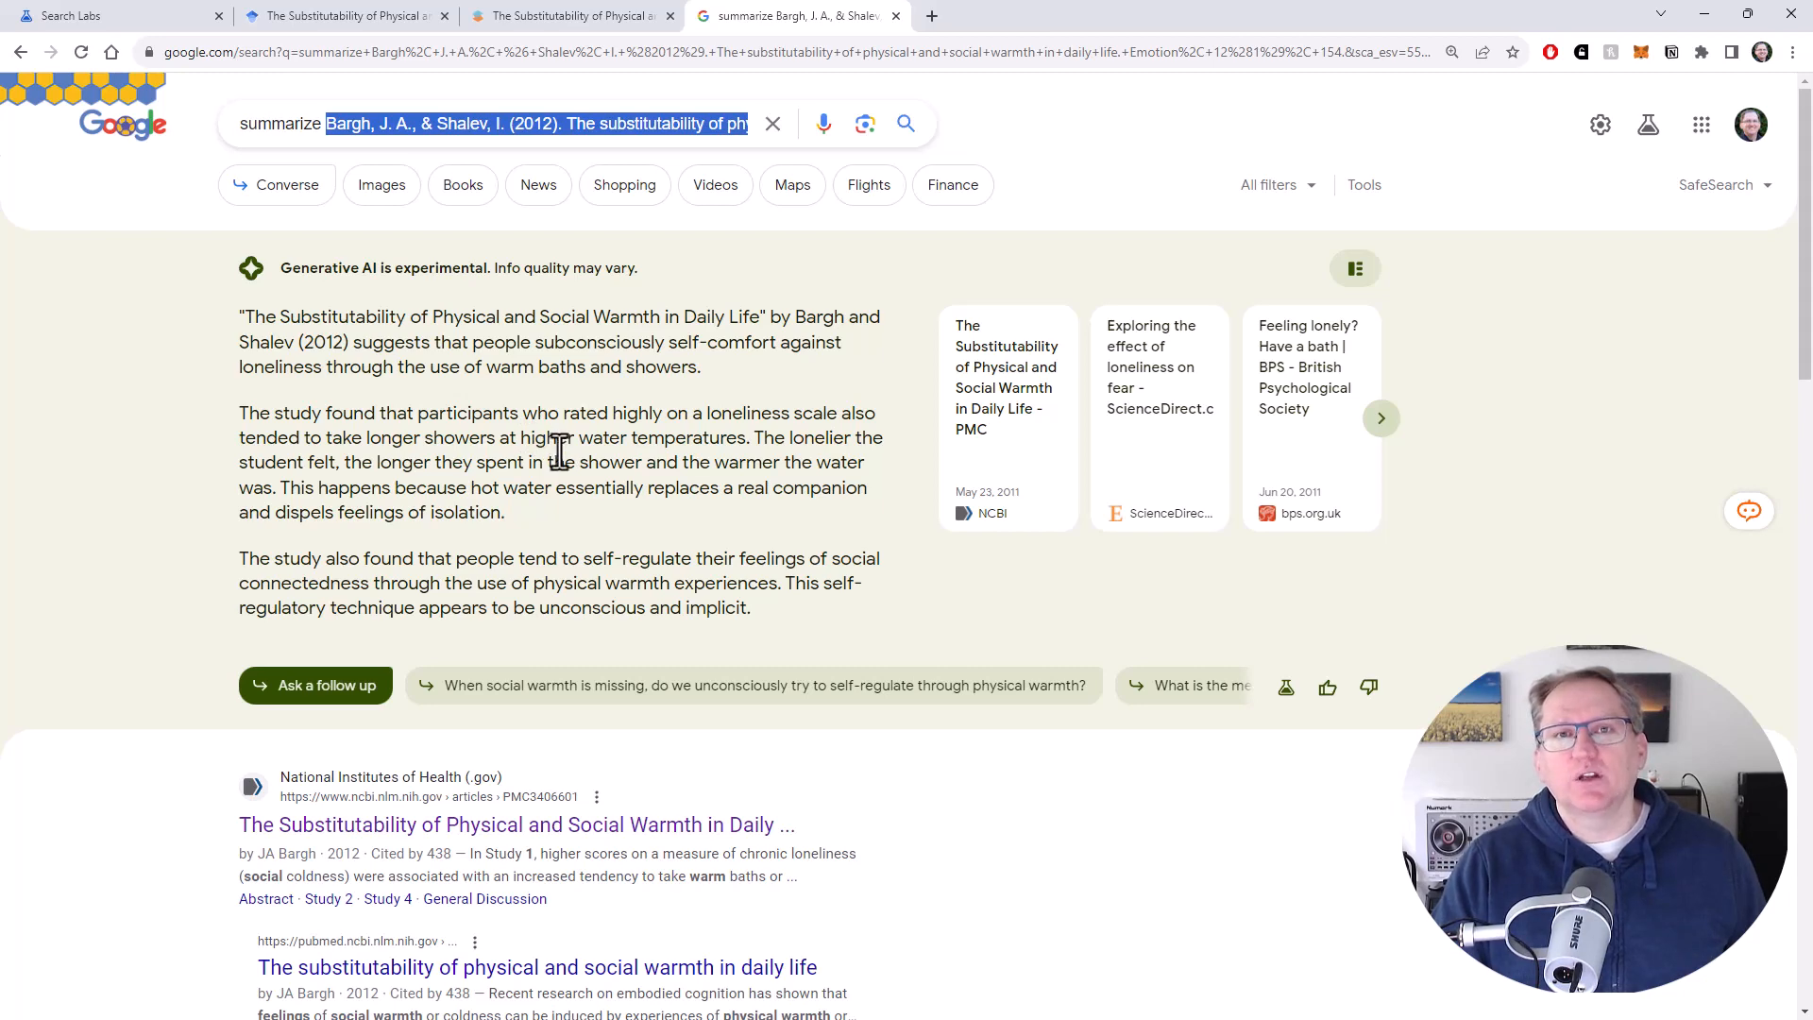
# Step: Return to the Search Labs tab listing SGE, SGE while browsing, Code Tips, Add to Sheets
pyautogui.click(110, 16)
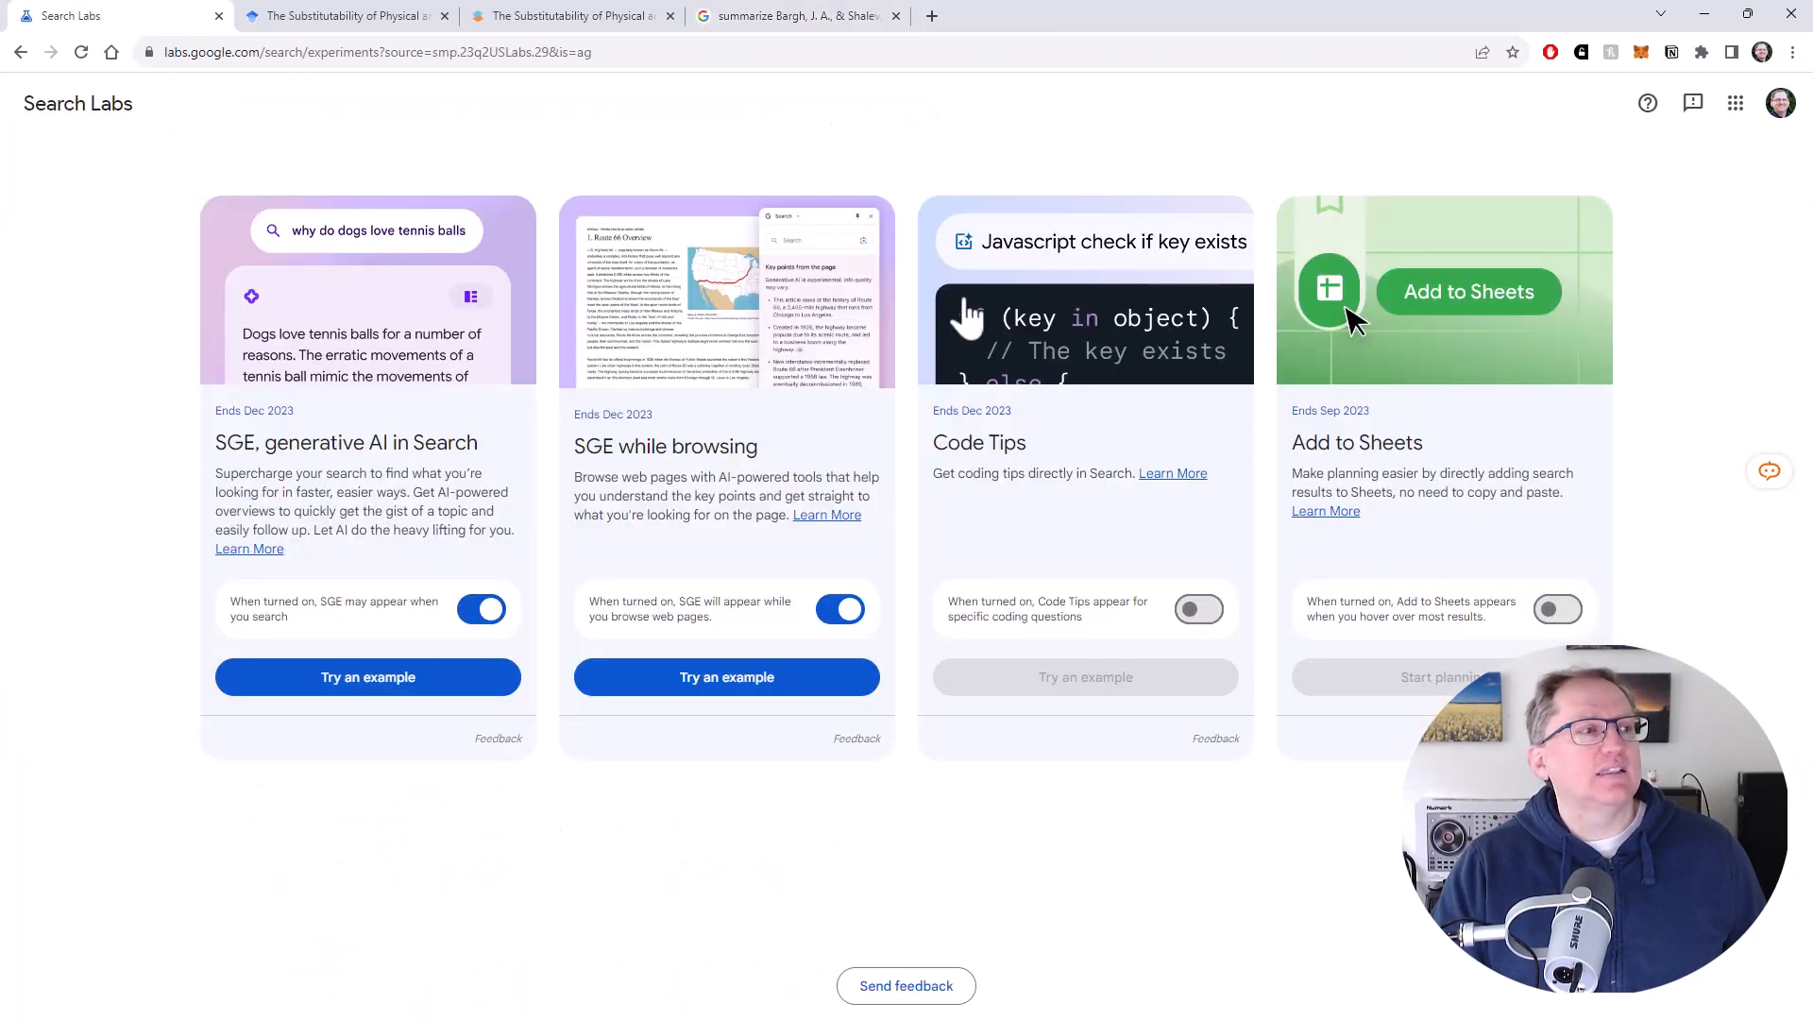
pyautogui.moveTo(677, 365)
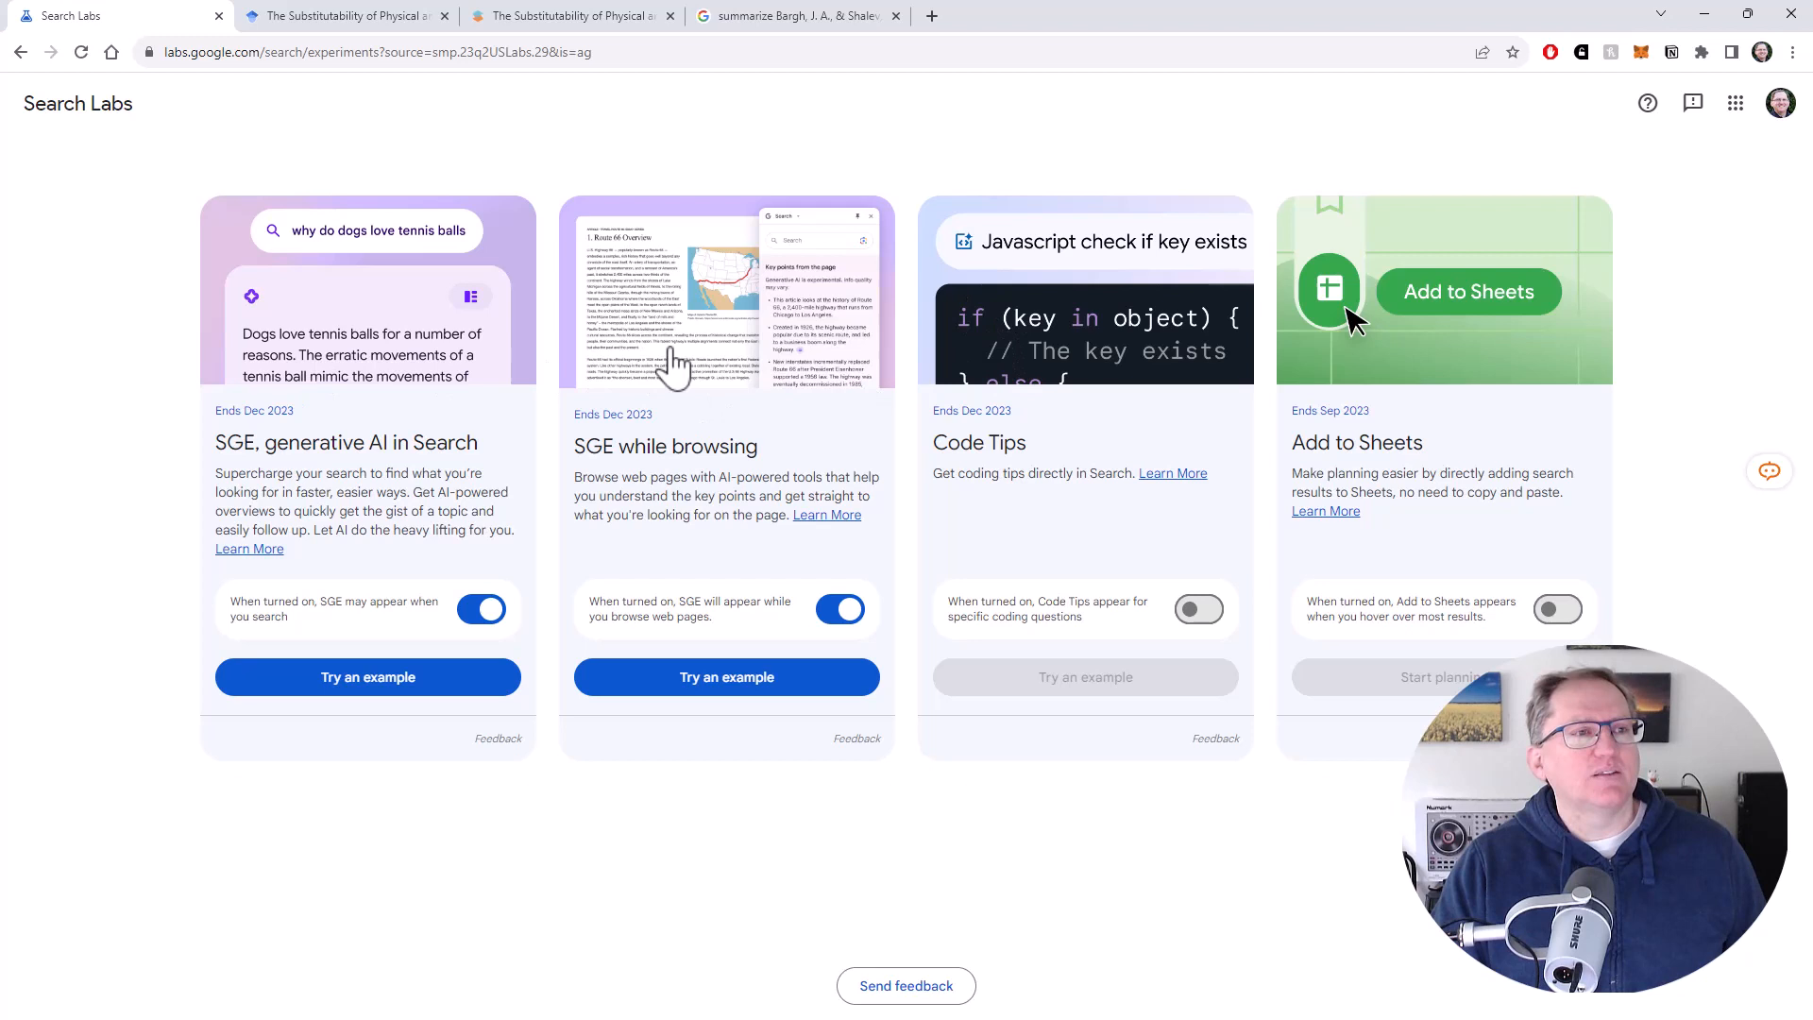
pyautogui.moveTo(1544, 359)
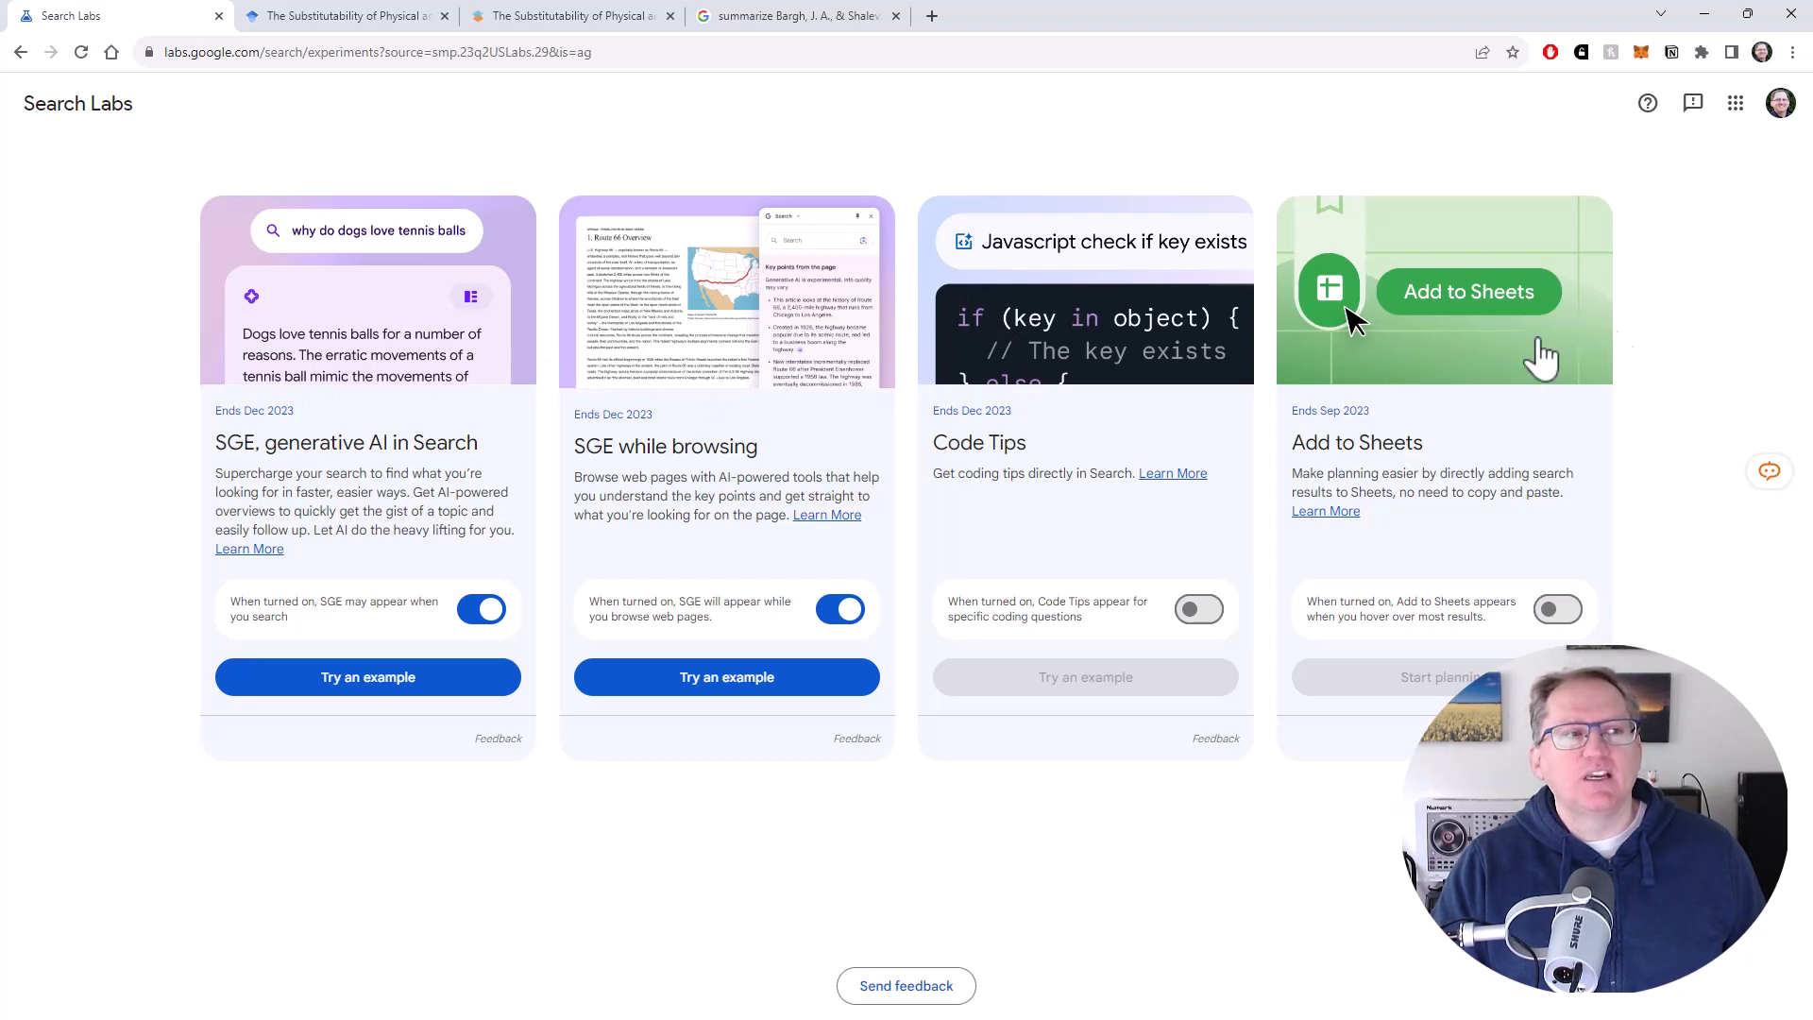
pyautogui.moveTo(1128, 452)
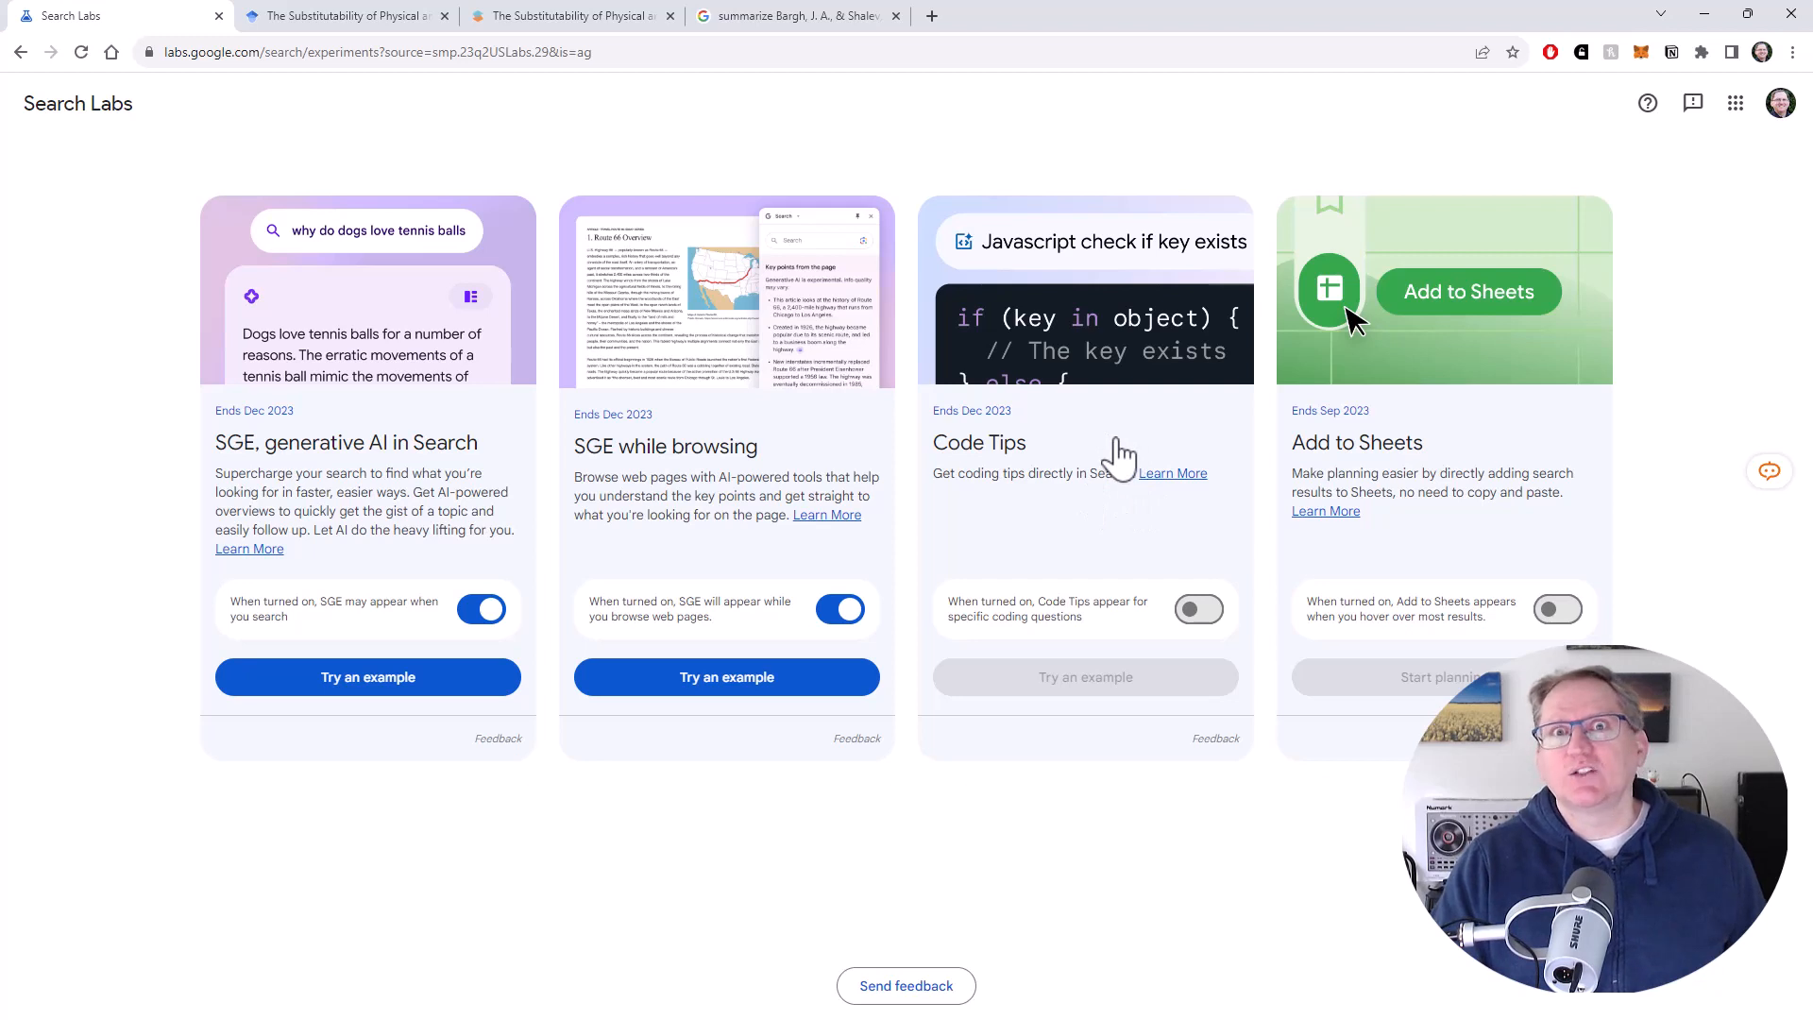
pyautogui.moveTo(1103, 457)
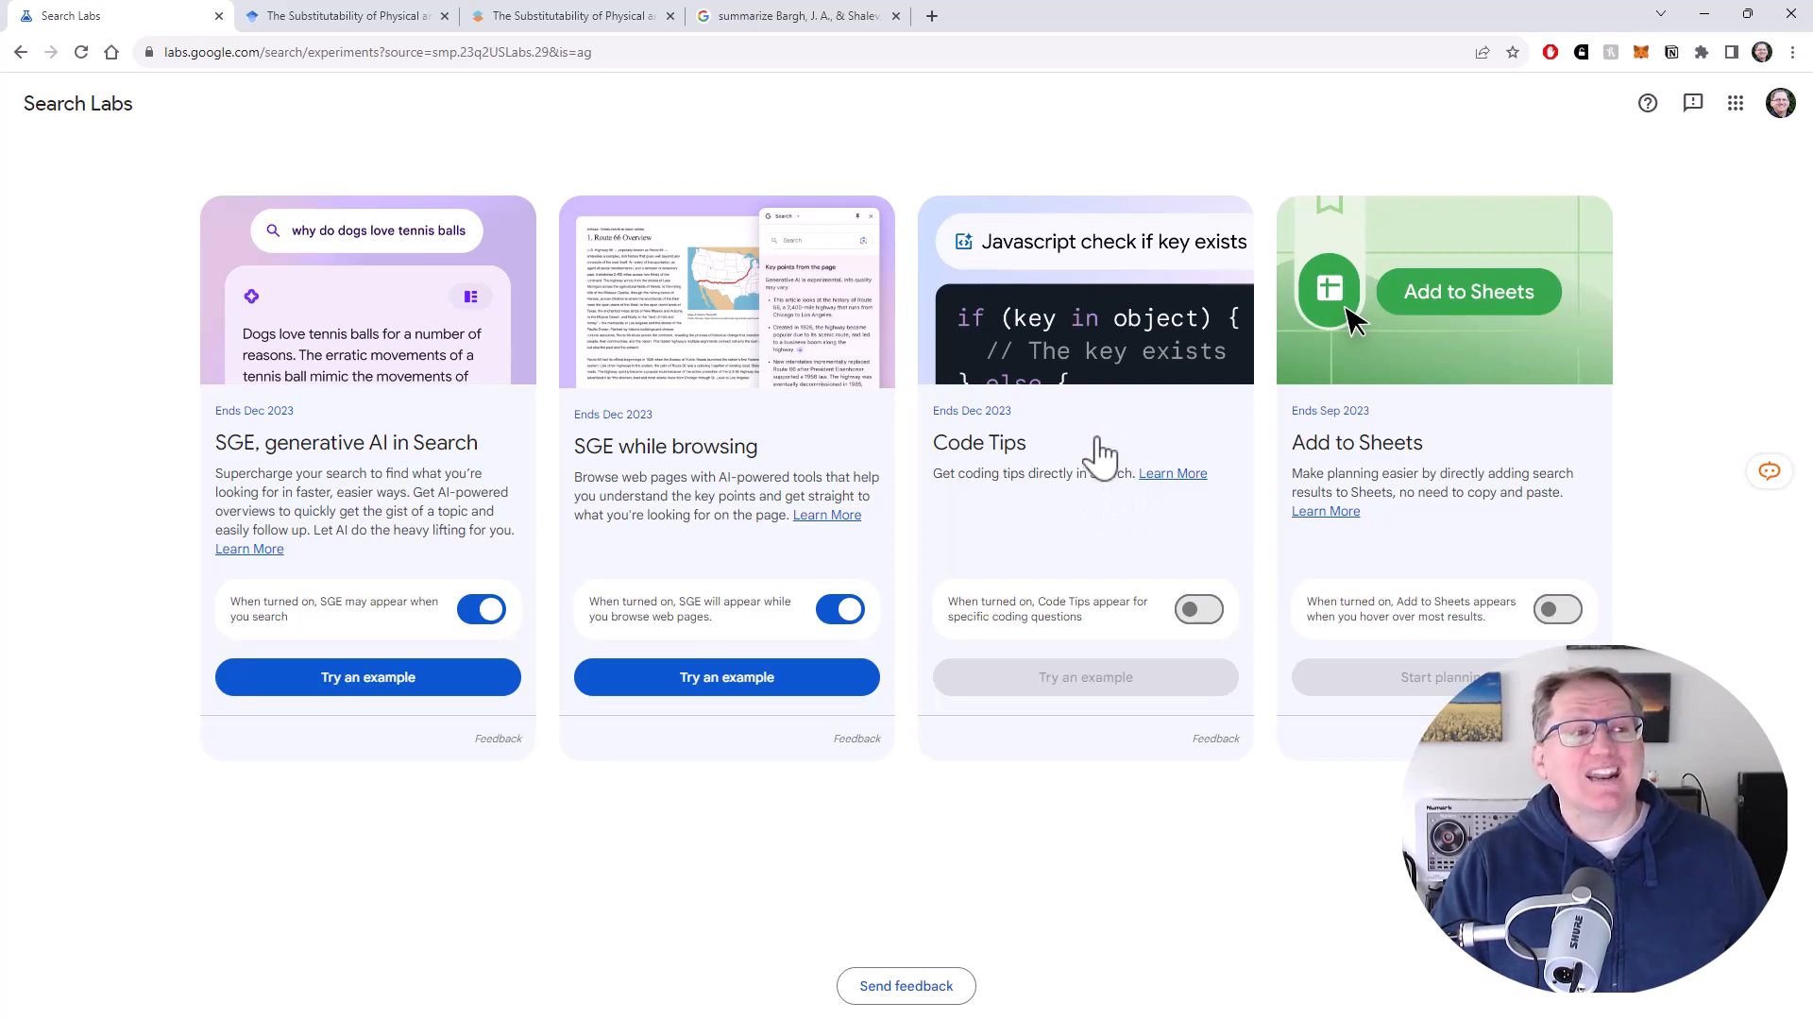
pyautogui.moveTo(1137, 445)
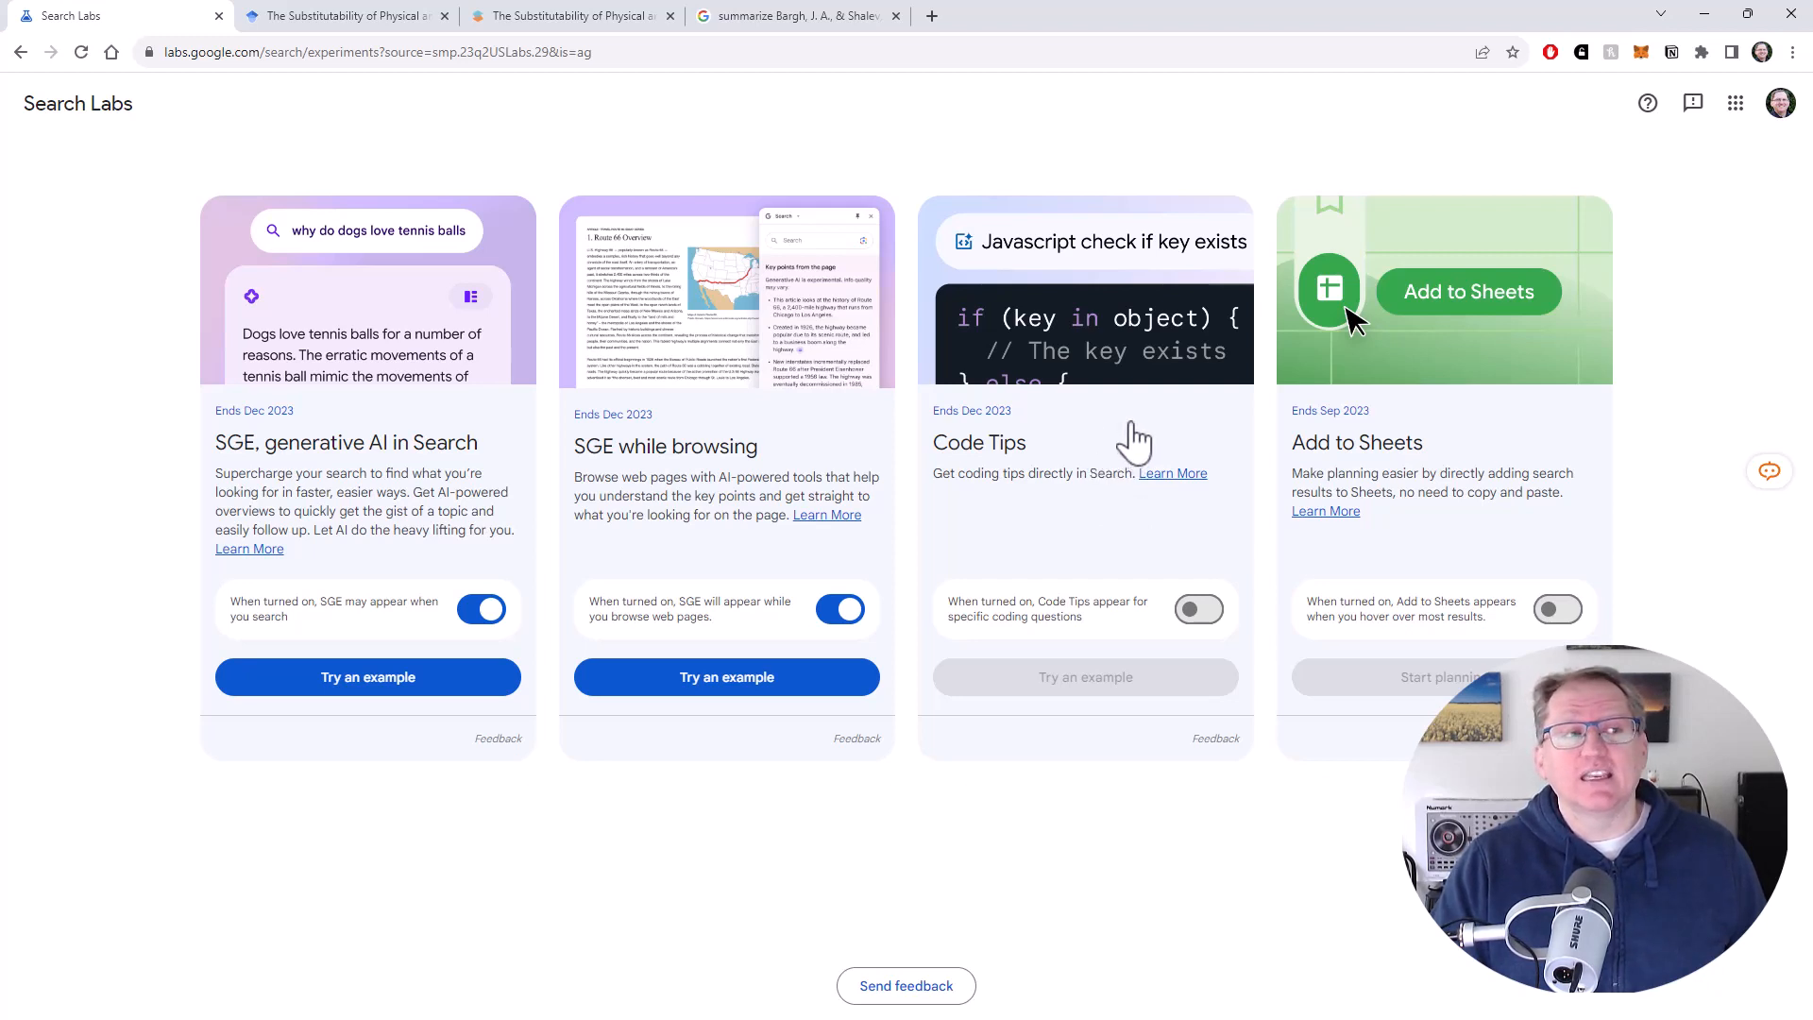
pyautogui.moveTo(1087, 434)
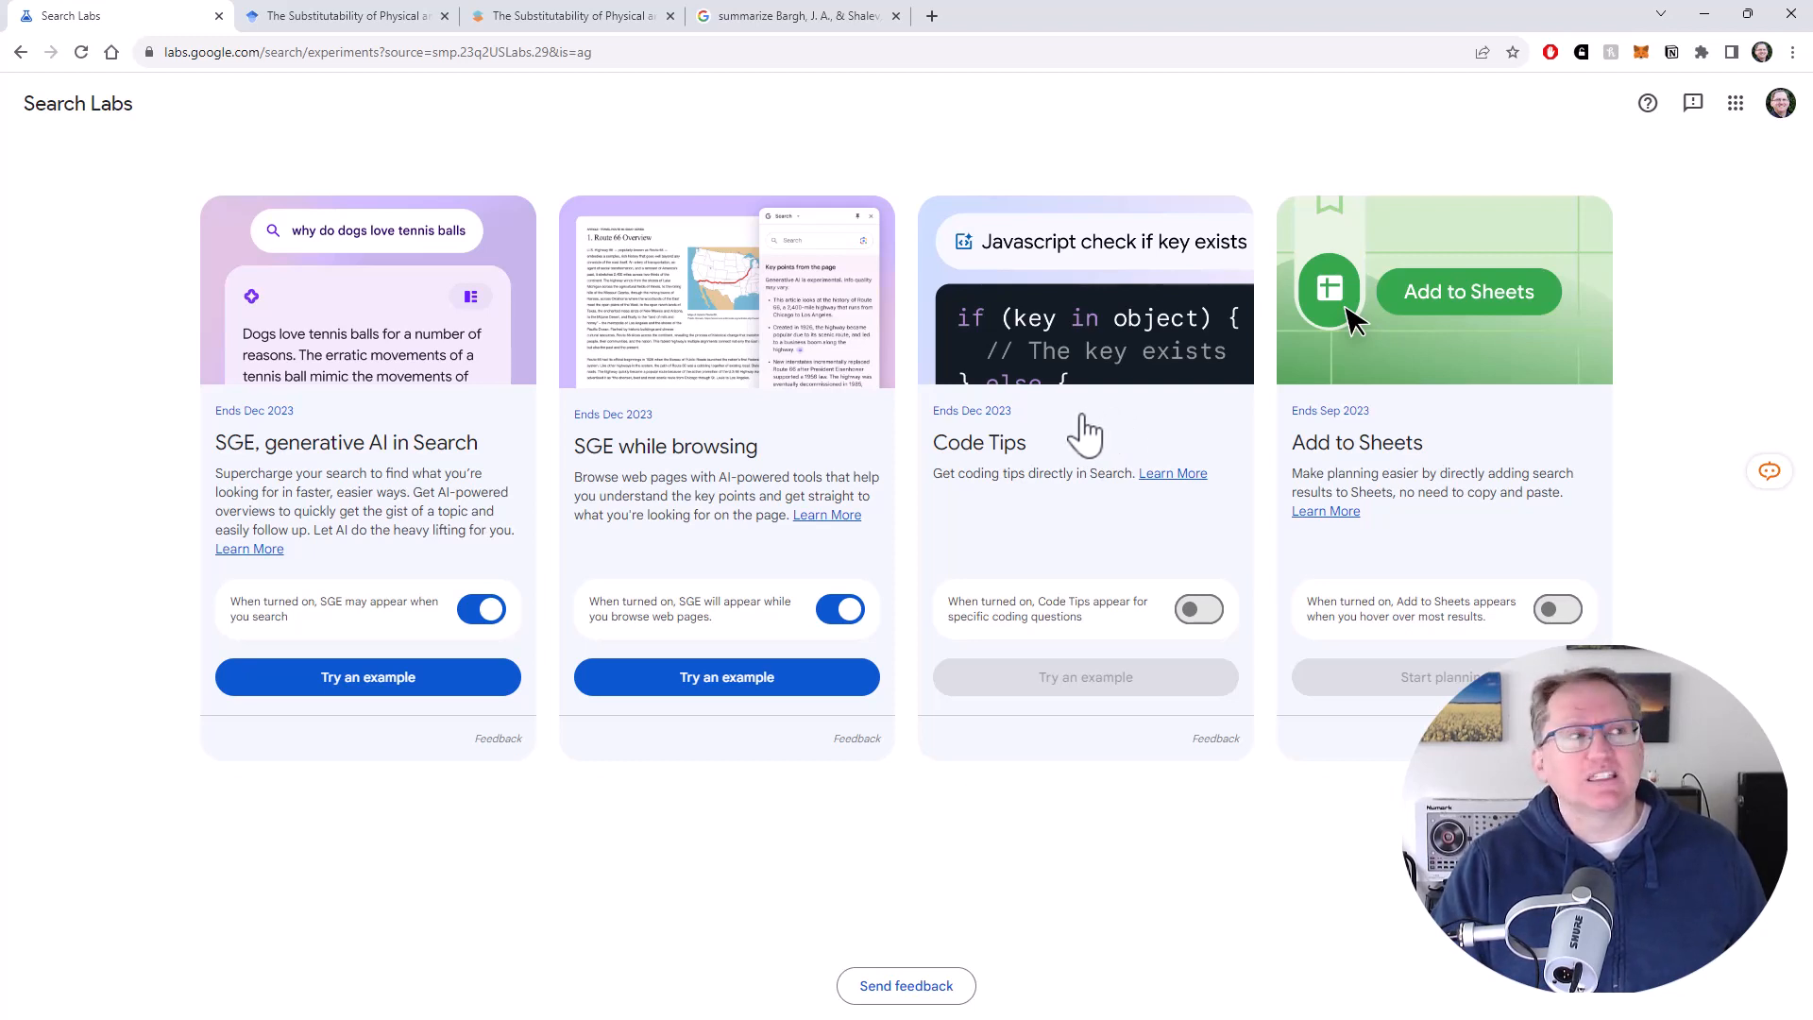
pyautogui.moveTo(1058, 362)
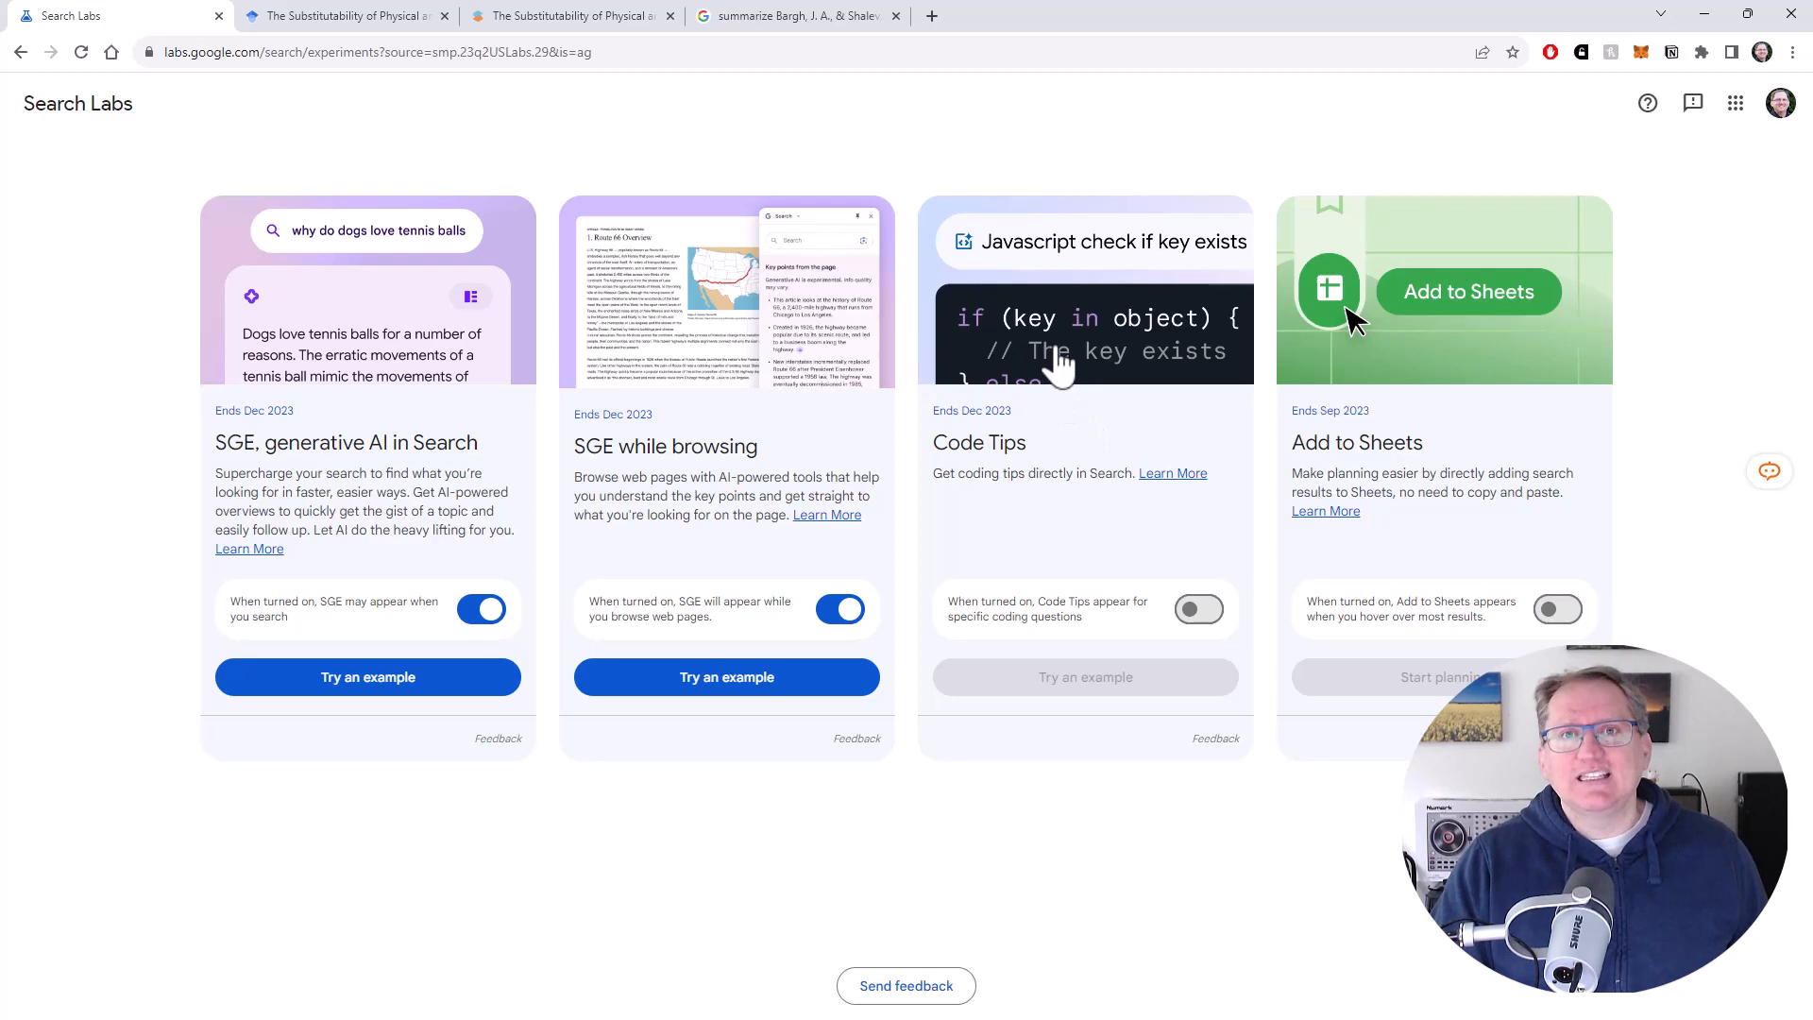
pyautogui.moveTo(1127, 318)
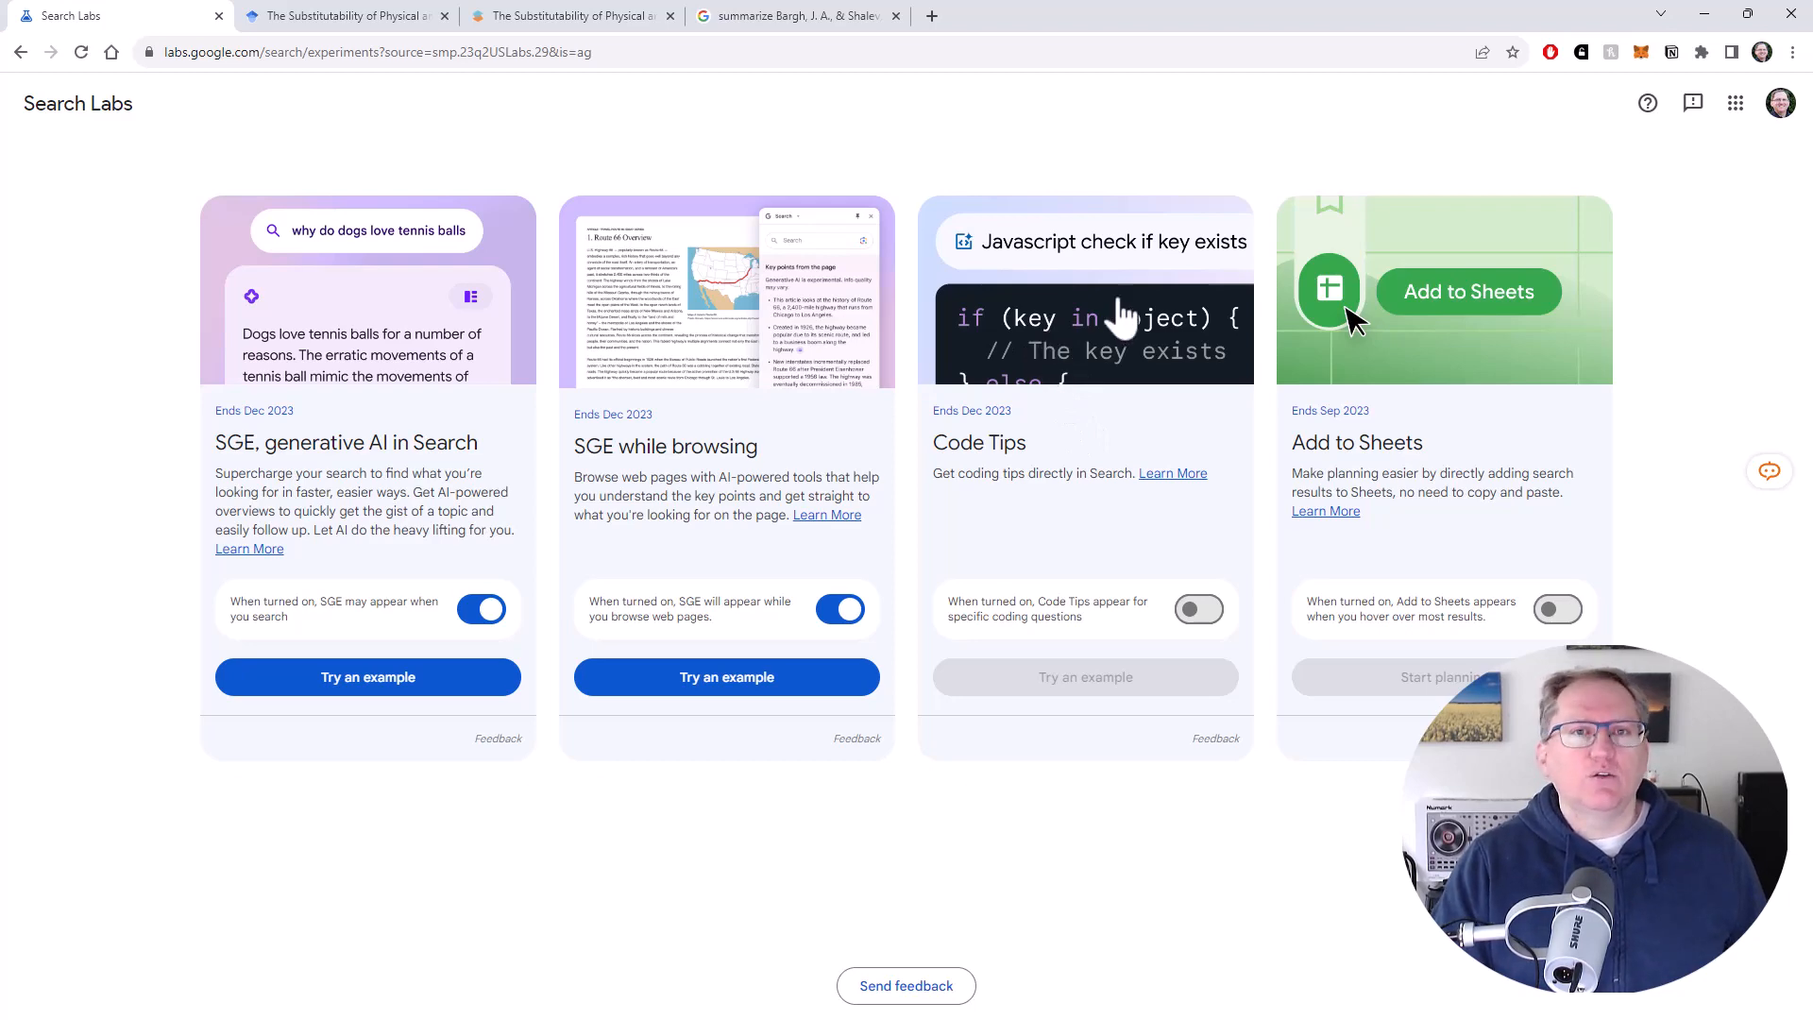
pyautogui.moveTo(1122, 239)
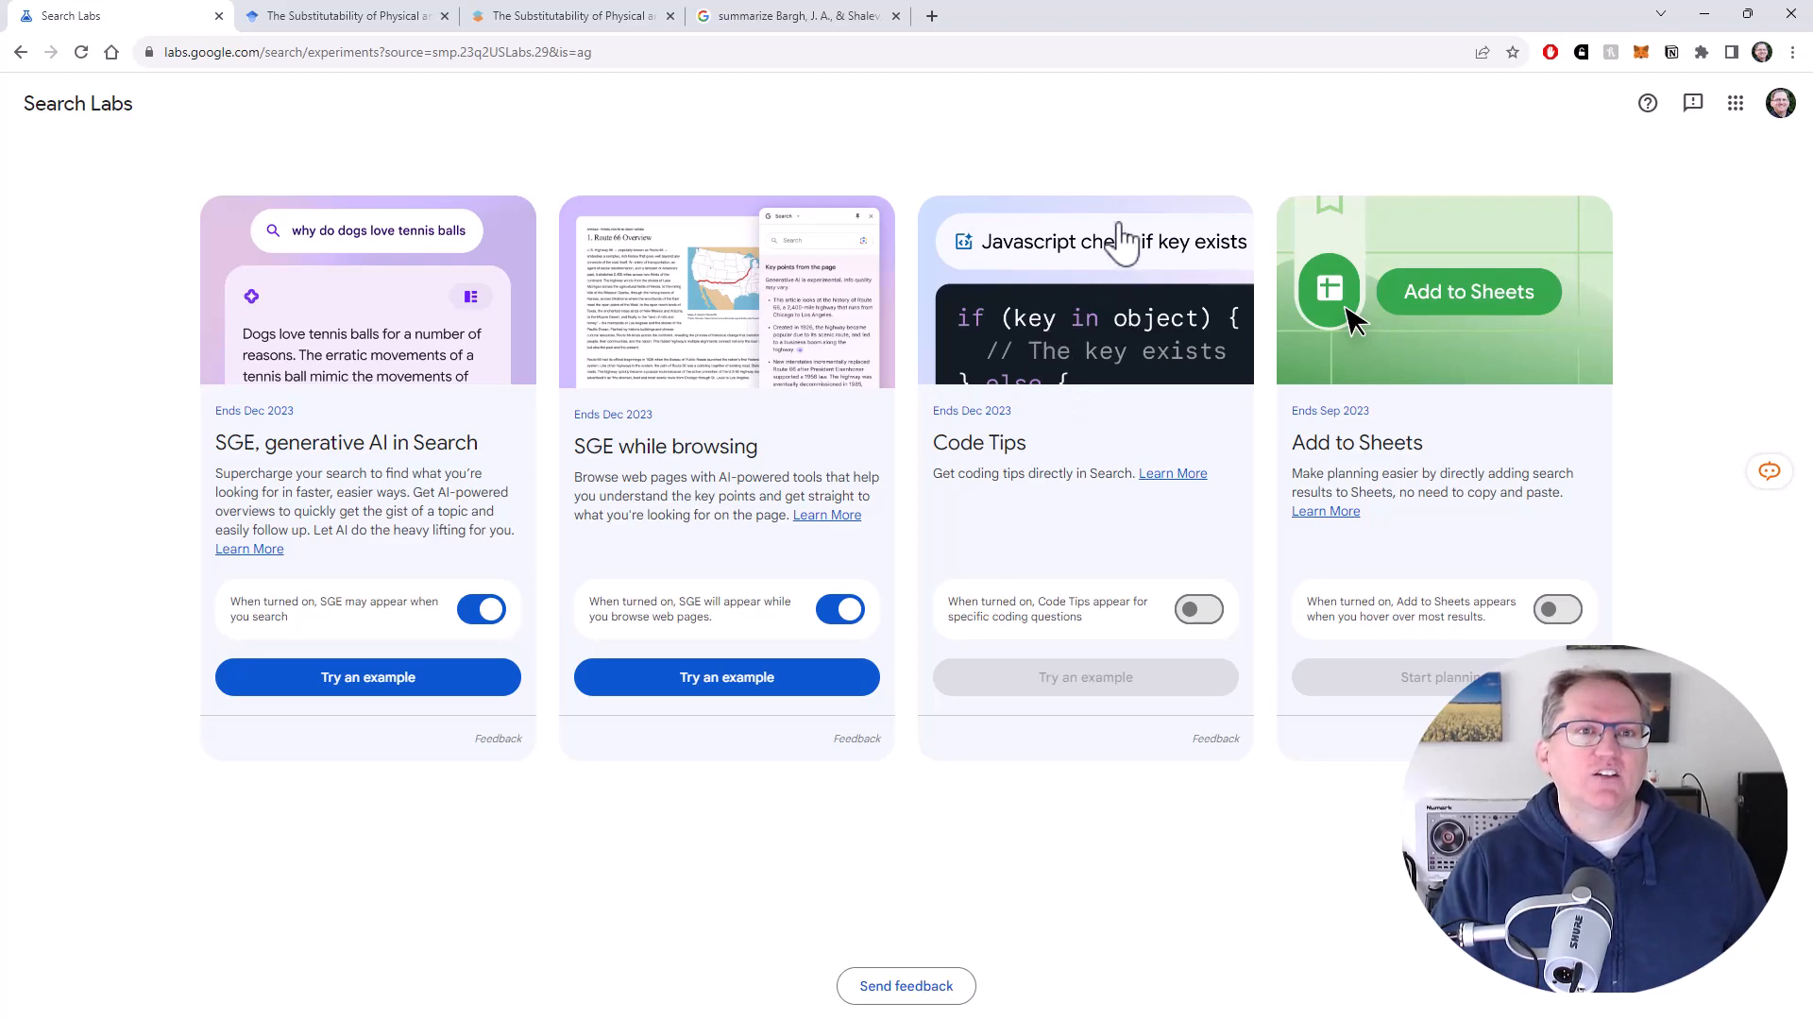